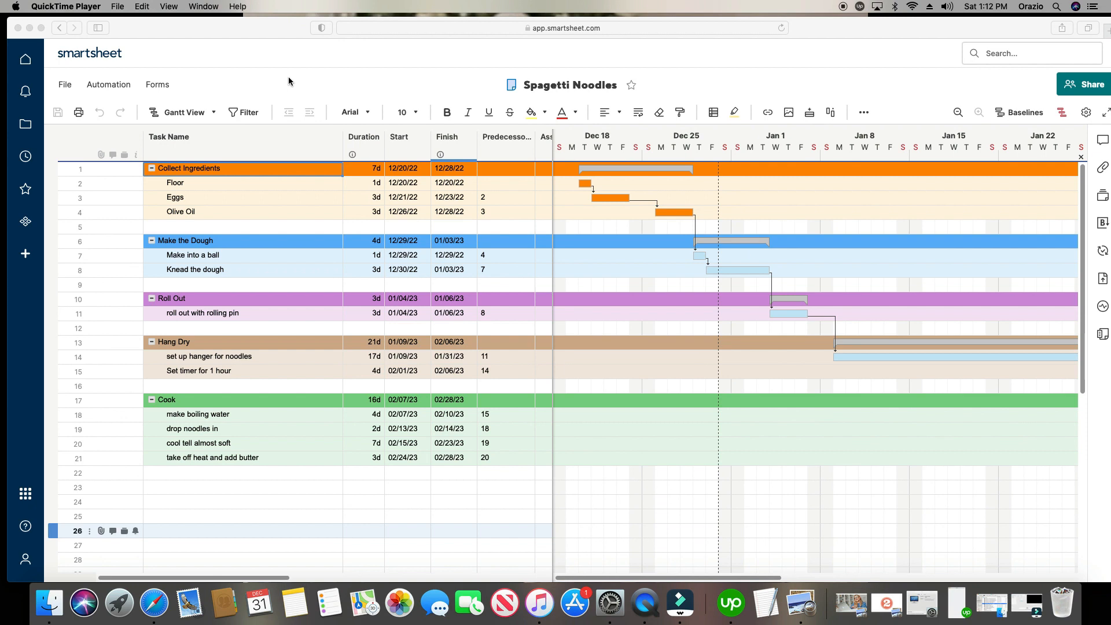
pyautogui.moveTo(102, 91)
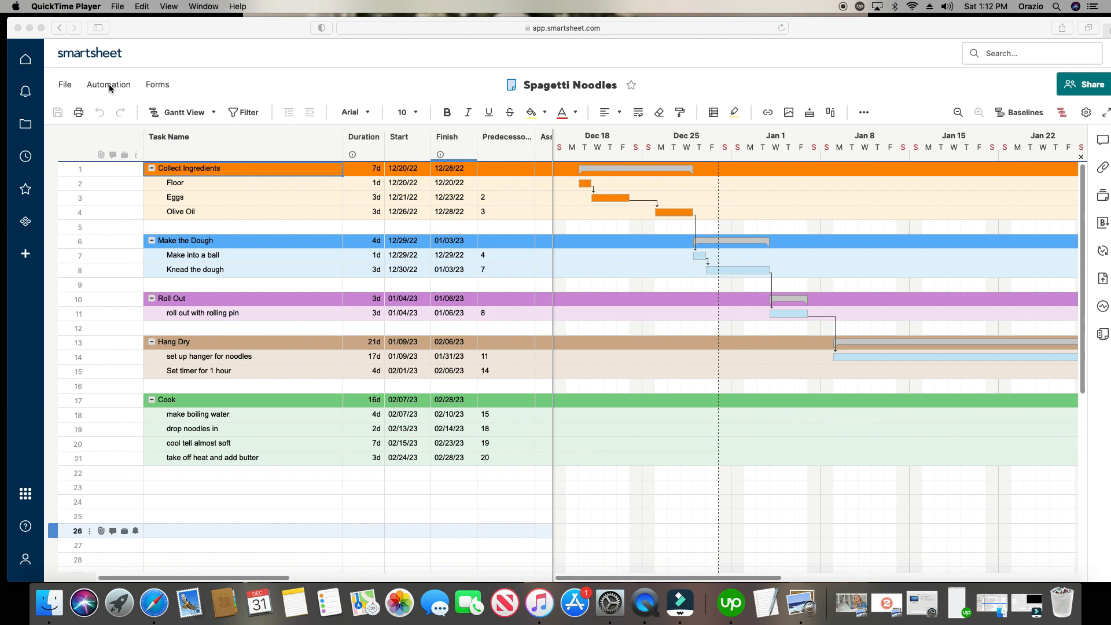
# - Open the Automation menu on the Spagetti Noodles sheet
pyautogui.click(108, 84)
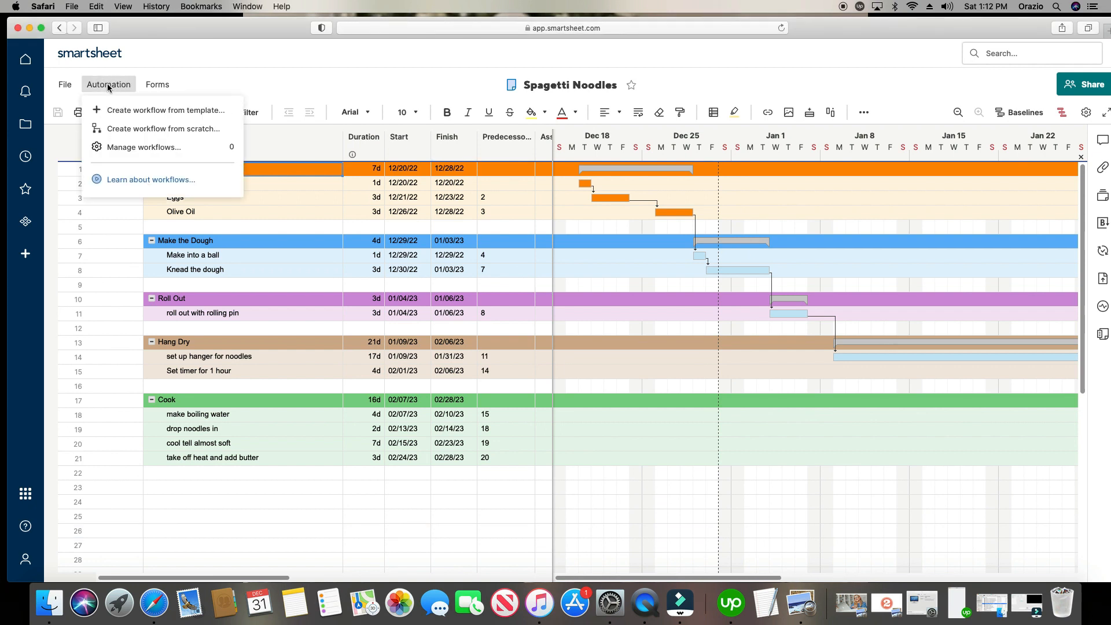
pyautogui.moveTo(127, 129)
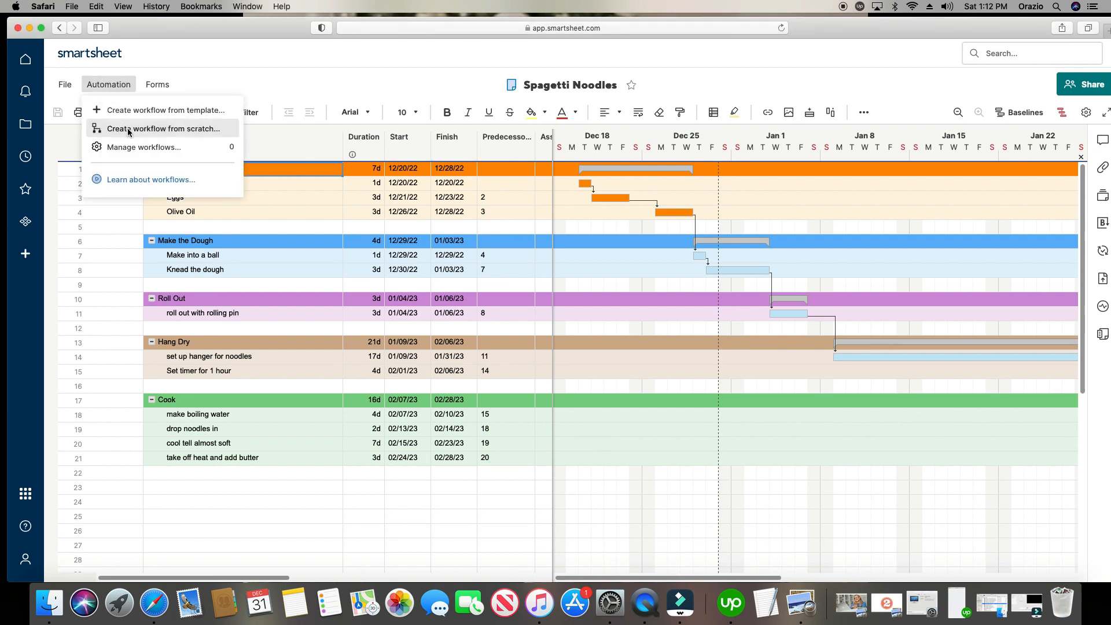
pyautogui.moveTo(164, 110)
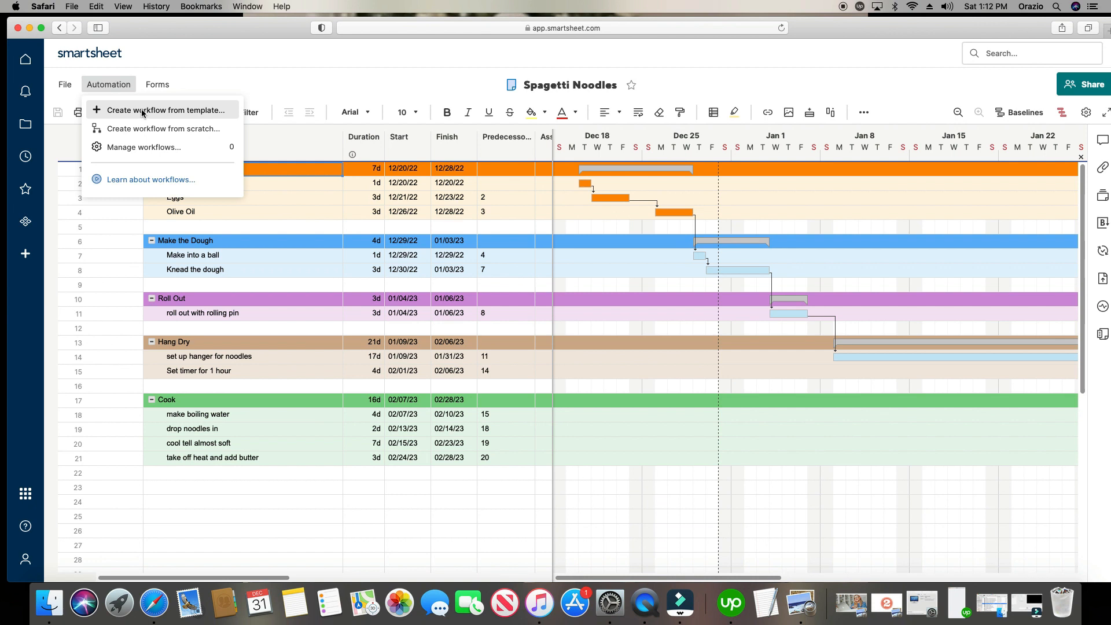
pyautogui.moveTo(164, 128)
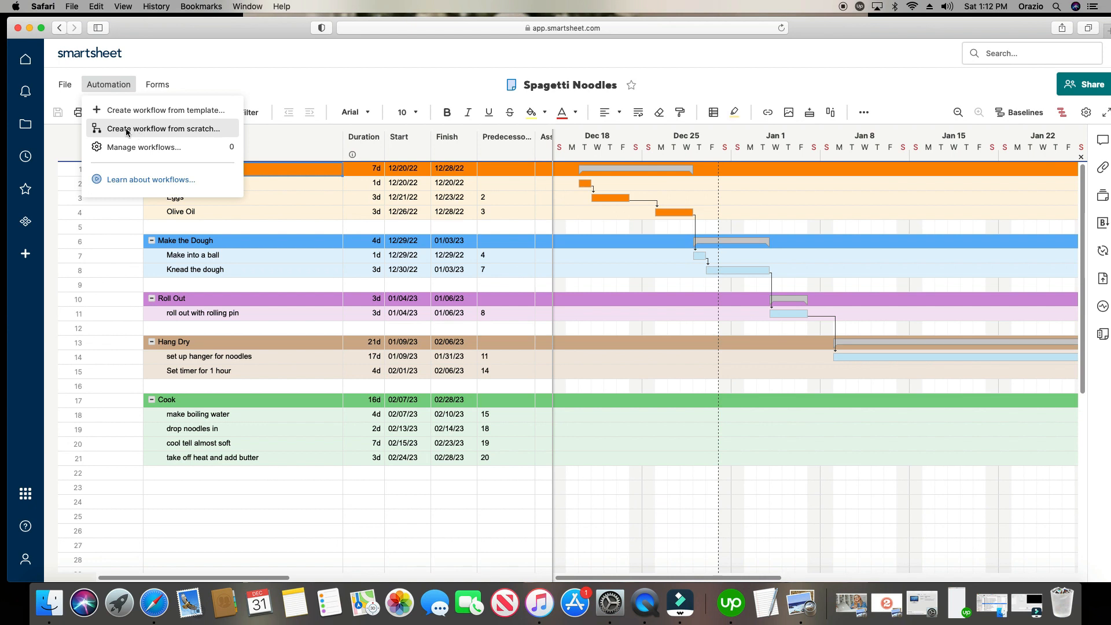
# - Create a blank workflow named '1. Notify Boss When Task Is Complete'
pyautogui.click(164, 129)
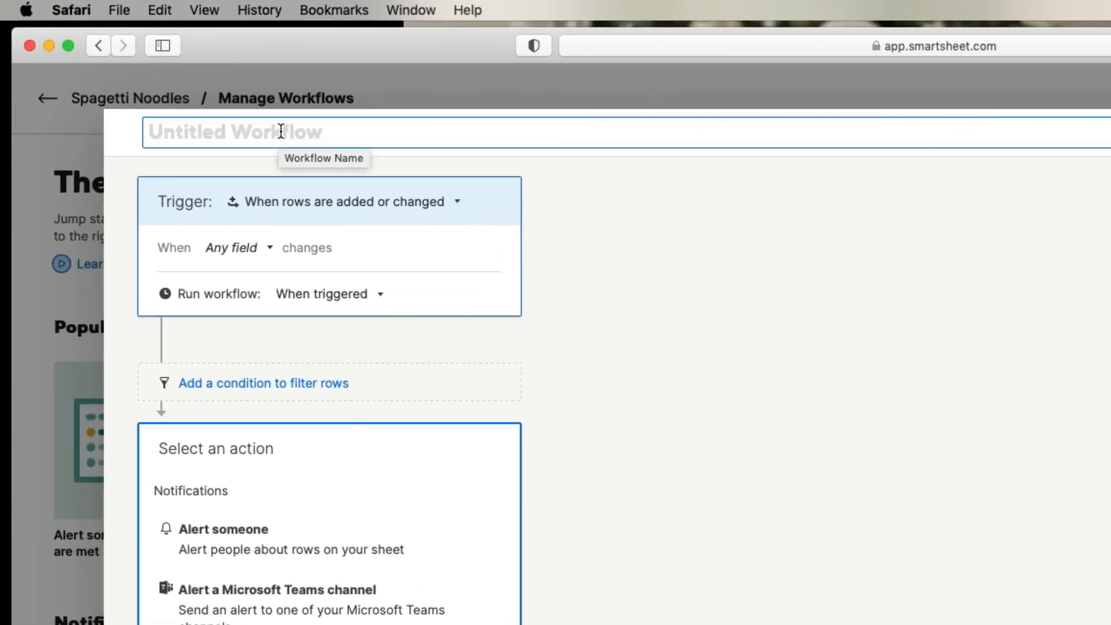
pyautogui.moveTo(291, 132)
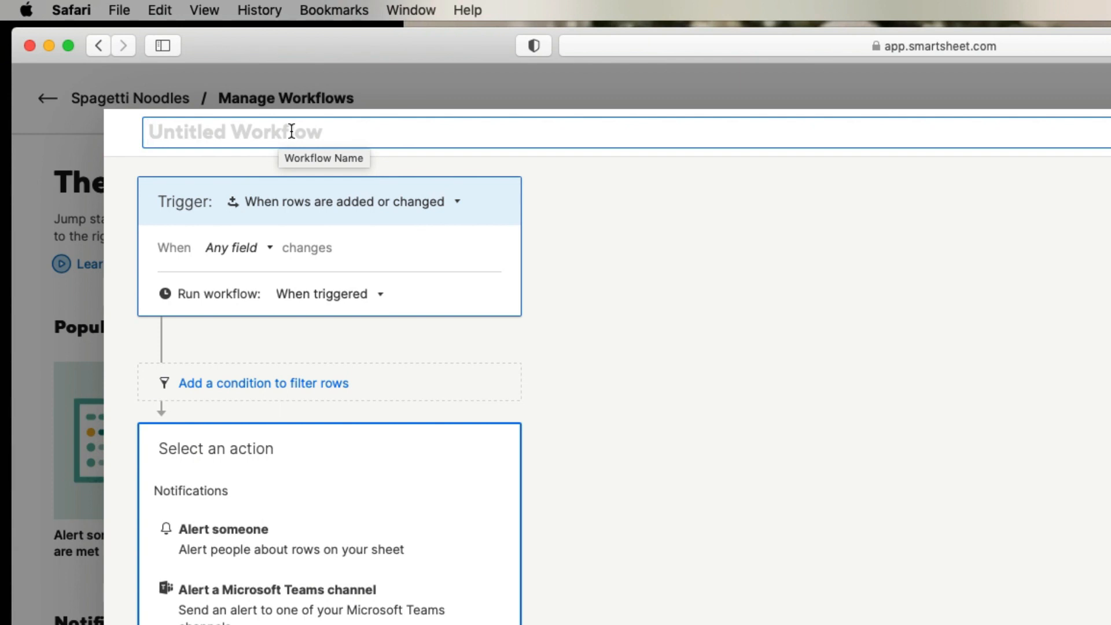
pyautogui.moveTo(291, 132)
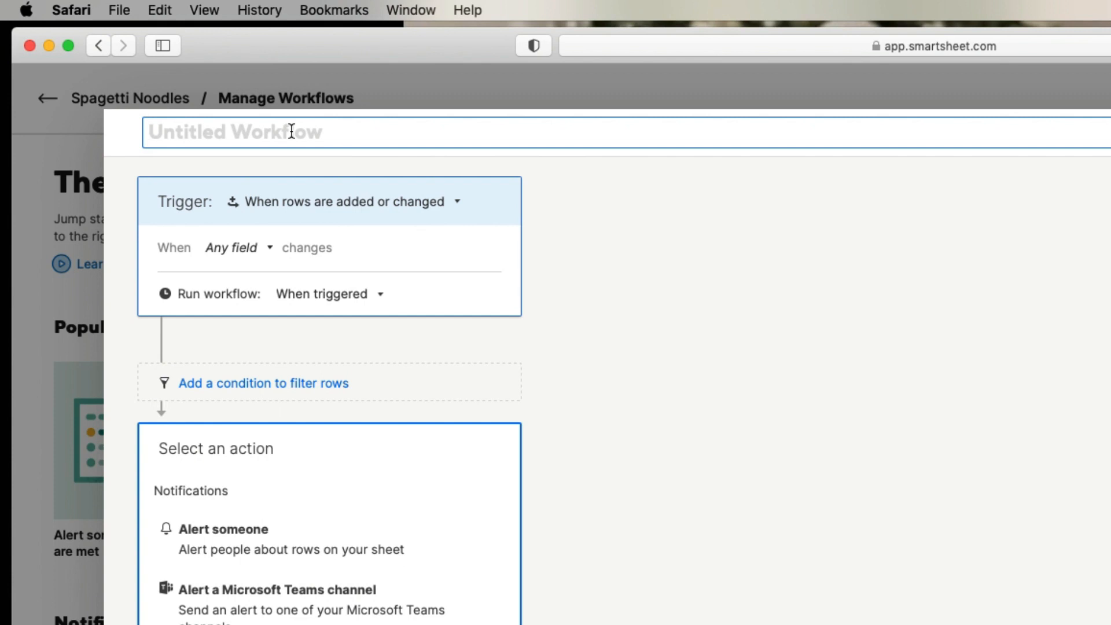
pyautogui.write('Notify')
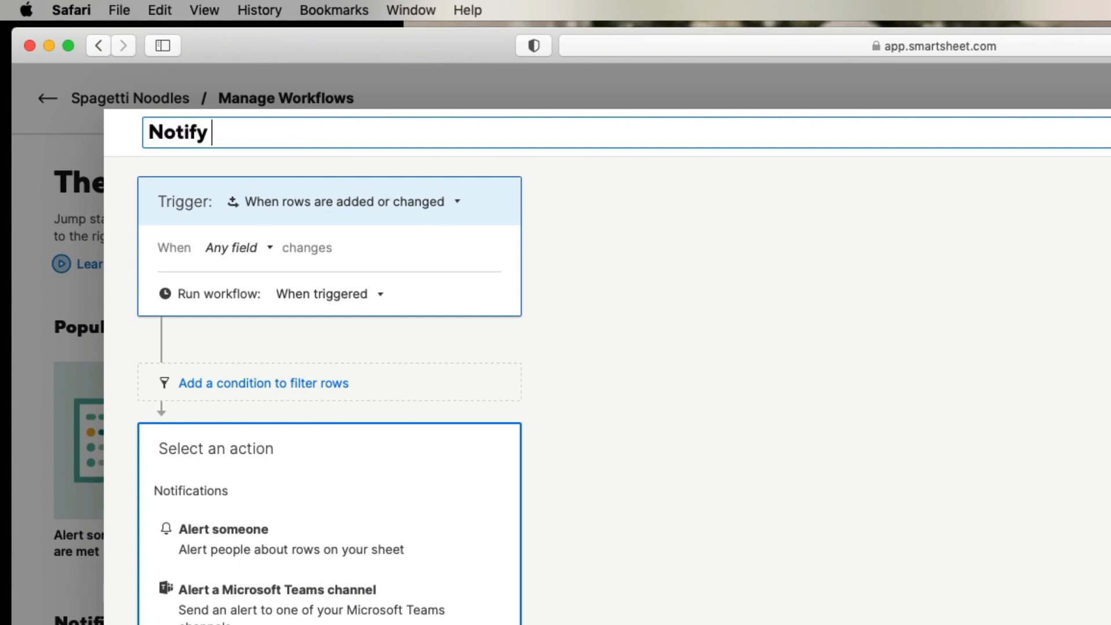
pyautogui.write('Boss')
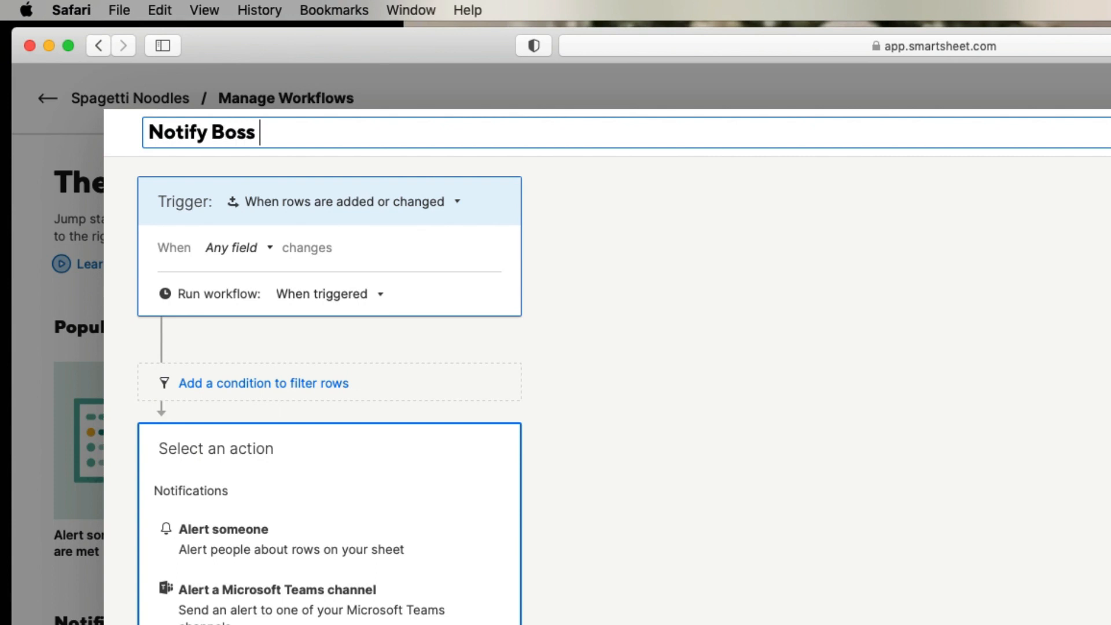
pyautogui.write('When Task')
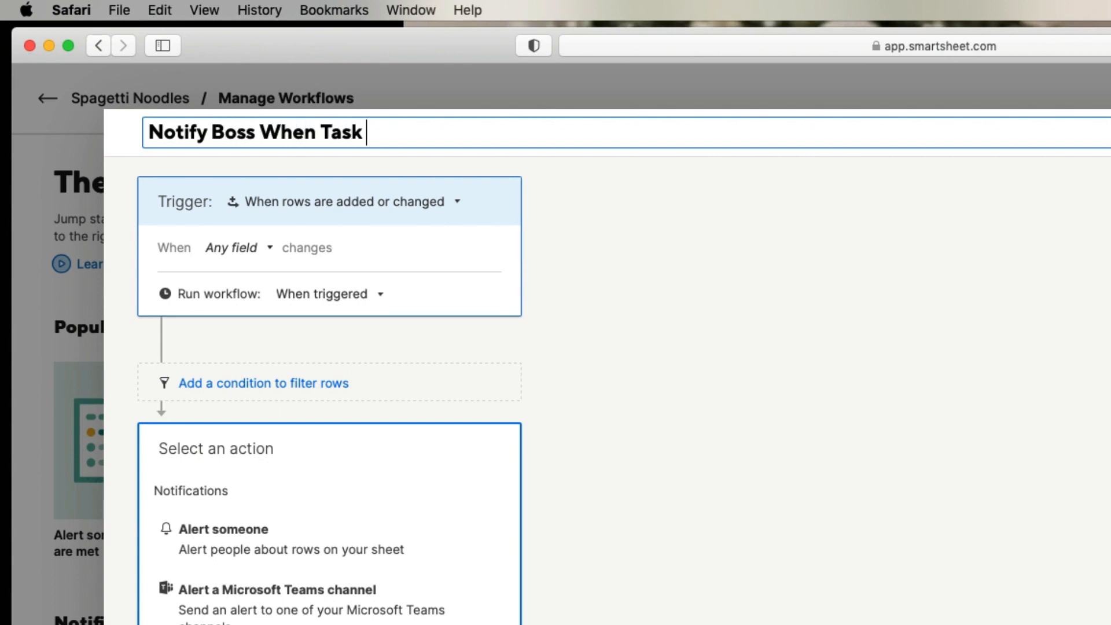
pyautogui.write('Is Complete')
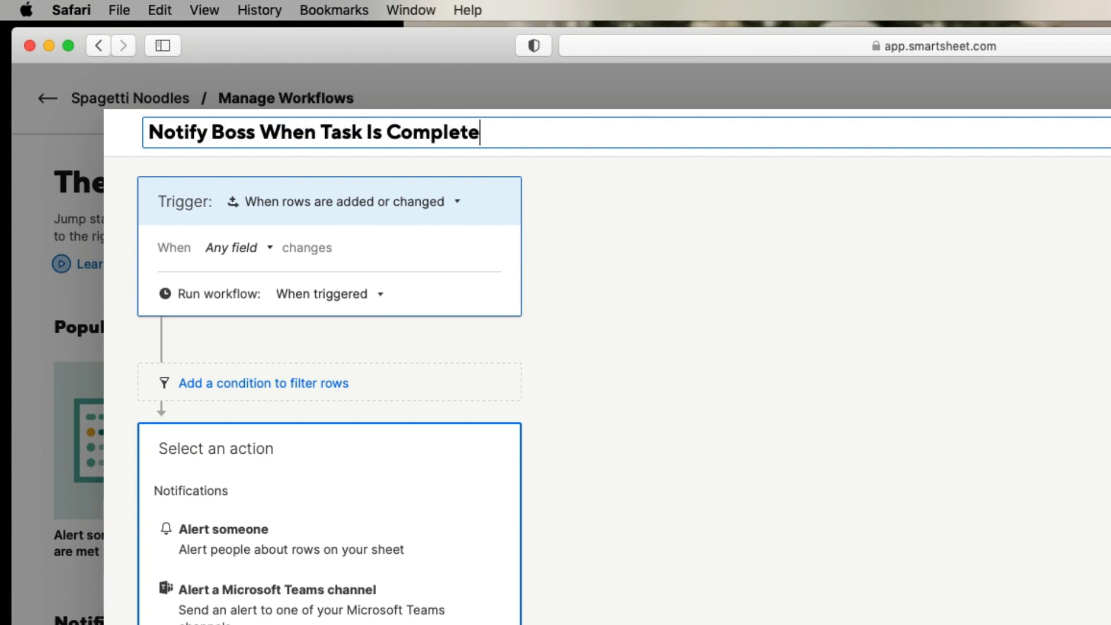
pyautogui.click(153, 132)
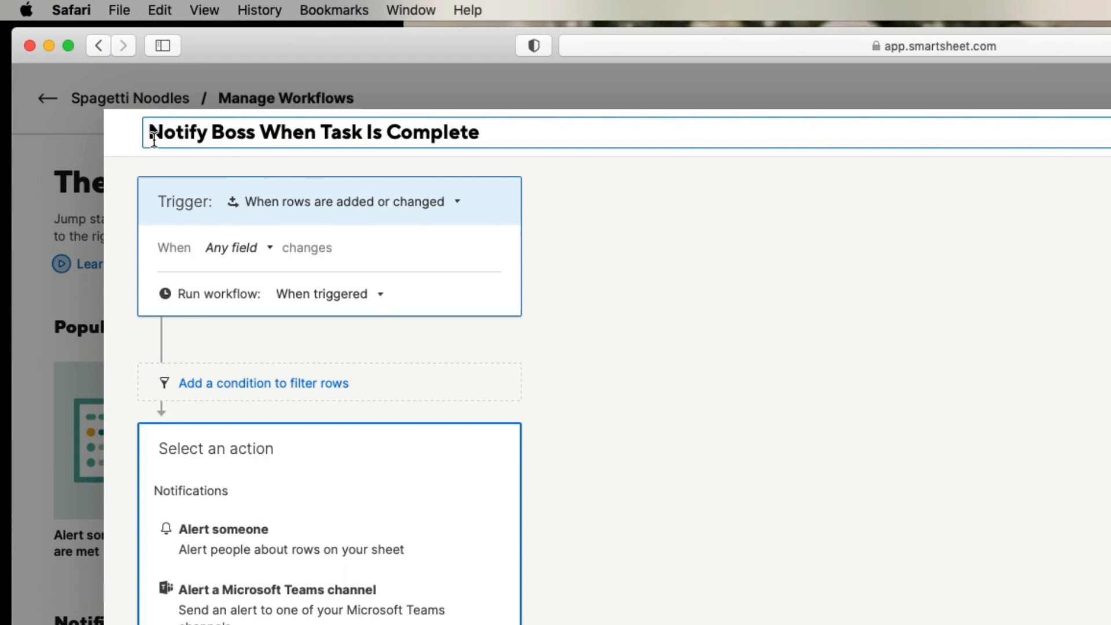
pyautogui.write('1.')
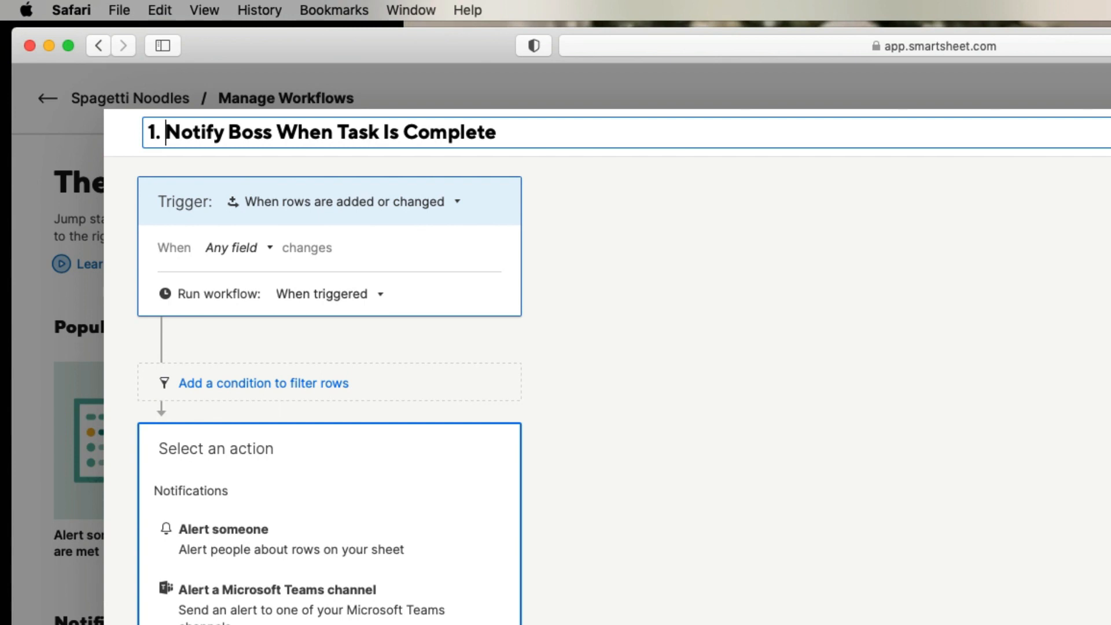
pyautogui.moveTo(205, 209)
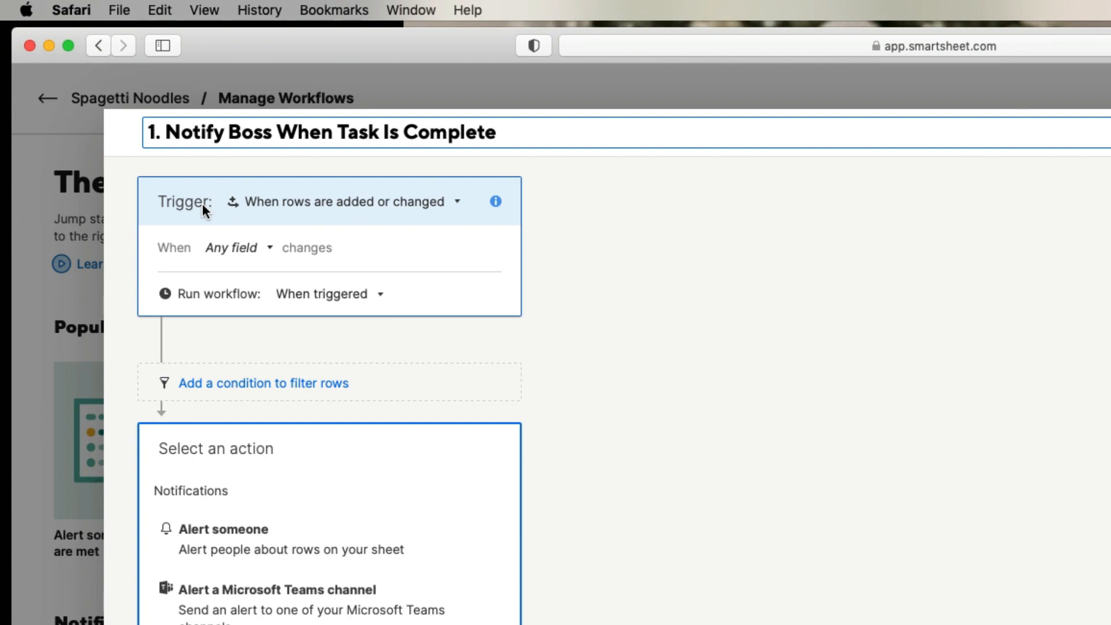
pyautogui.click(343, 202)
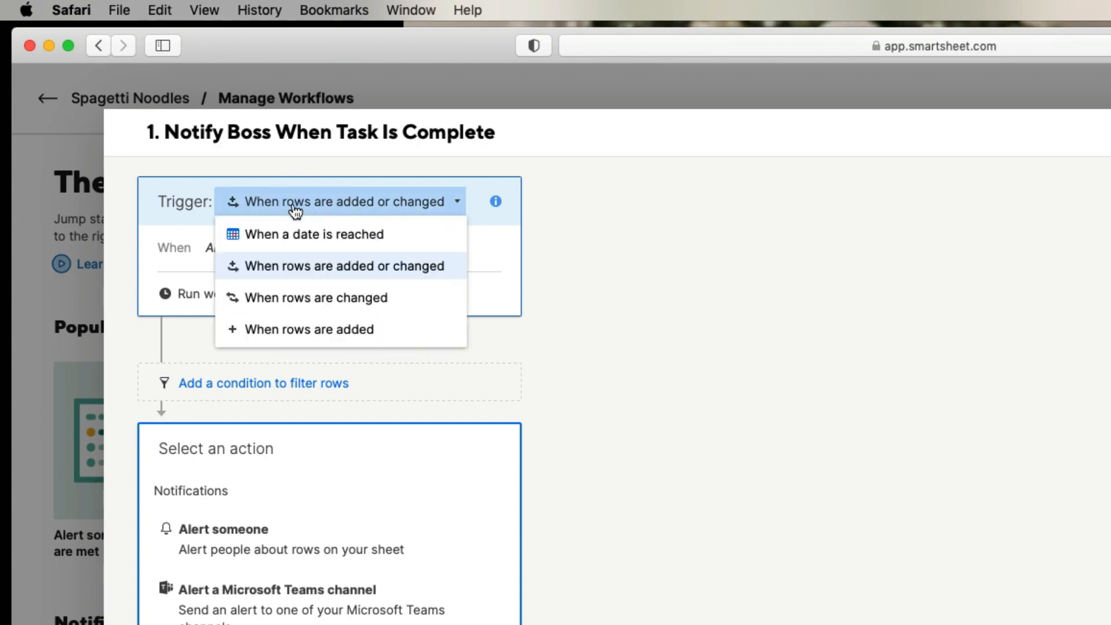
pyautogui.moveTo(331, 234)
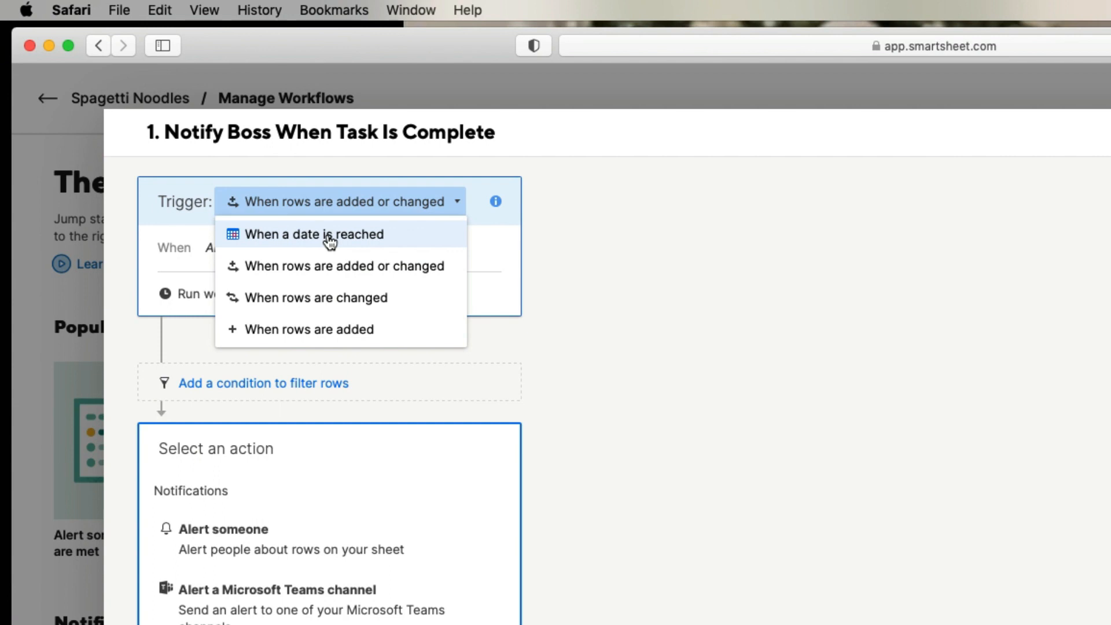
pyautogui.moveTo(413, 297)
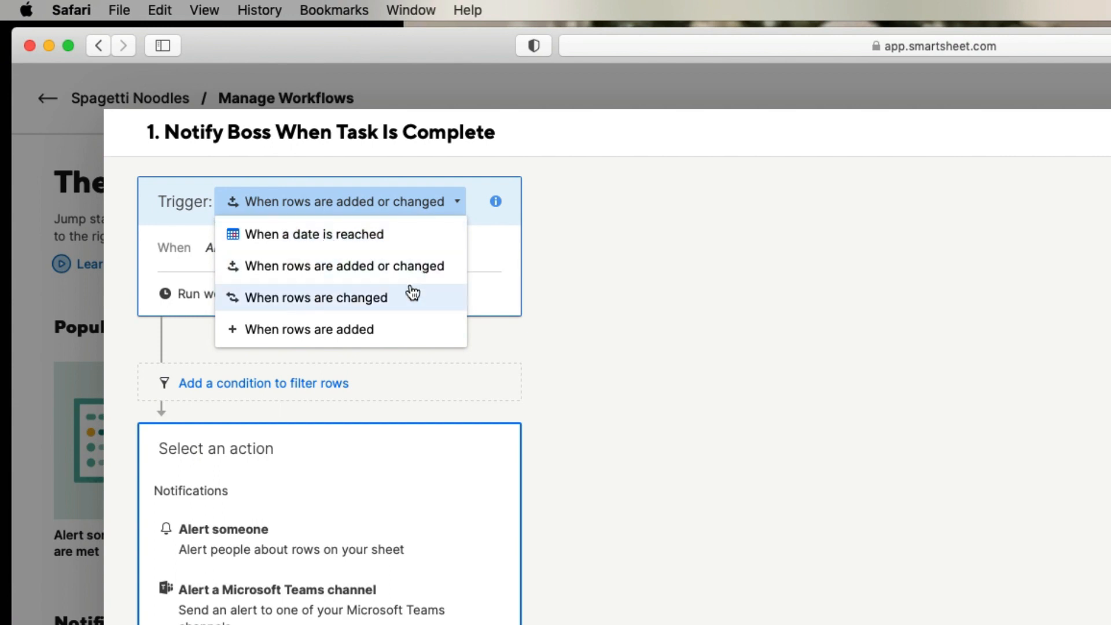
pyautogui.moveTo(400, 331)
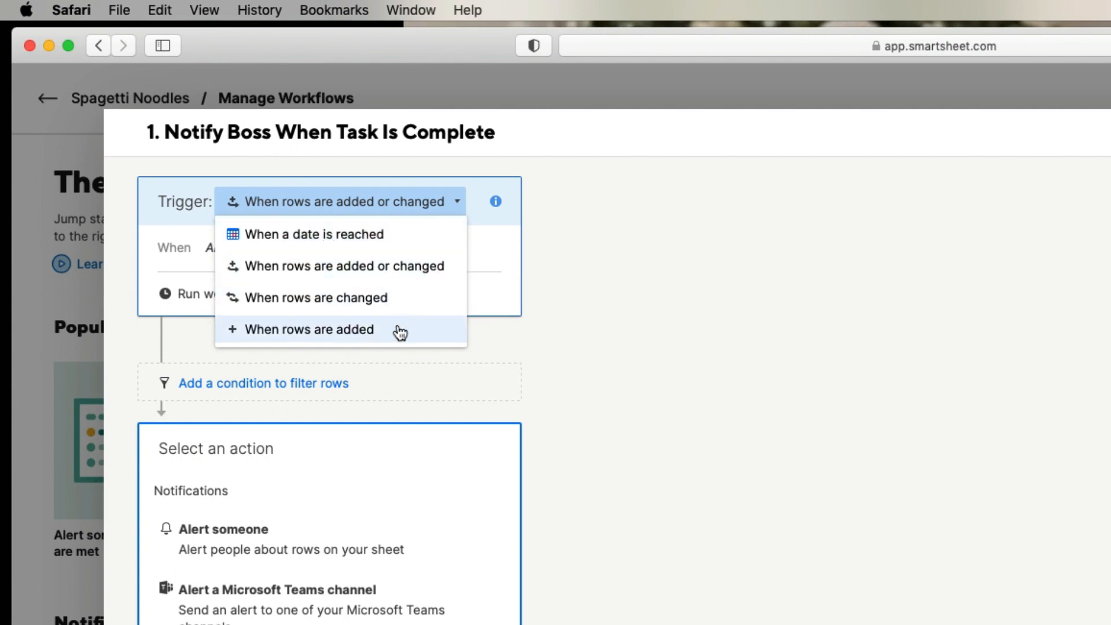
pyautogui.moveTo(358, 266)
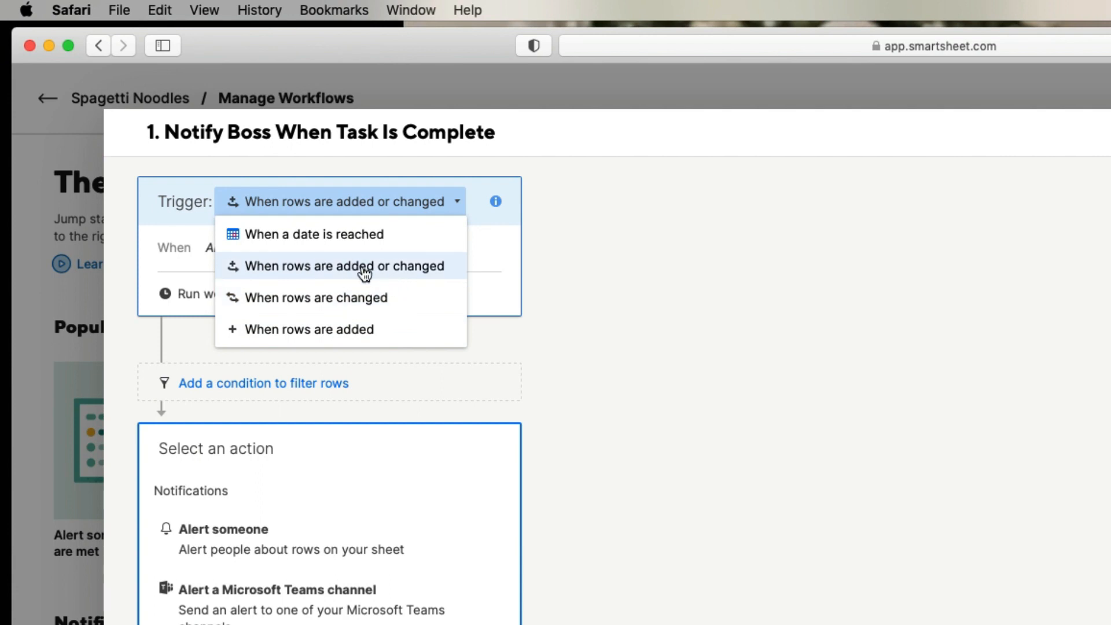
pyautogui.click(342, 265)
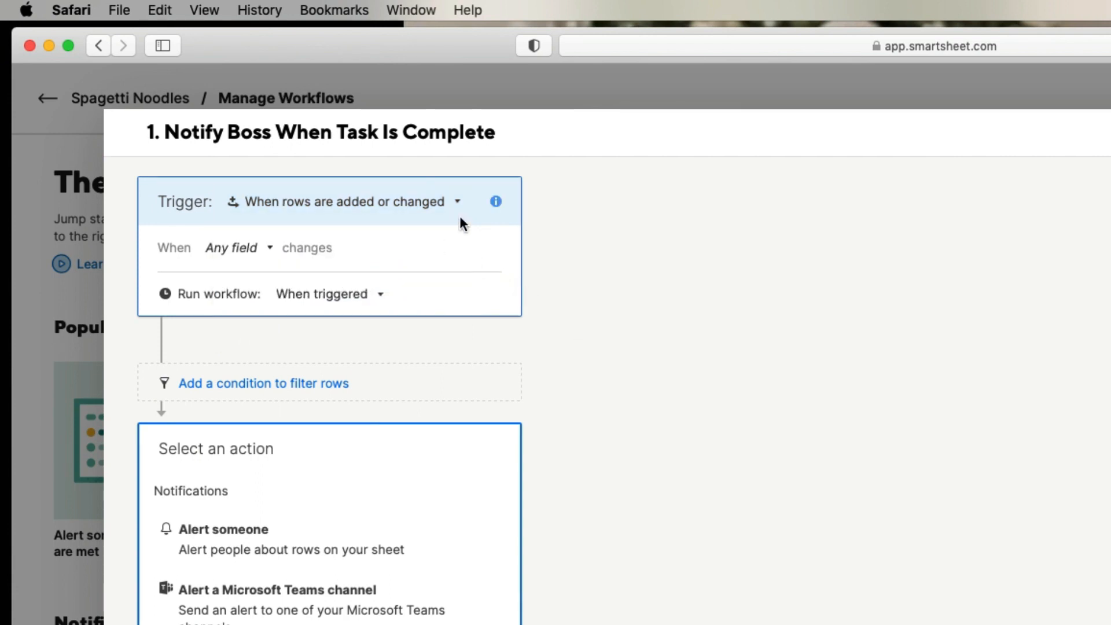
# - Set the trigger to fire when a row's Status changes to Complete
pyautogui.click(231, 247)
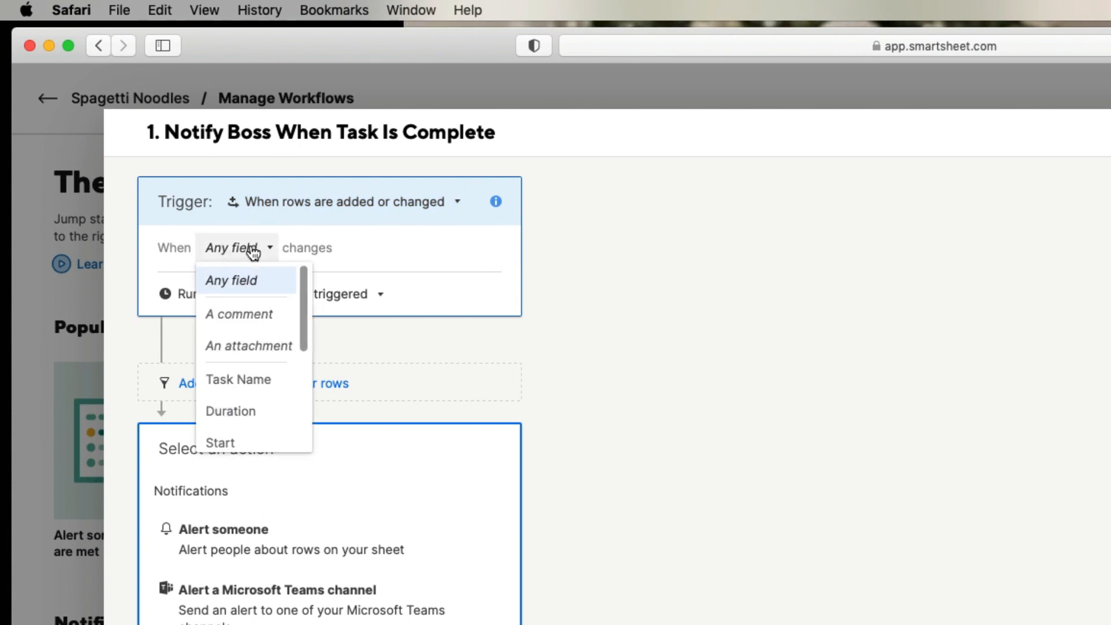
pyautogui.moveTo(277, 291)
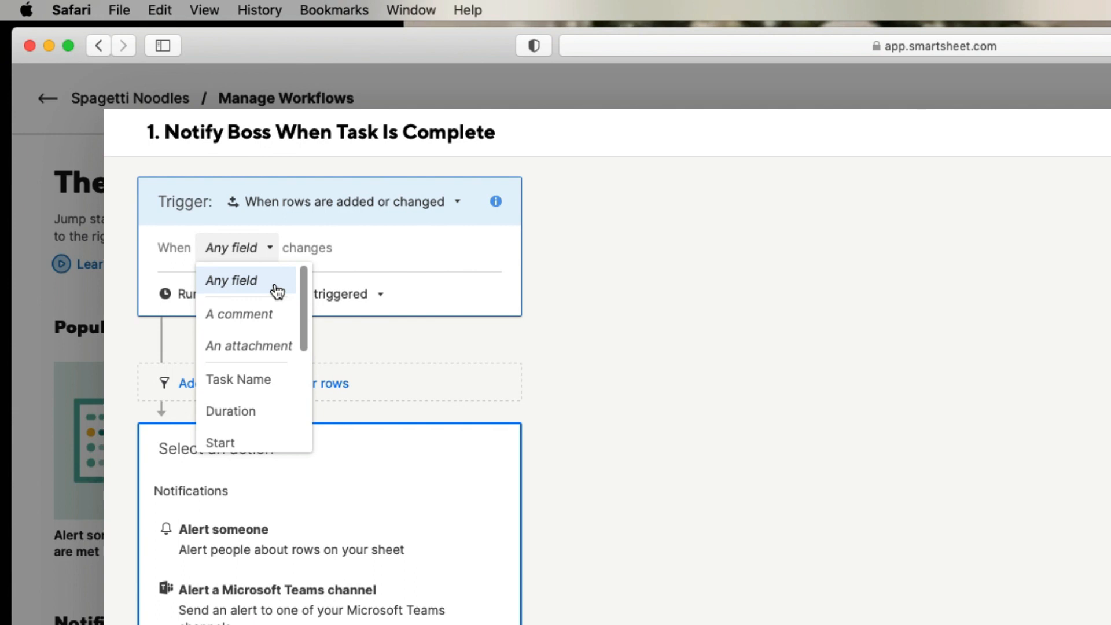
pyautogui.moveTo(312, 297)
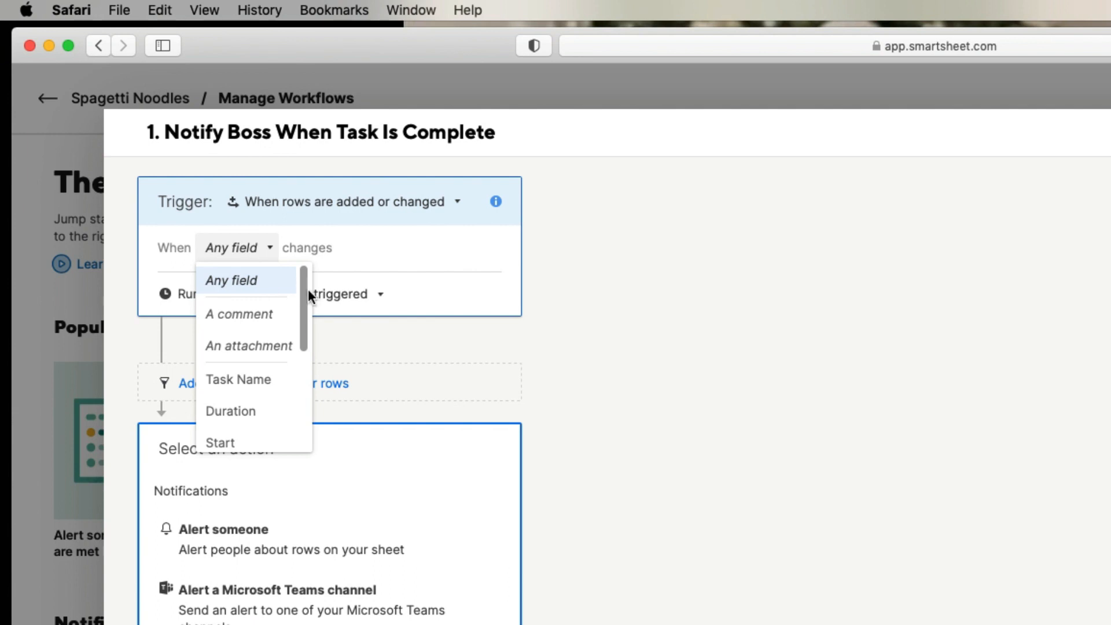
pyautogui.click(230, 280)
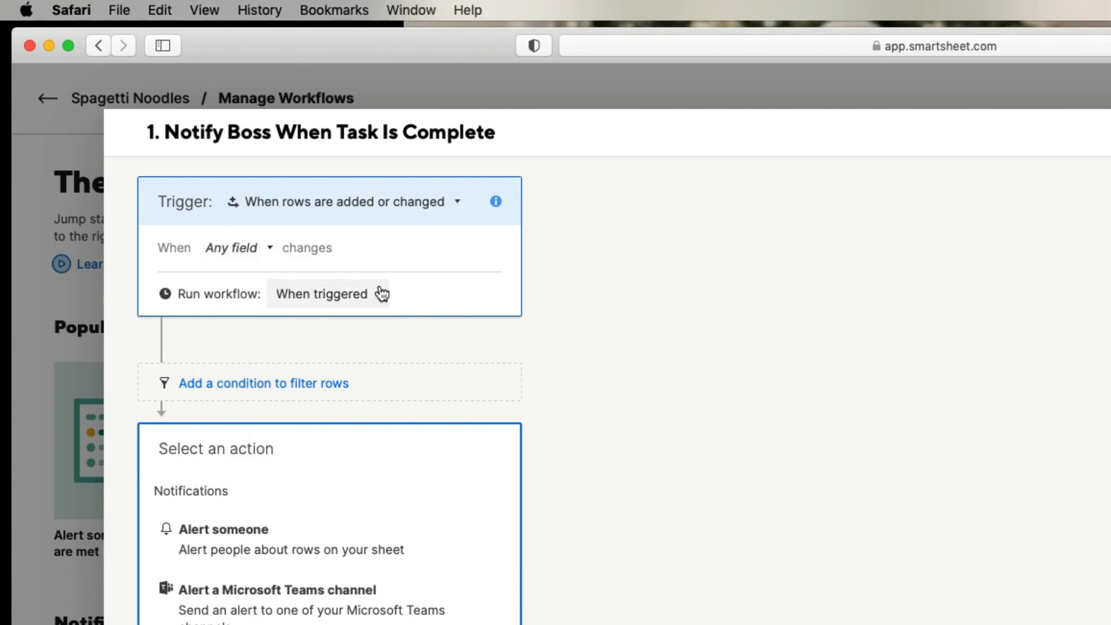
pyautogui.click(237, 247)
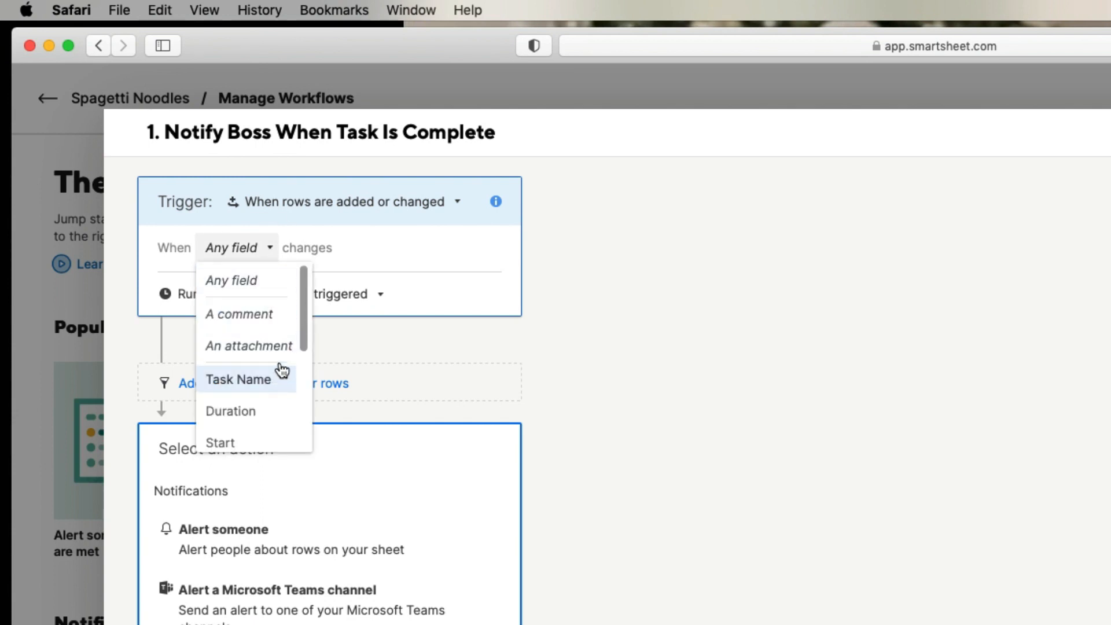
pyautogui.scroll(-3)
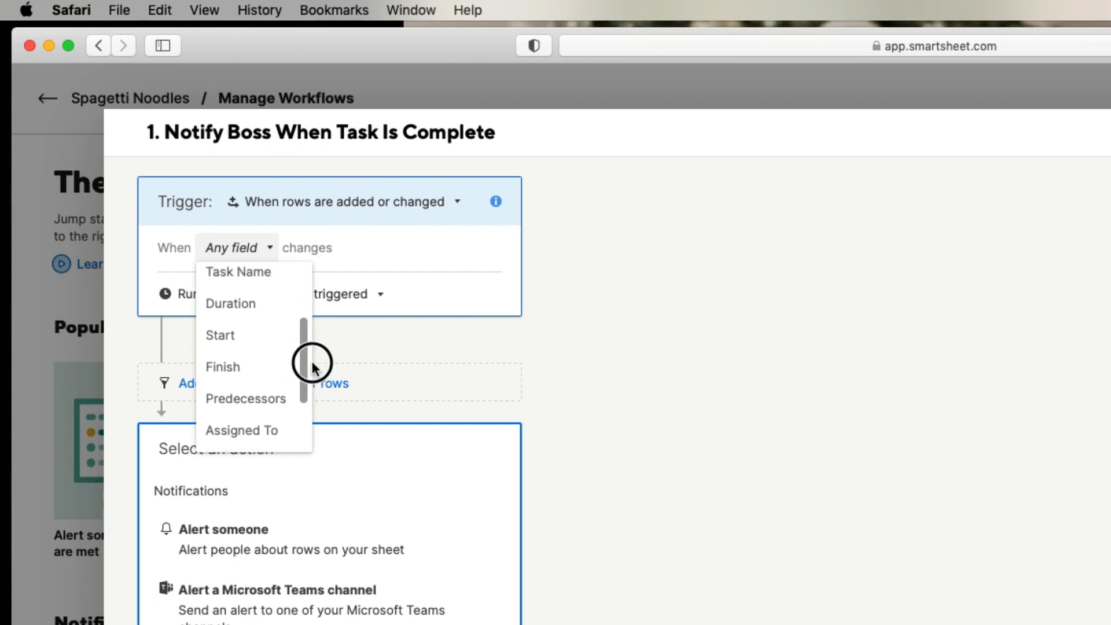
pyautogui.scroll(-3)
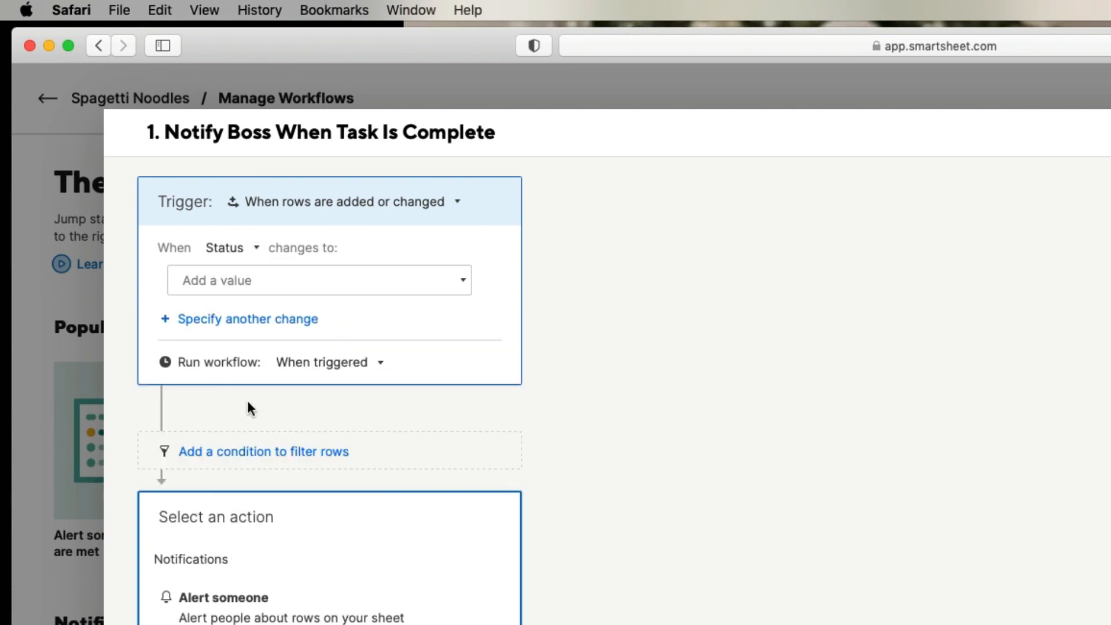
pyautogui.moveTo(282, 289)
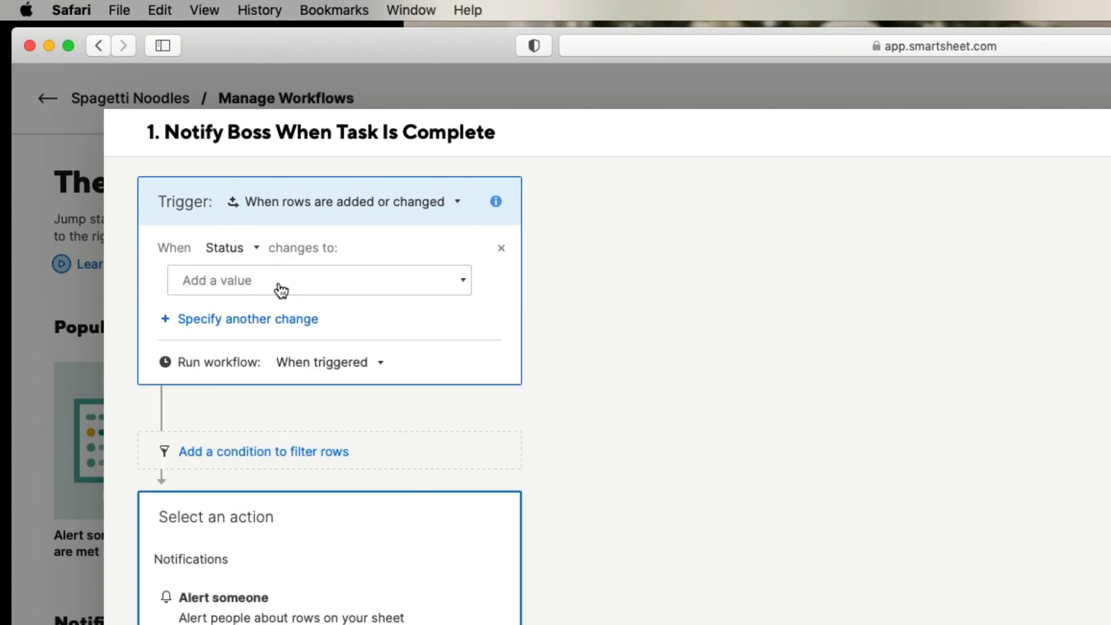
pyautogui.click(317, 280)
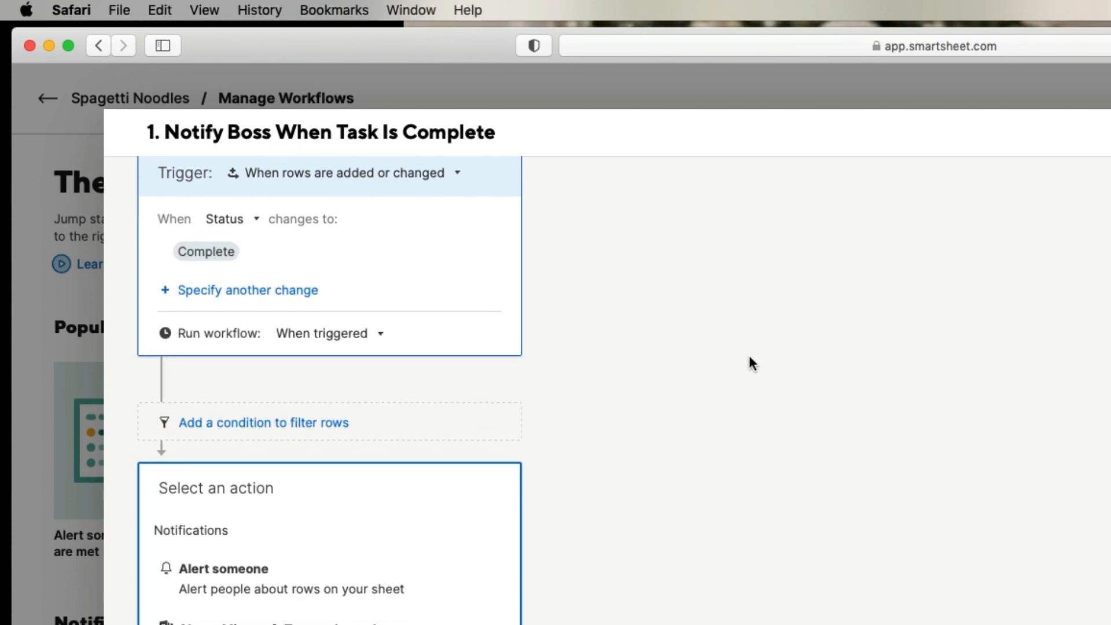
pyautogui.moveTo(253, 581)
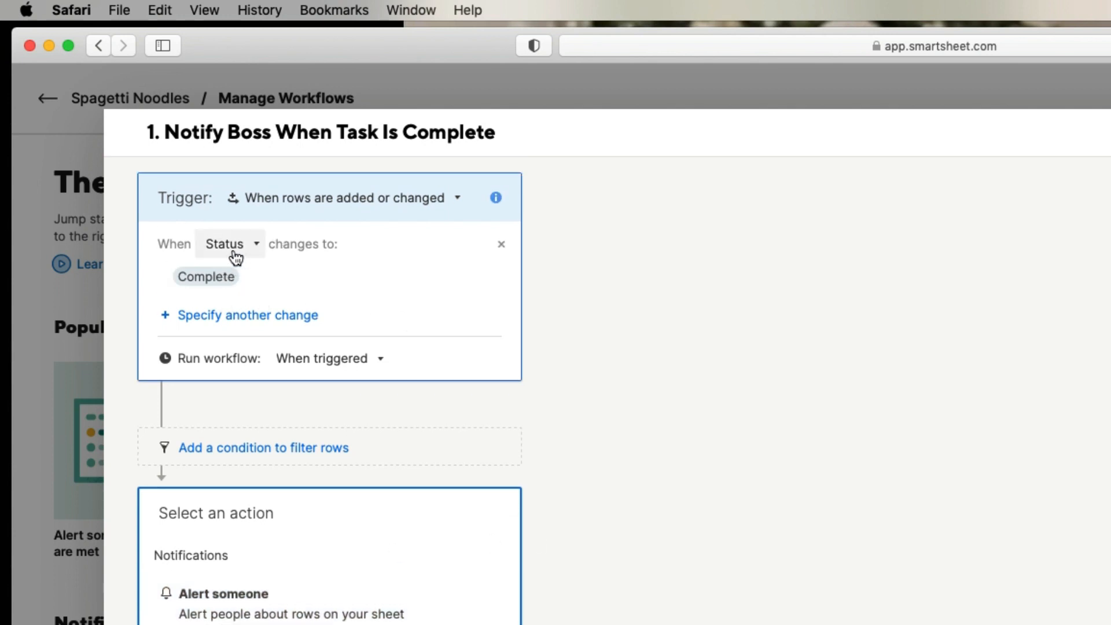
pyautogui.moveTo(531, 496)
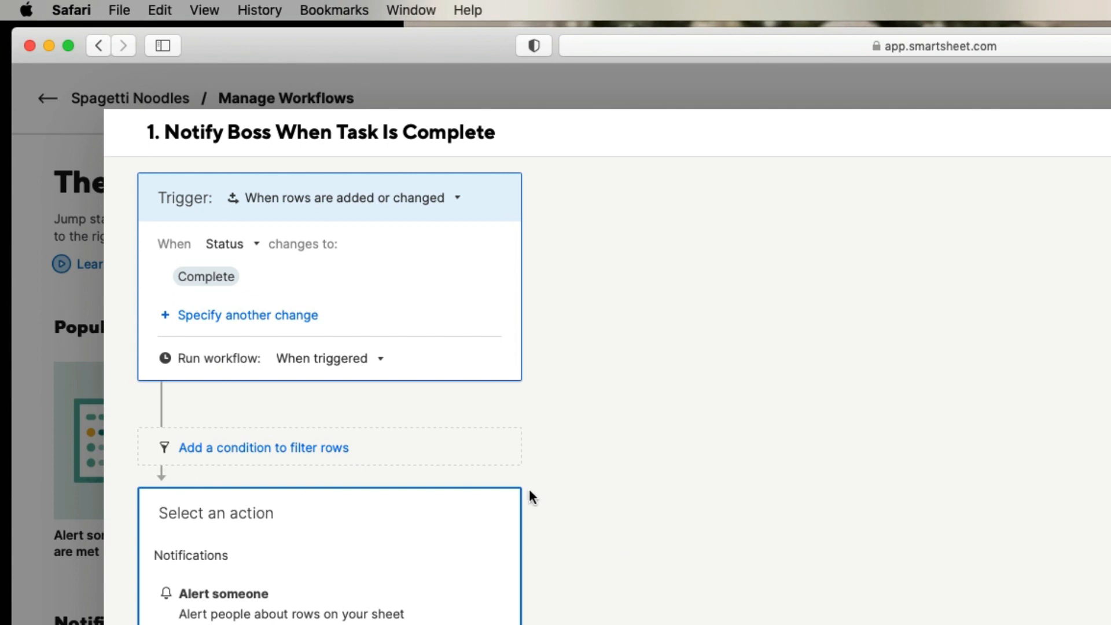
pyautogui.scroll(-3)
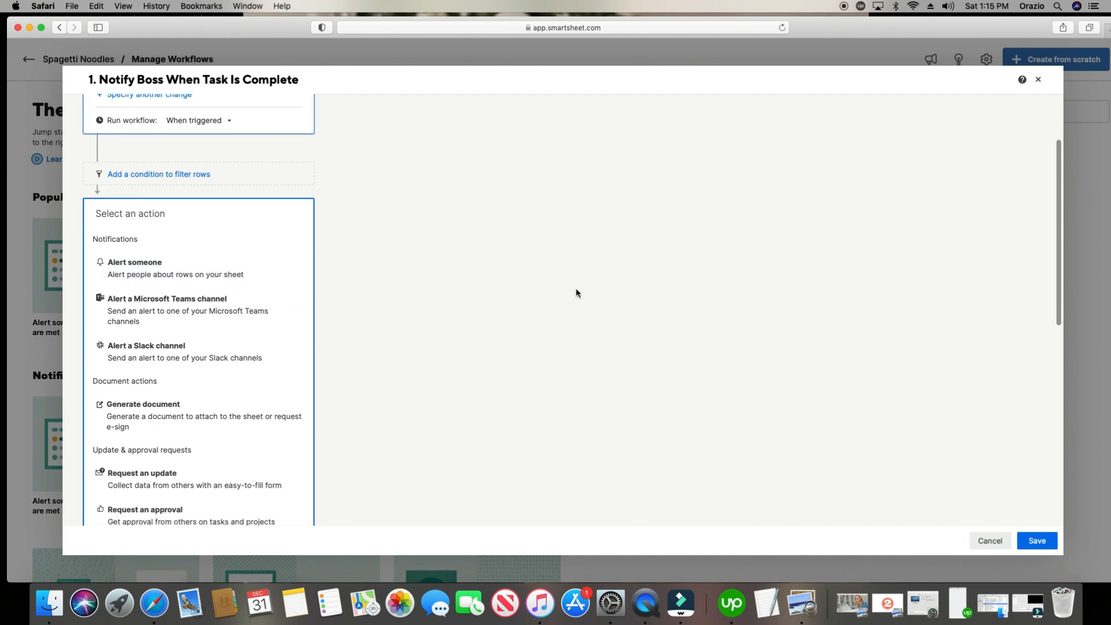
pyautogui.scroll(-3)
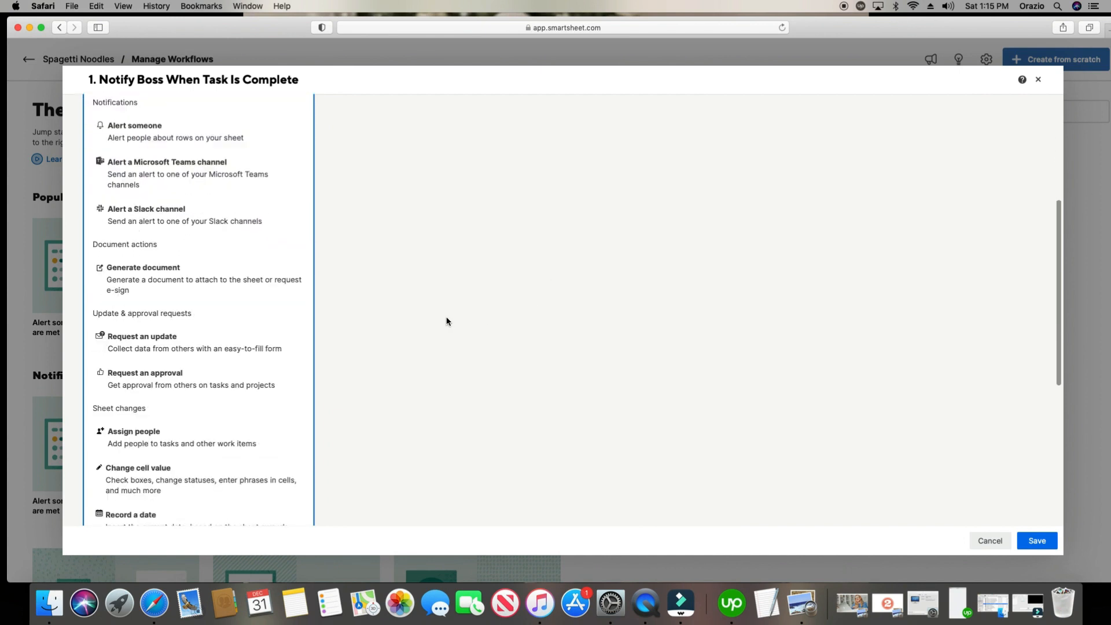
pyautogui.scroll(-3)
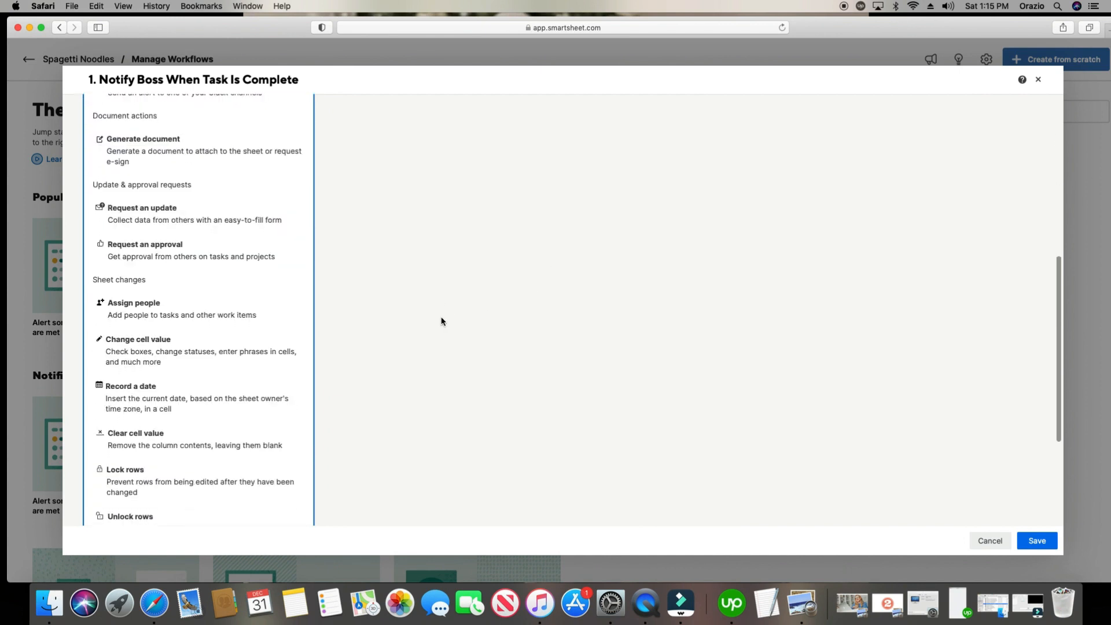
pyautogui.scroll(-3)
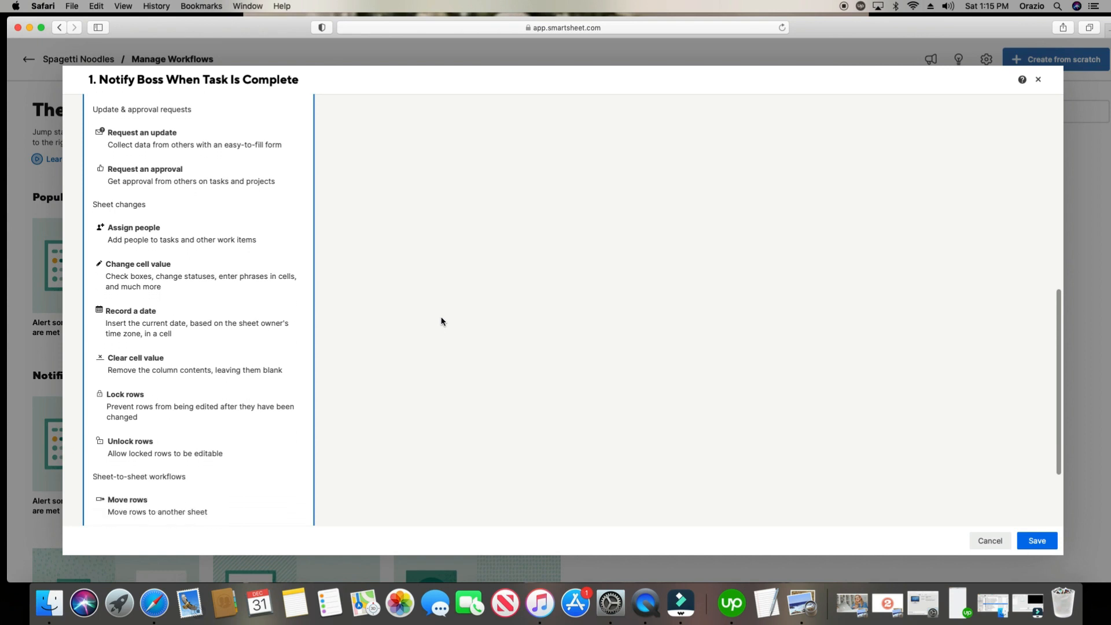
pyautogui.scroll(-3)
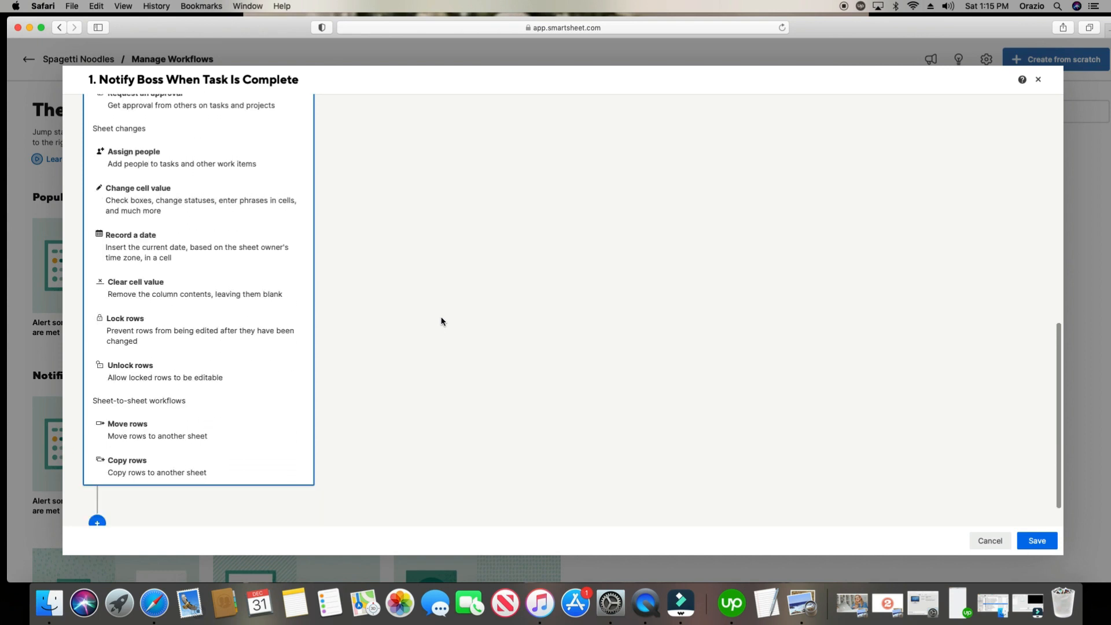
pyautogui.scroll(3)
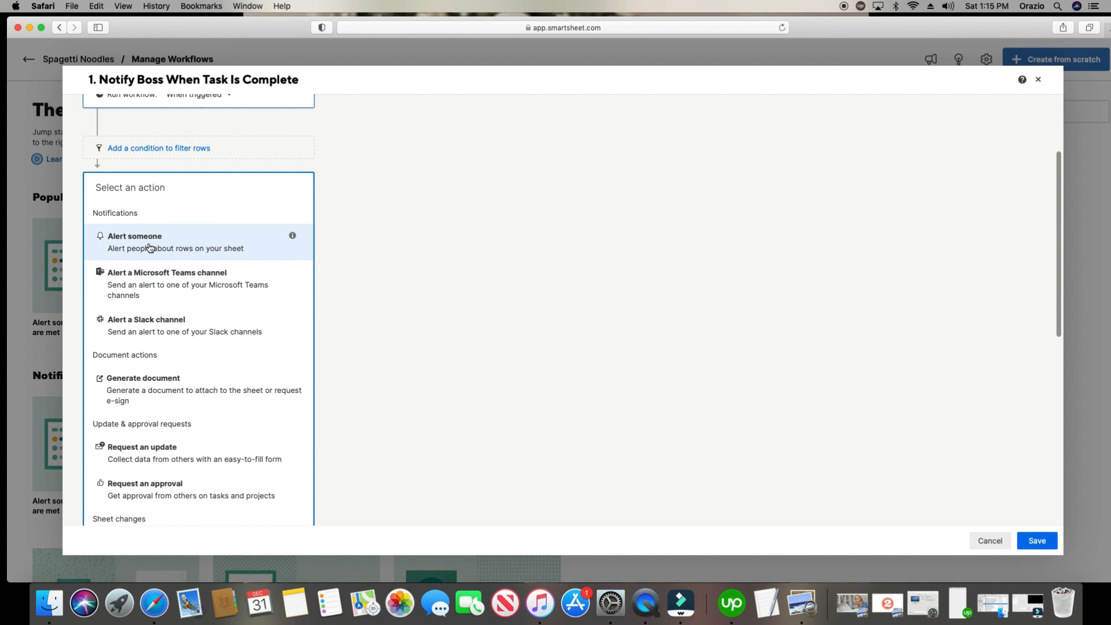
pyautogui.click(134, 237)
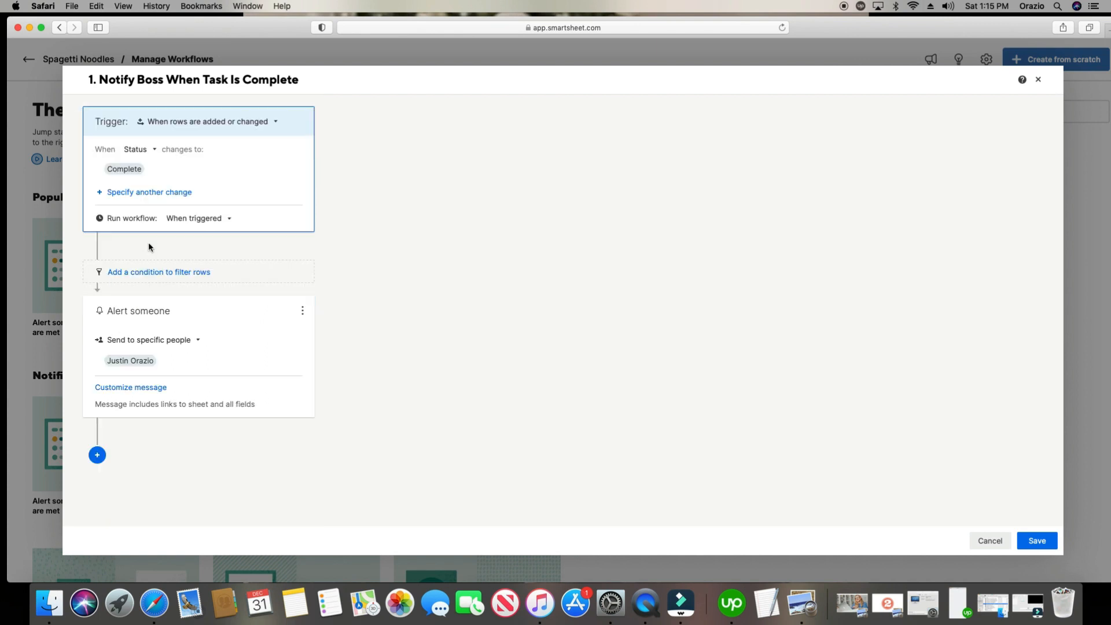
pyautogui.moveTo(187, 341)
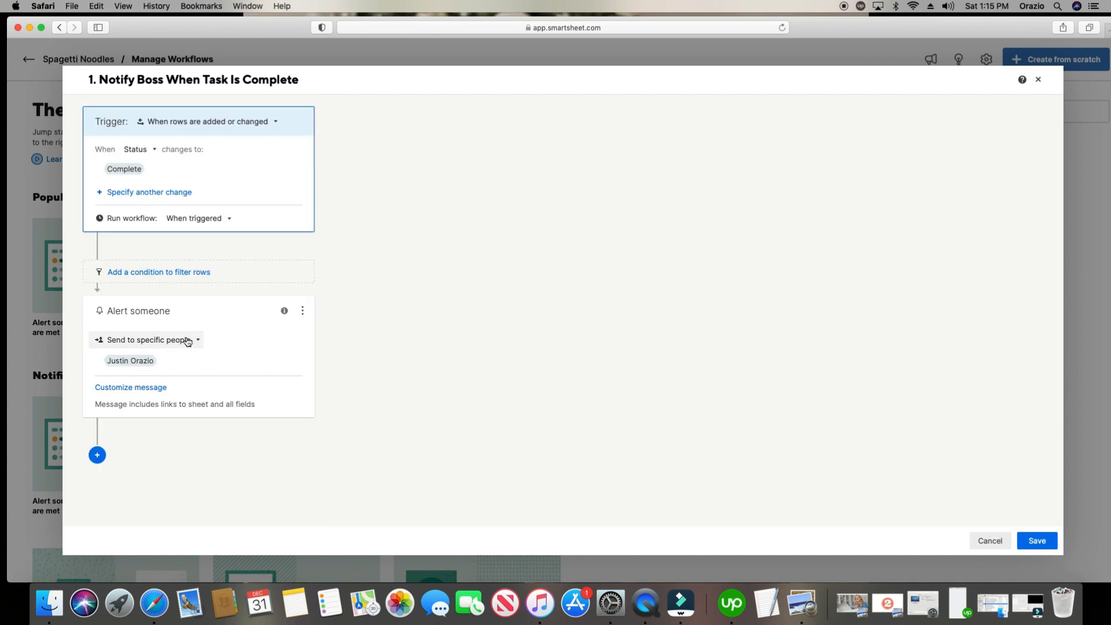
pyautogui.moveTo(157, 368)
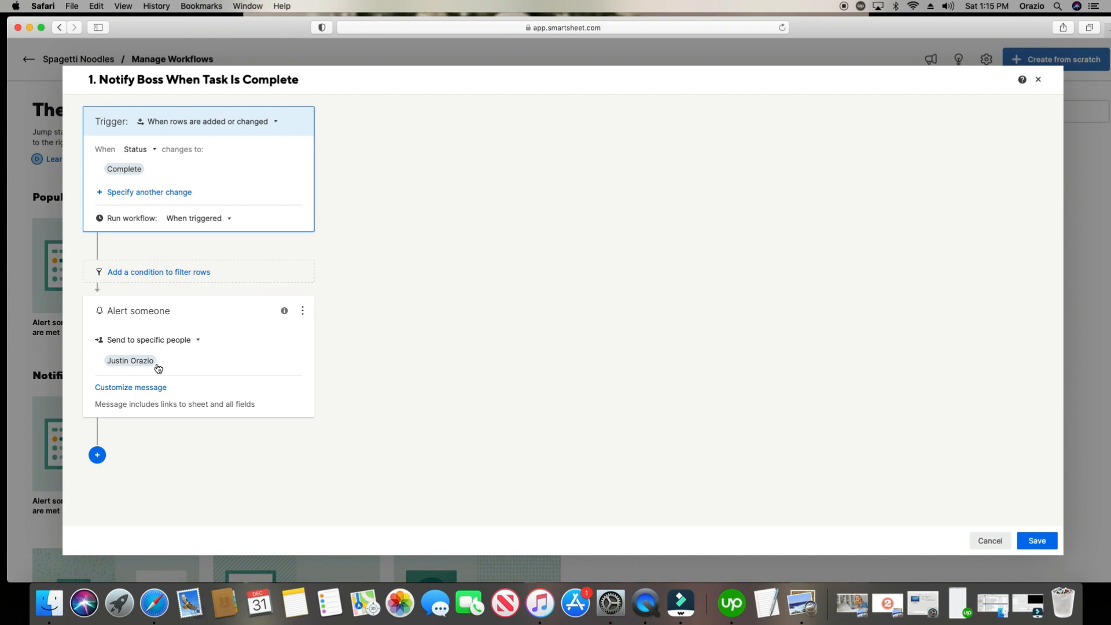
pyautogui.moveTo(130, 361)
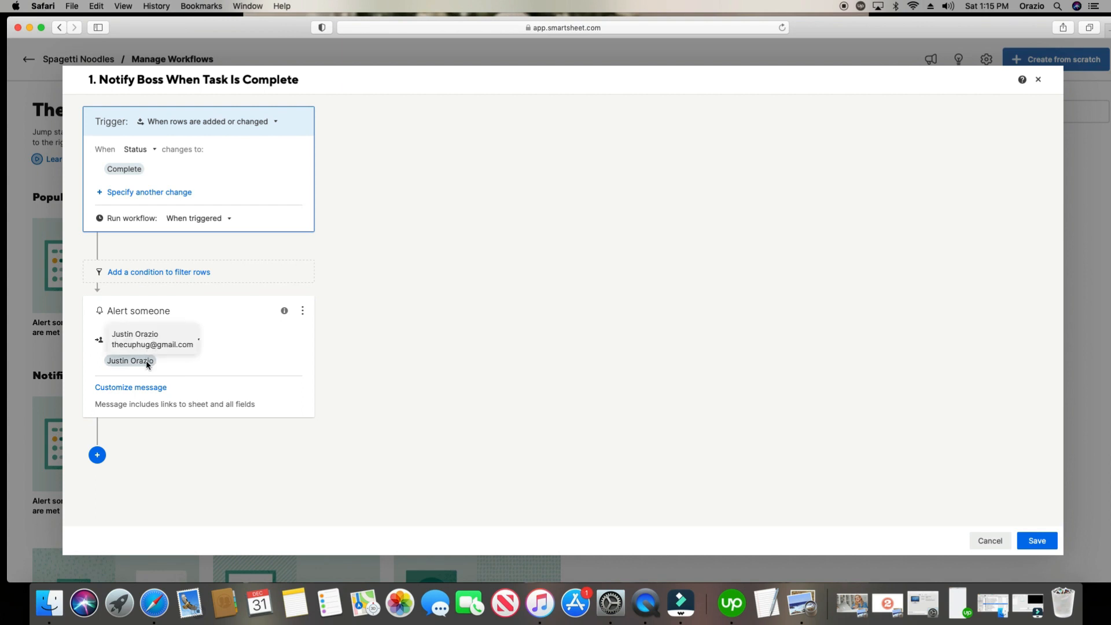
pyautogui.click(130, 360)
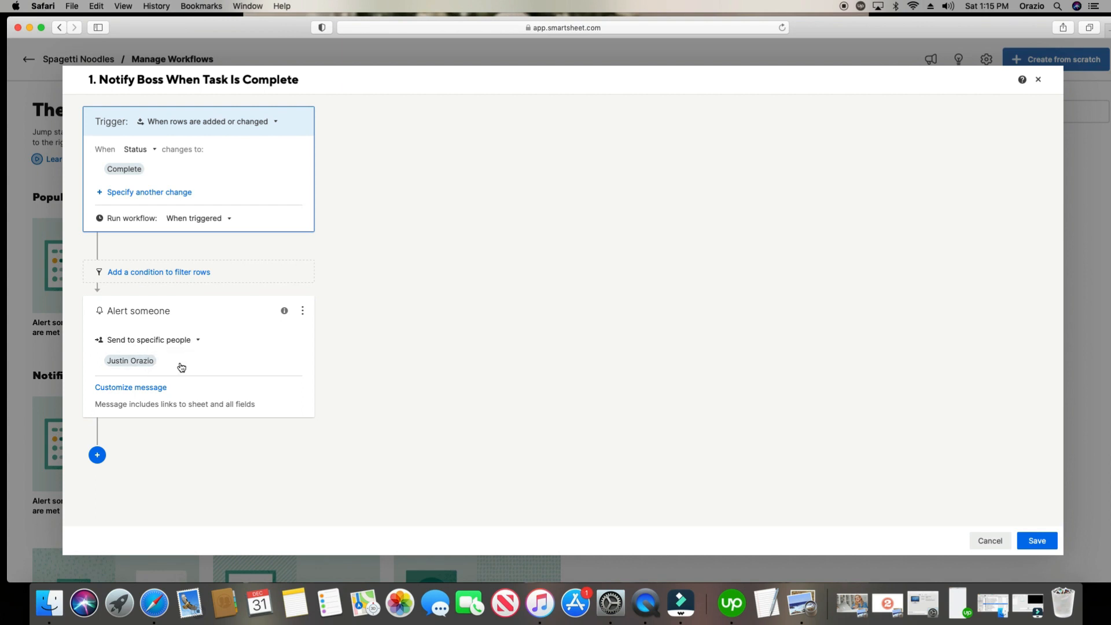
pyautogui.moveTo(164, 390)
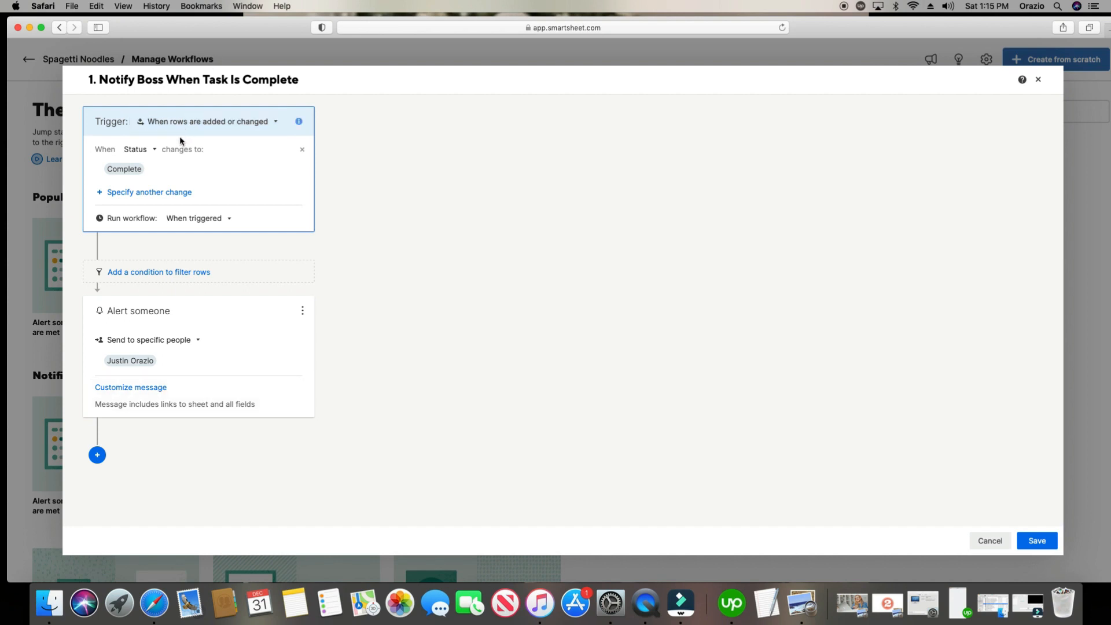
pyautogui.moveTo(137, 149)
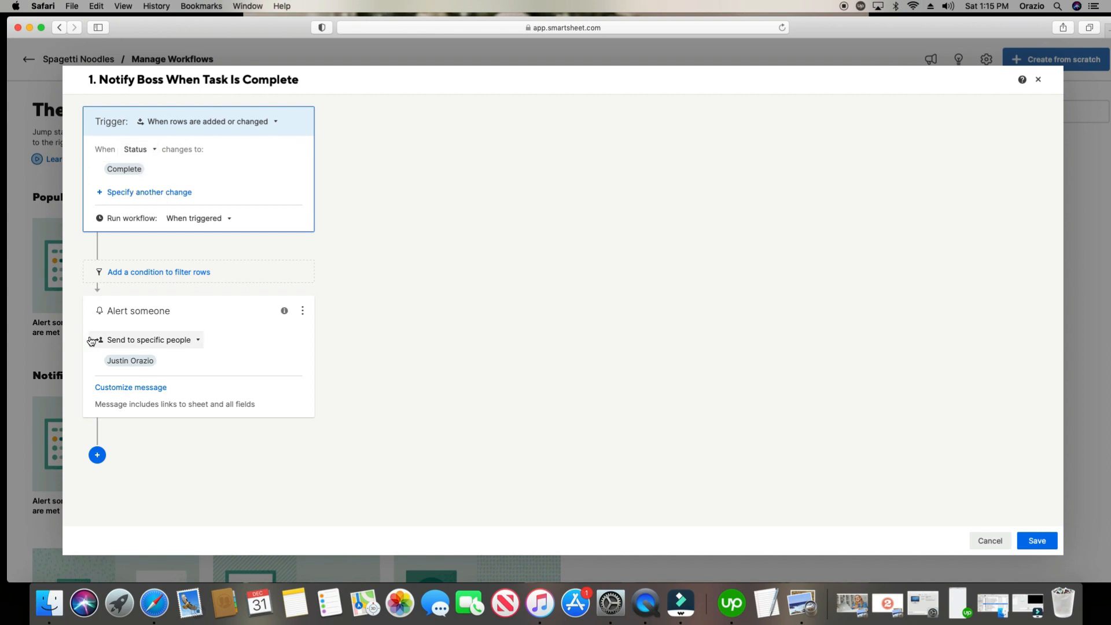
pyautogui.moveTo(165, 369)
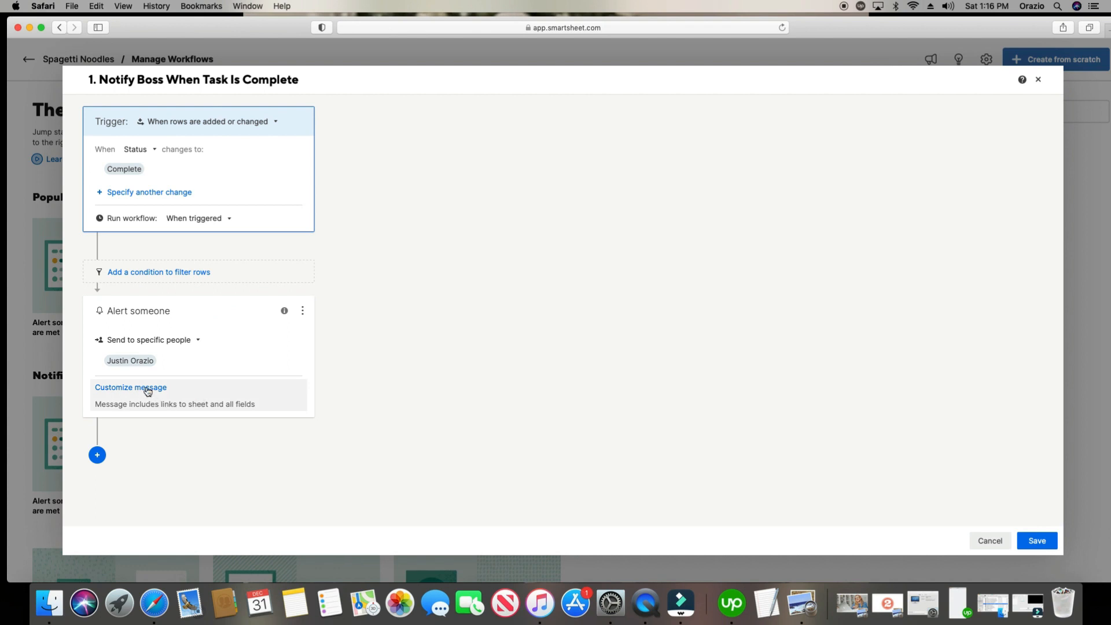
# - Customize the alert message with the subject 'Task is Complete'
pyautogui.click(130, 388)
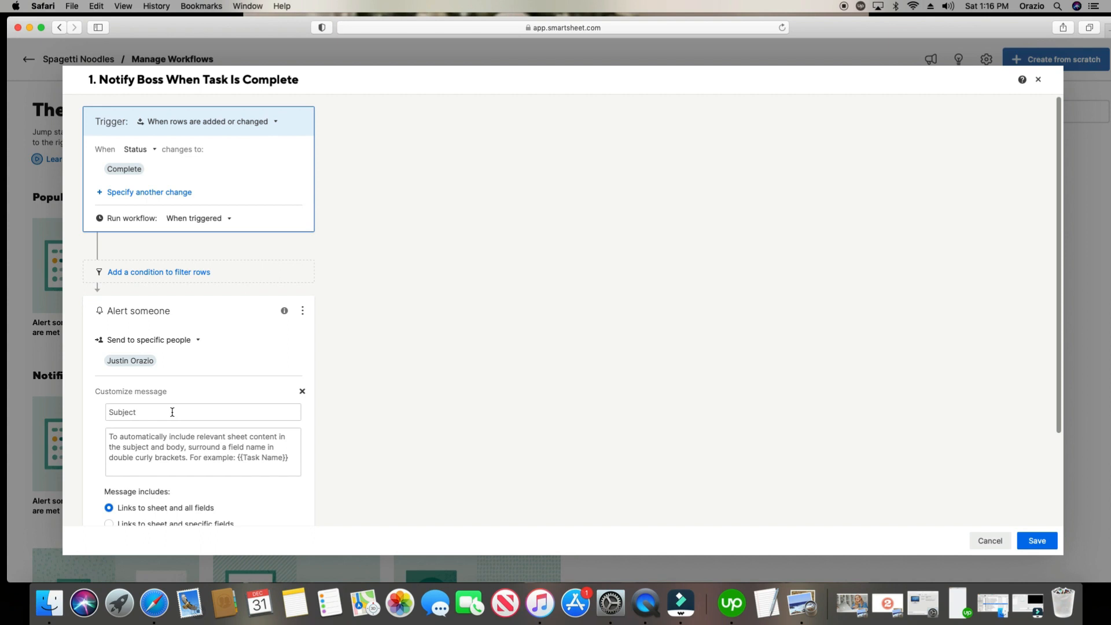
pyautogui.write('Task is Complete')
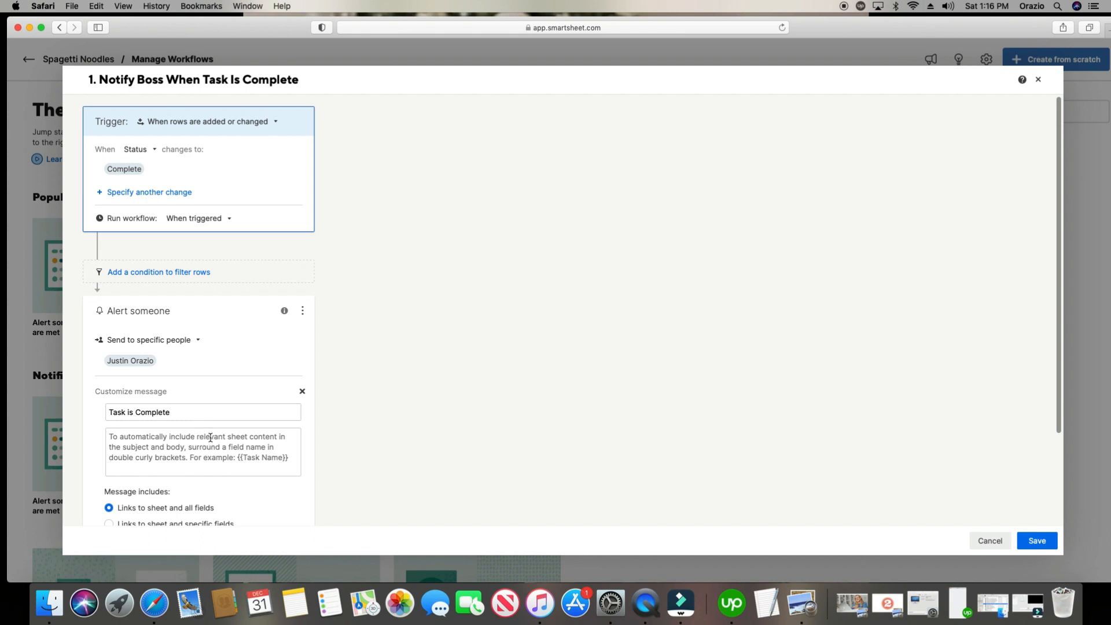
pyautogui.write('T')
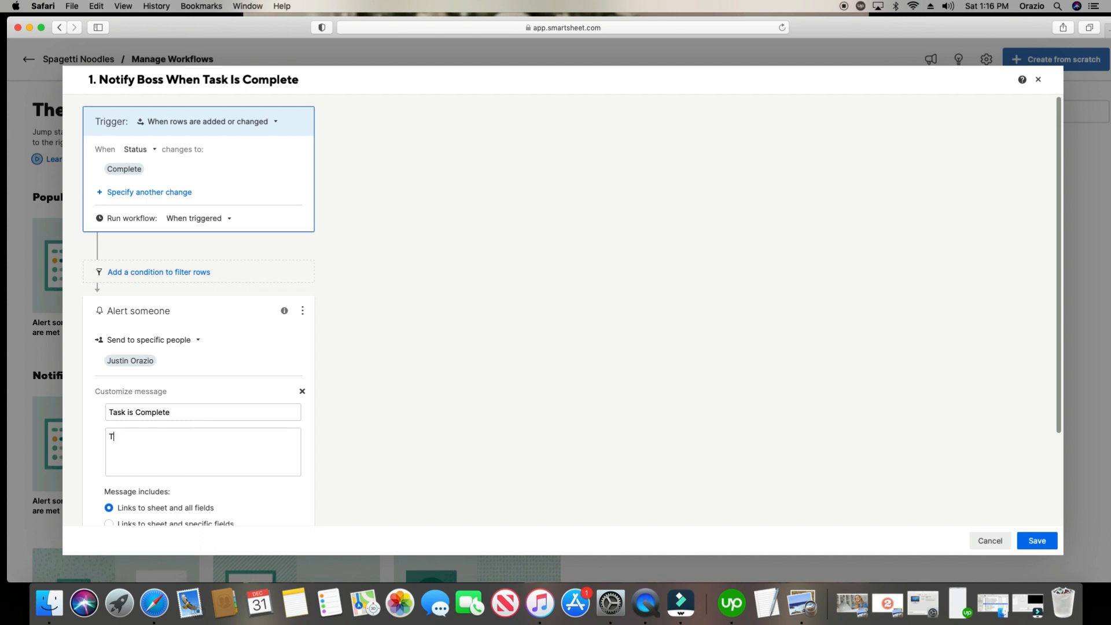
pyautogui.write('ask is complete')
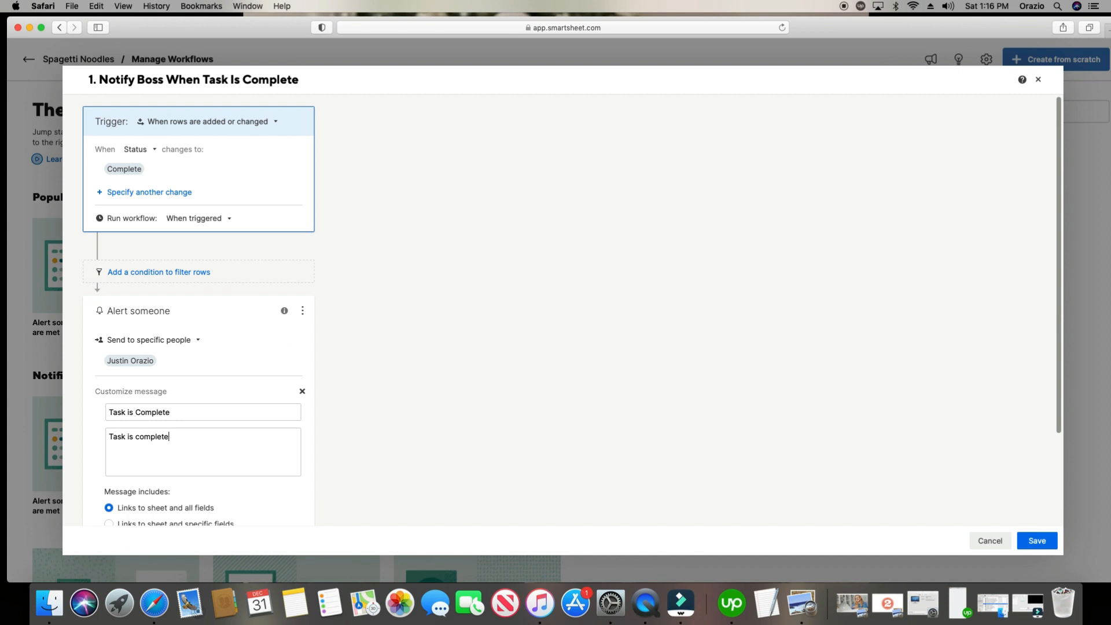
pyautogui.write('ed')
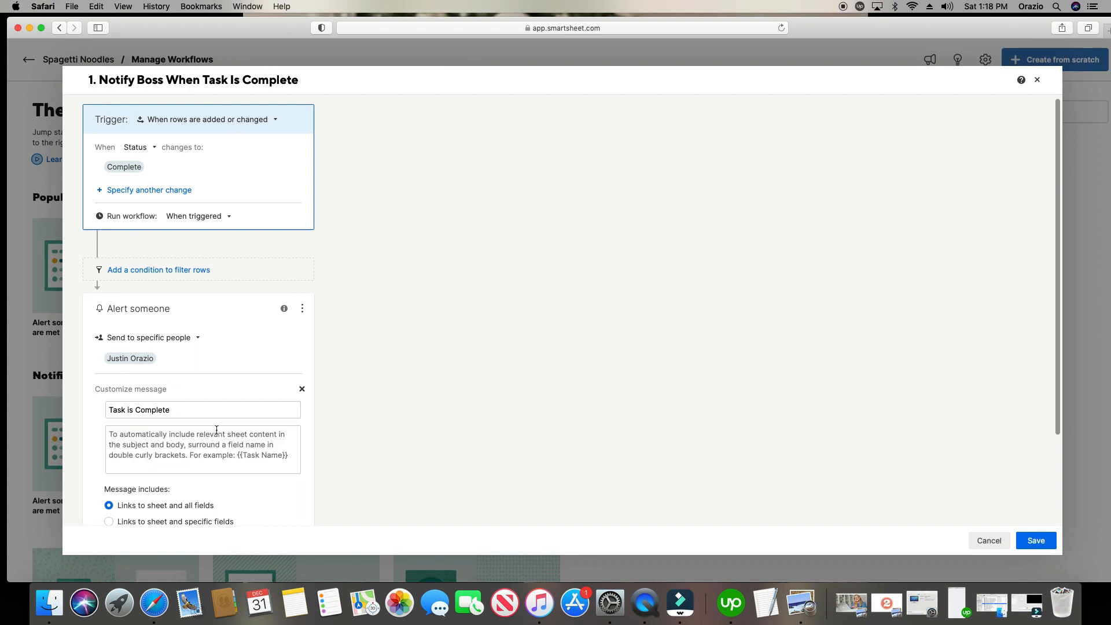
pyautogui.moveTo(285, 458)
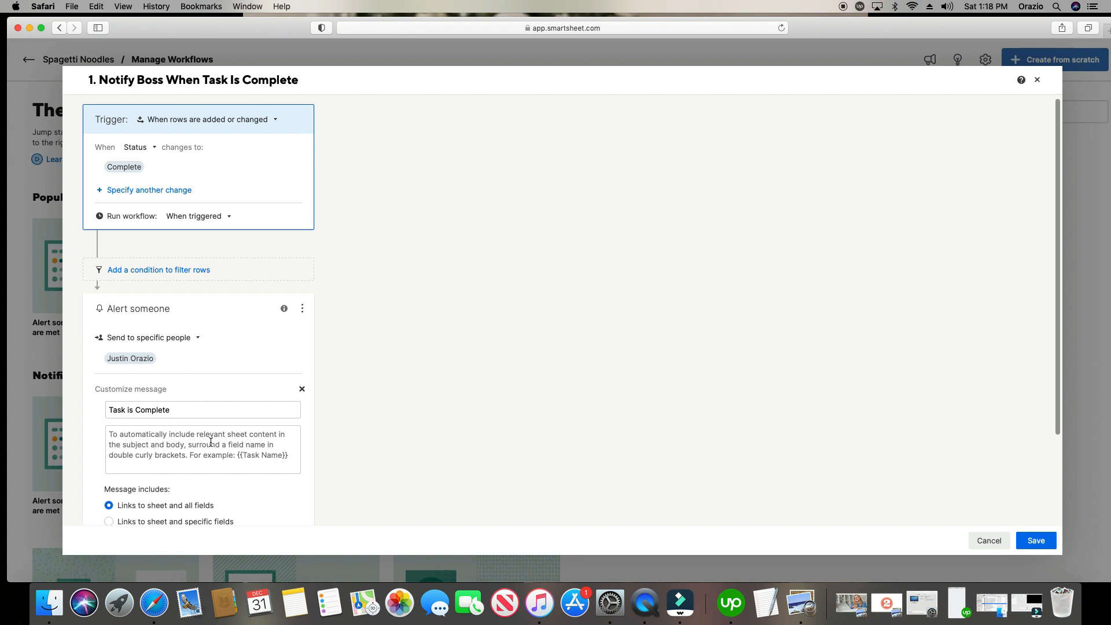
# - Write the alert body 'Task is competed by {{Assigned To}} for'
pyautogui.write('Task is com')
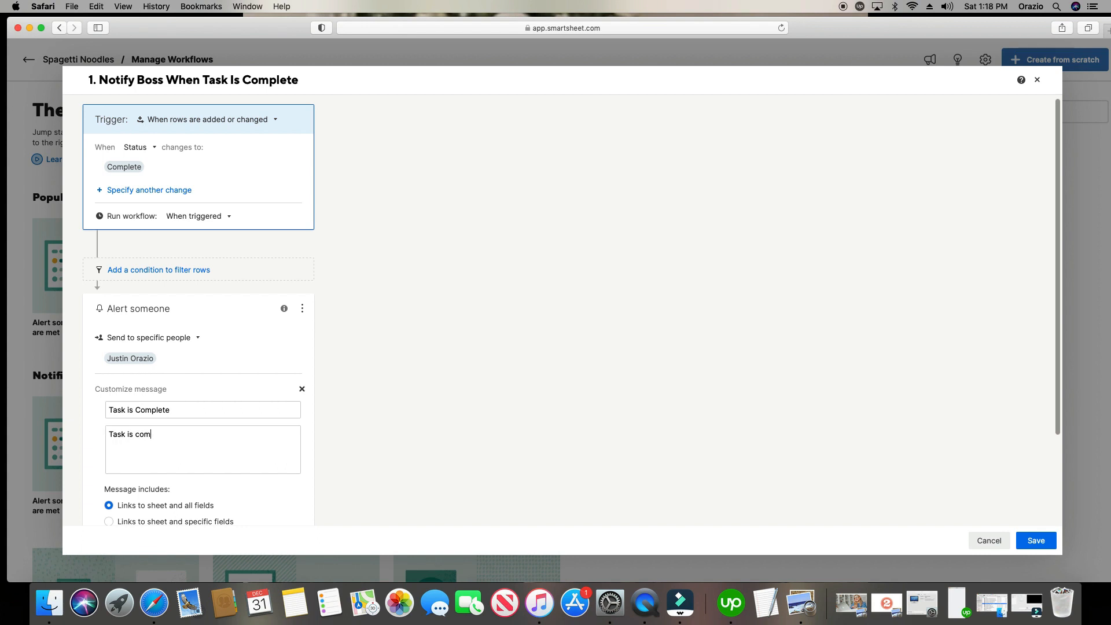
pyautogui.write('peted b')
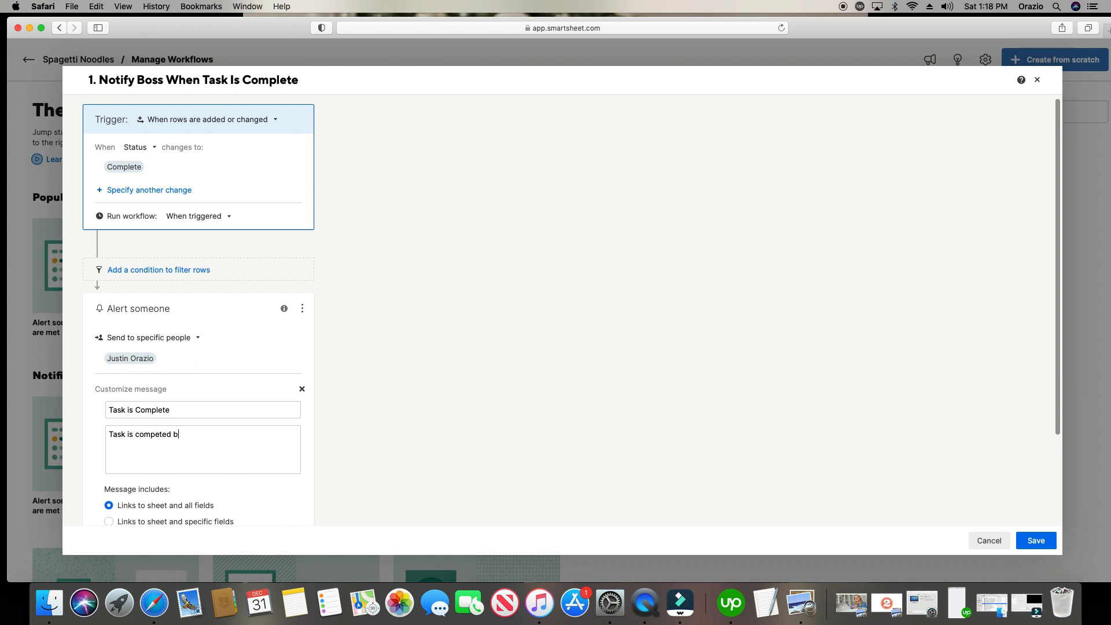
pyautogui.write('y')
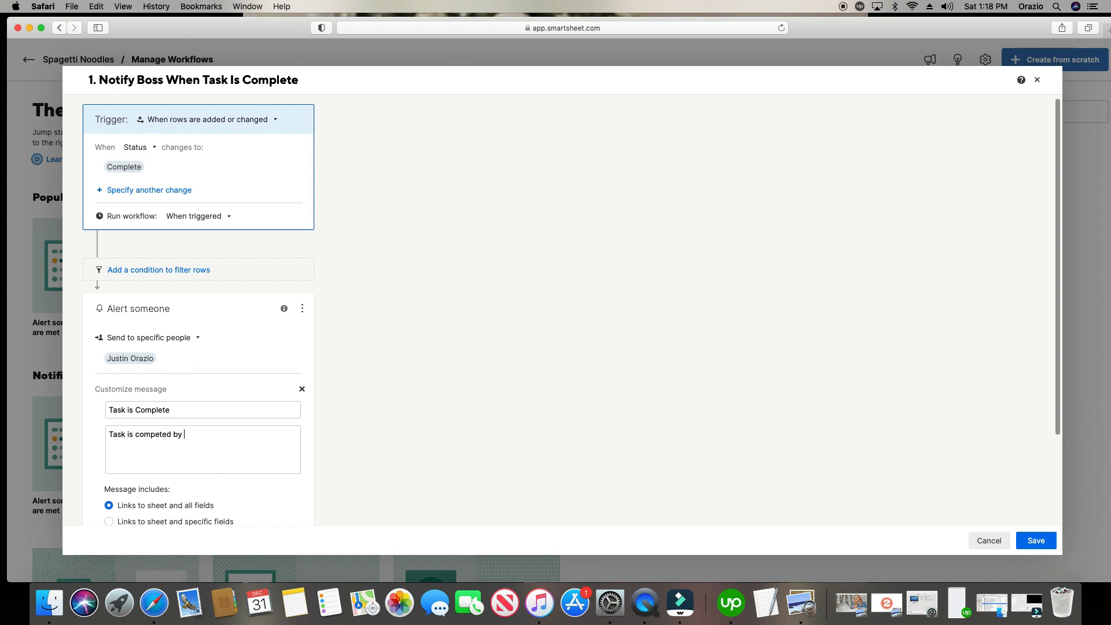
pyautogui.write('{{')
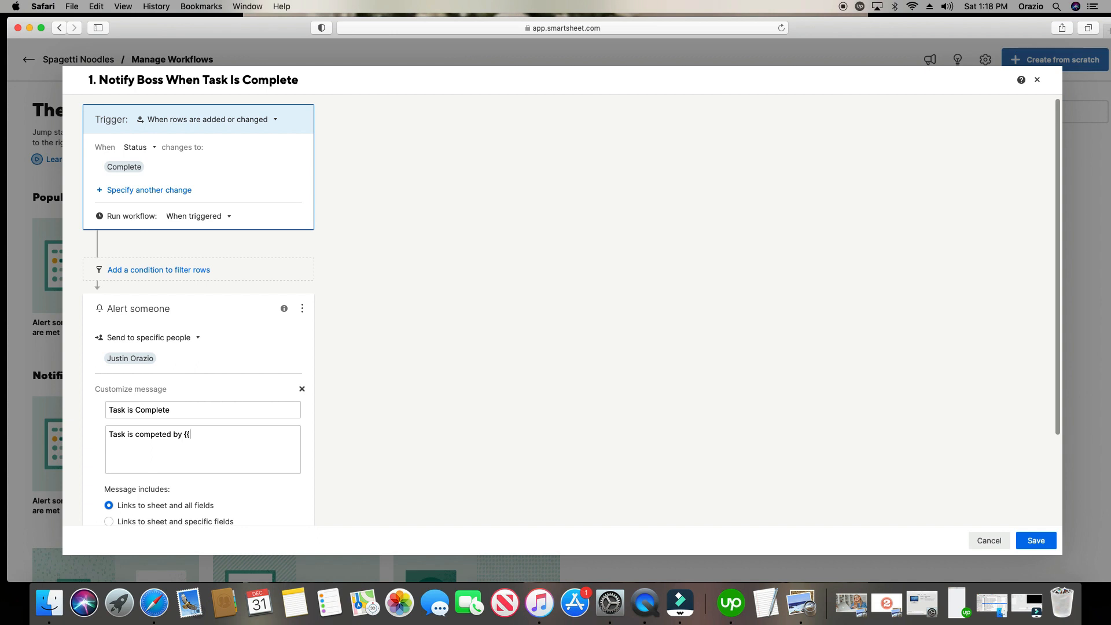
pyautogui.write('Assig')
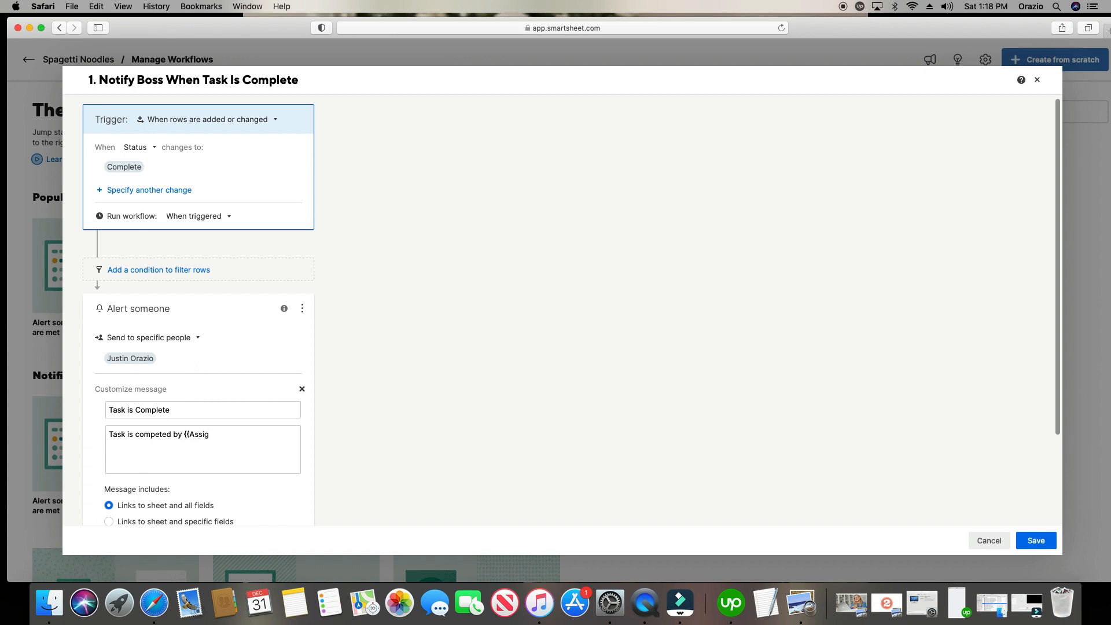
pyautogui.write('ned To')
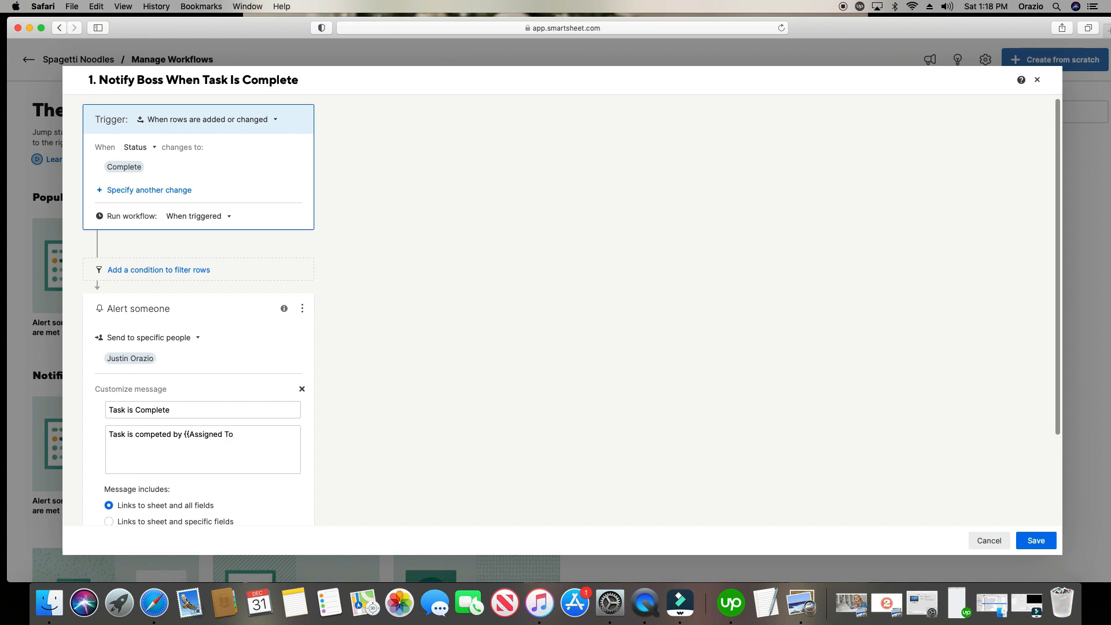
pyautogui.write('}}')
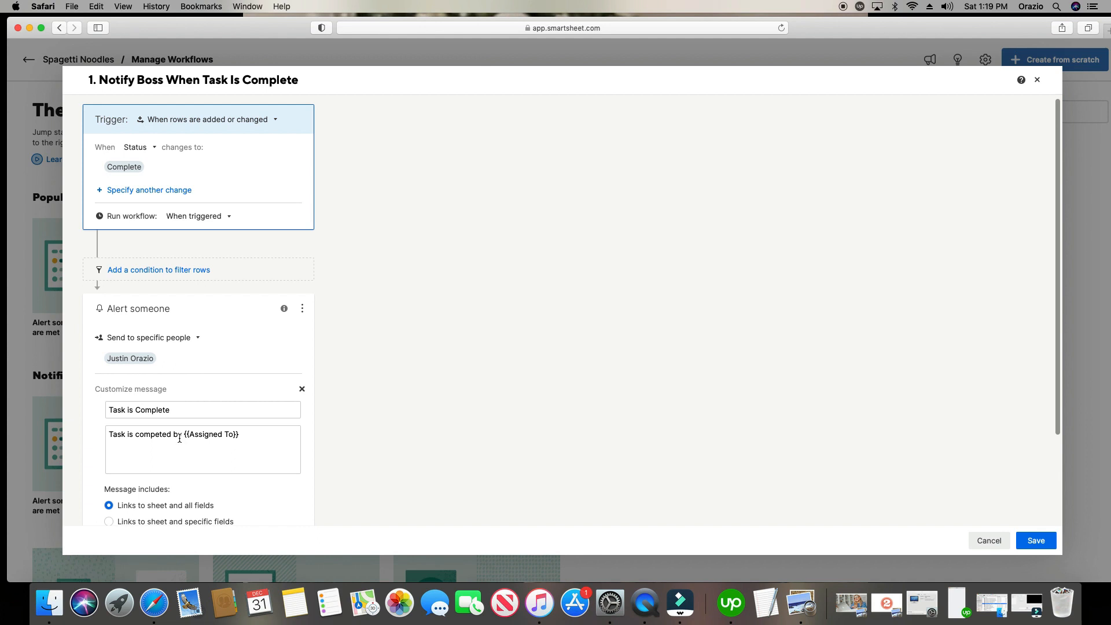
pyautogui.write('for')
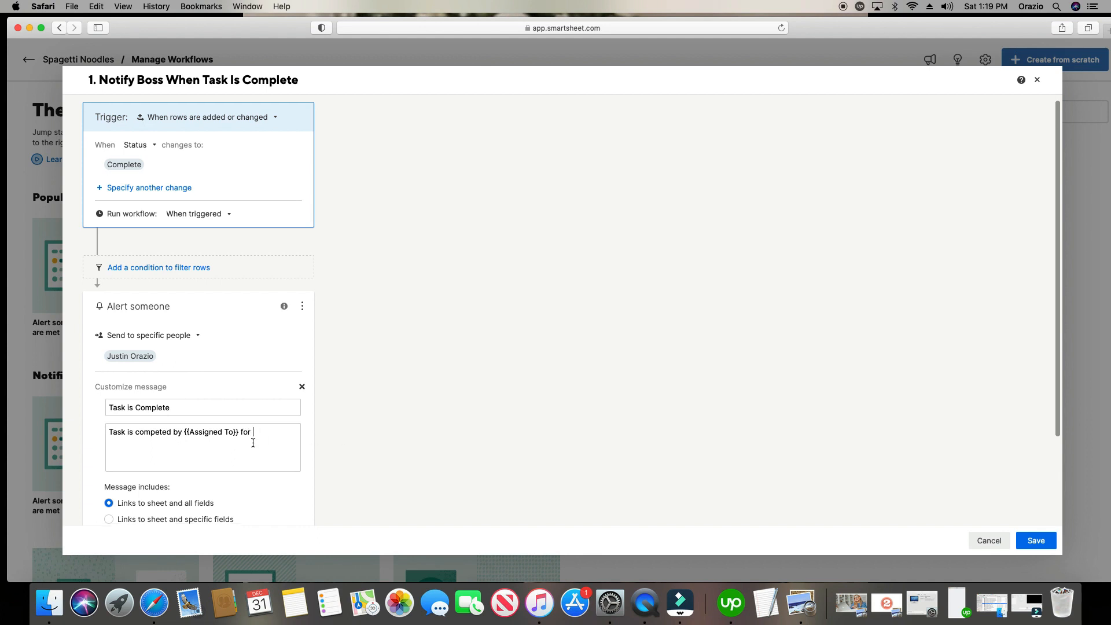
# - Set the alert to include links to the sheet and specific fields
pyautogui.scroll(-3)
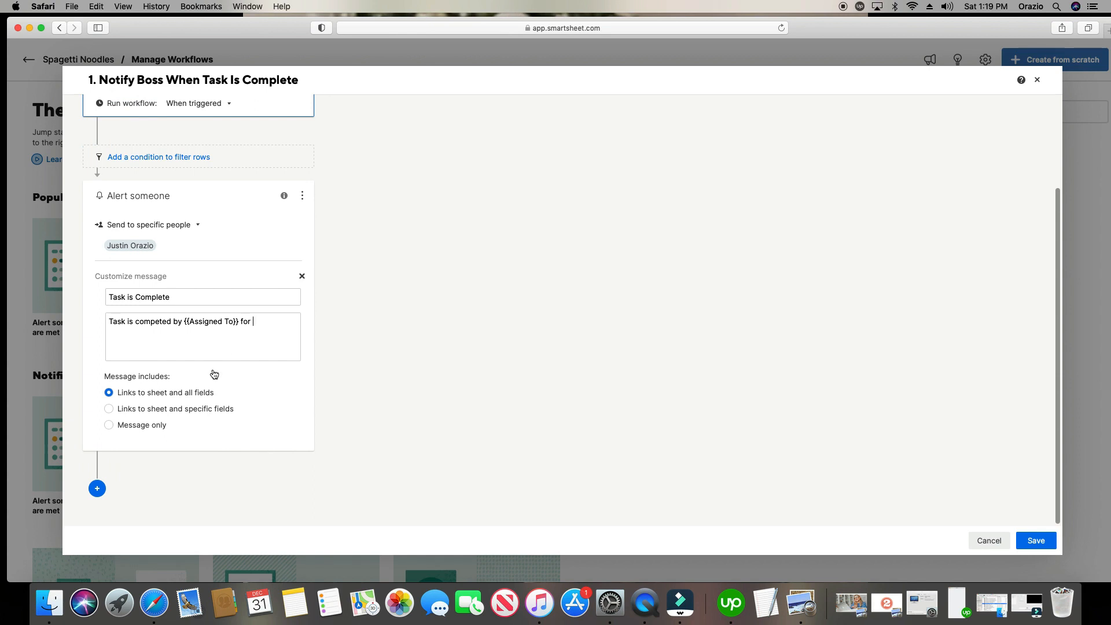
pyautogui.click(110, 408)
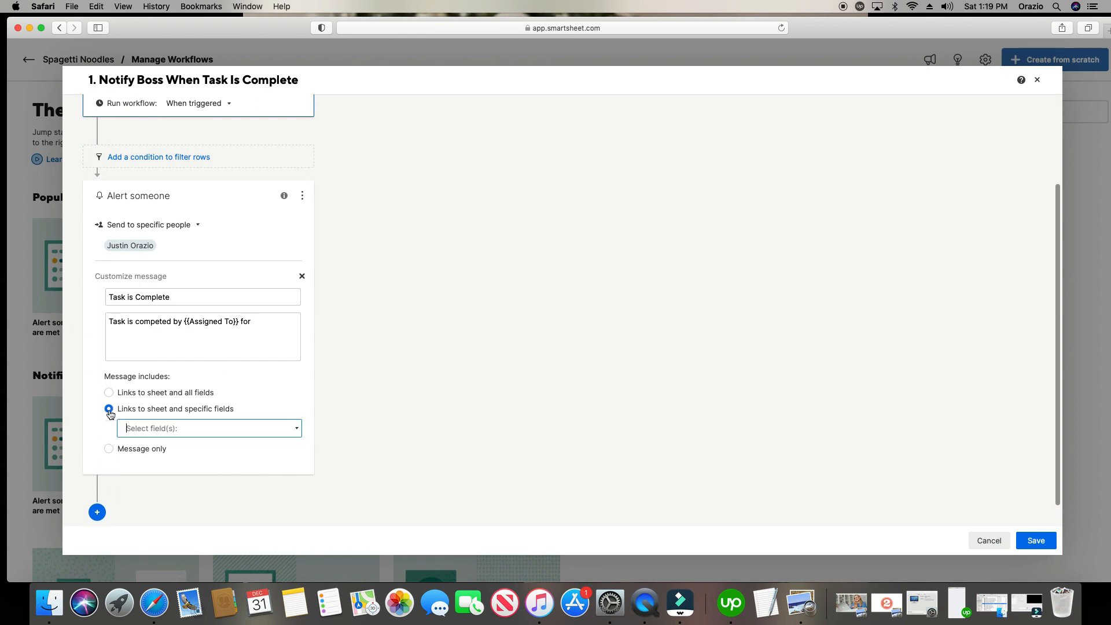
pyautogui.click(207, 428)
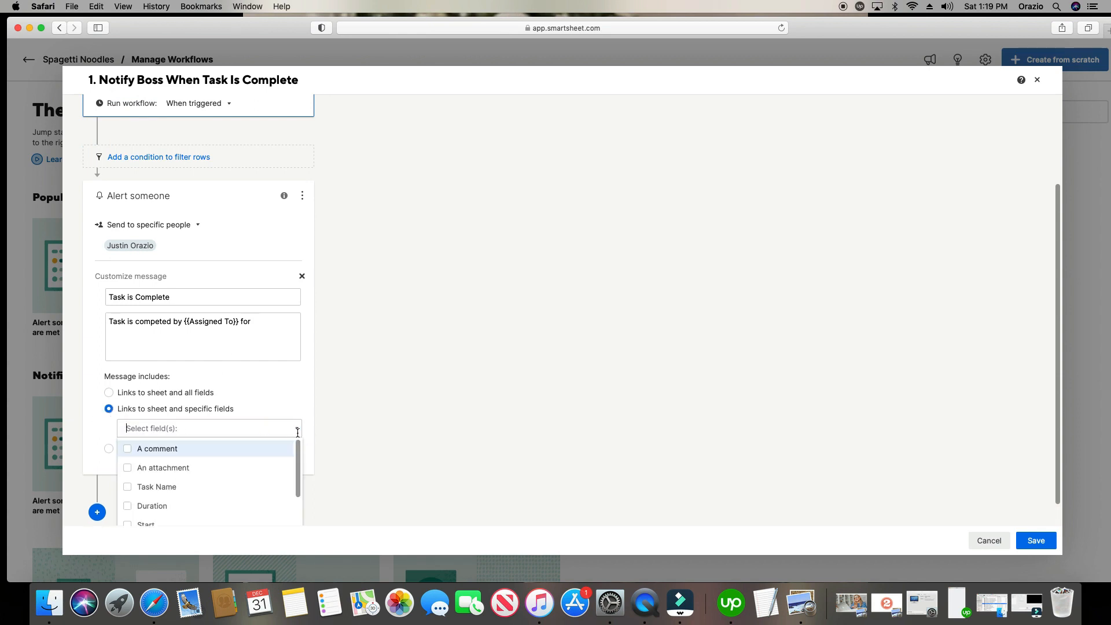
pyautogui.scroll(-3)
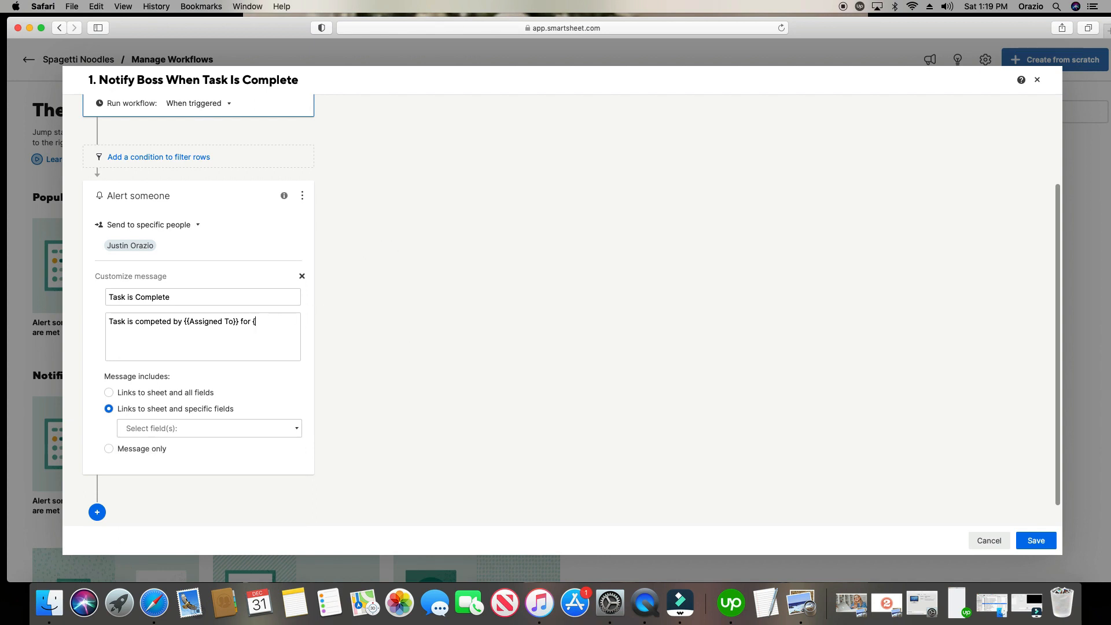
# - Finish the alert body with '{{Task Name}}.'
pyautogui.write('{Task')
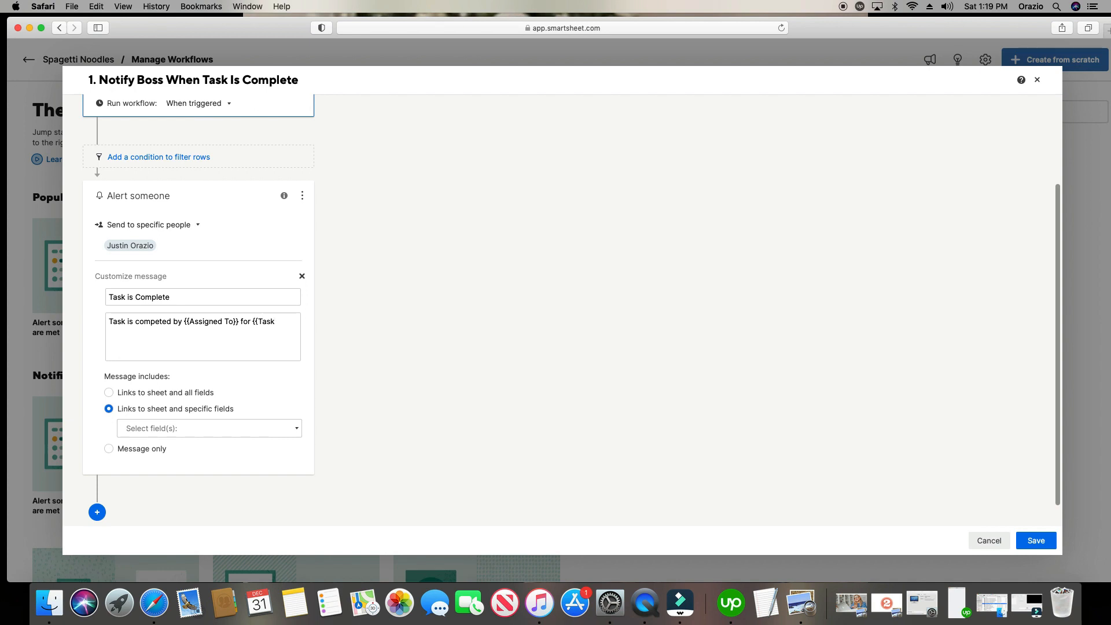
pyautogui.write('Name}}')
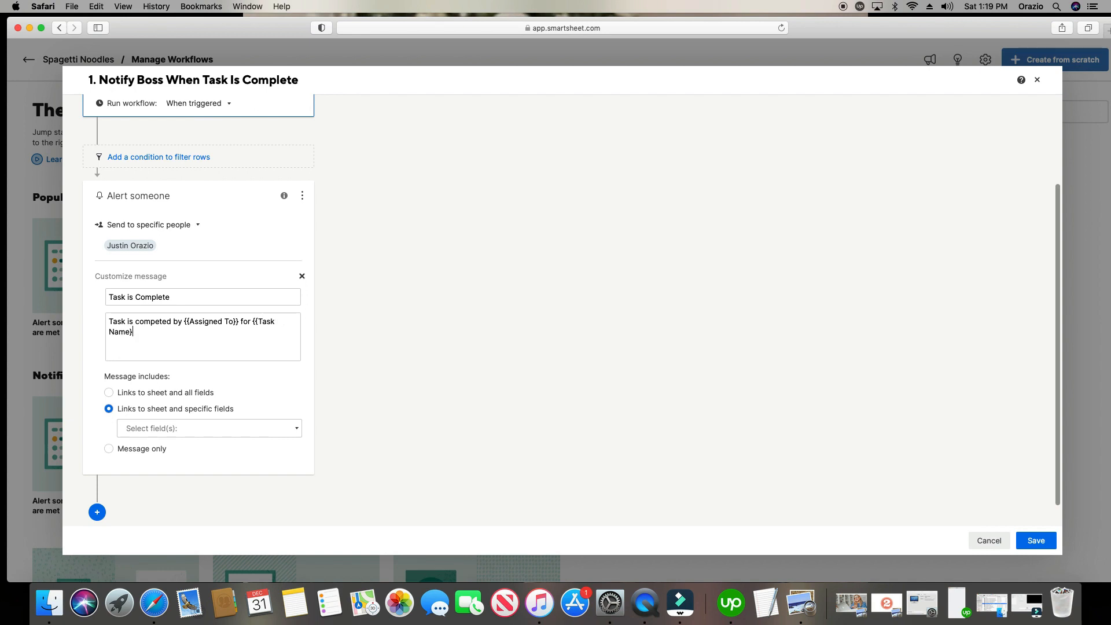
pyautogui.write('.')
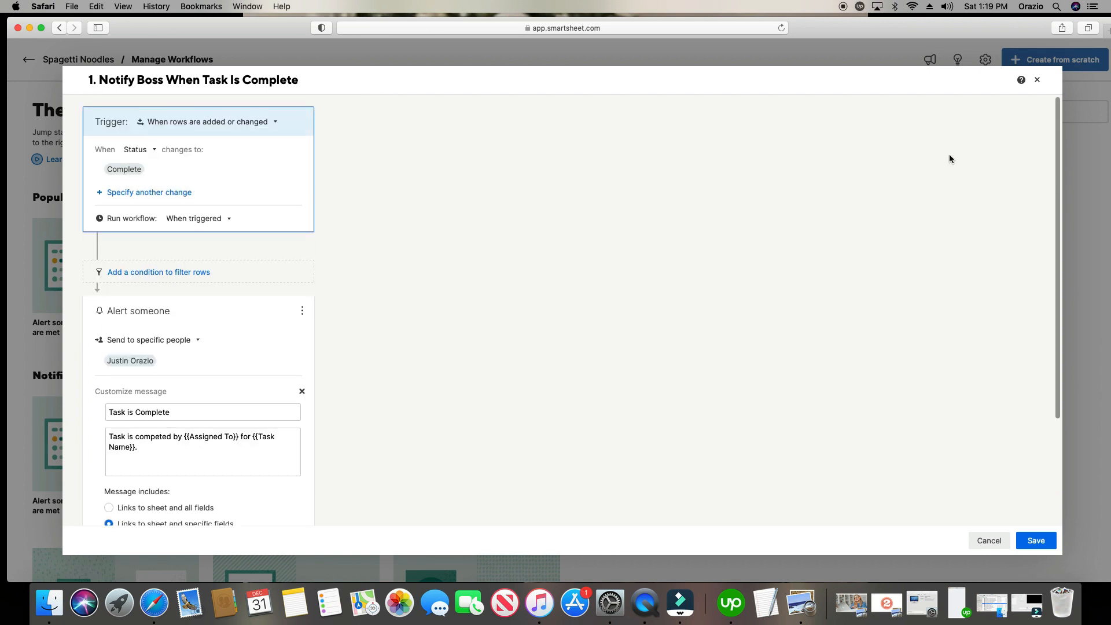
pyautogui.moveTo(306, 222)
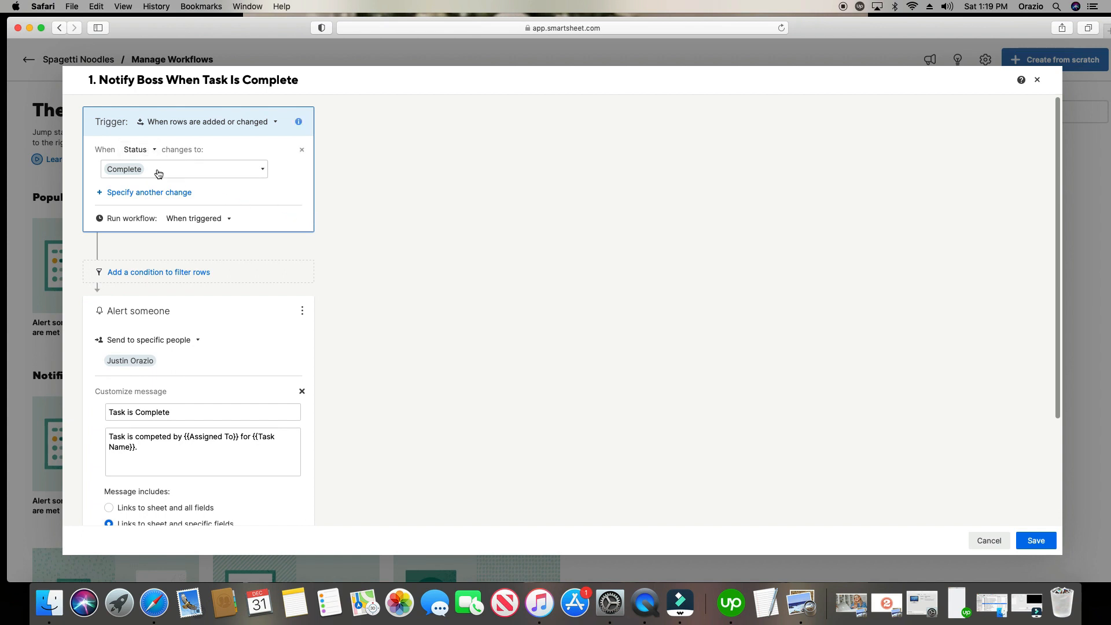
pyautogui.moveTo(169, 353)
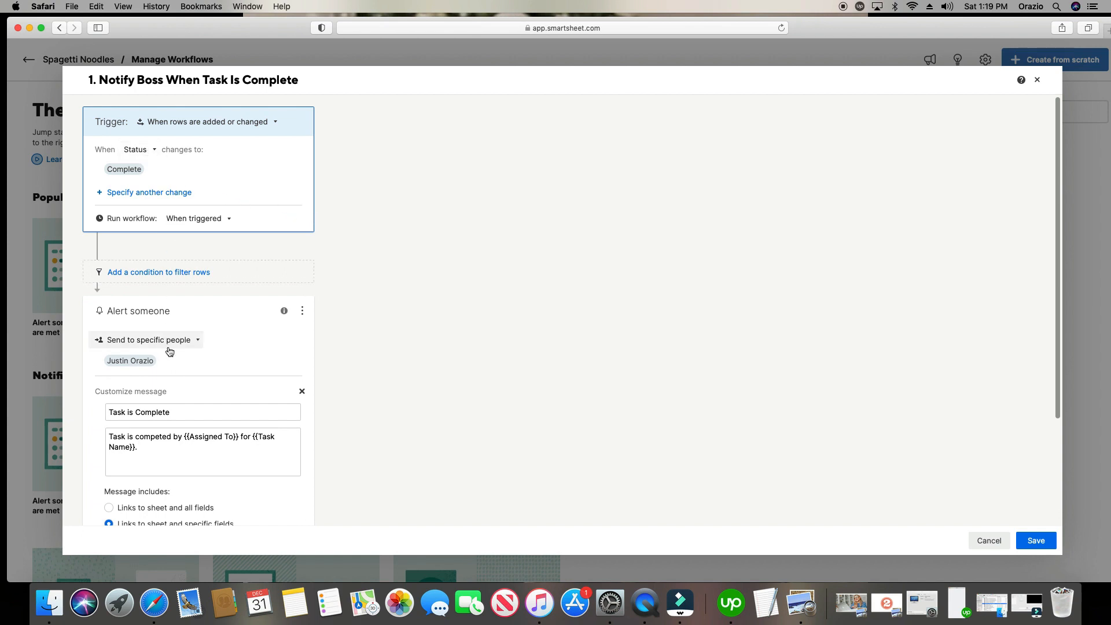
pyautogui.moveTo(188, 363)
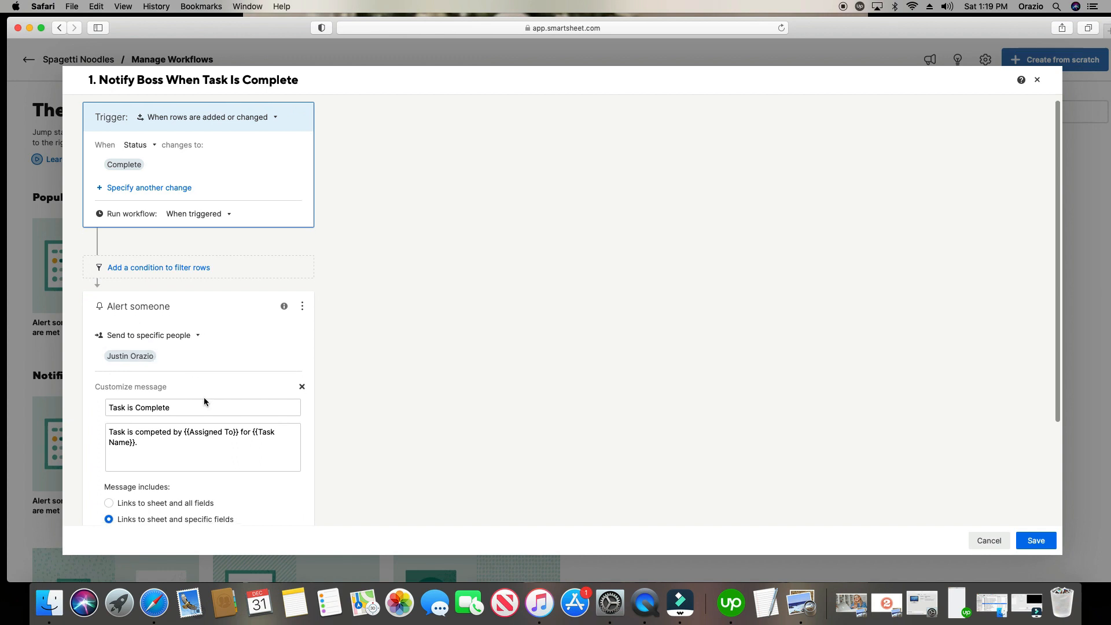
pyautogui.scroll(-3)
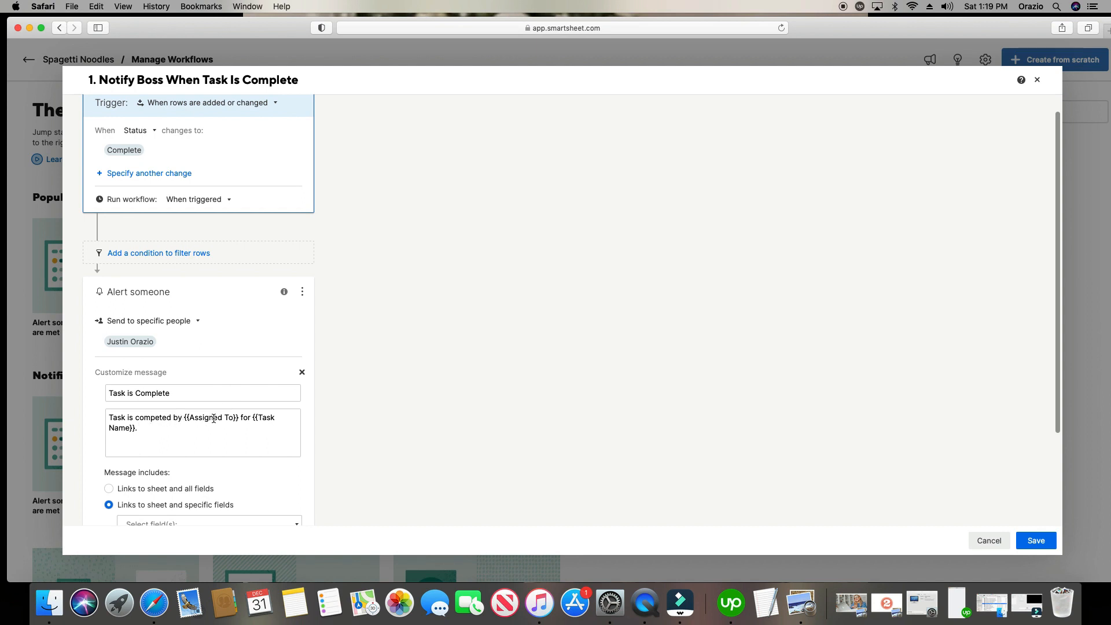
pyautogui.moveTo(246, 428)
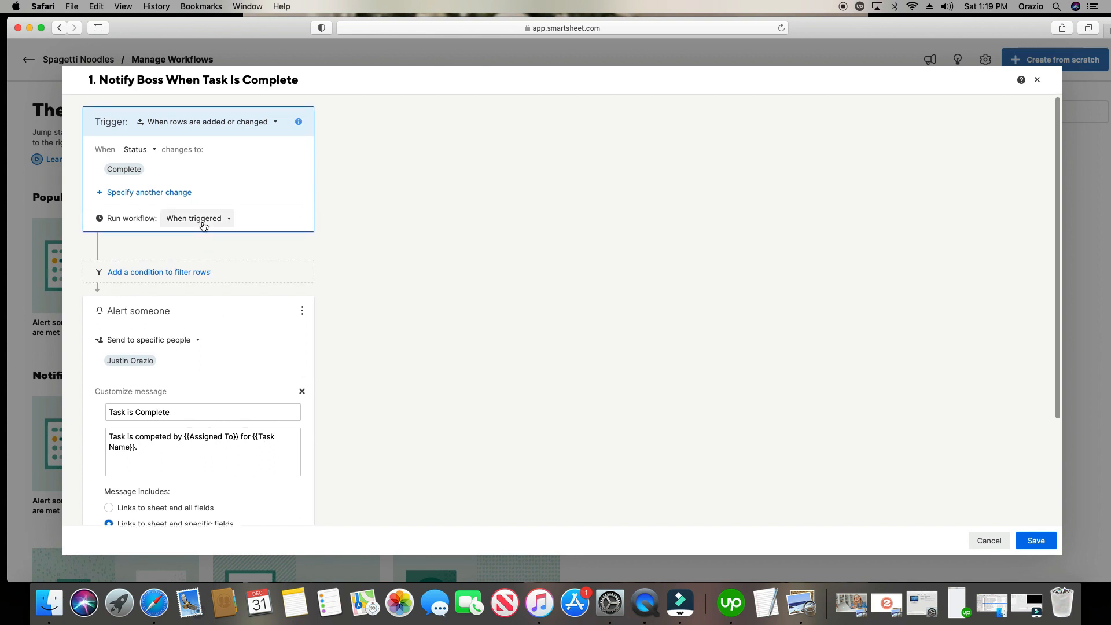
pyautogui.moveTo(224, 221)
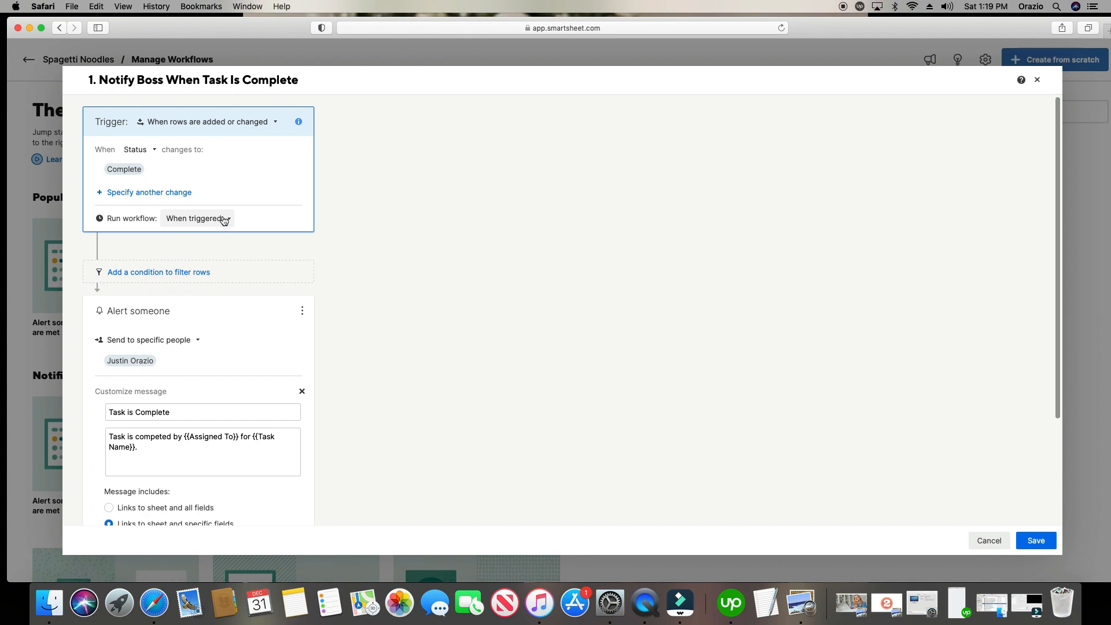
pyautogui.moveTo(221, 225)
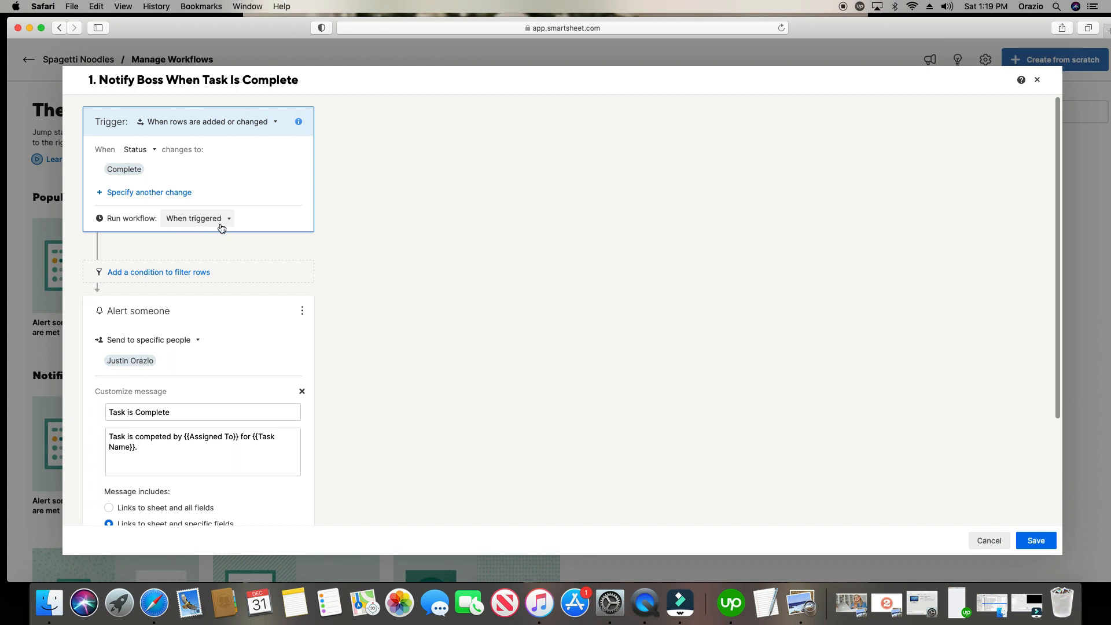
pyautogui.click(198, 218)
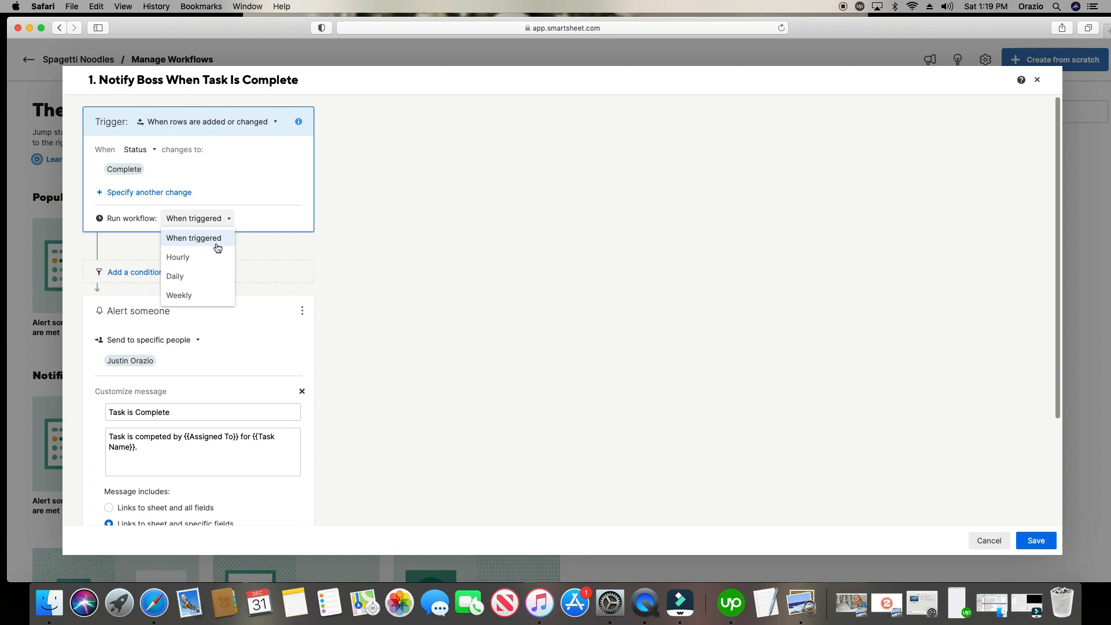
pyautogui.moveTo(215, 294)
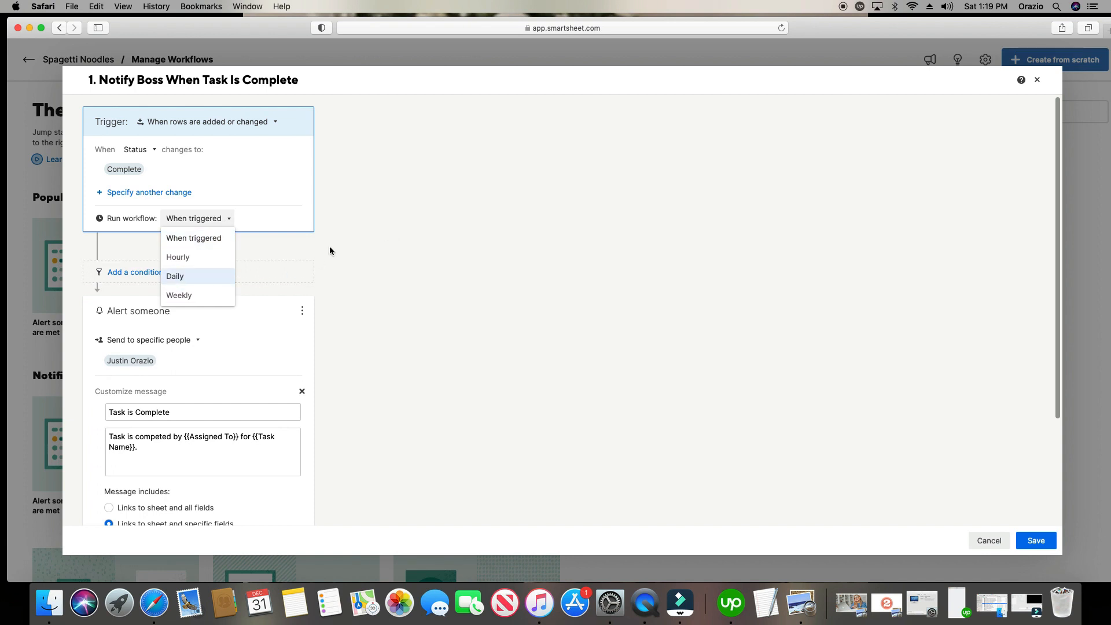
pyautogui.moveTo(211, 277)
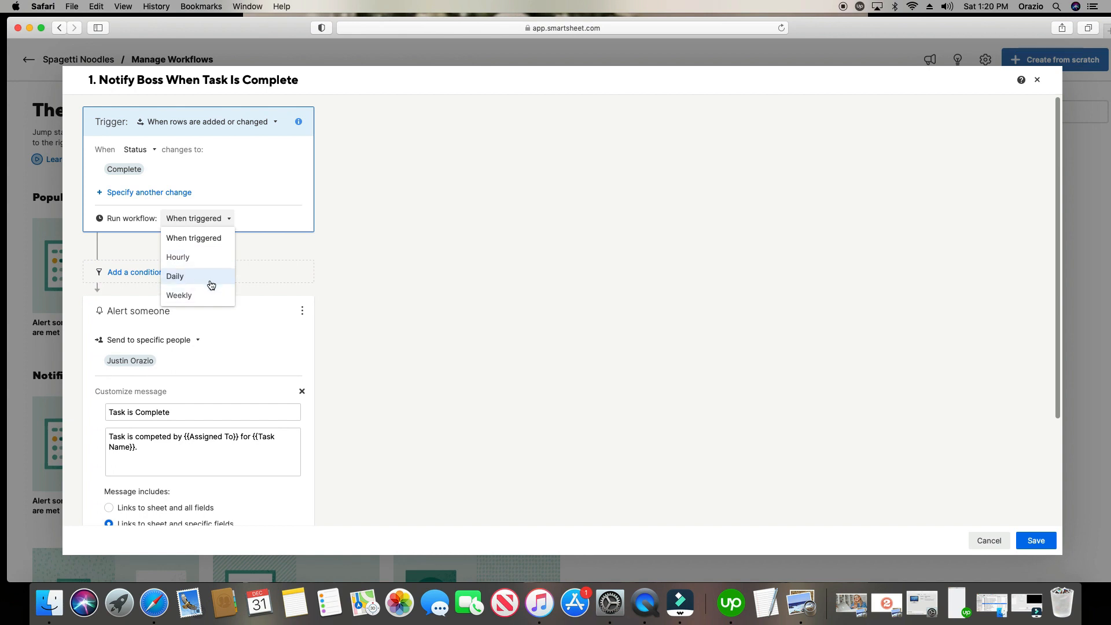
pyautogui.click(194, 237)
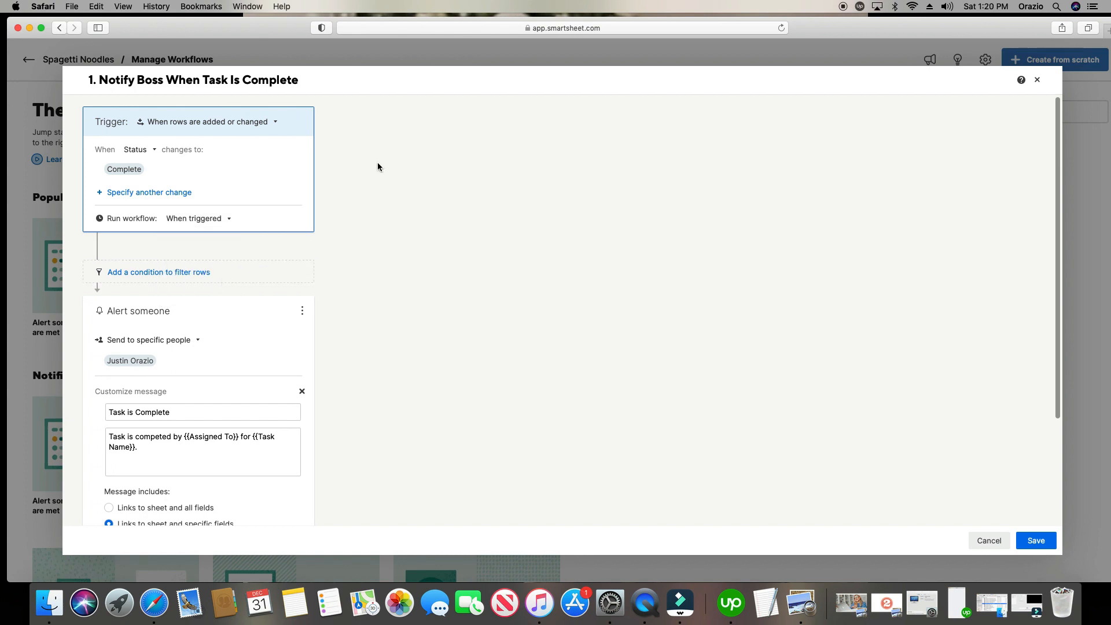
pyautogui.click(206, 121)
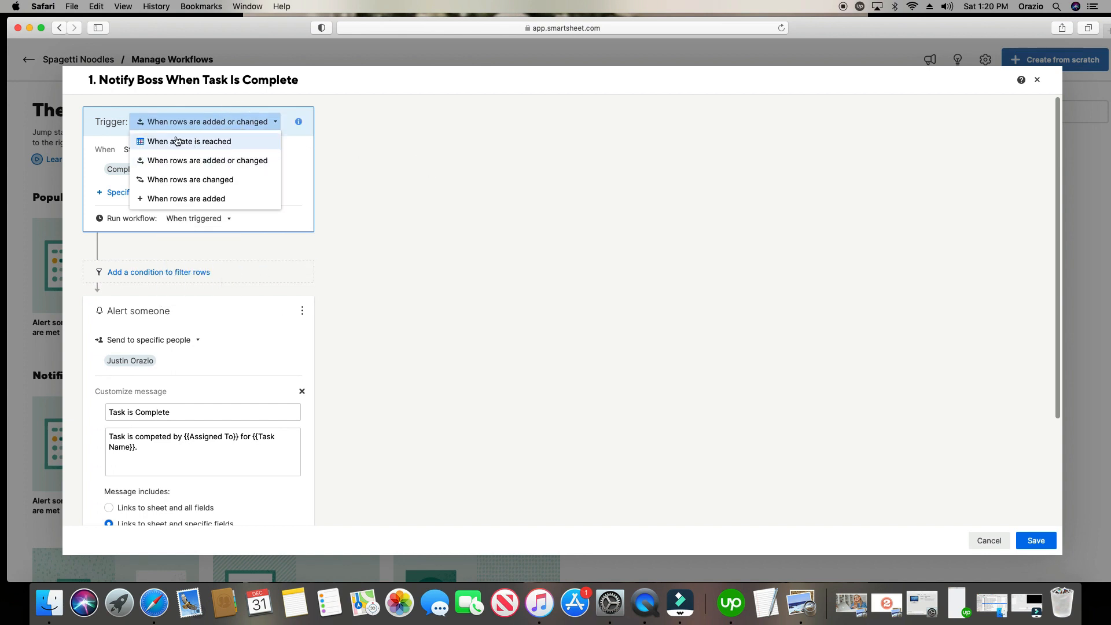
pyautogui.click(208, 160)
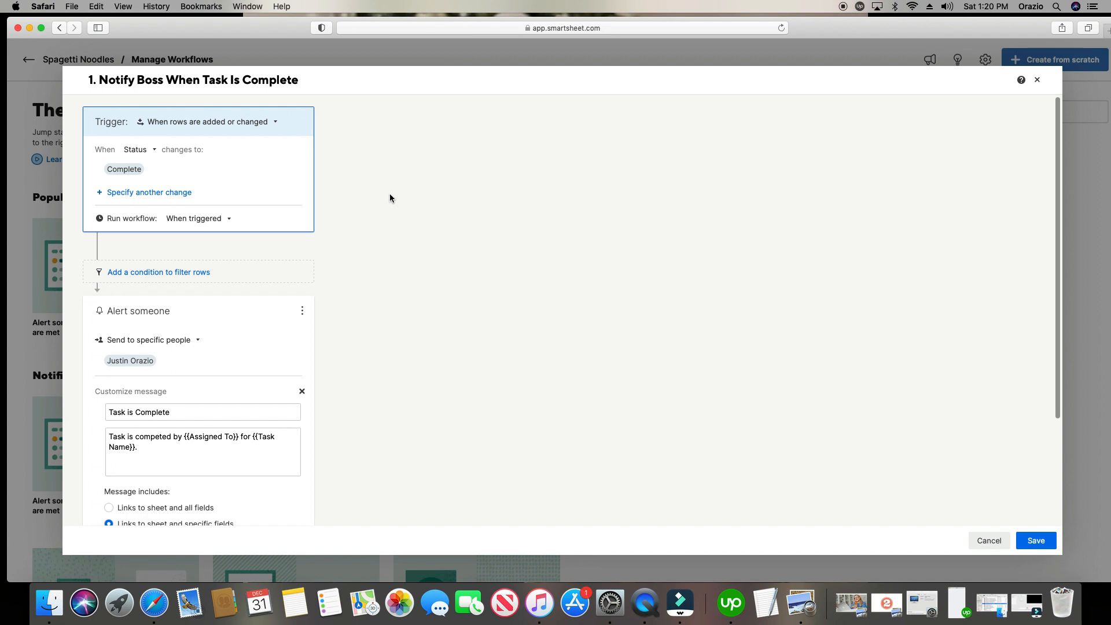
pyautogui.moveTo(834, 131)
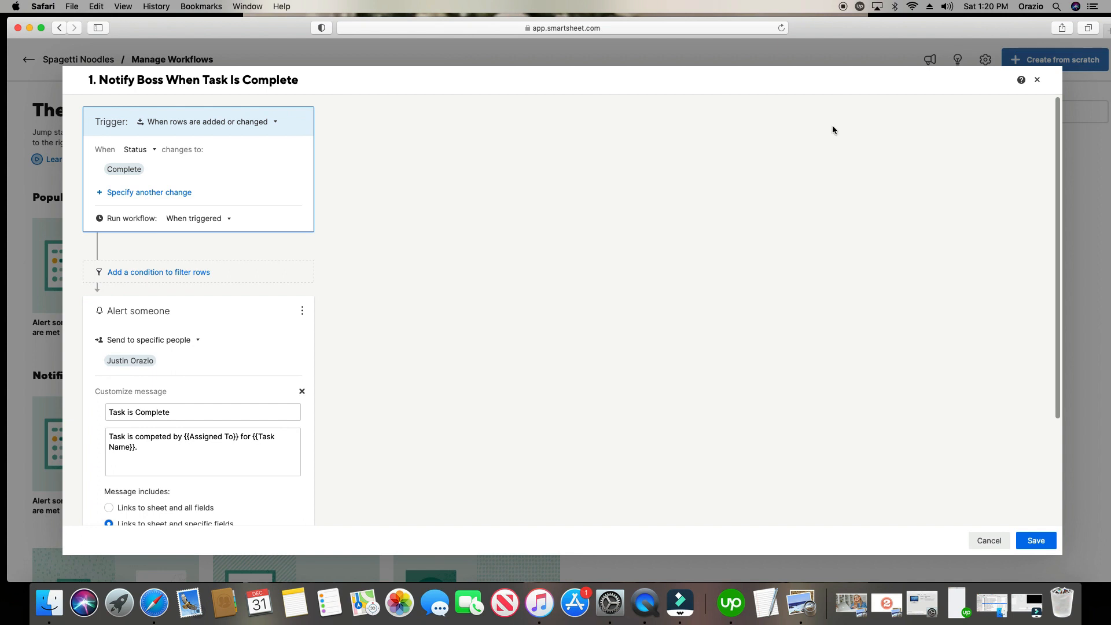
# - Try the Message includes options, settling on links to the sheet and all fields
pyautogui.scroll(-3)
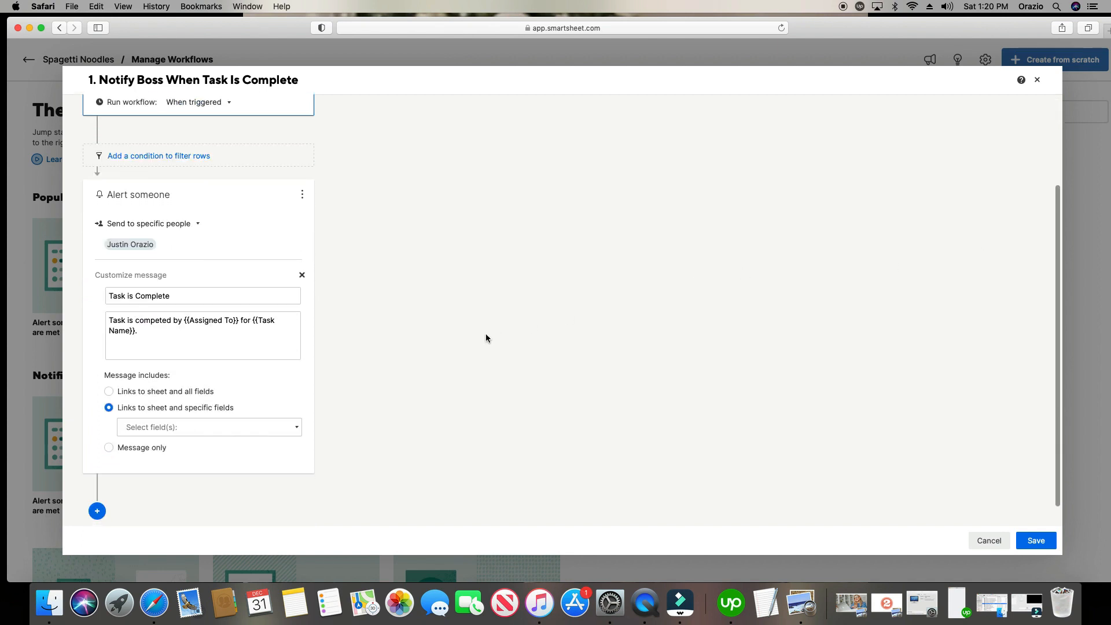
pyautogui.moveTo(114, 396)
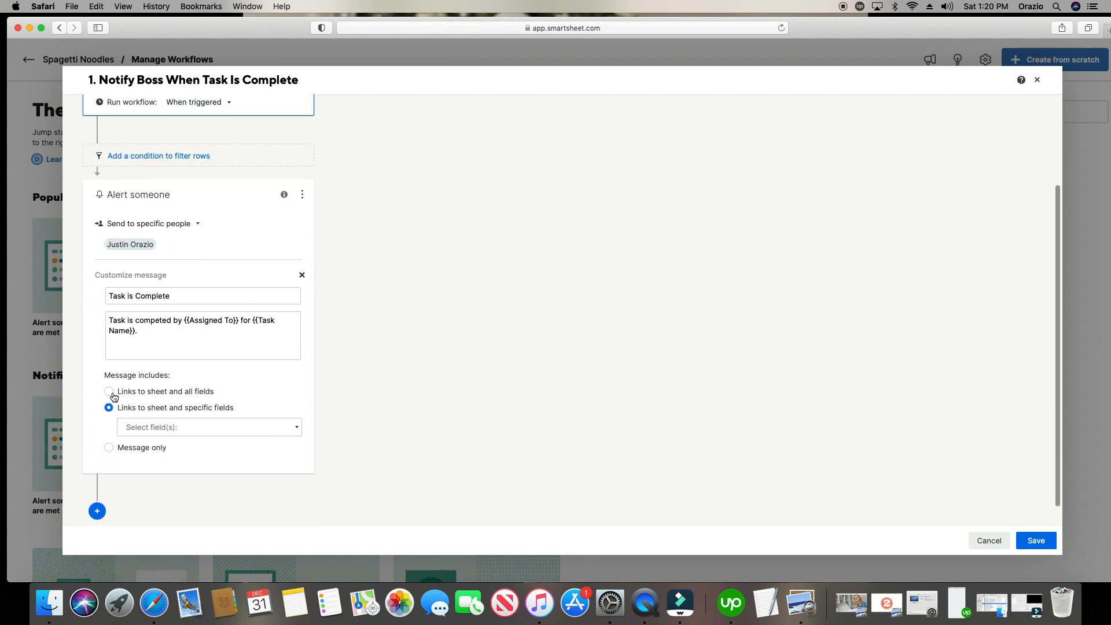
pyautogui.click(108, 392)
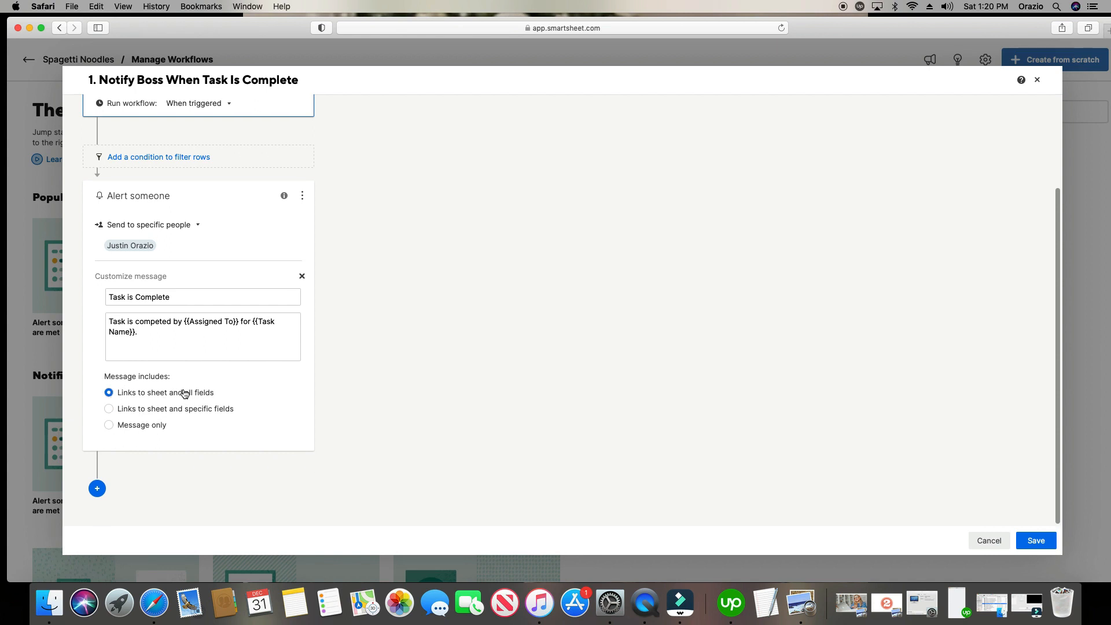
pyautogui.moveTo(116, 412)
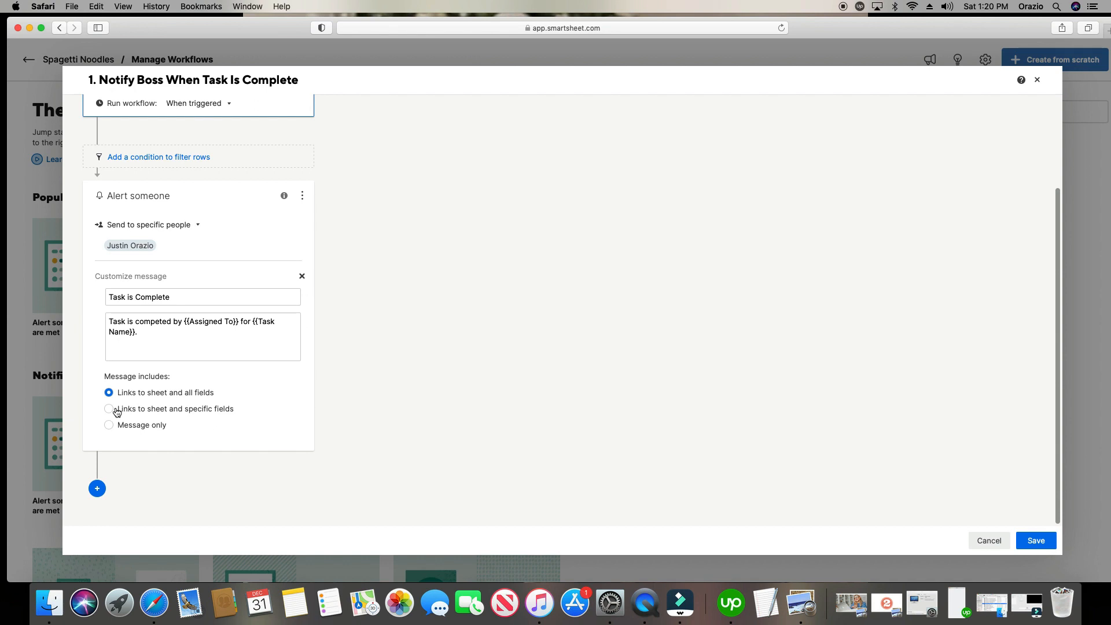
pyautogui.click(108, 408)
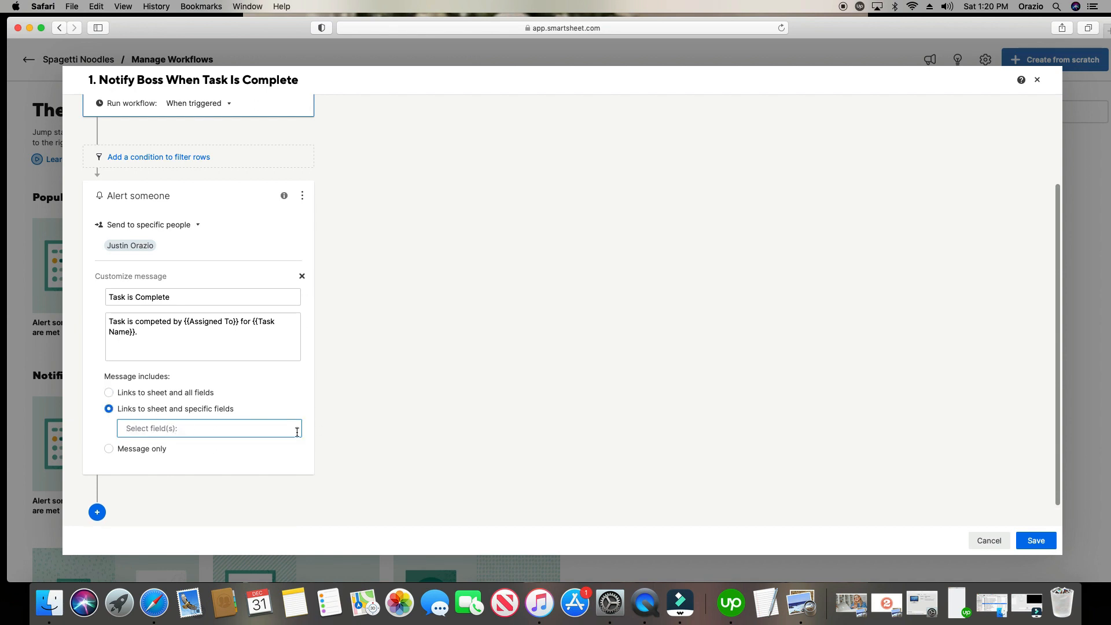
pyautogui.click(208, 429)
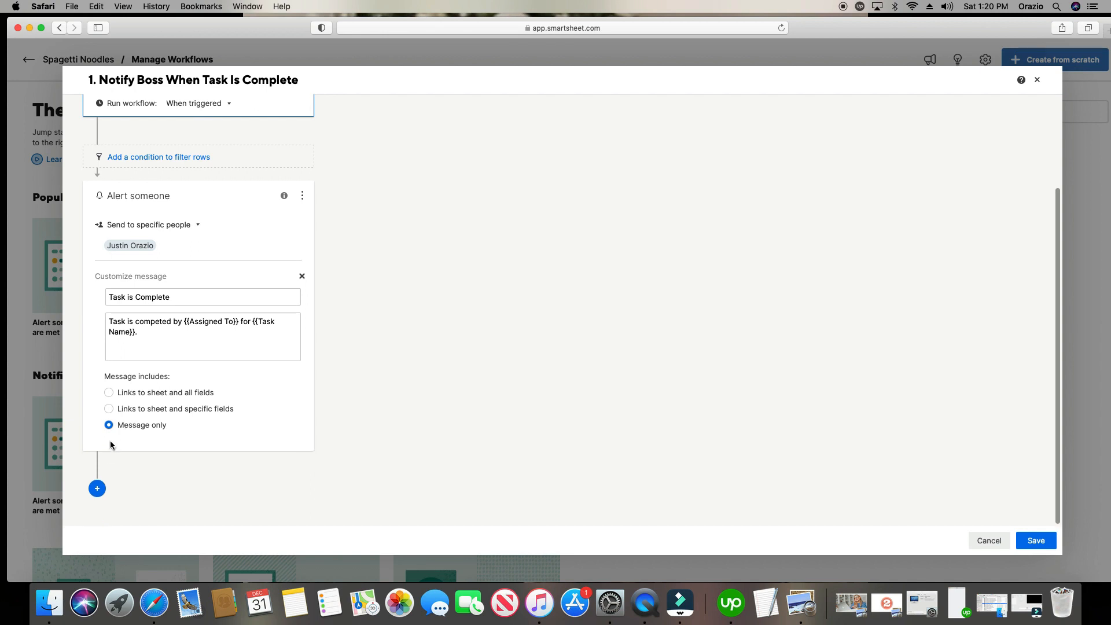
pyautogui.moveTo(118, 403)
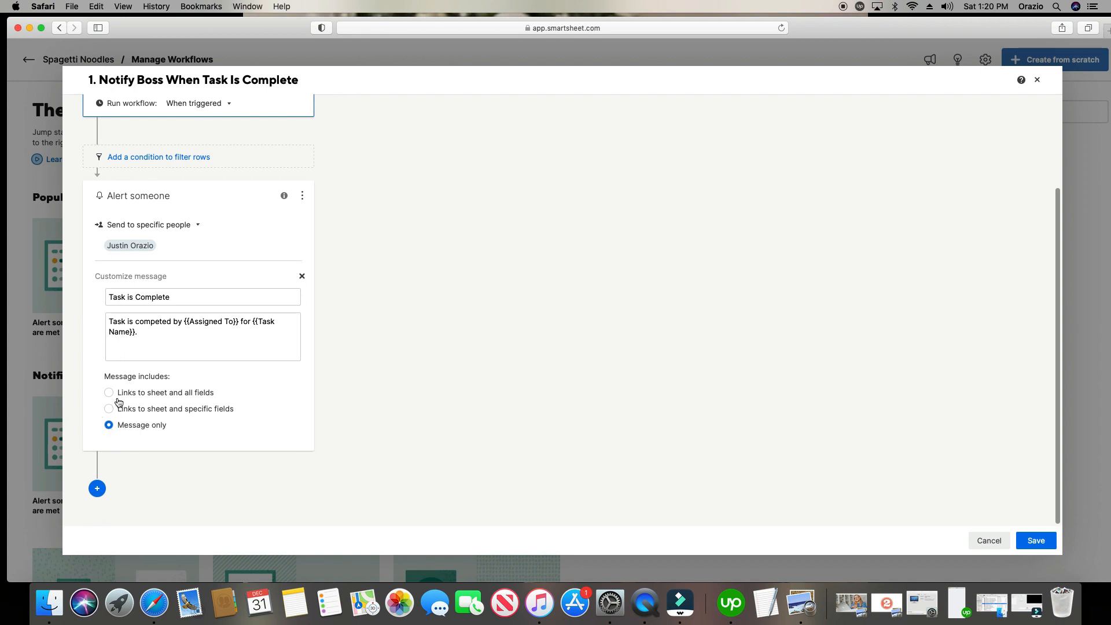
pyautogui.click(108, 393)
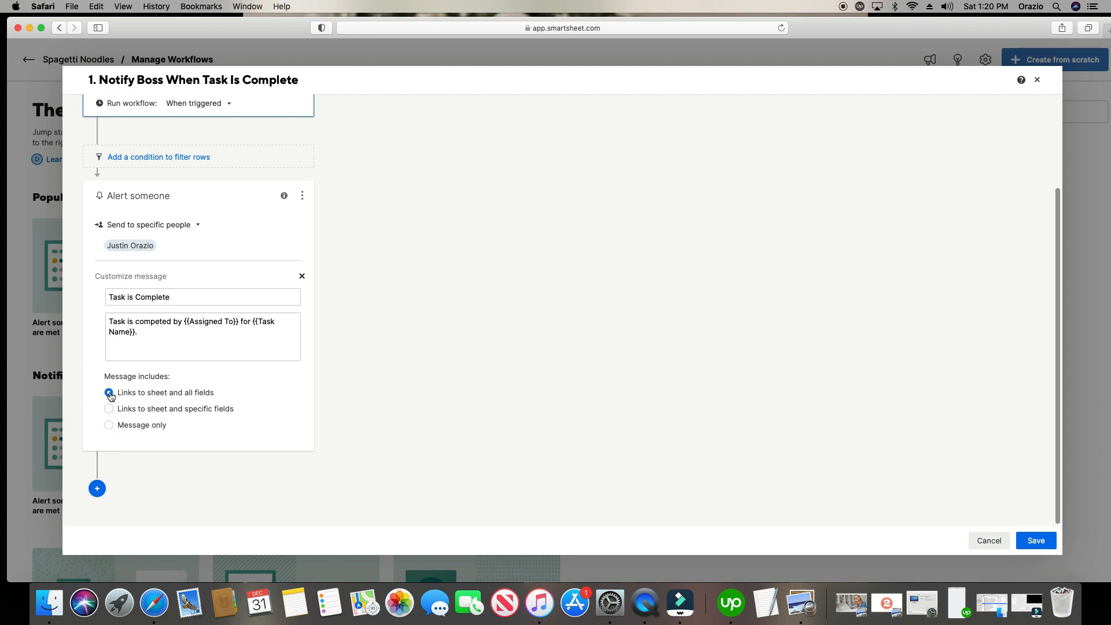
pyautogui.click(109, 392)
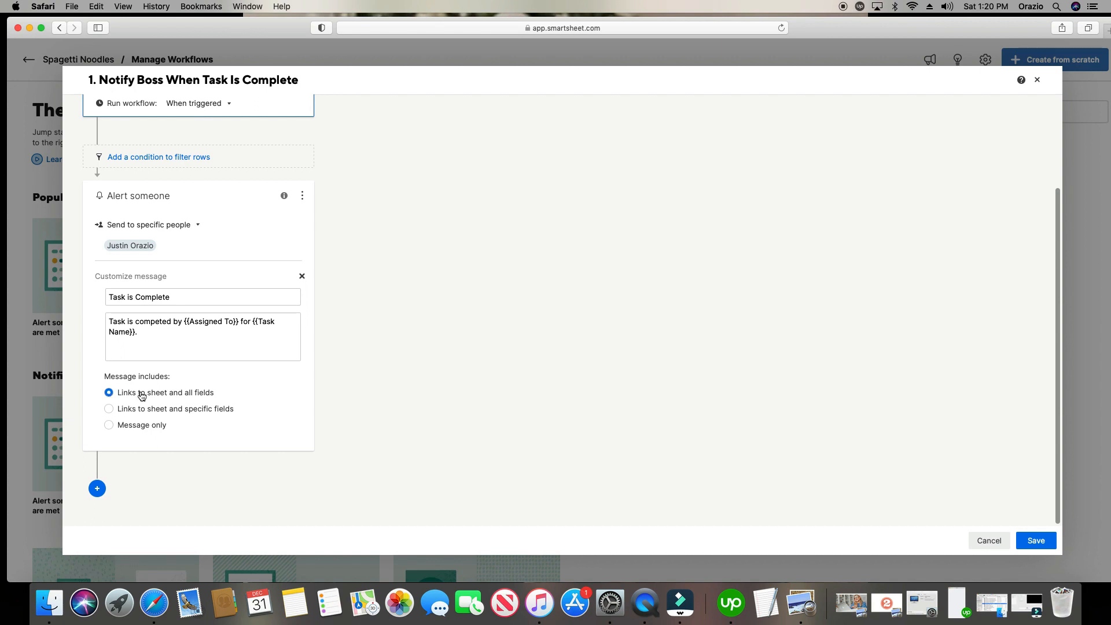
pyautogui.moveTo(1026, 536)
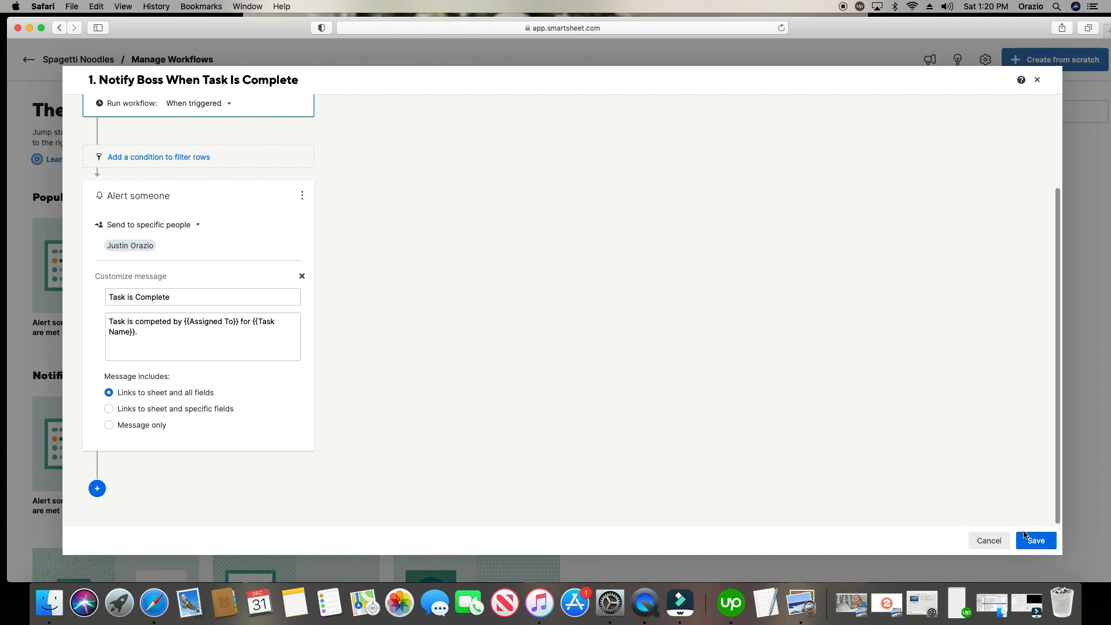
# - Save the Notify Boss workflow so it appears under Saved Workflows
pyautogui.click(1036, 540)
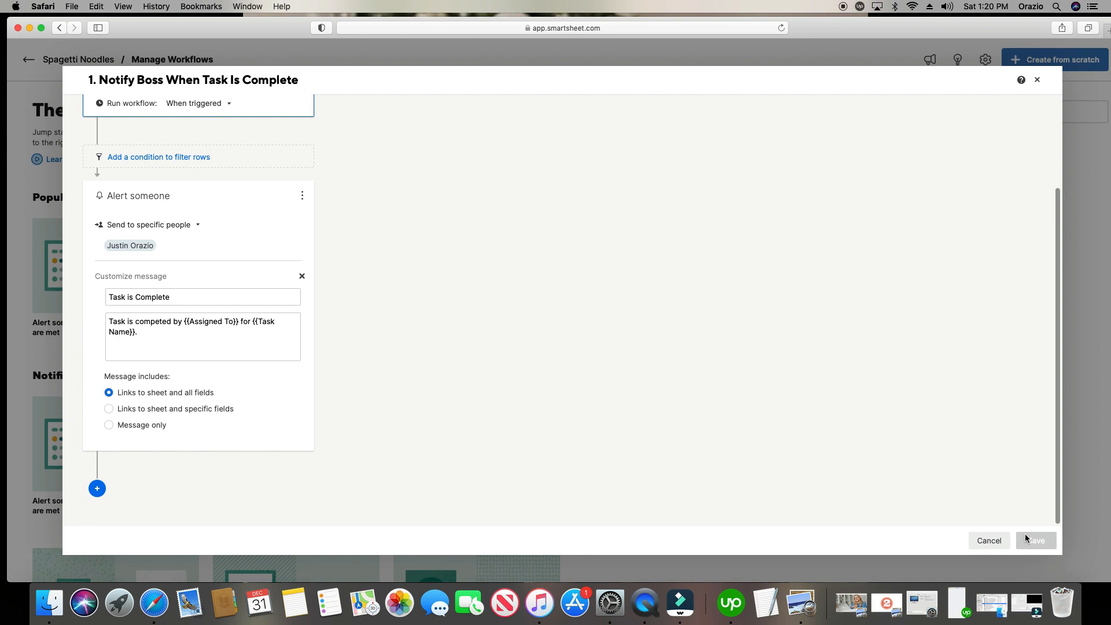
pyautogui.click(1035, 540)
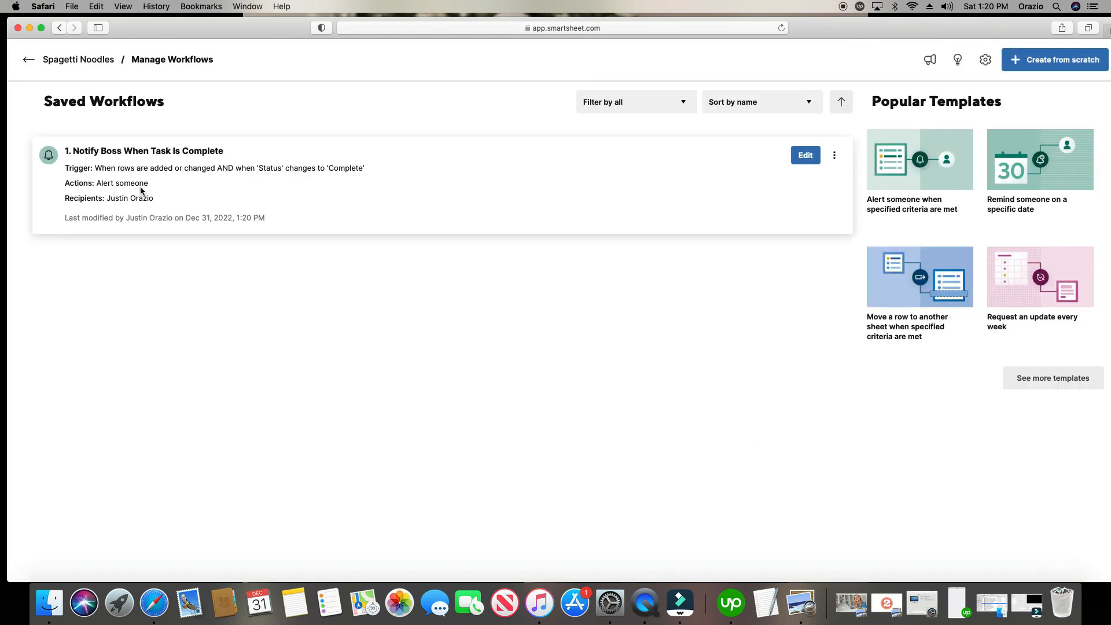
pyautogui.moveTo(139, 138)
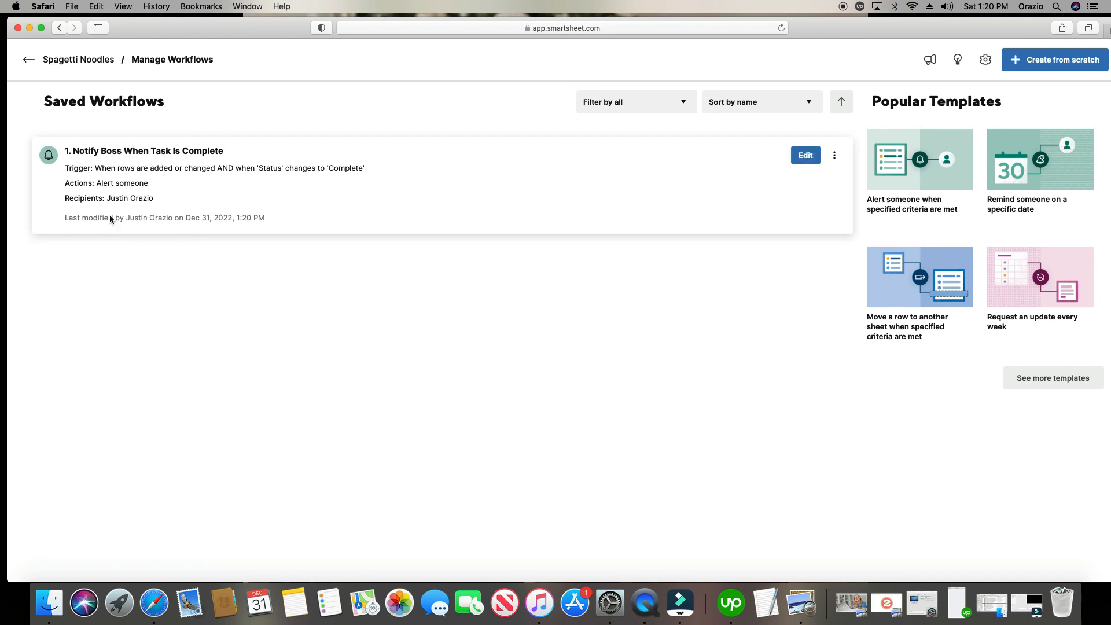
pyautogui.moveTo(299, 320)
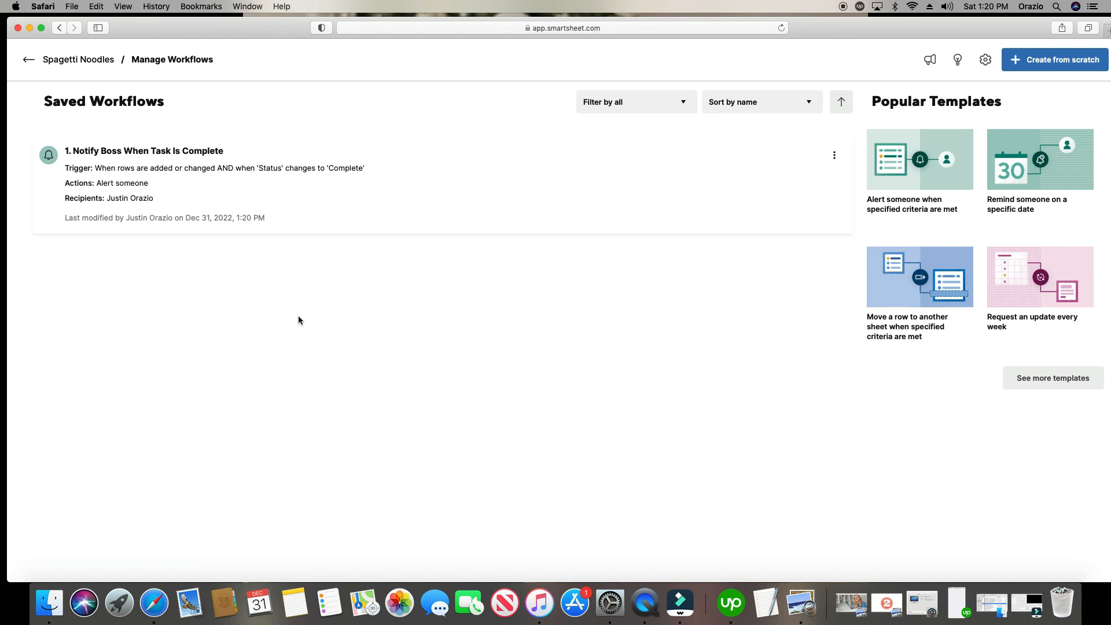
pyautogui.moveTo(546, 299)
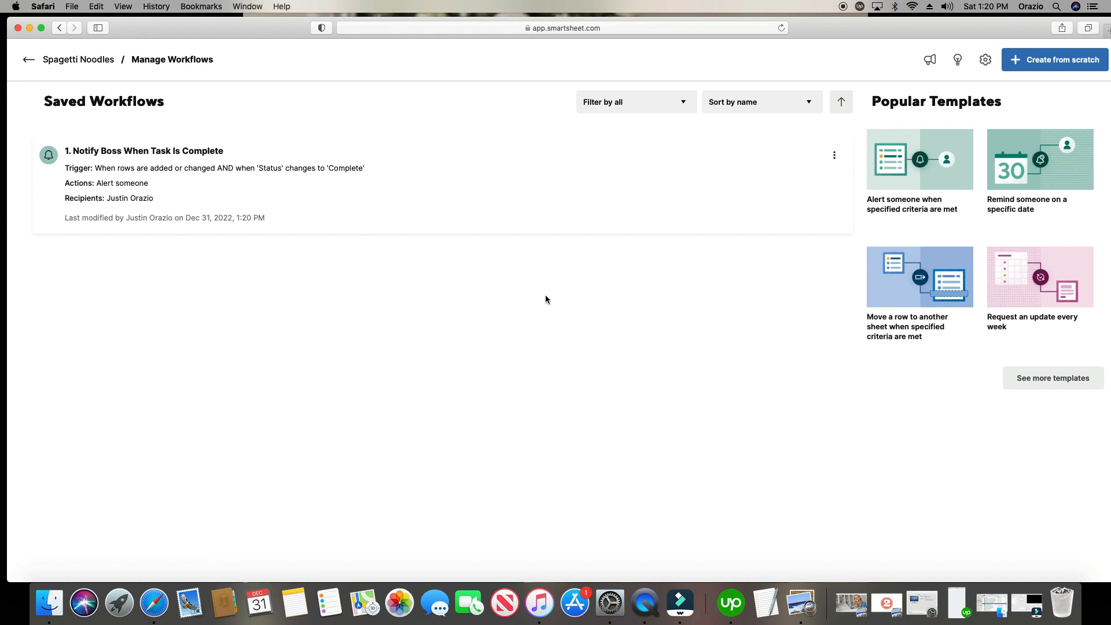
pyautogui.moveTo(78, 59)
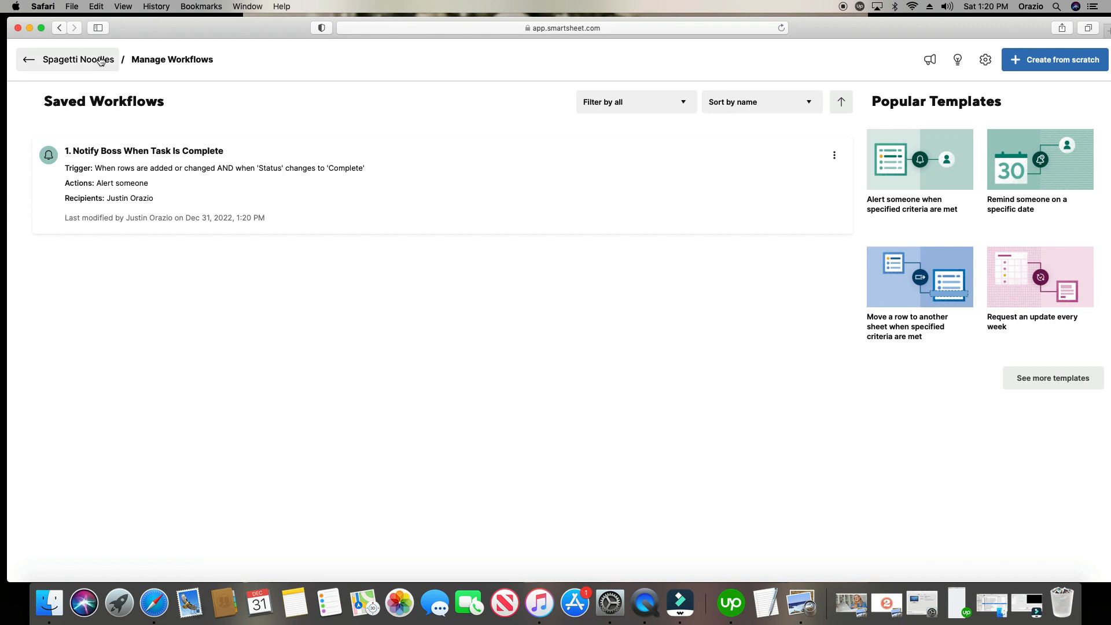
# - Return to the Spagetti Noodles sheet and assign the Floor task to Susan
pyautogui.click(28, 59)
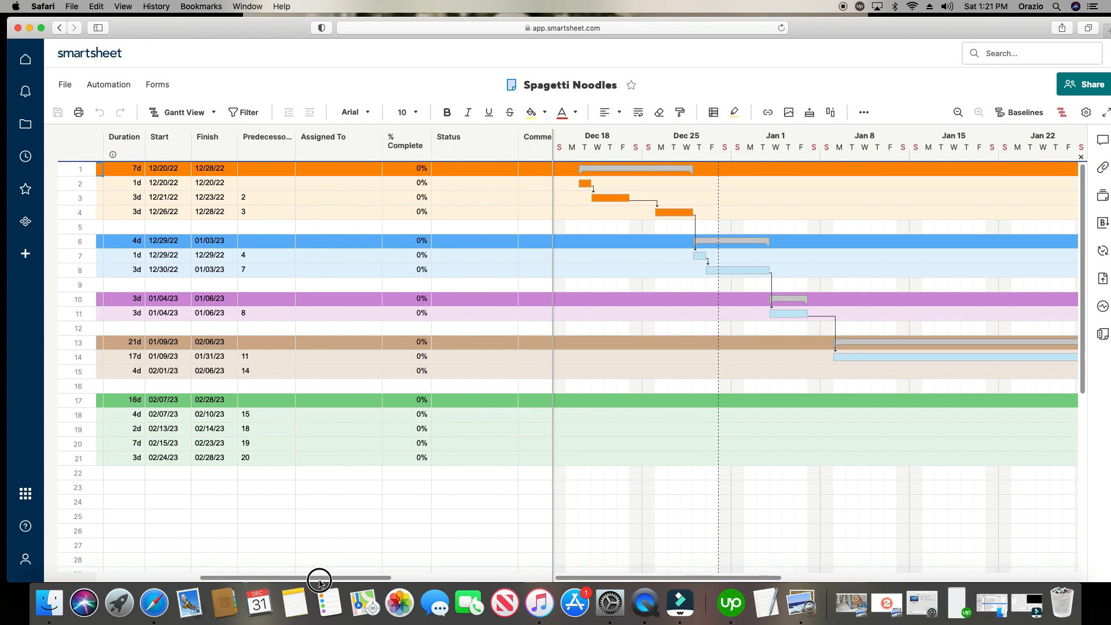
pyautogui.click(464, 183)
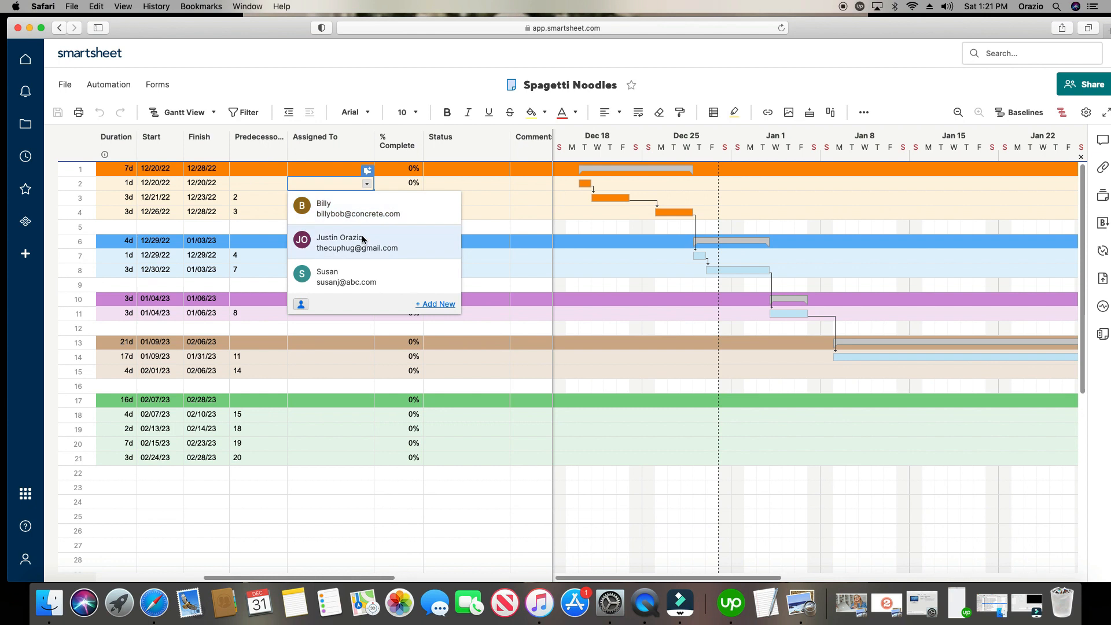
pyautogui.click(327, 275)
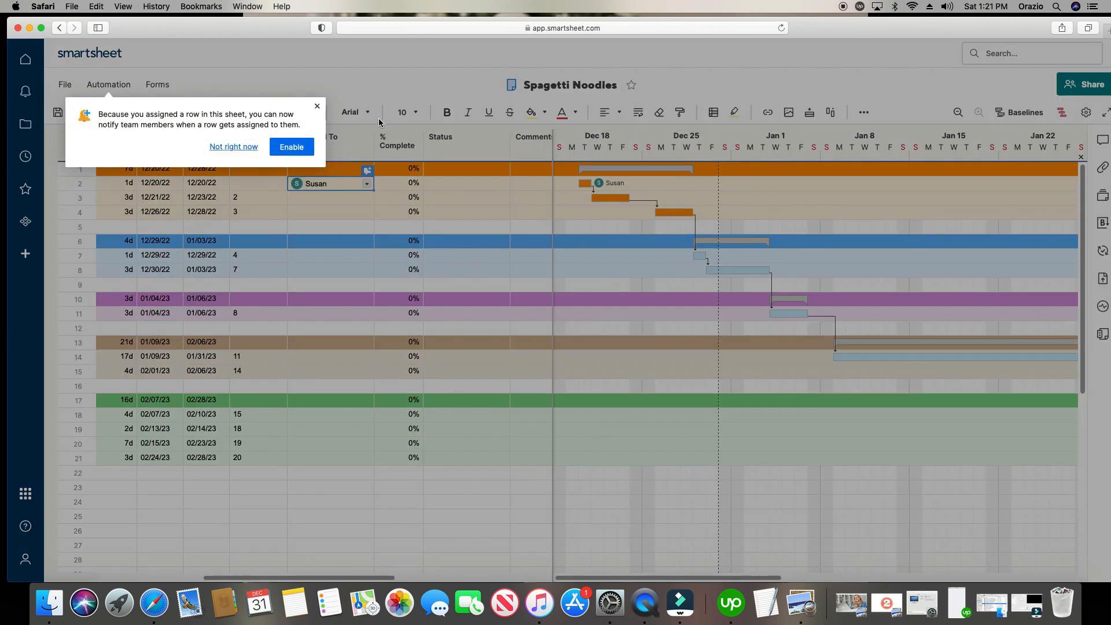
pyautogui.click(234, 147)
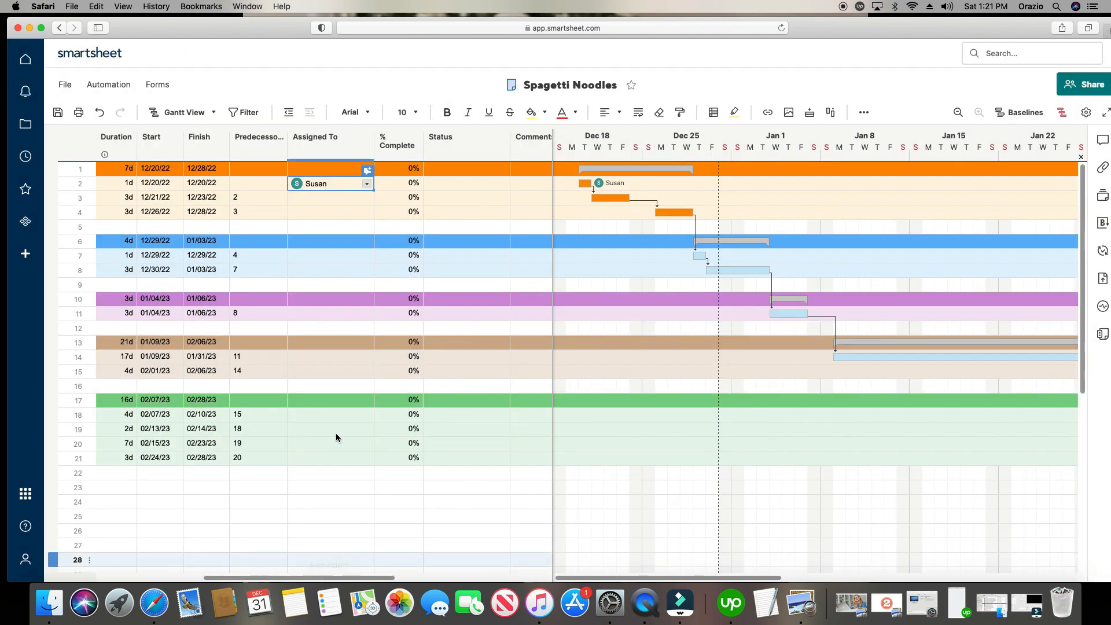
pyautogui.moveTo(379, 574)
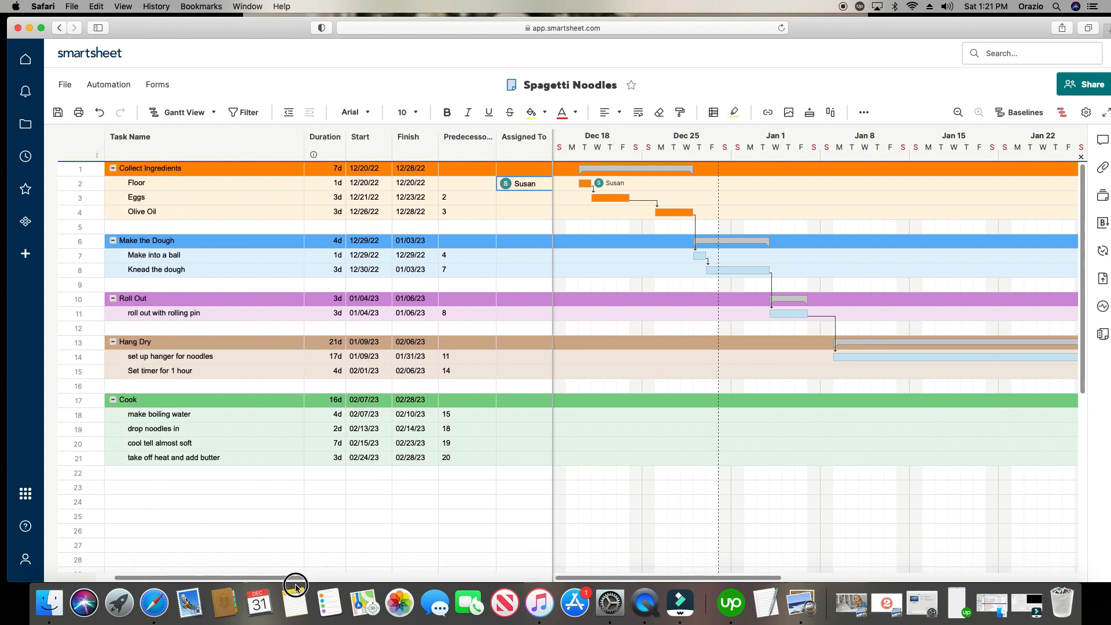
# - Set the Floor task's Status to Complete
pyautogui.click(160, 443)
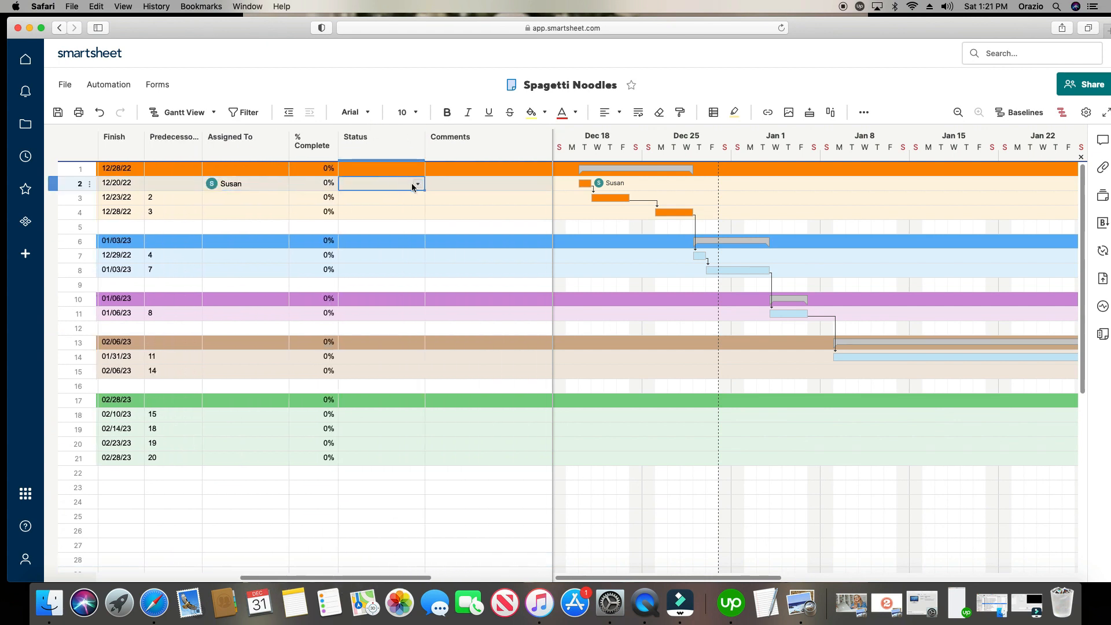
pyautogui.click(416, 184)
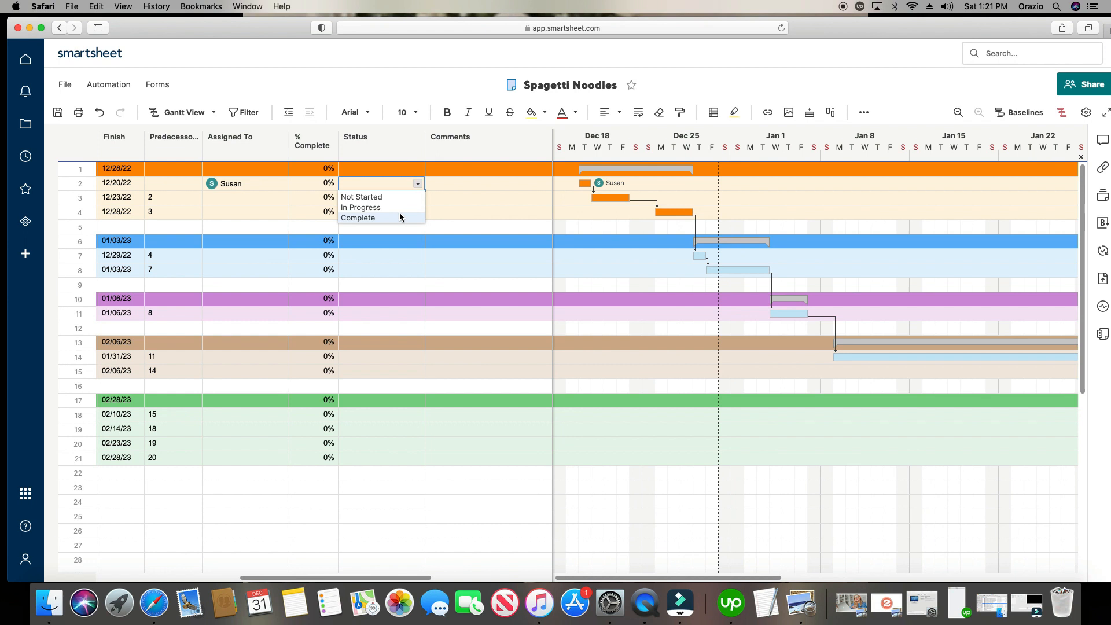
pyautogui.click(358, 218)
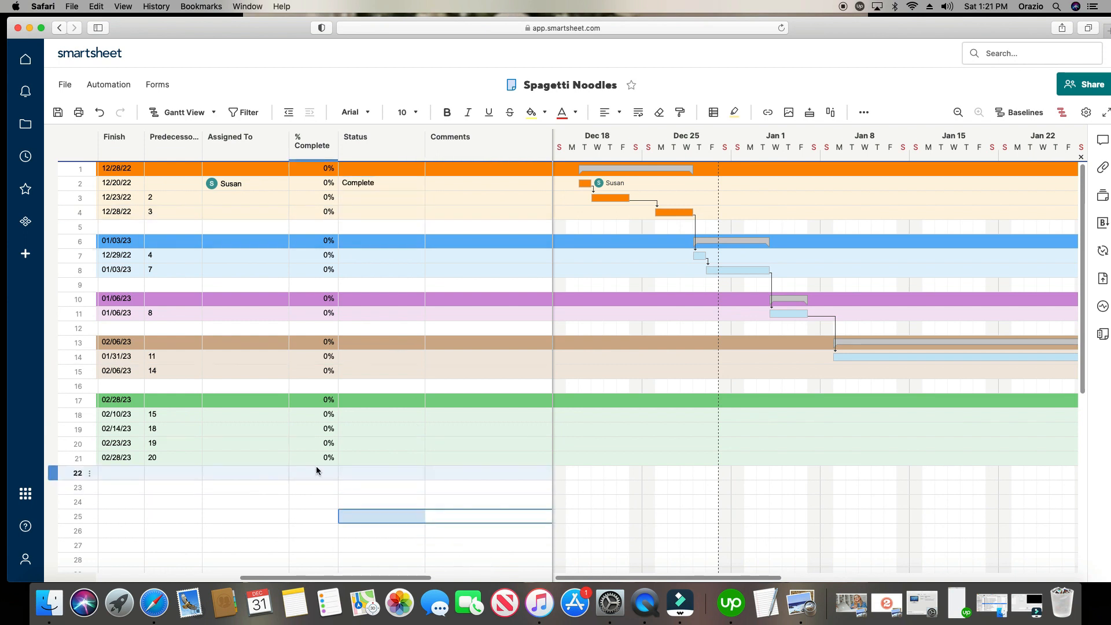
pyautogui.click(313, 473)
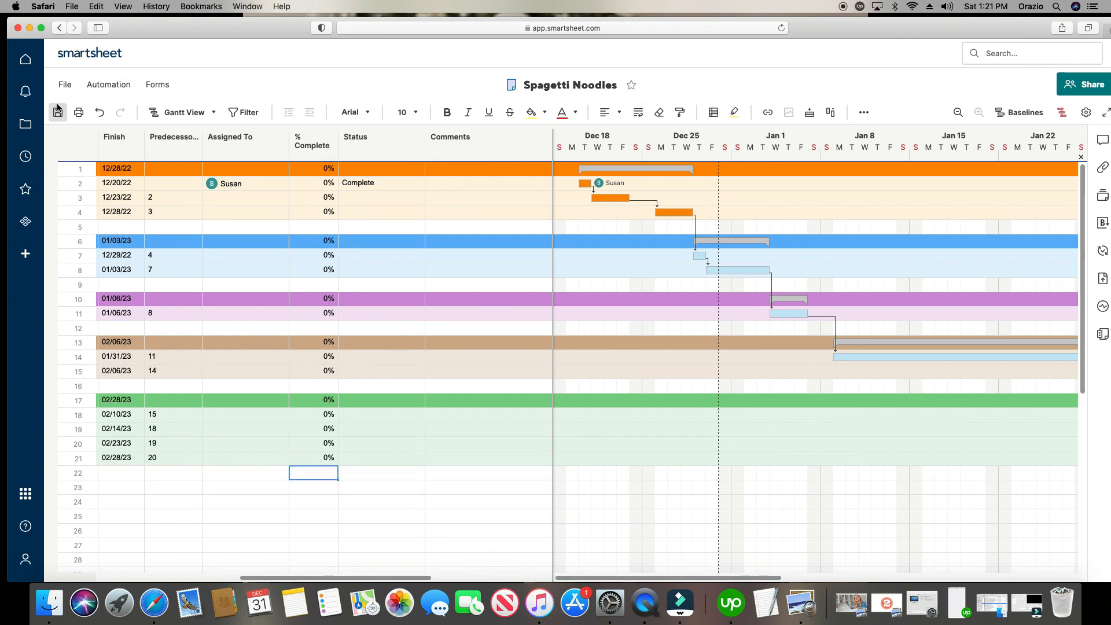
pyautogui.moveTo(57, 111)
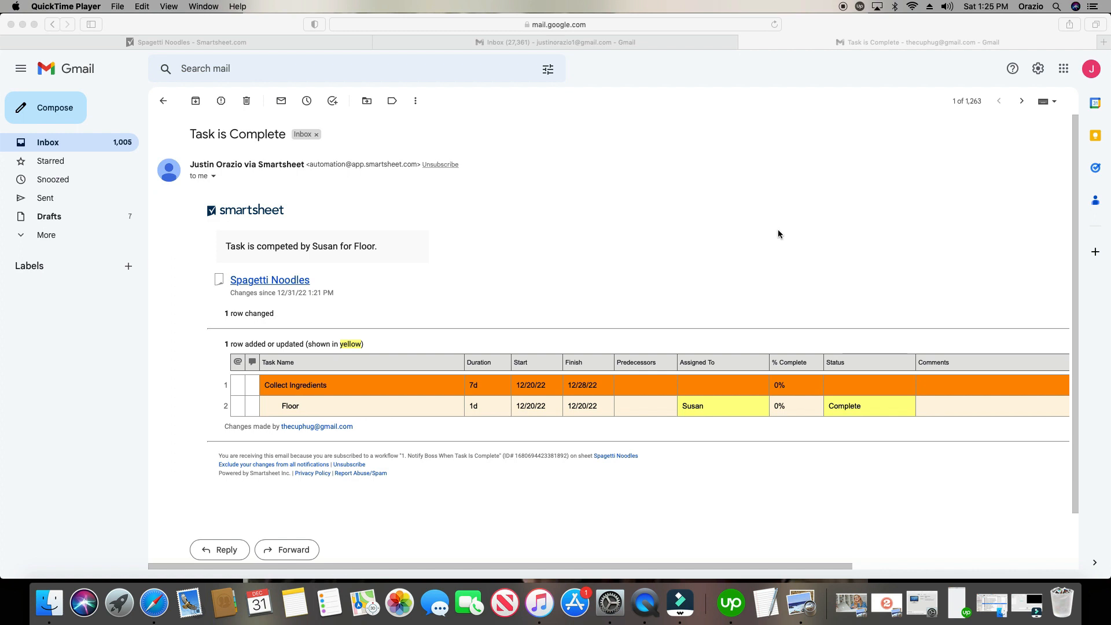
pyautogui.moveTo(353, 376)
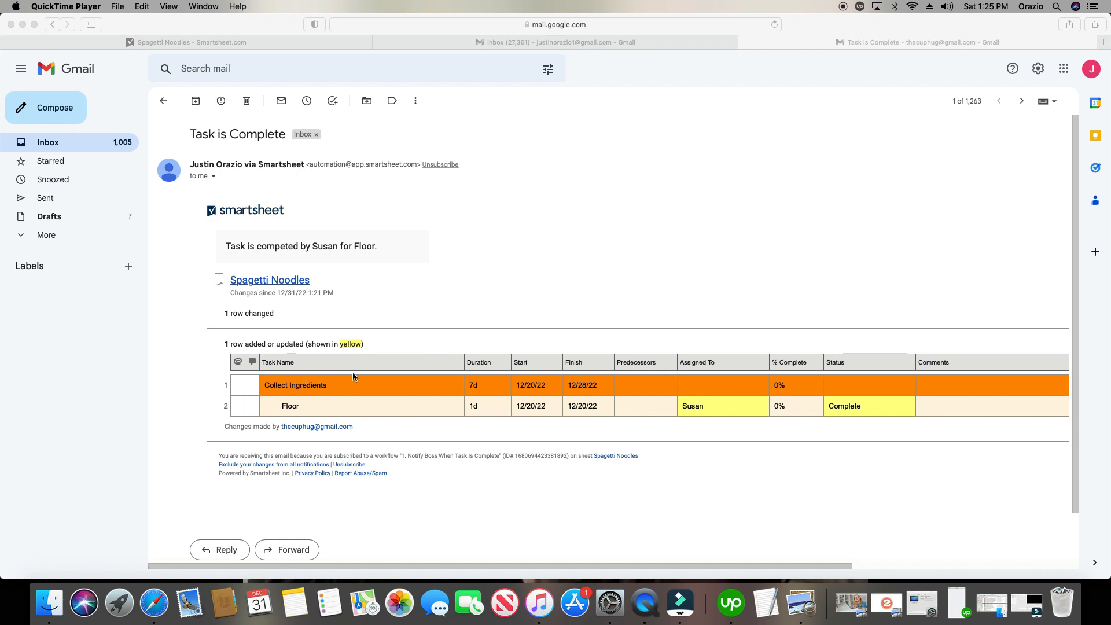
pyautogui.moveTo(773, 417)
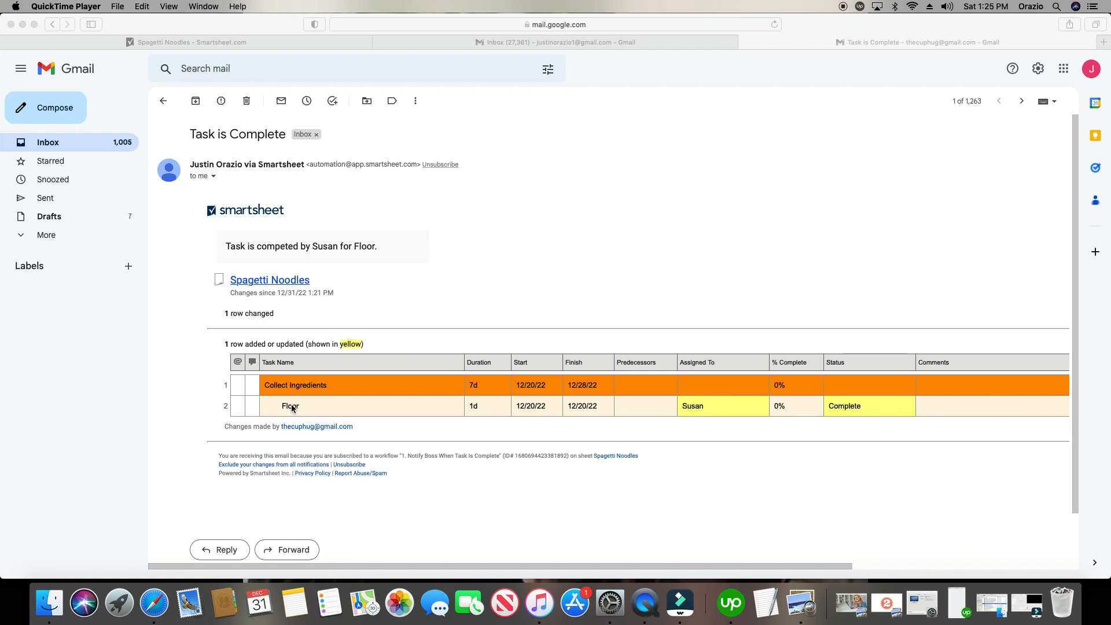
pyautogui.moveTo(564, 412)
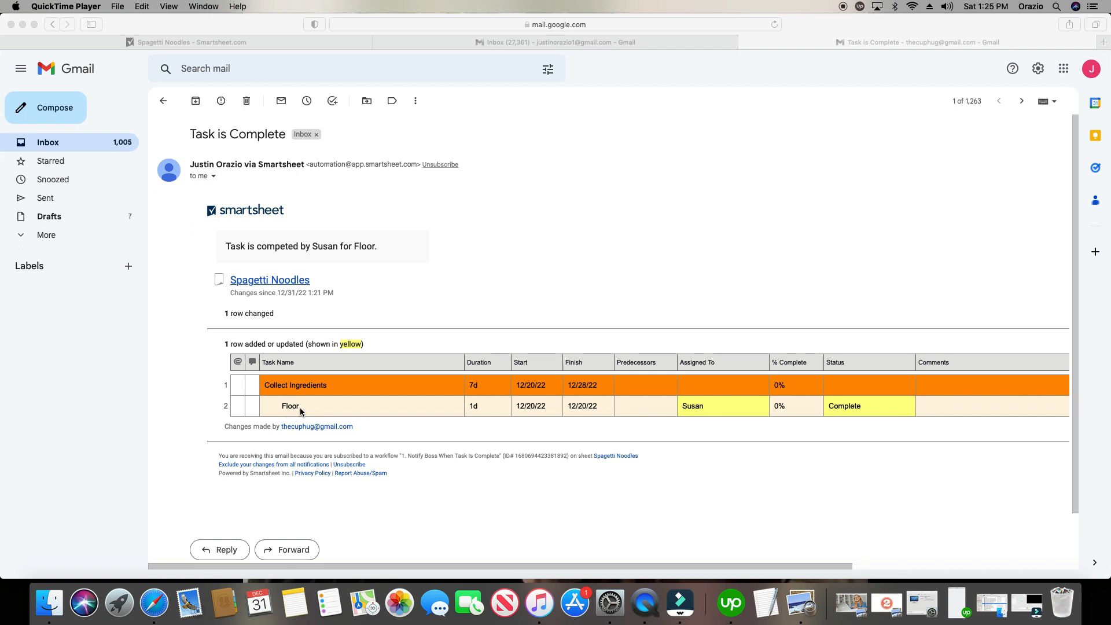
pyautogui.moveTo(296, 414)
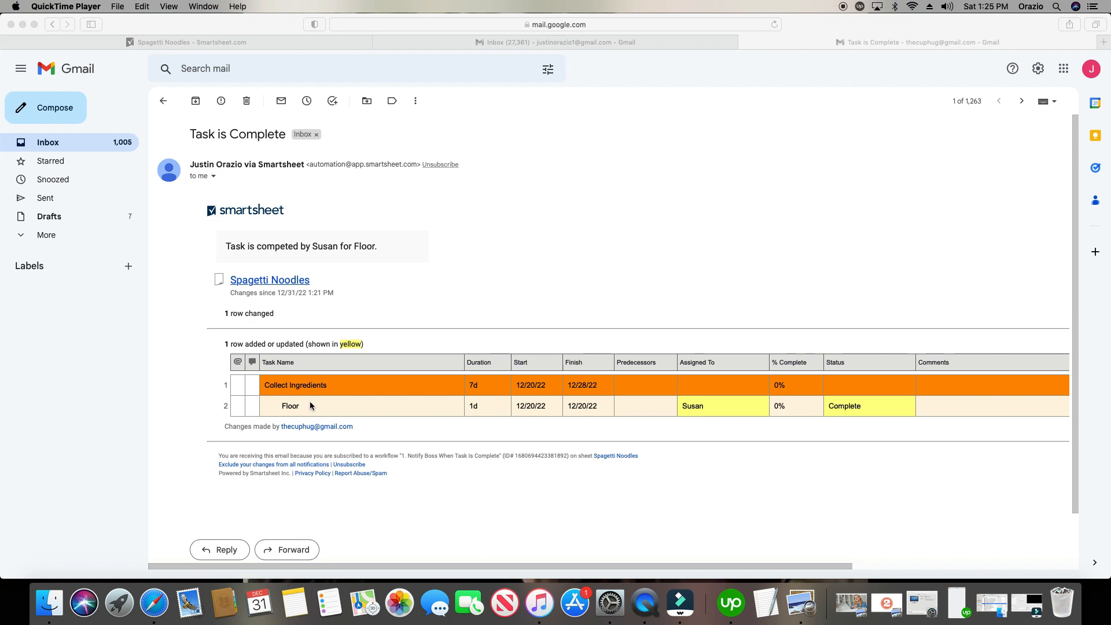
pyautogui.moveTo(302, 285)
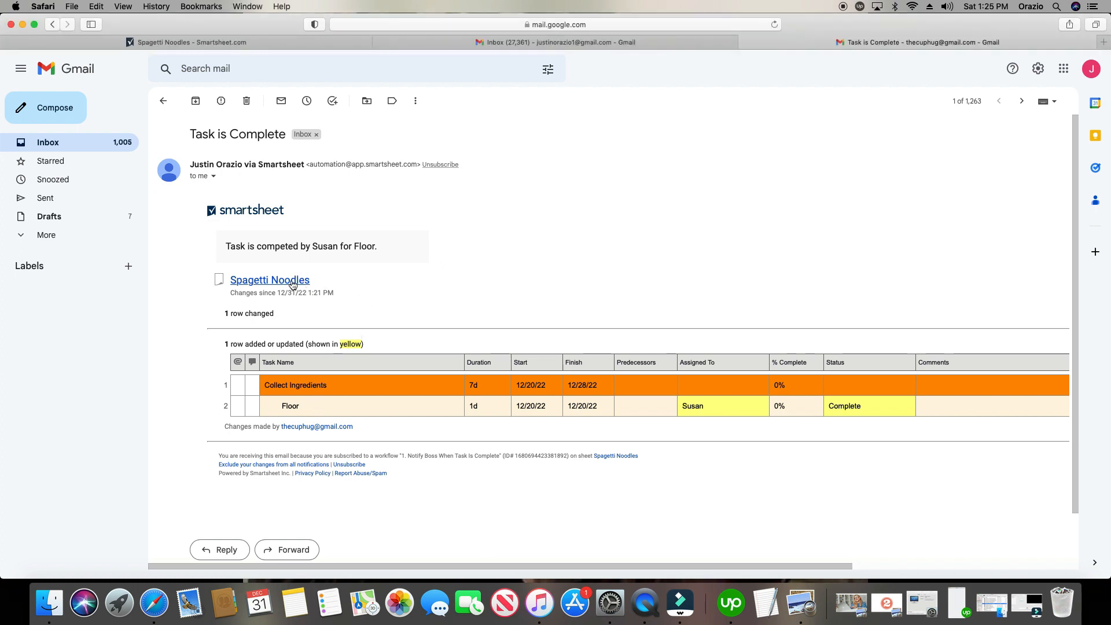
# - Reopen Spagetti Noodles from the email and rename the Floor task to Flour
pyautogui.click(269, 279)
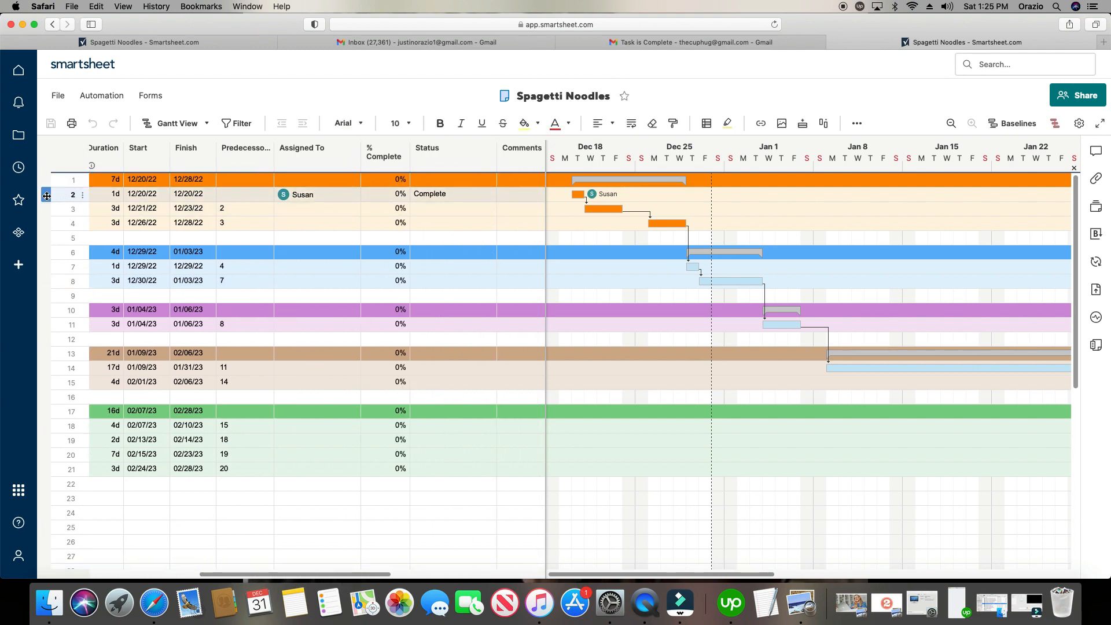
pyautogui.click(72, 193)
pyautogui.write('Flou')
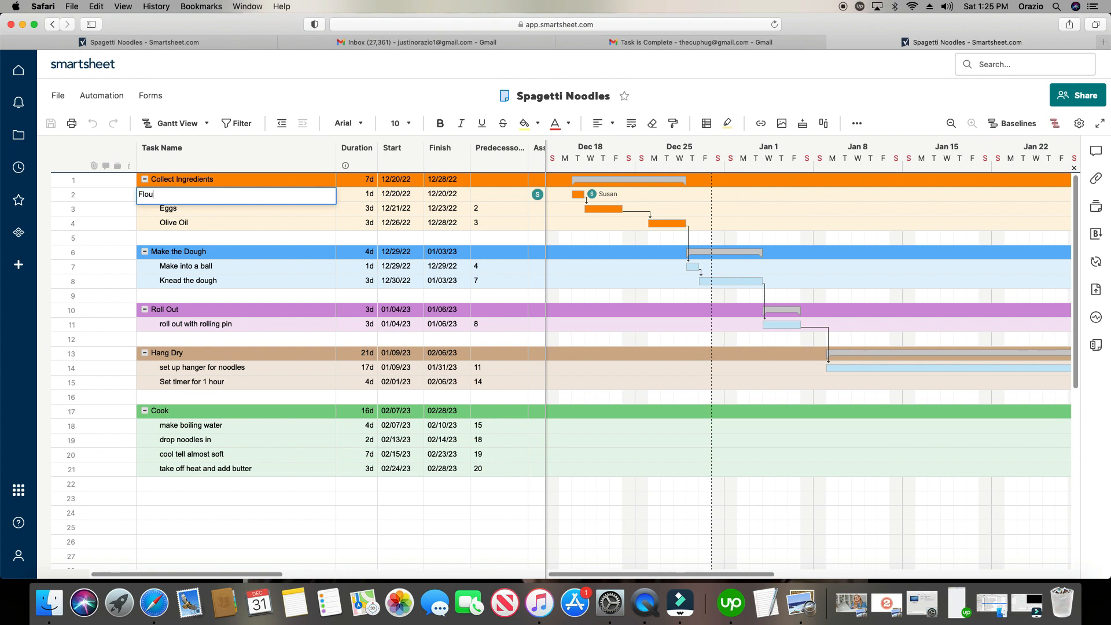
pyautogui.press('Return')
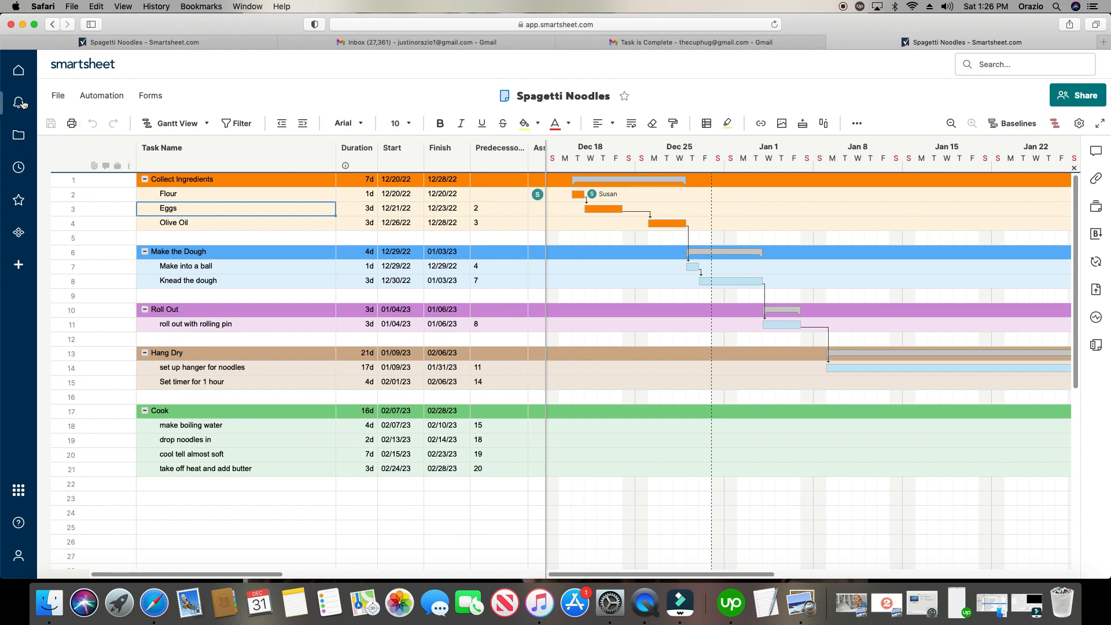
pyautogui.moveTo(19, 103)
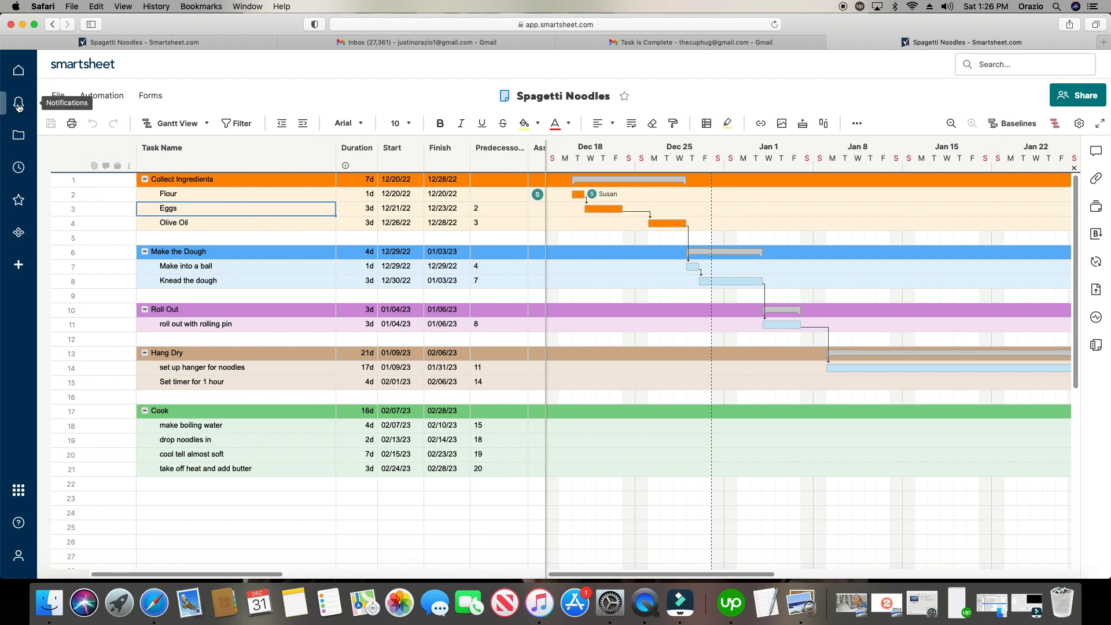
# - Review the 'Task is Complete' notification about Floor, then close it and the notifications list
pyautogui.click(19, 103)
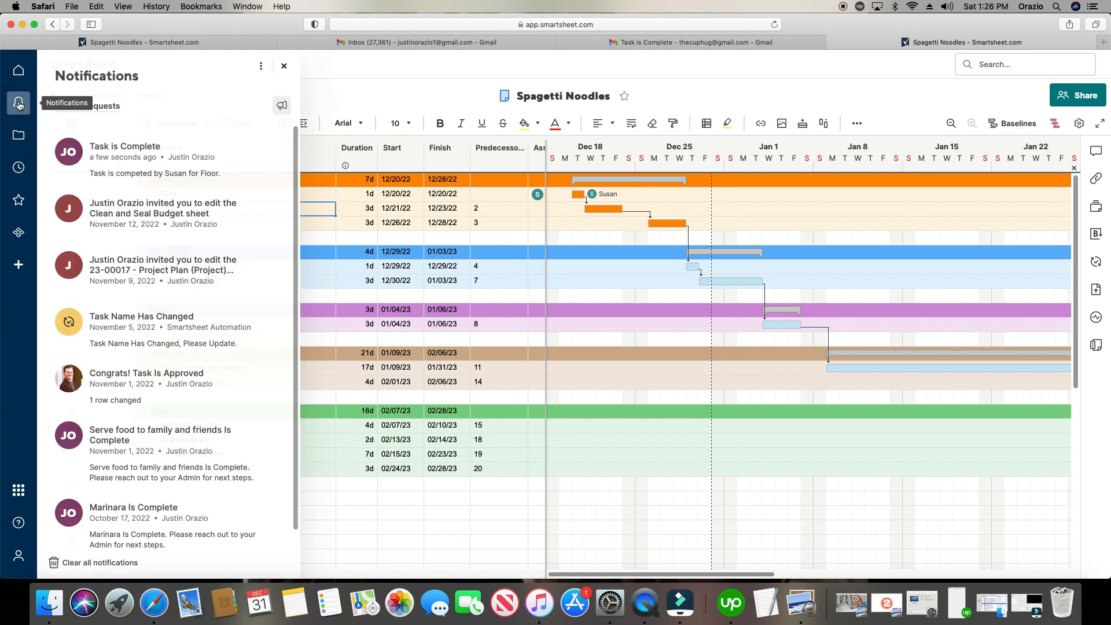
pyautogui.moveTo(130, 161)
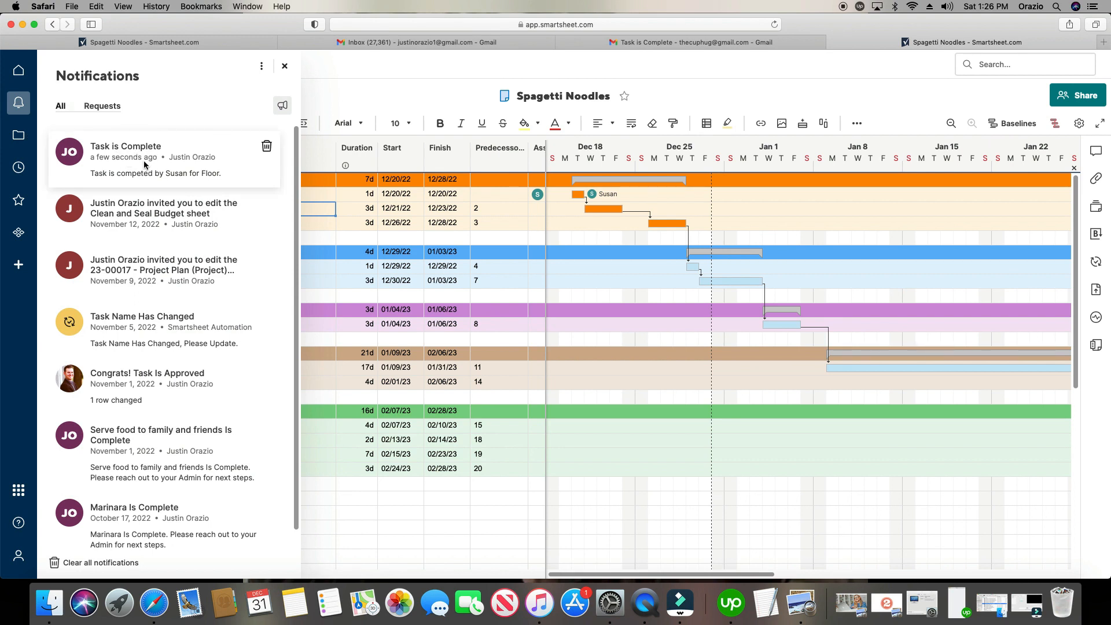
pyautogui.click(155, 160)
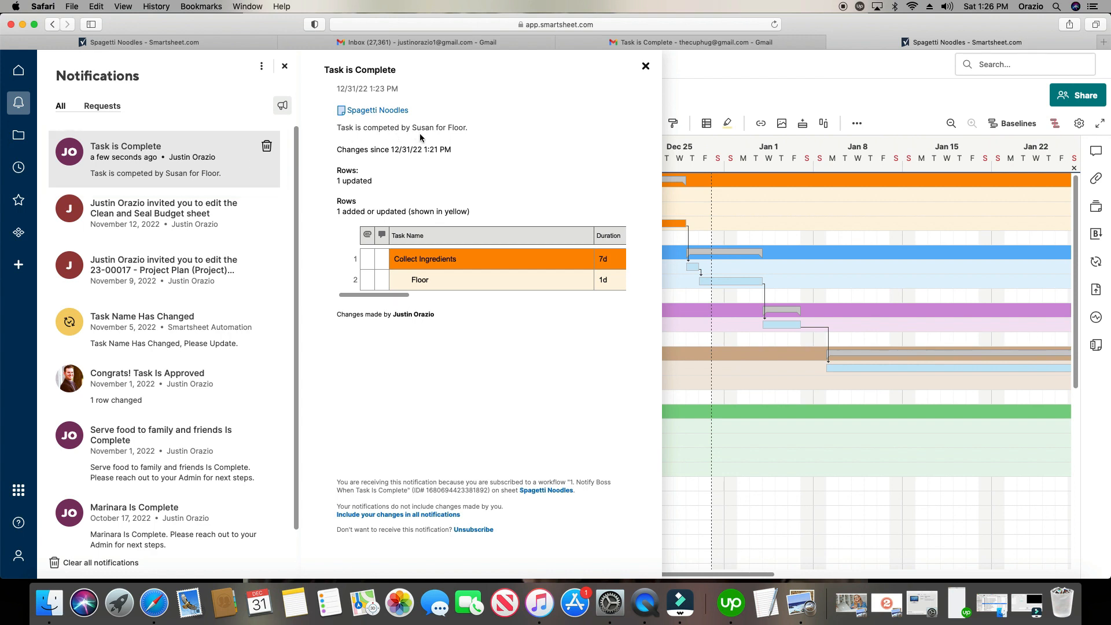
pyautogui.moveTo(464, 136)
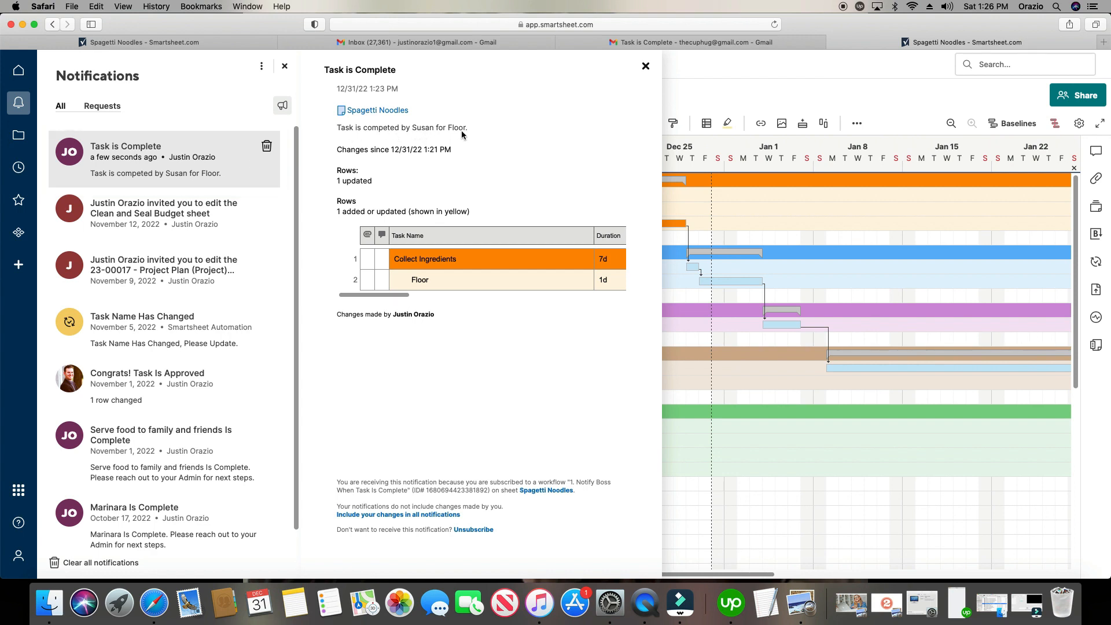
pyautogui.moveTo(430, 135)
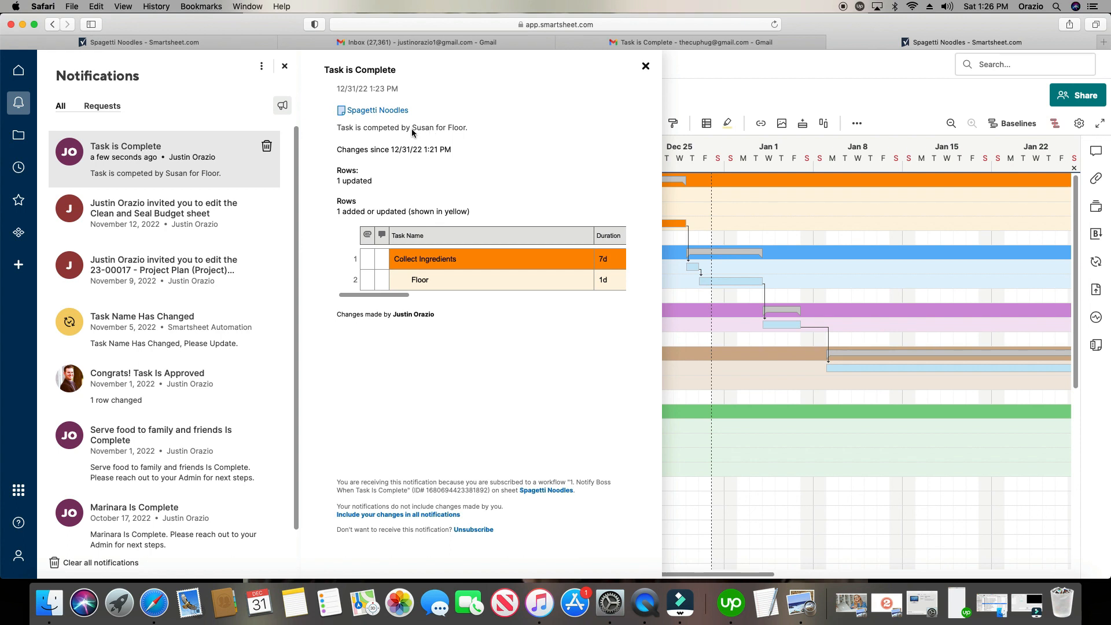
pyautogui.moveTo(420, 110)
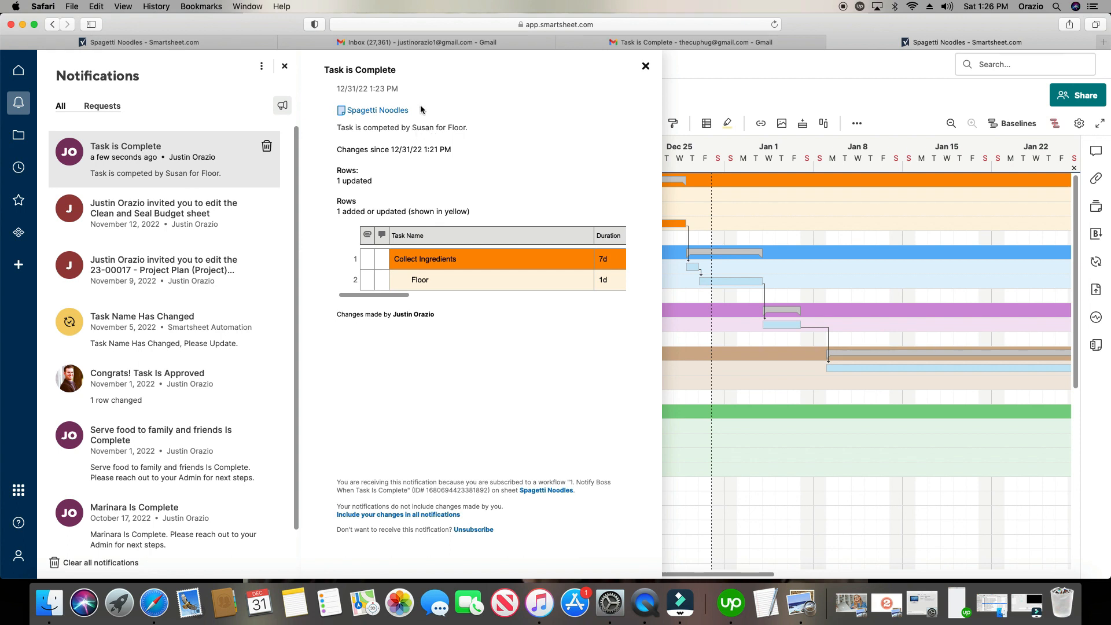
pyautogui.moveTo(457, 130)
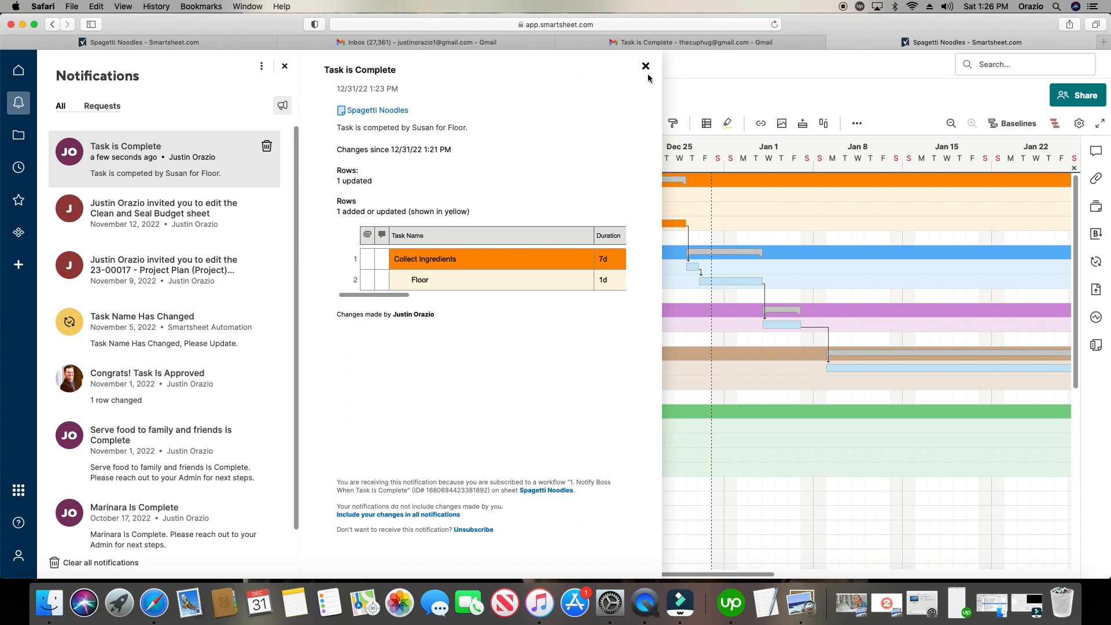
pyautogui.click(644, 66)
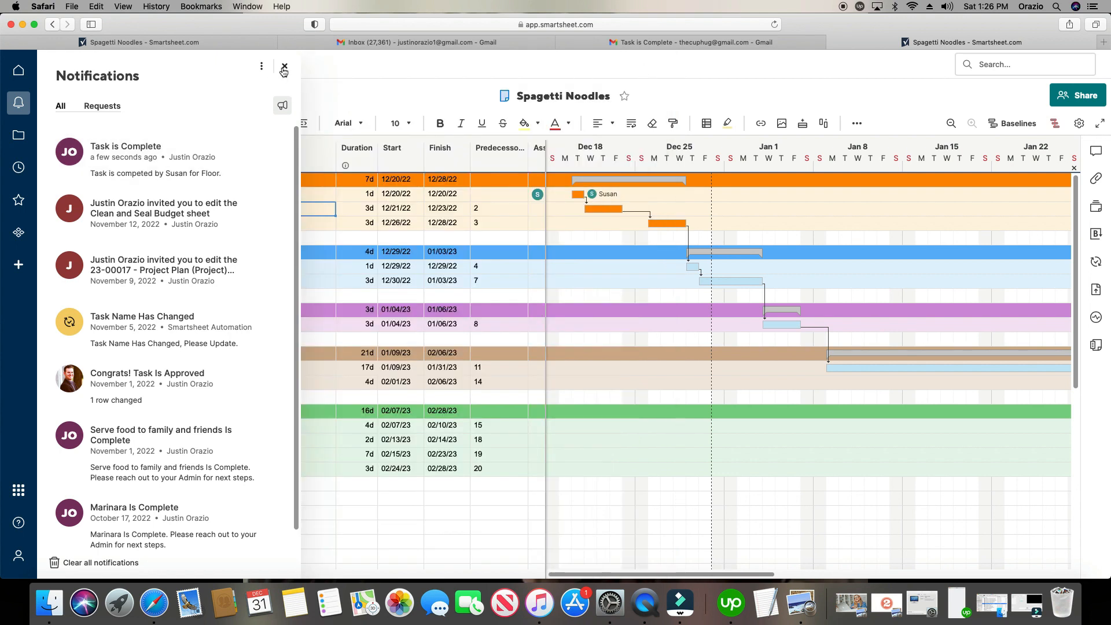
pyautogui.click(283, 67)
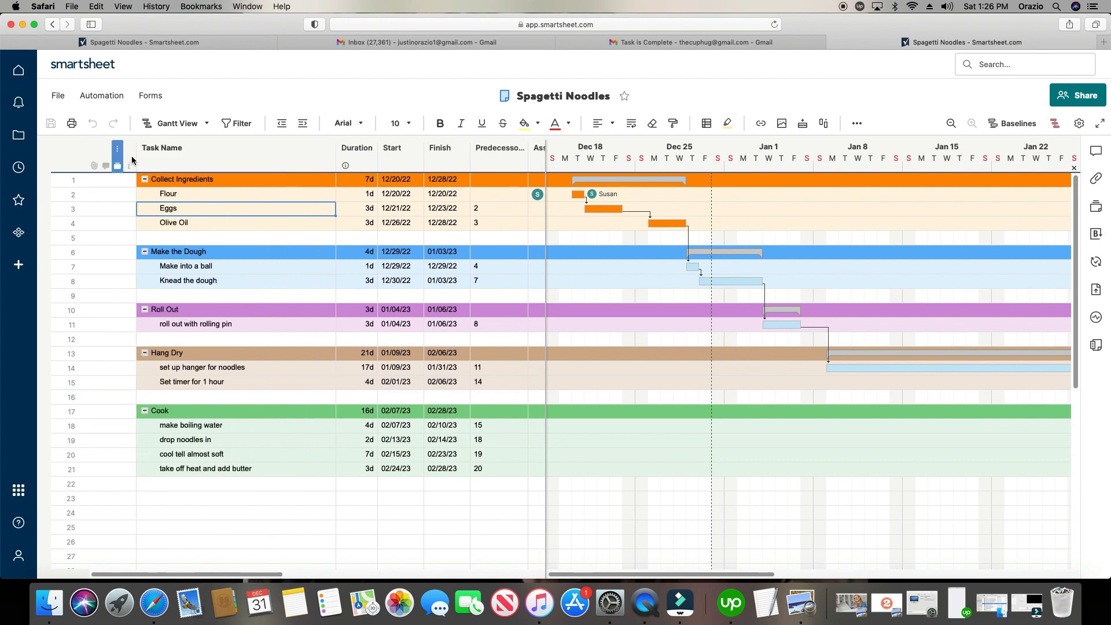
pyautogui.moveTo(103, 90)
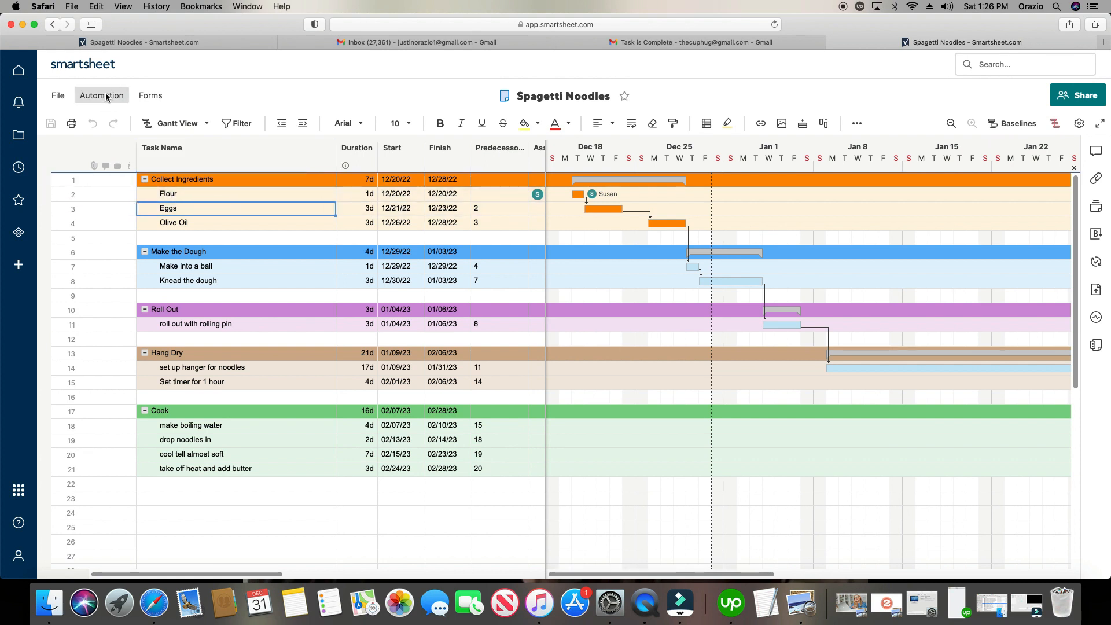
# - Open Manage workflows and view the Notify Boss When Task Is Complete workflow
pyautogui.click(101, 95)
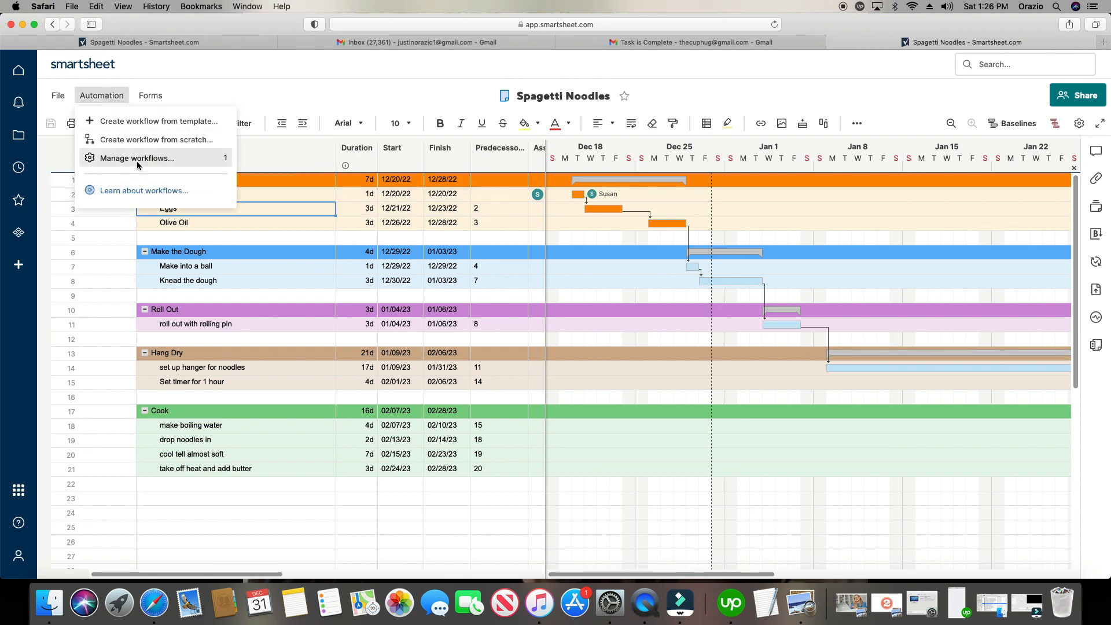
pyautogui.click(136, 158)
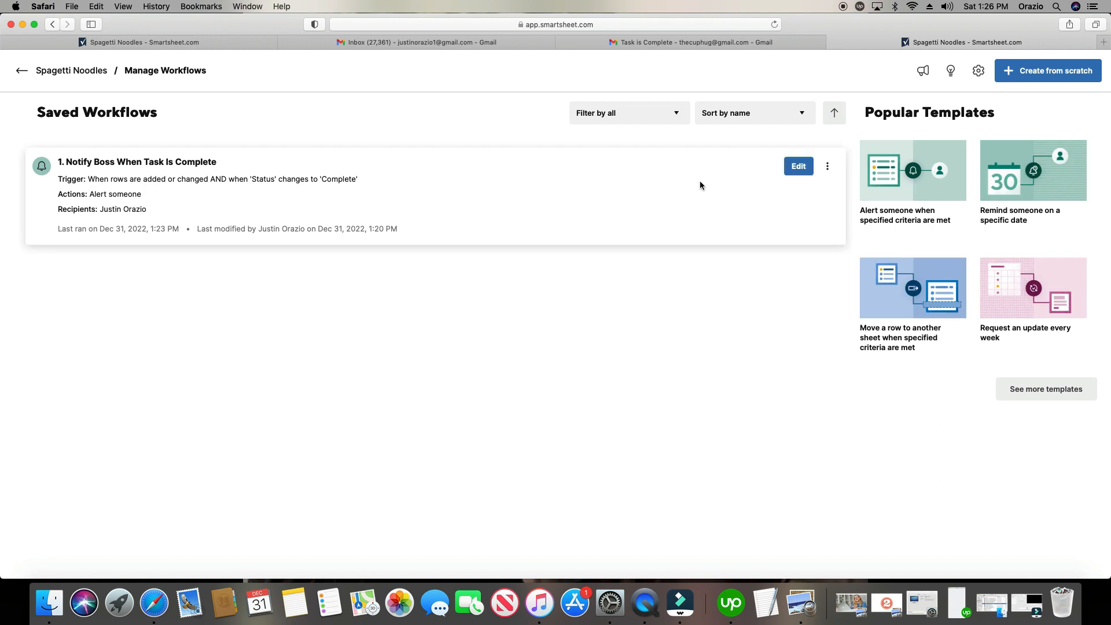
pyautogui.click(799, 166)
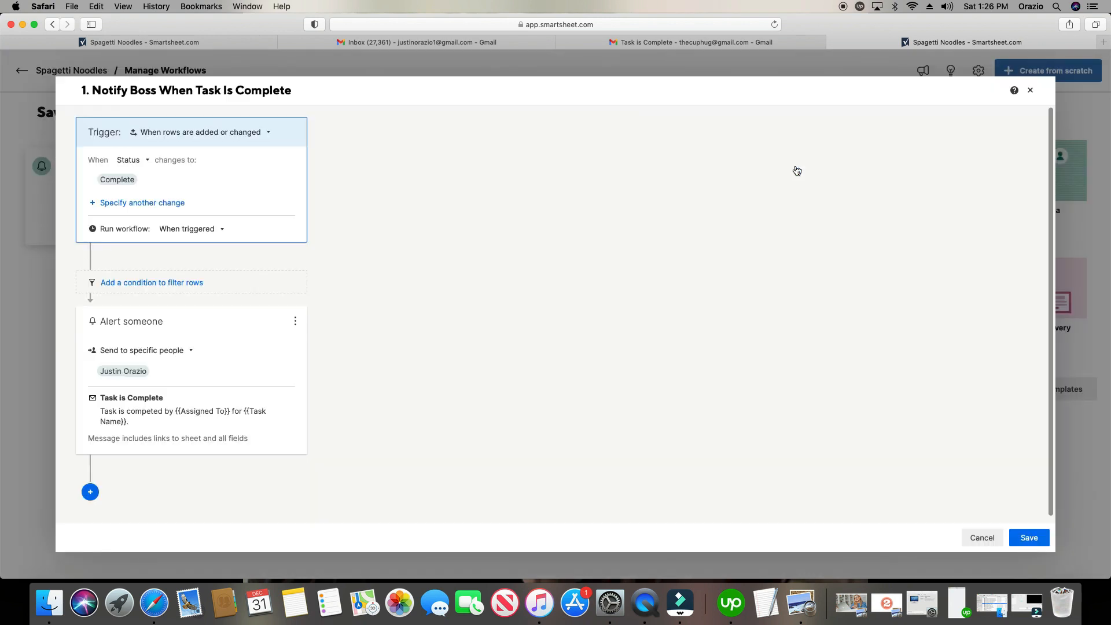
pyautogui.moveTo(206, 419)
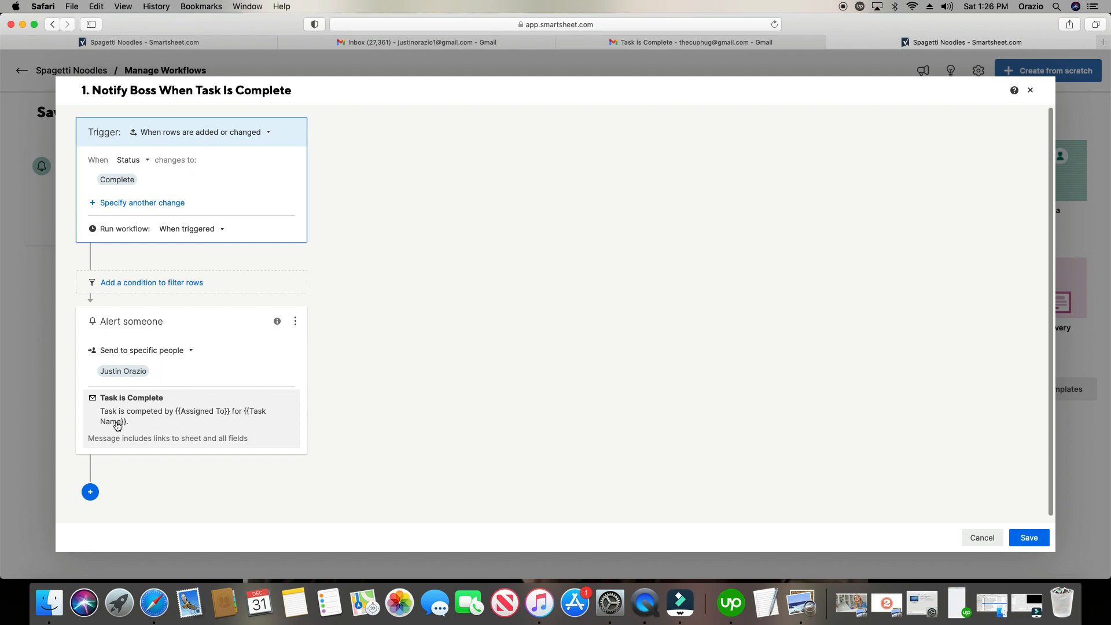
pyautogui.moveTo(70, 443)
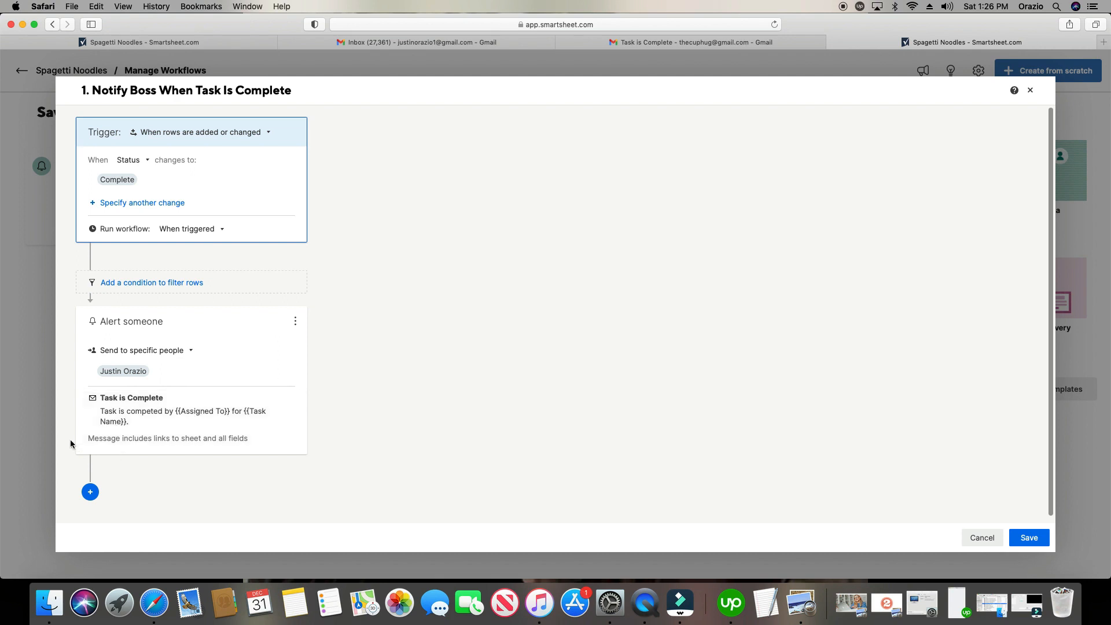
pyautogui.moveTo(193, 426)
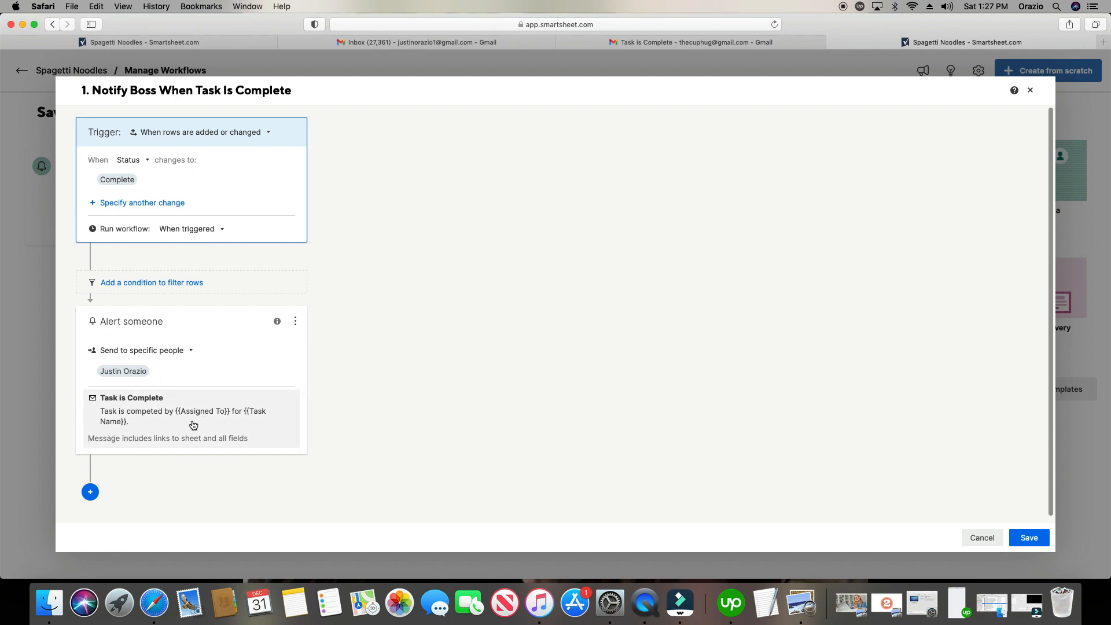
pyautogui.moveTo(154, 375)
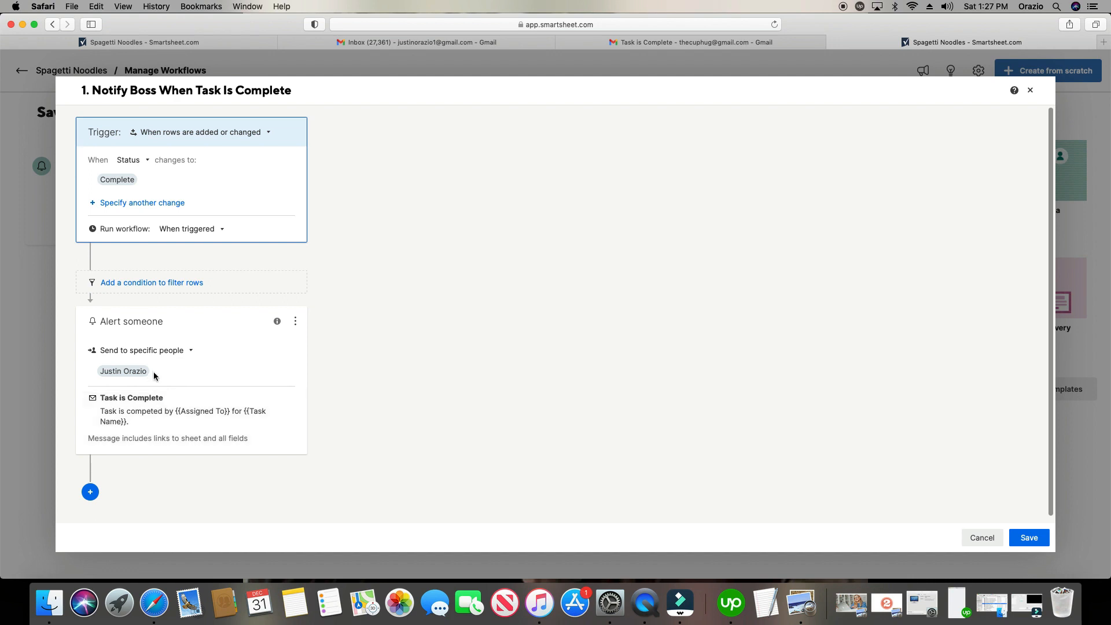
pyautogui.moveTo(151, 379)
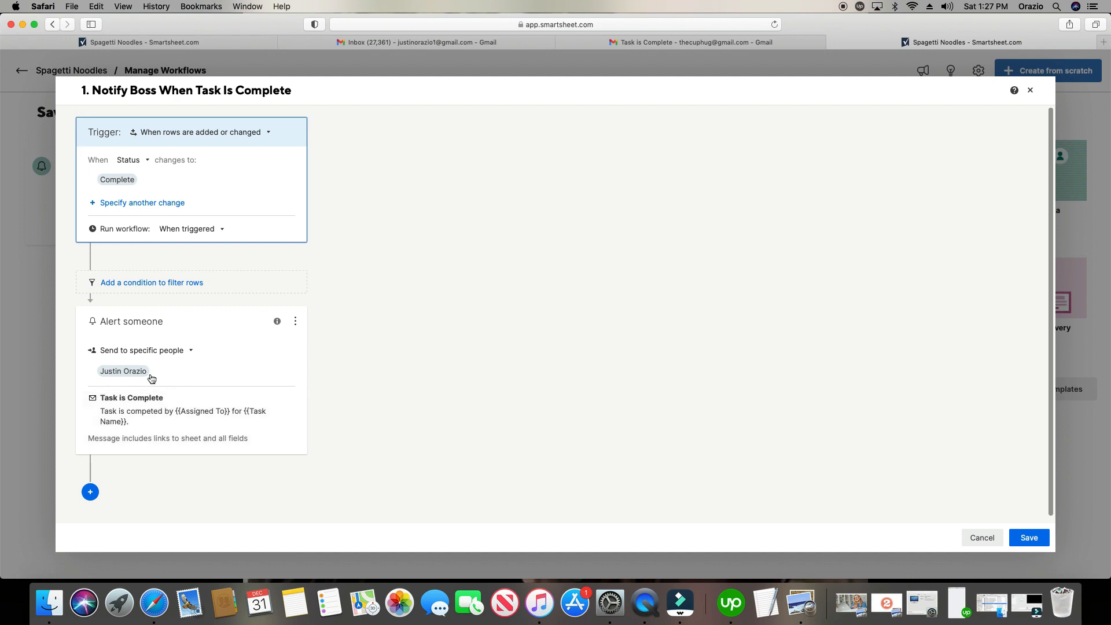
pyautogui.moveTo(886, 457)
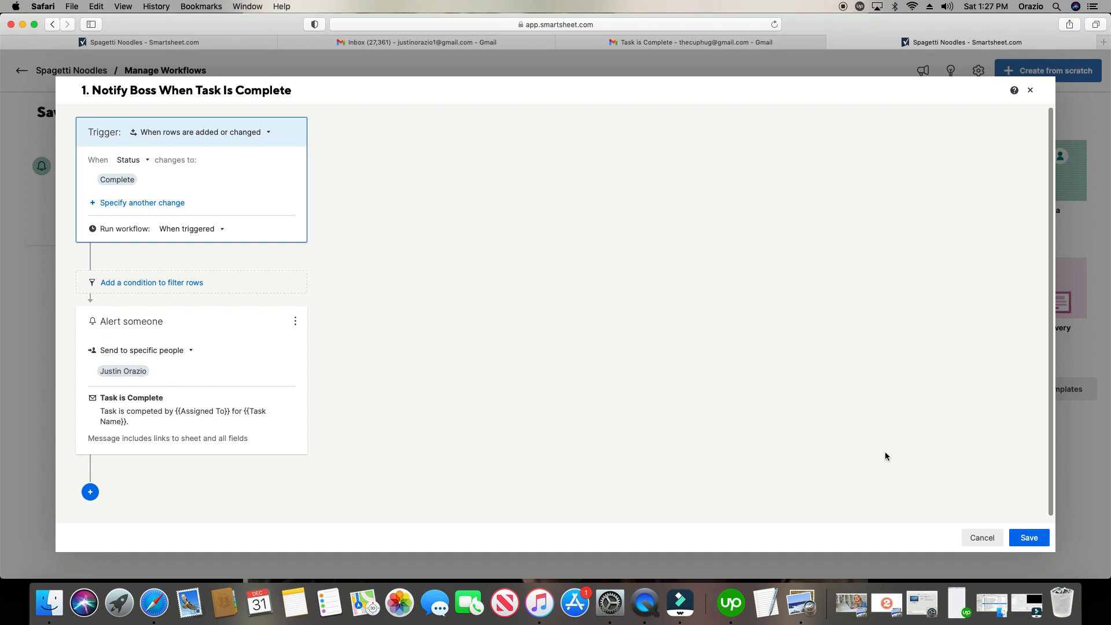
pyautogui.moveTo(981, 537)
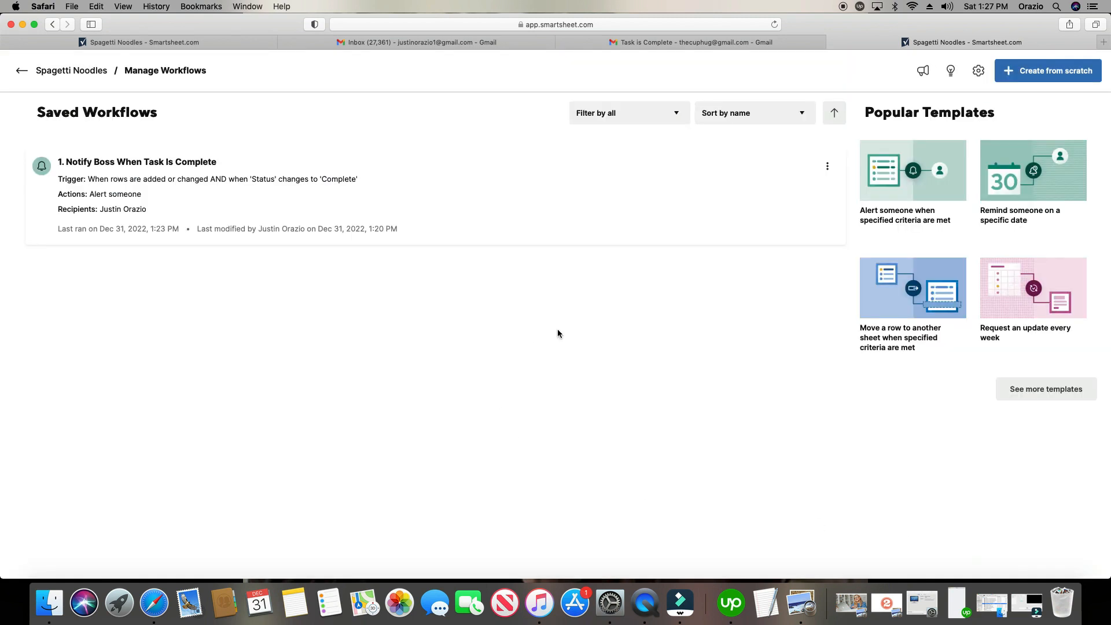
pyautogui.moveTo(708, 318)
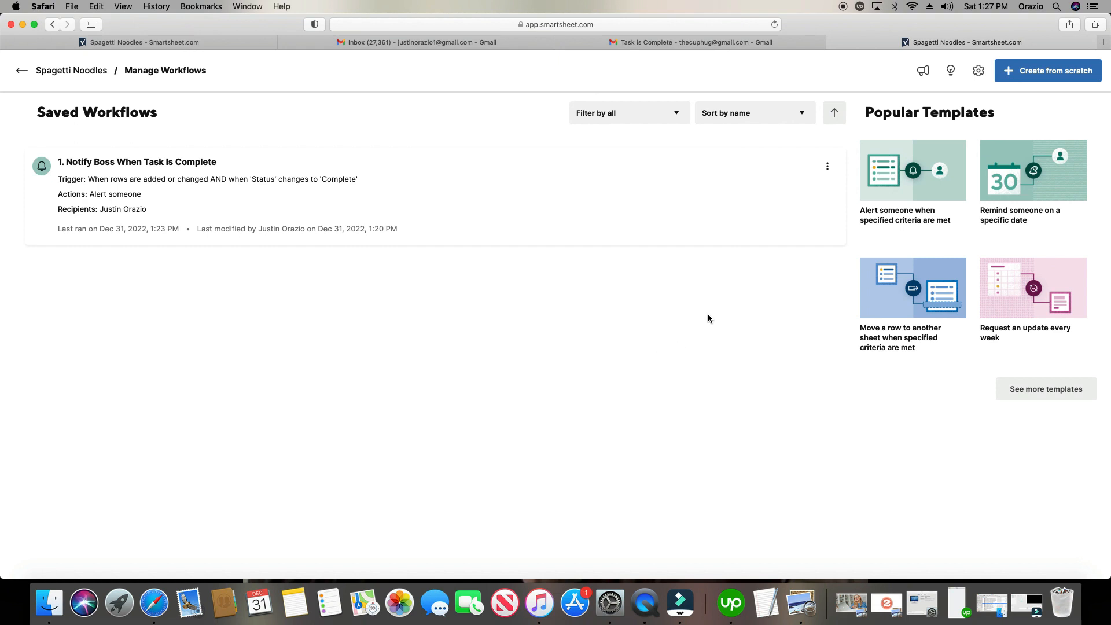
pyautogui.moveTo(1022, 99)
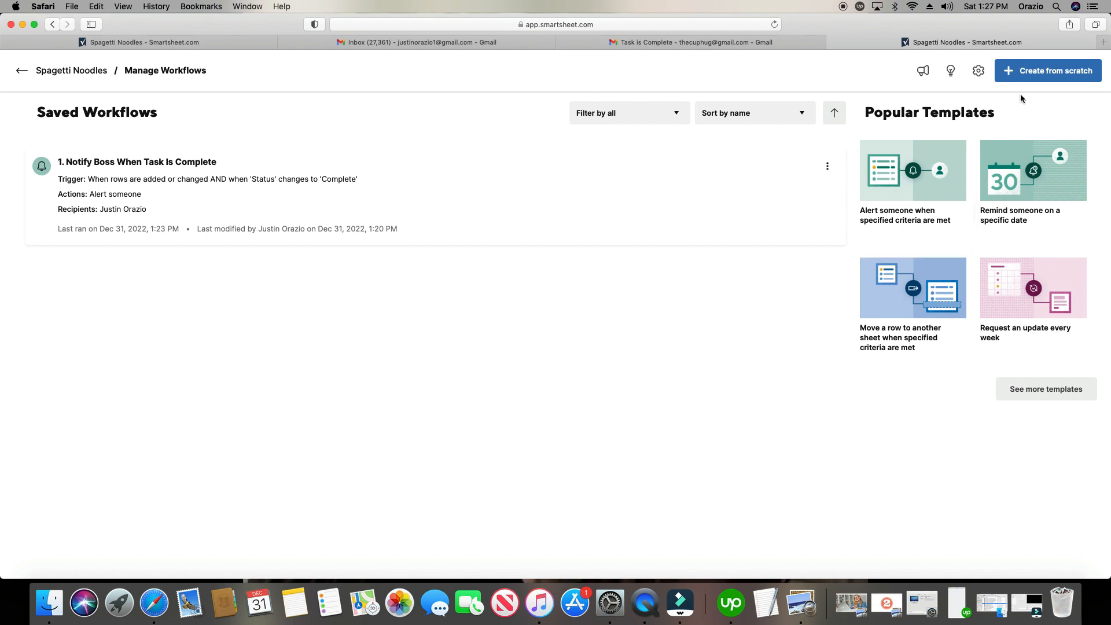
pyautogui.moveTo(1038, 71)
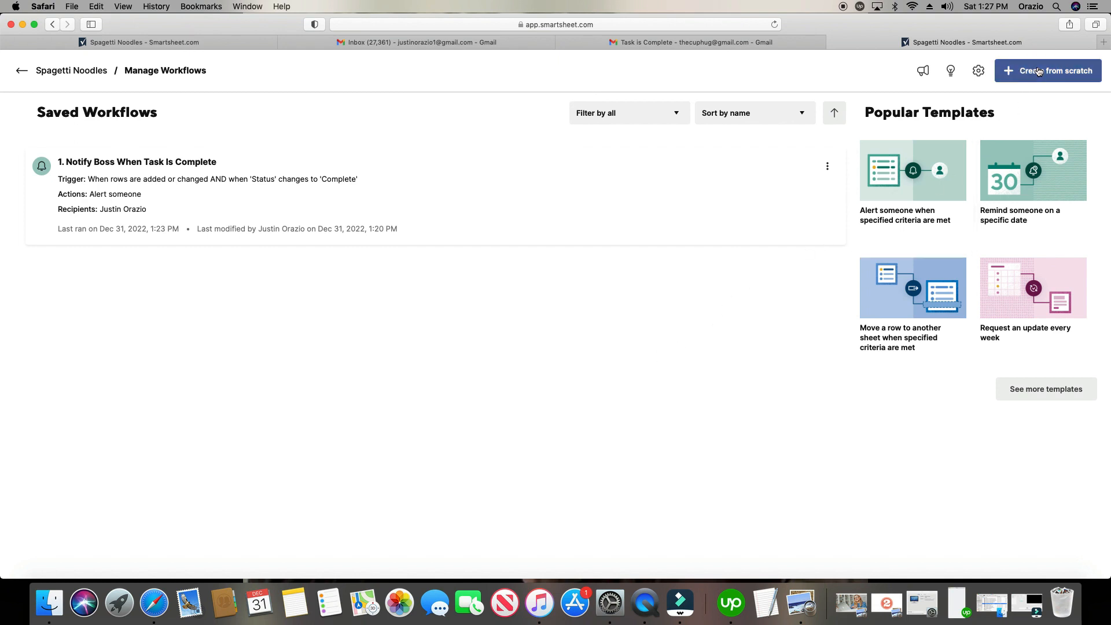
# - Start a blank workflow titled 'When Status is Complete Then Automatically Change % to 100'
pyautogui.click(1048, 70)
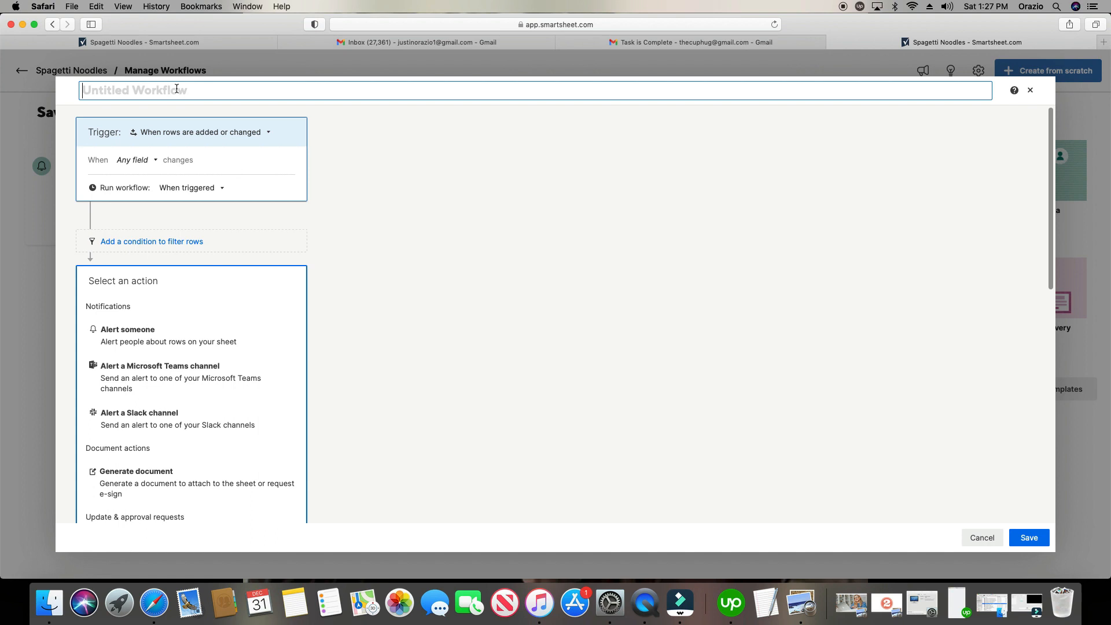
pyautogui.write('W')
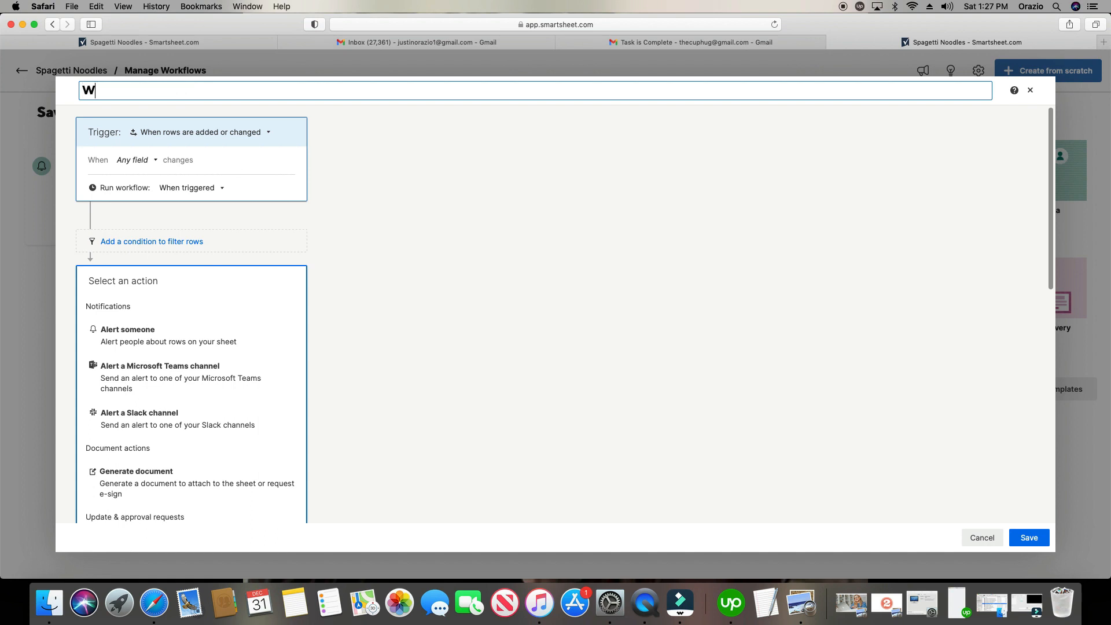
pyautogui.write('hen Statu')
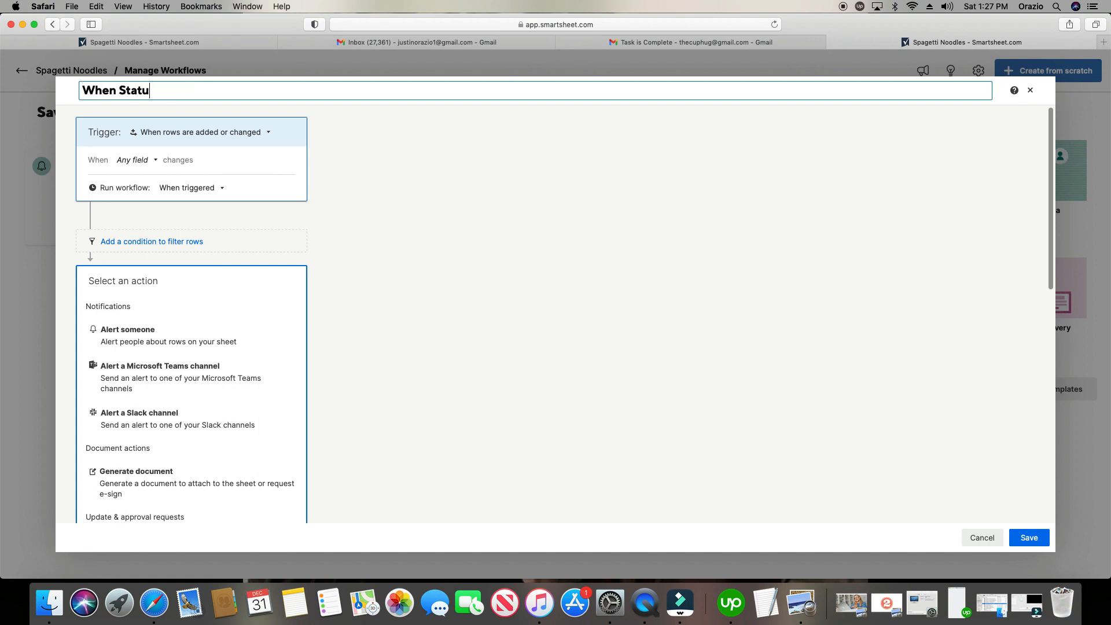
pyautogui.write('s is Complete')
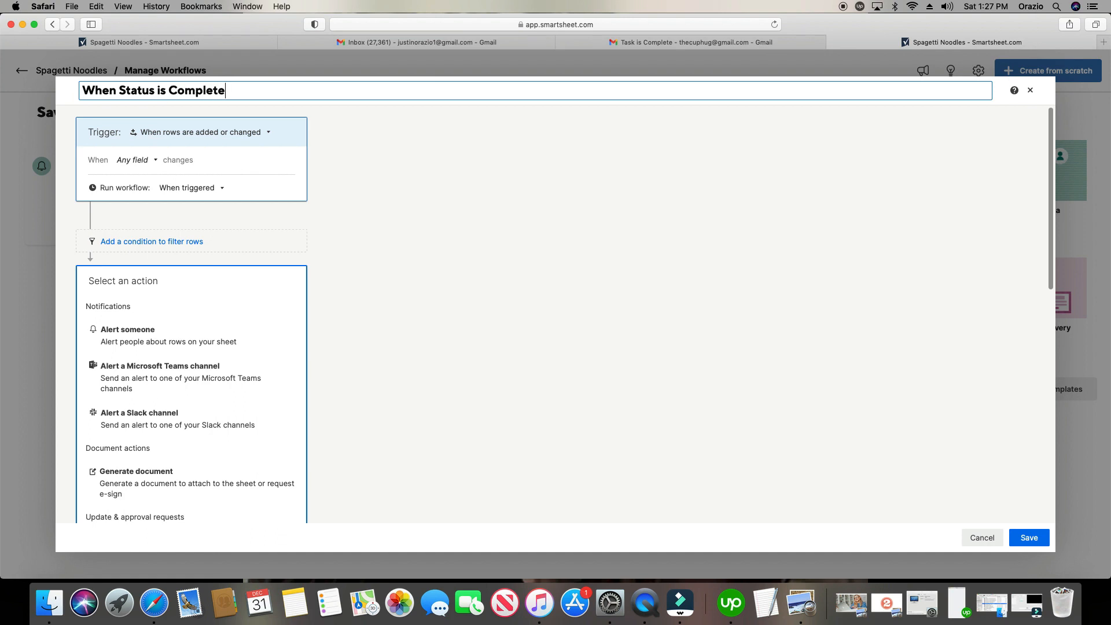
pyautogui.write('t')
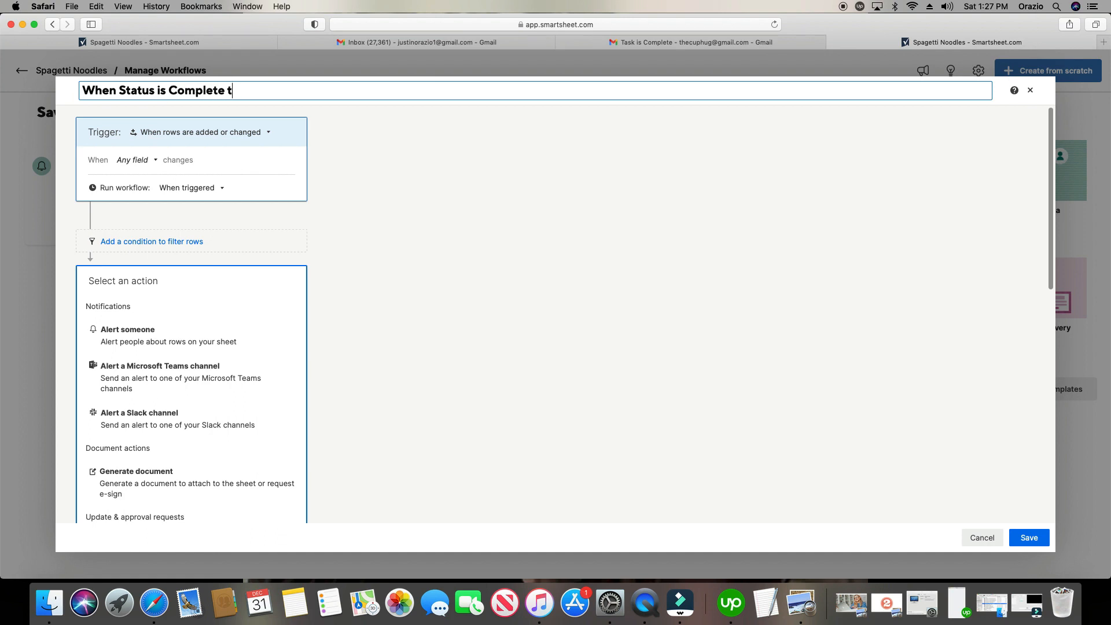
pyautogui.write('hen Automa')
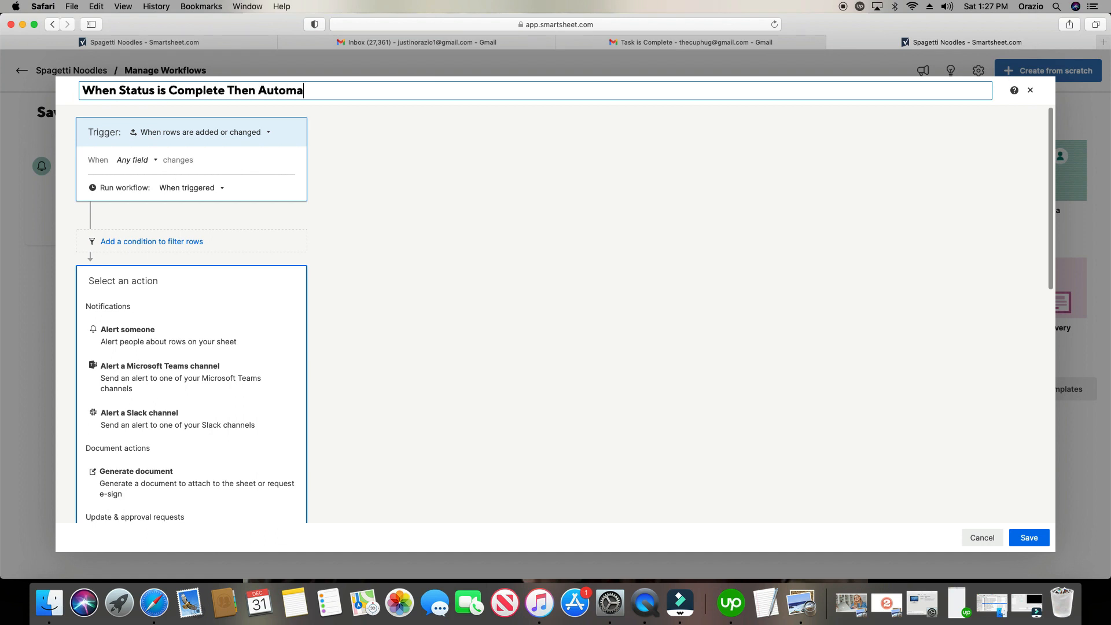
pyautogui.write('ticall')
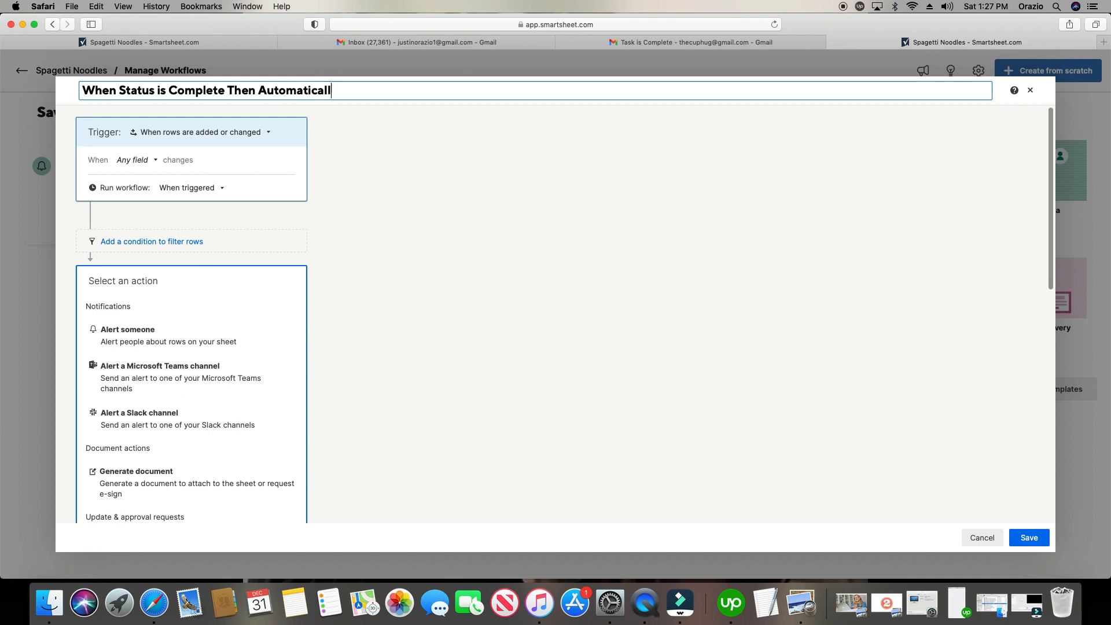
pyautogui.write('y Change')
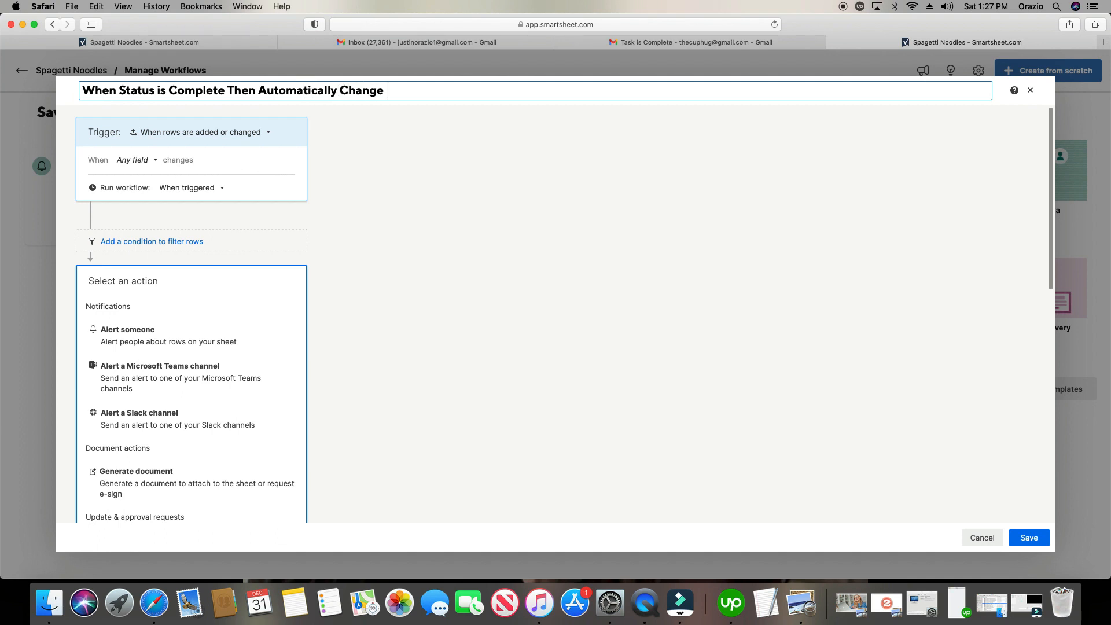
pyautogui.write('Pe')
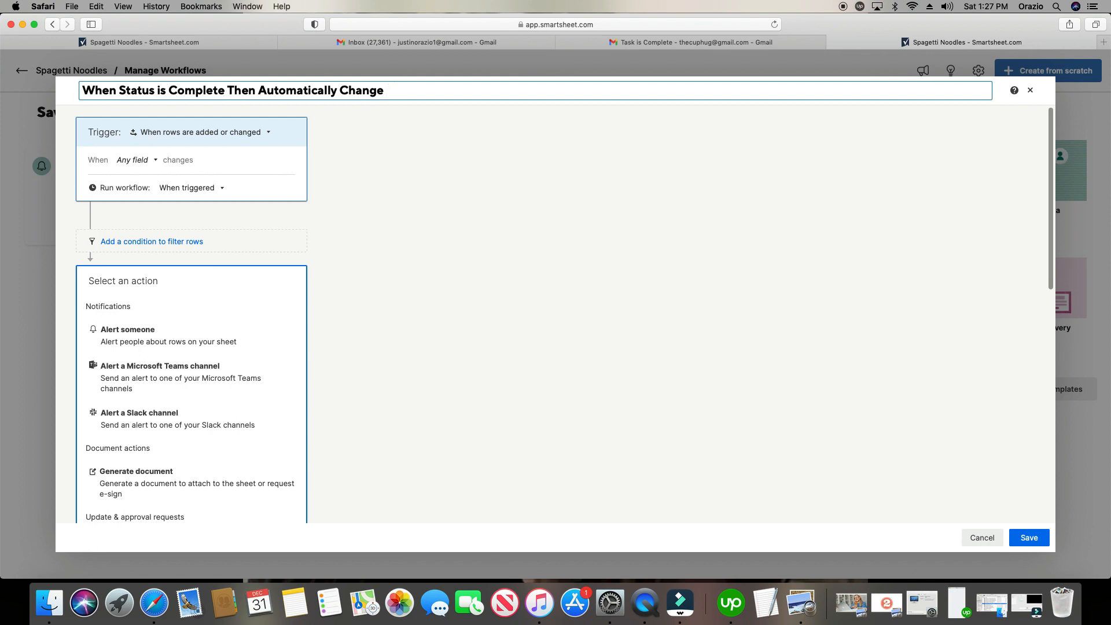
pyautogui.write('% to 10')
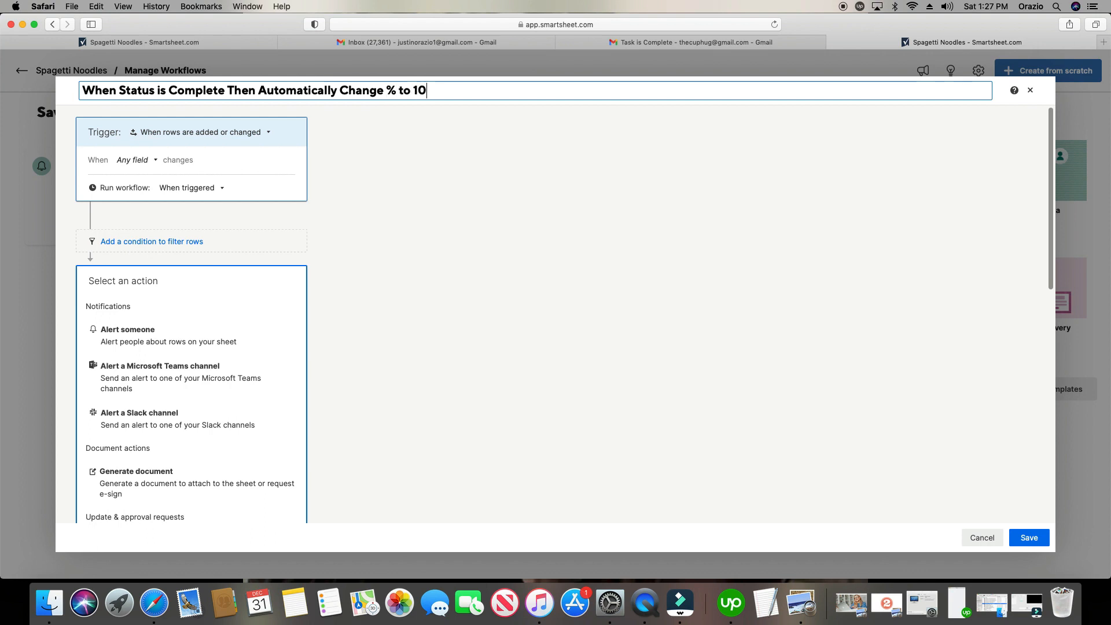
pyautogui.write('0')
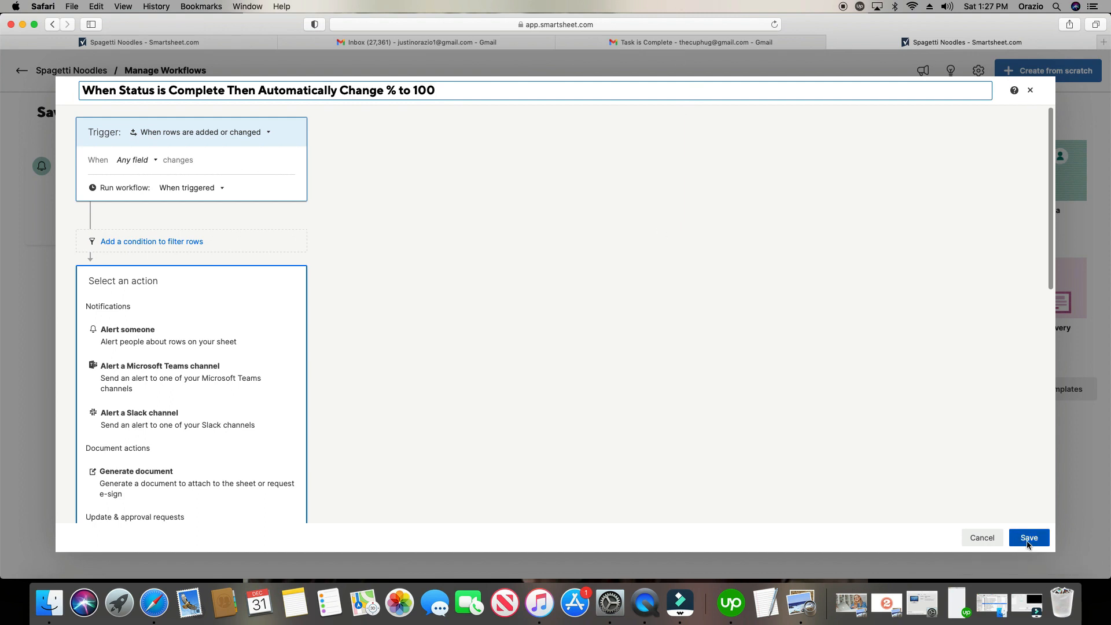
pyautogui.moveTo(989, 609)
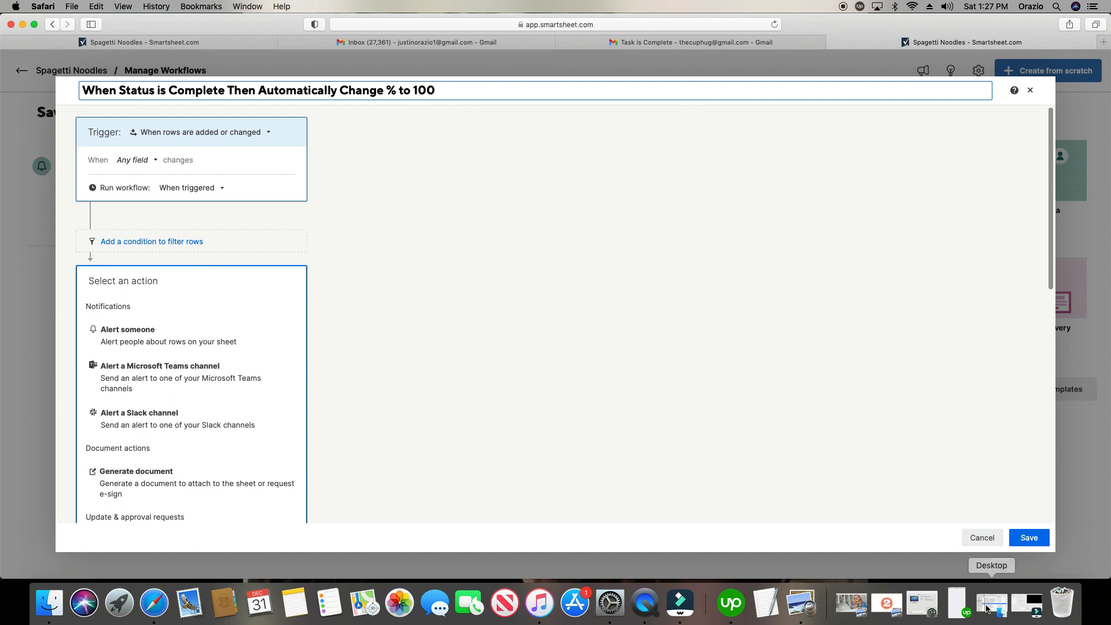
pyautogui.moveTo(249, 255)
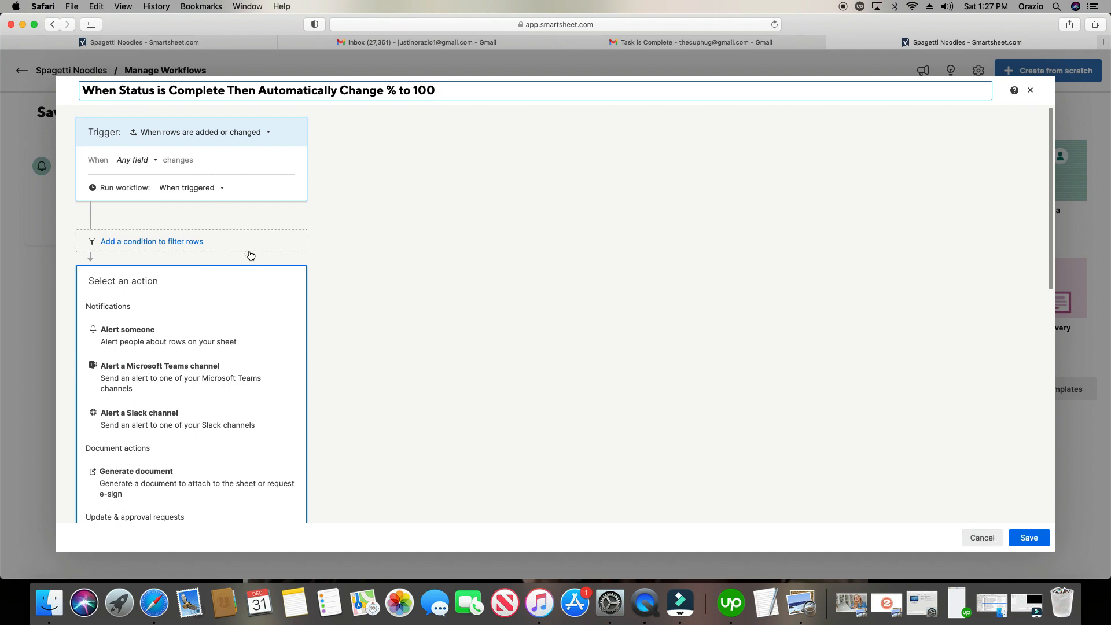
pyautogui.moveTo(983, 537)
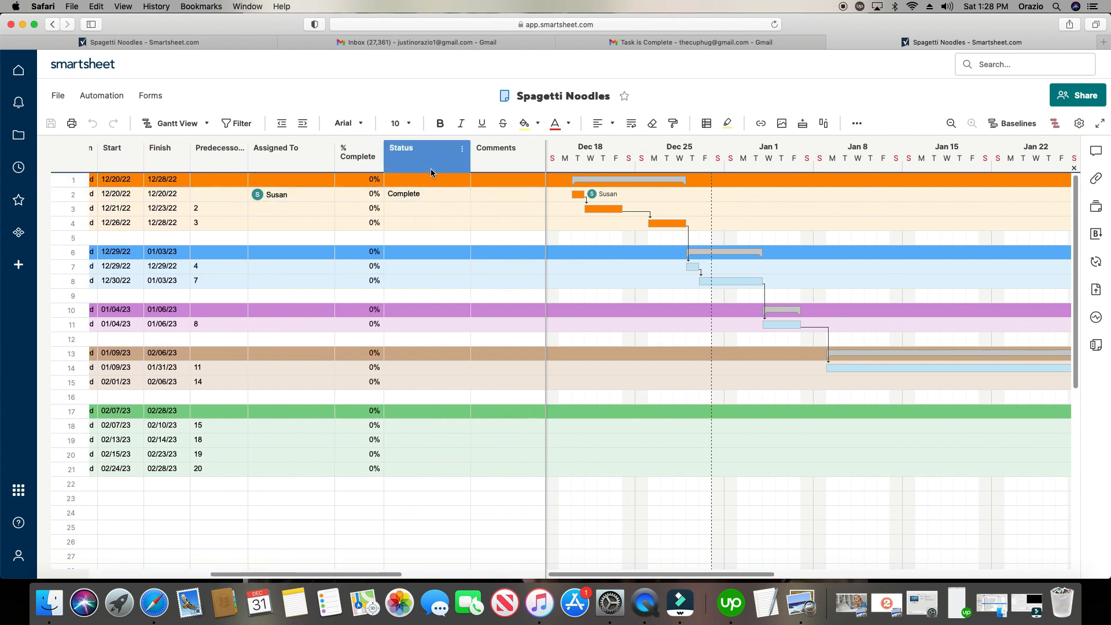
# - Set row 3's Status to Complete
pyautogui.click(463, 209)
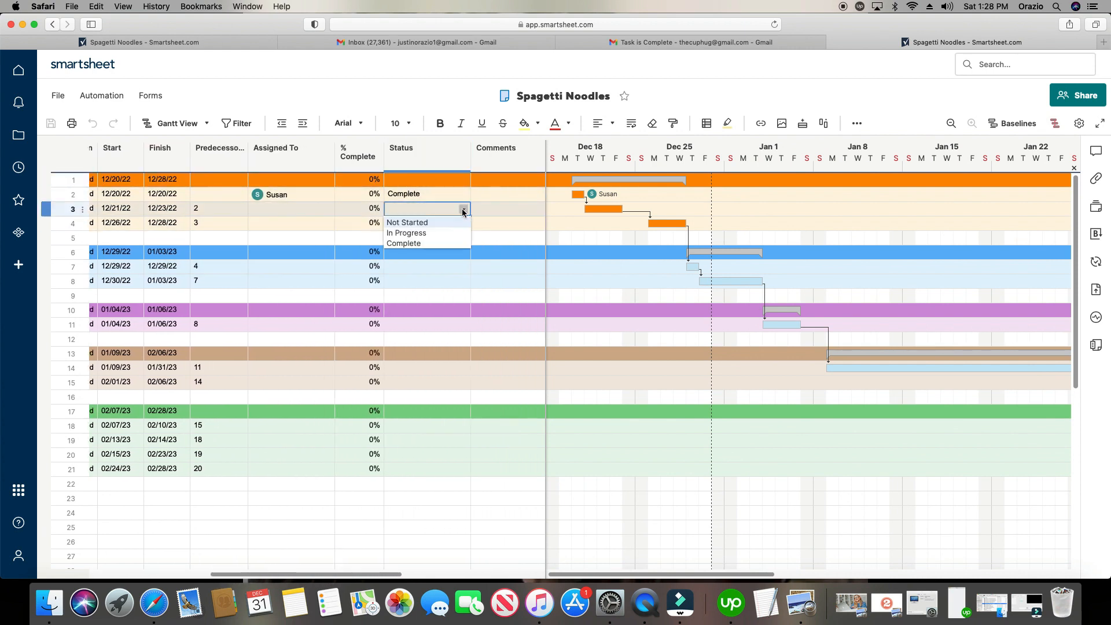
pyautogui.click(404, 243)
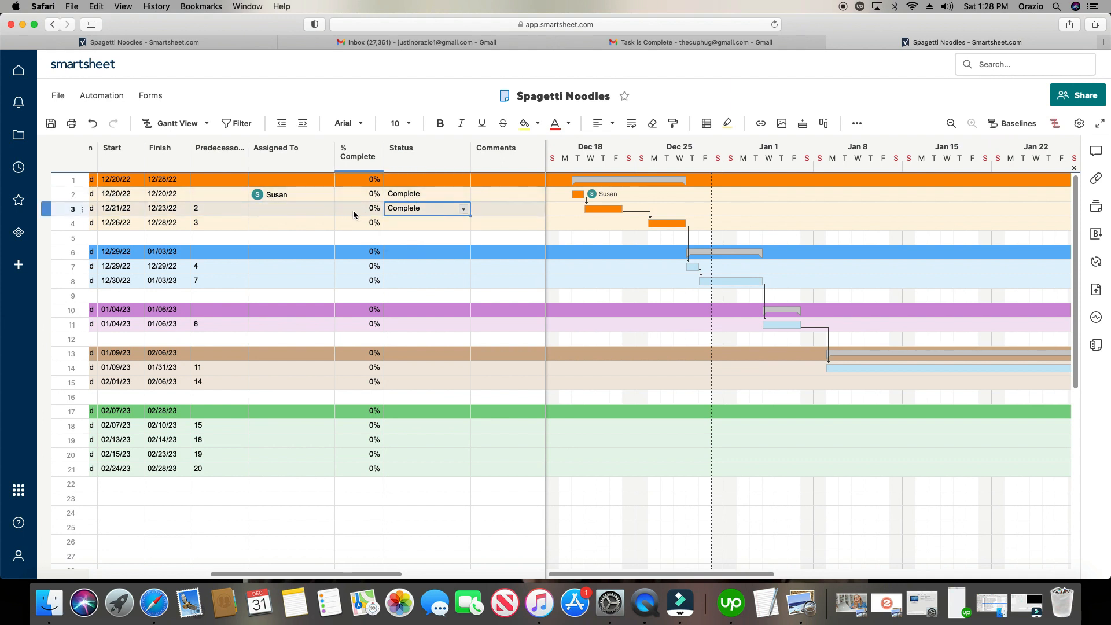
pyautogui.click(358, 208)
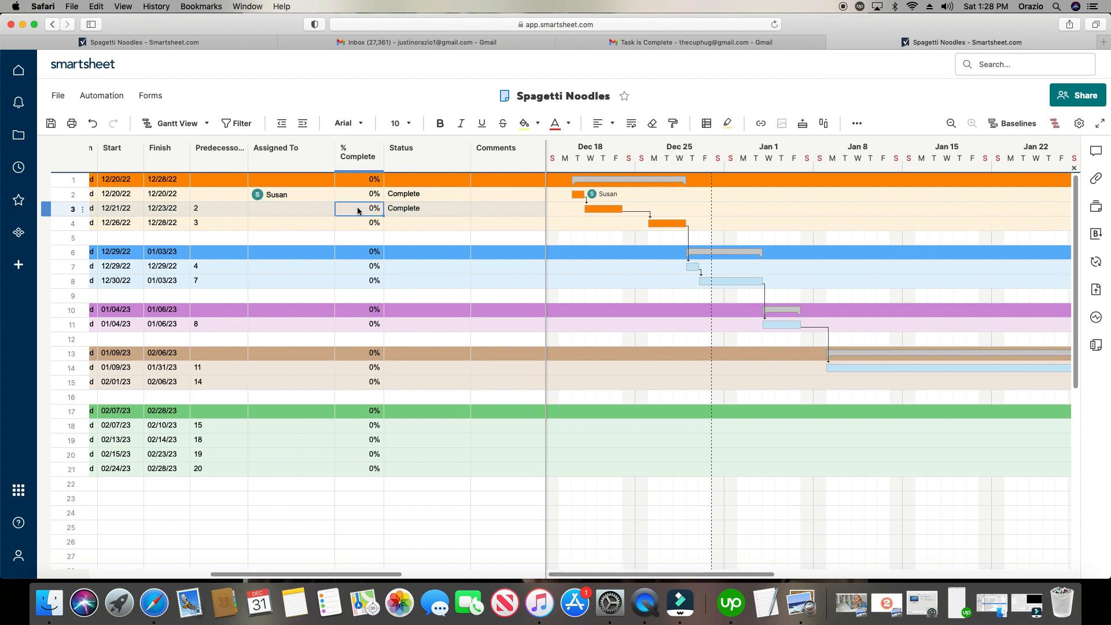
pyautogui.click(425, 208)
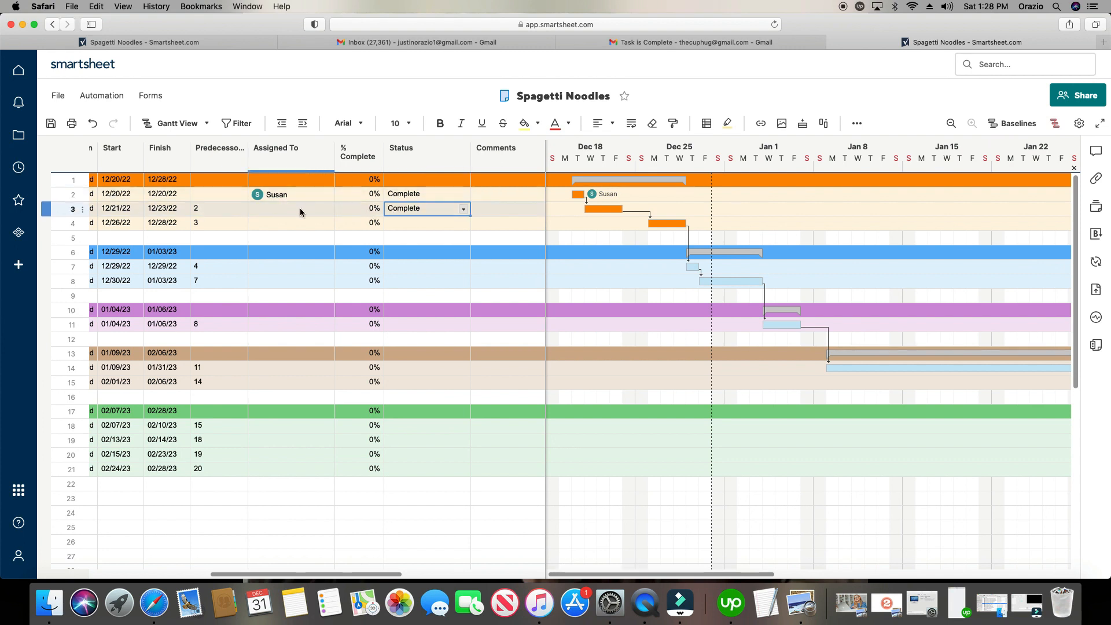
pyautogui.moveTo(300, 205)
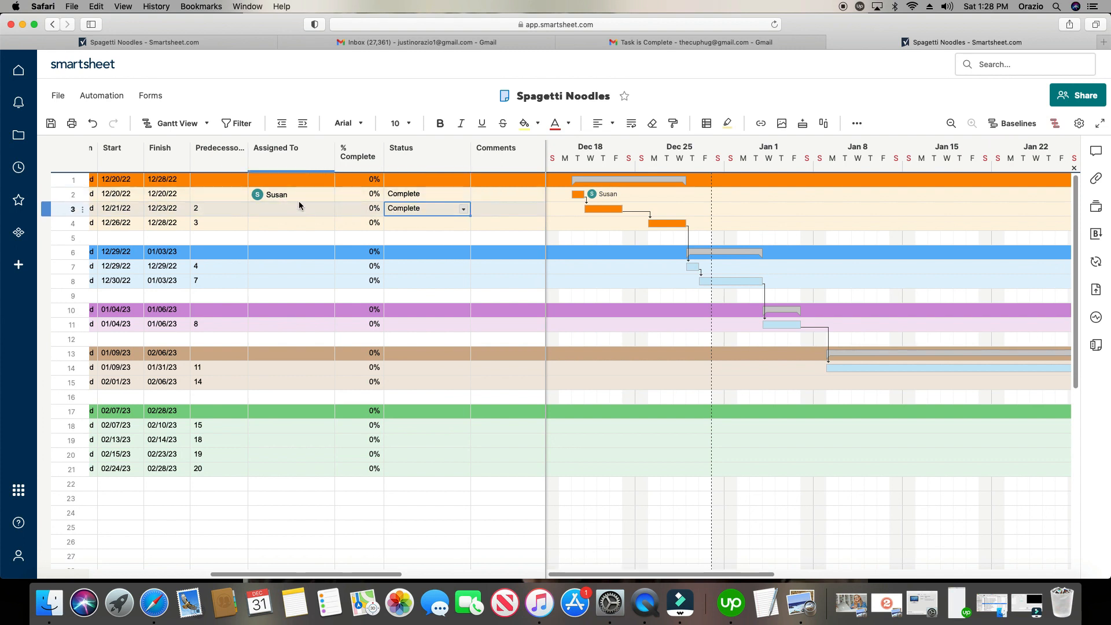
pyautogui.moveTo(339, 214)
pyautogui.write('75')
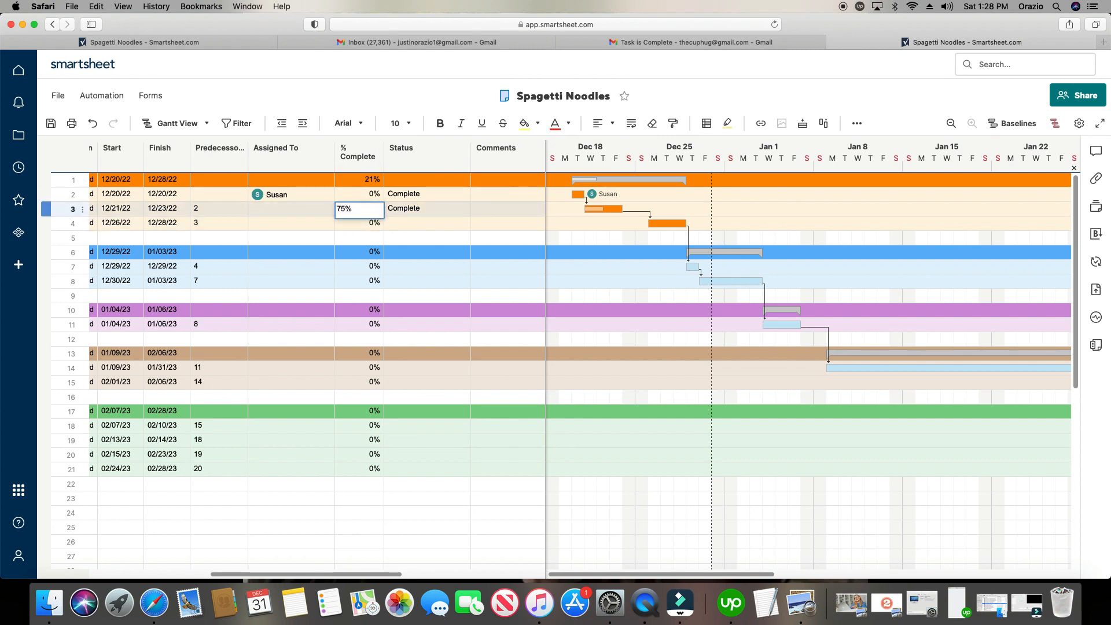
# - Try 75% progress on row 3, keep Status Complete, then reset % Complete to 0%
pyautogui.click(425, 223)
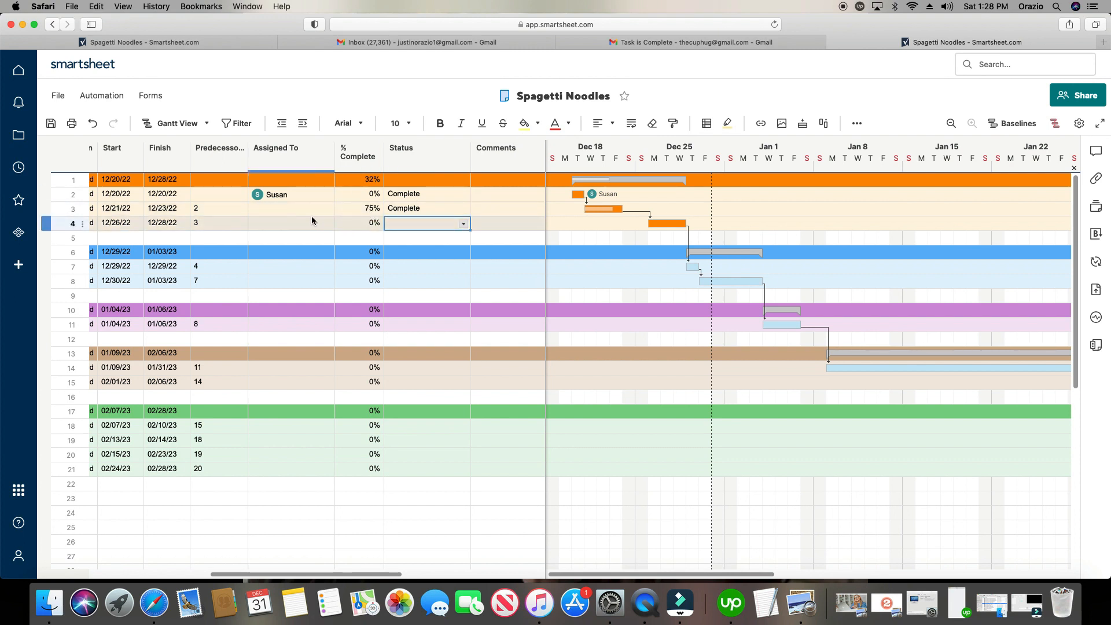
pyautogui.click(465, 209)
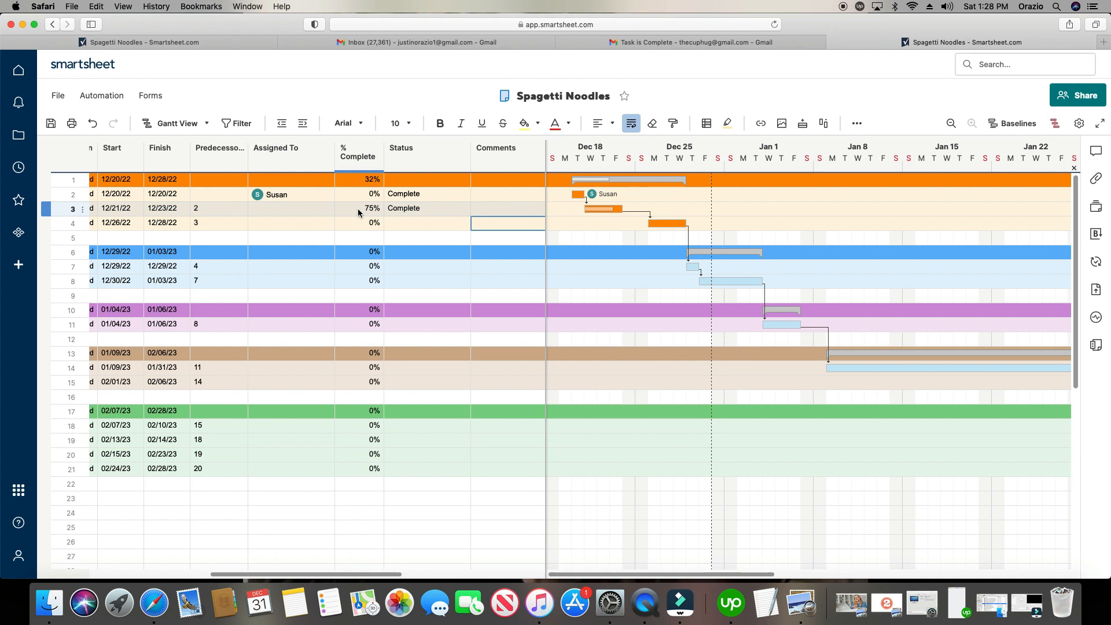
pyautogui.moveTo(371, 218)
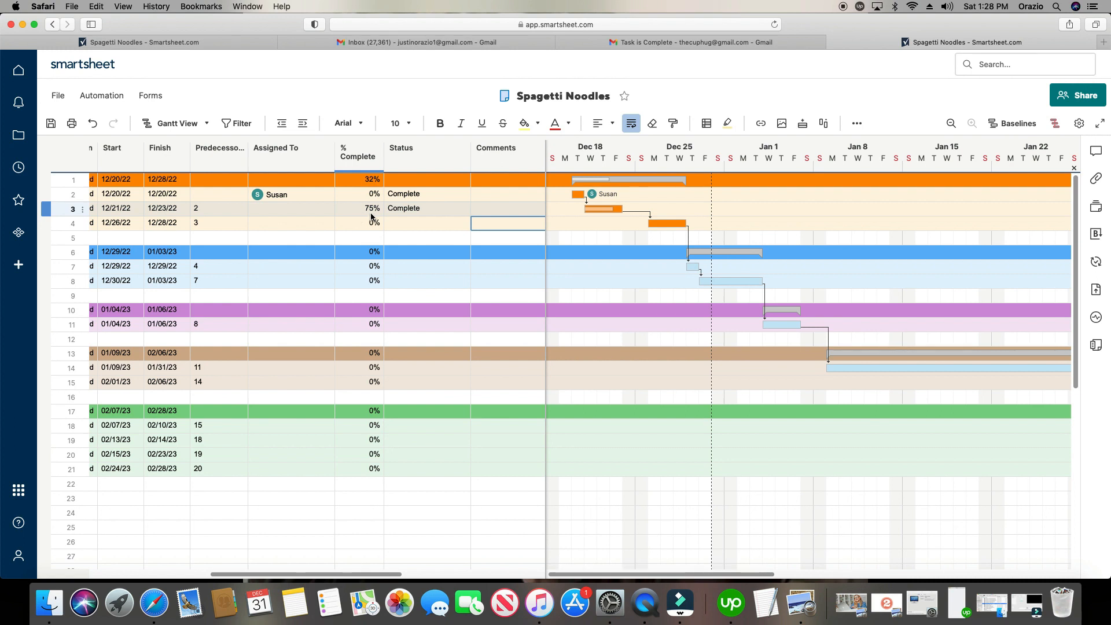
pyautogui.click(425, 208)
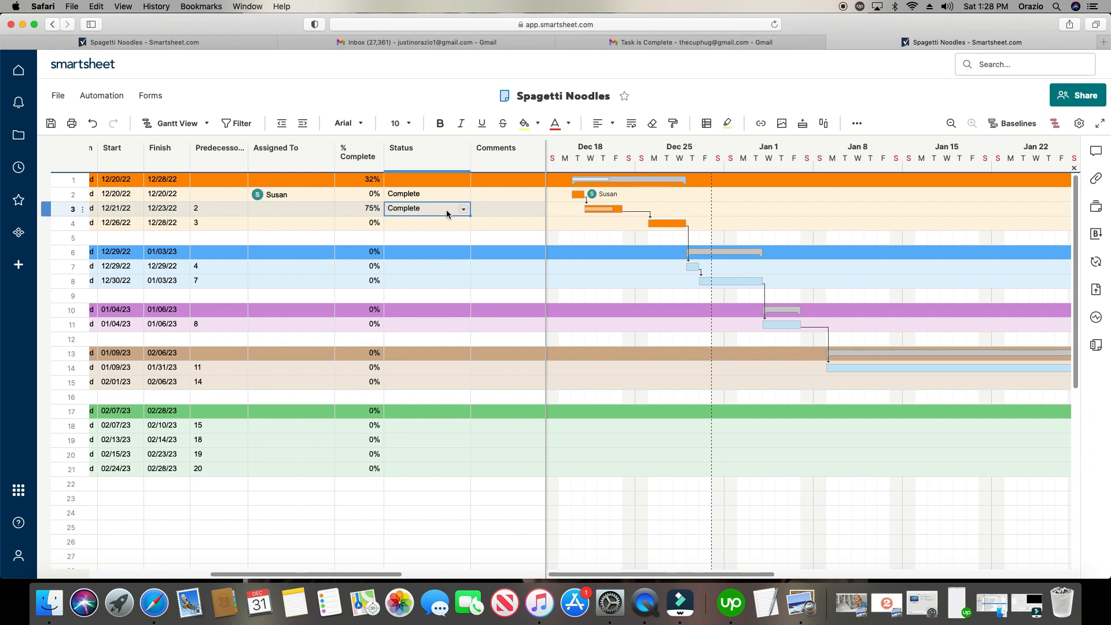
pyautogui.moveTo(388, 212)
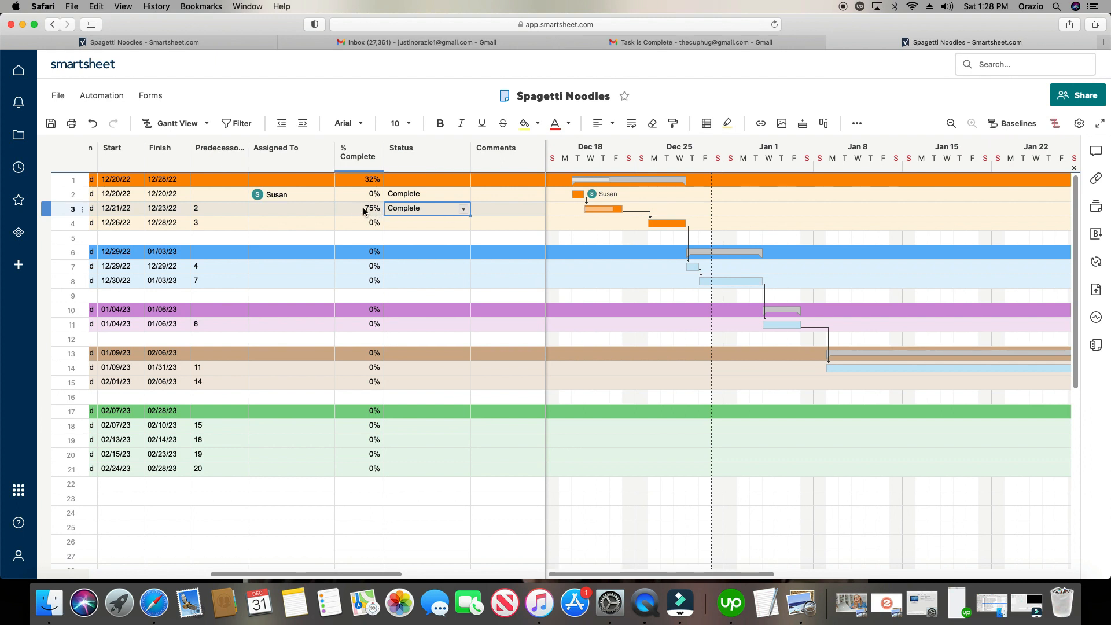
pyautogui.click(359, 208)
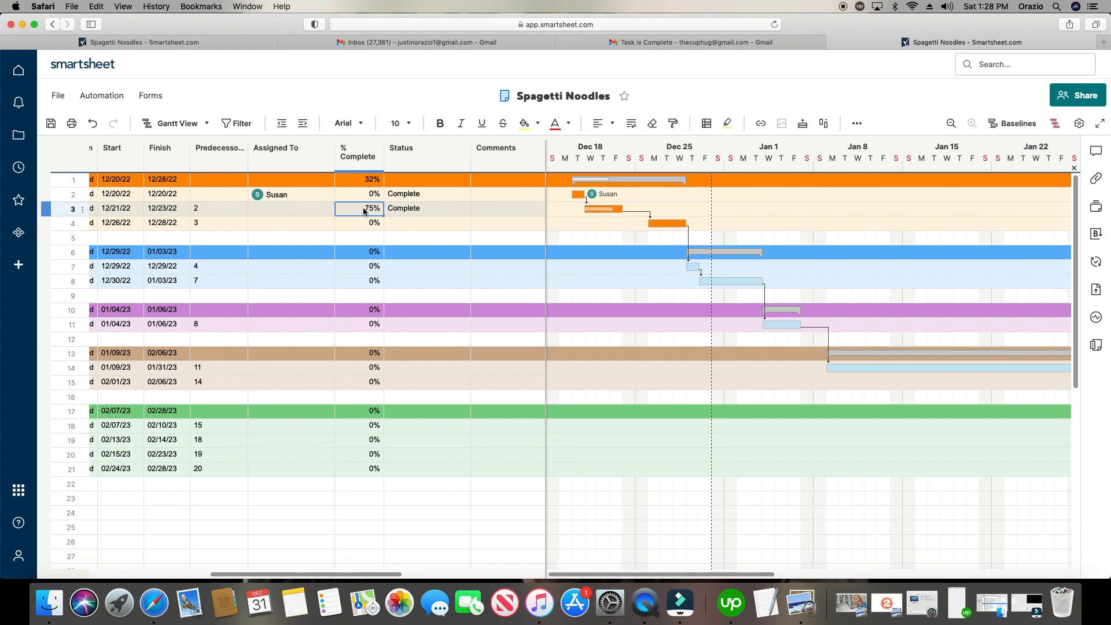
pyautogui.write('0%')
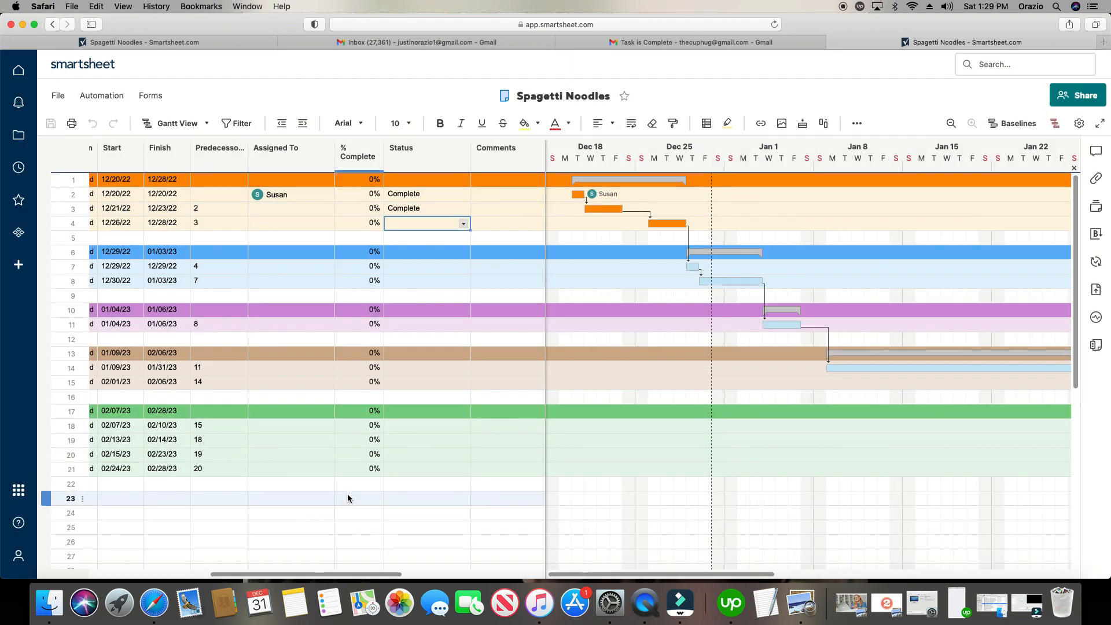
# - Create a workflow from scratch titled 'When Status is Complete Then Automatically Change % to 100'
pyautogui.click(101, 95)
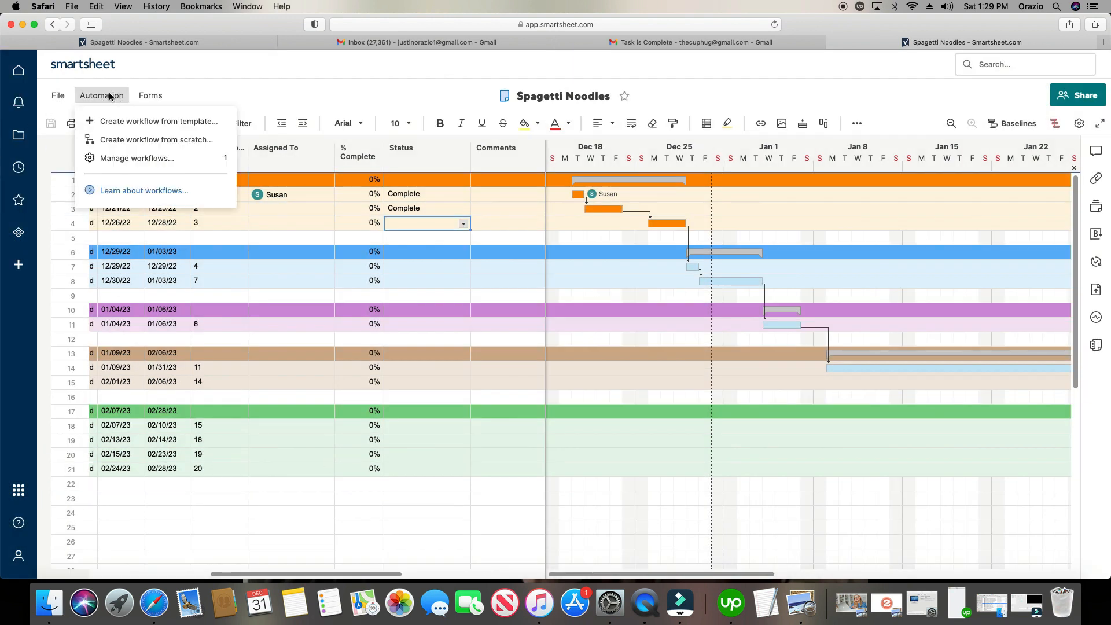
pyautogui.click(155, 139)
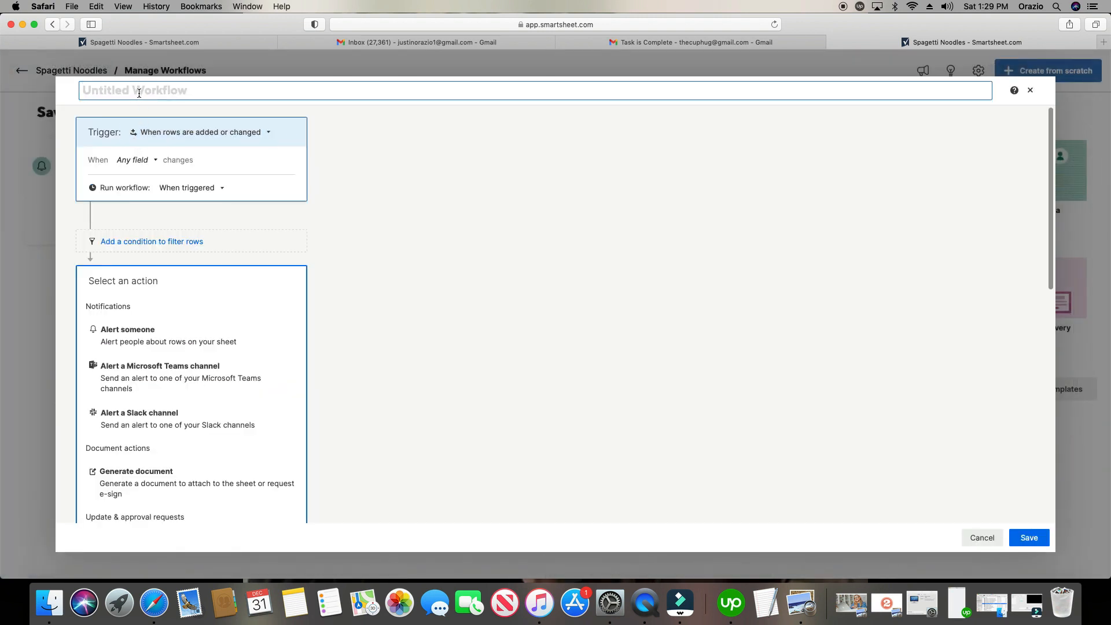
pyautogui.write('When Status is Complete Then Automatically Change % to 100')
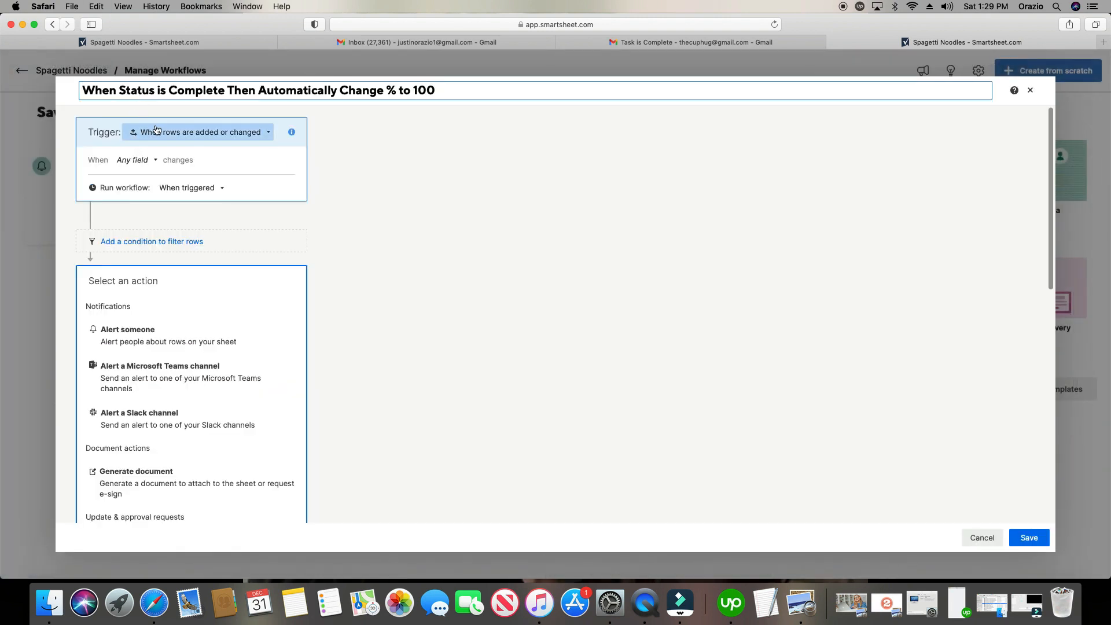
# - Set the workflow trigger to when Status changes to Complete
pyautogui.click(136, 159)
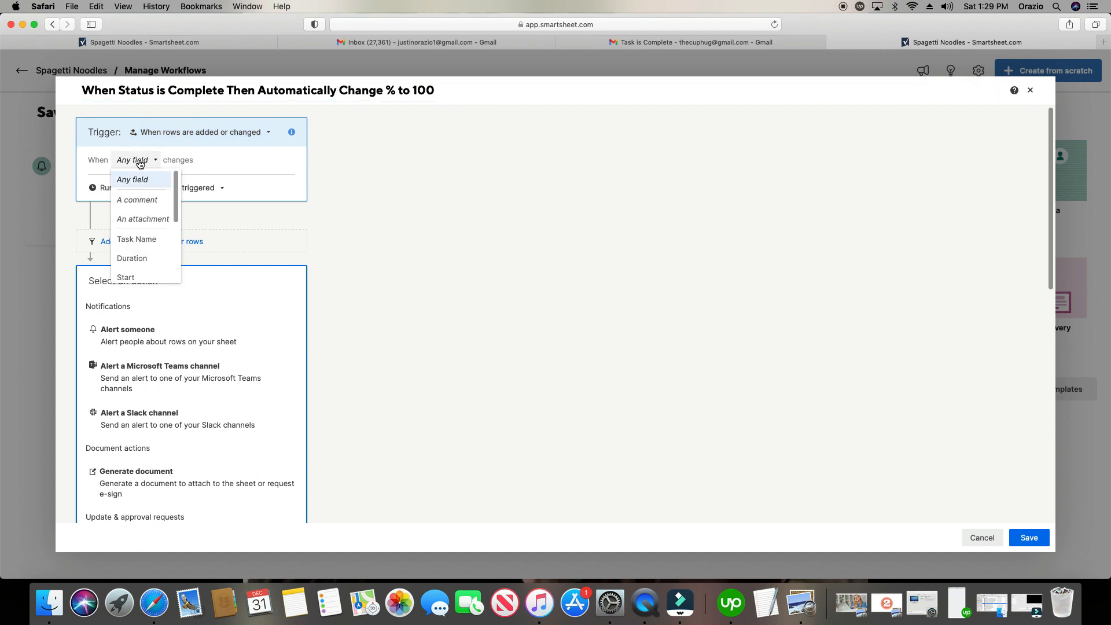
pyautogui.scroll(-3)
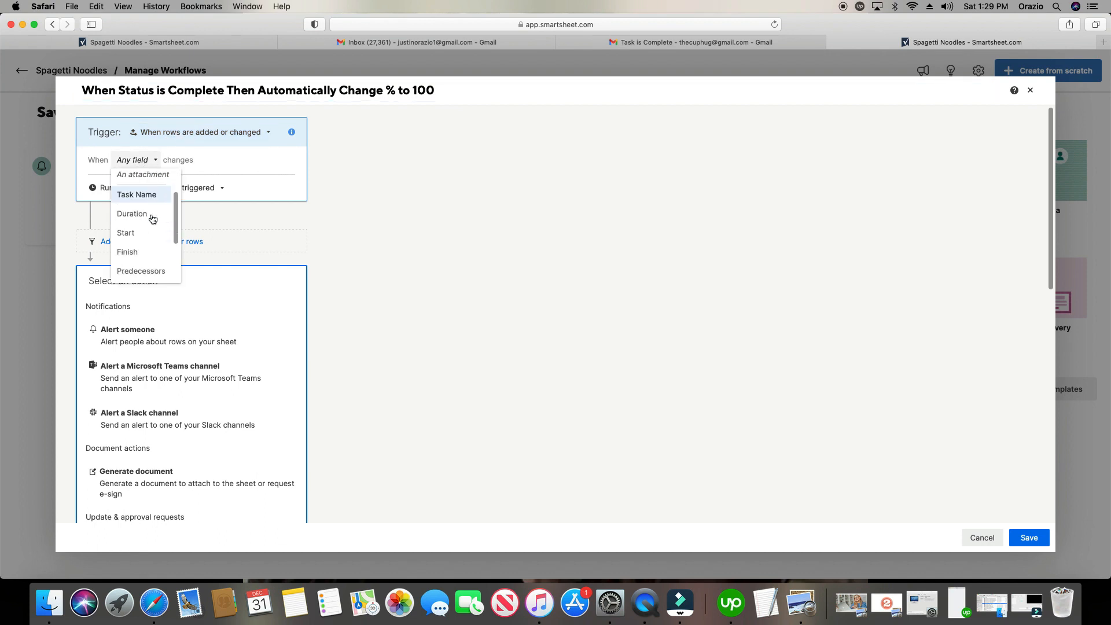
pyautogui.scroll(-3)
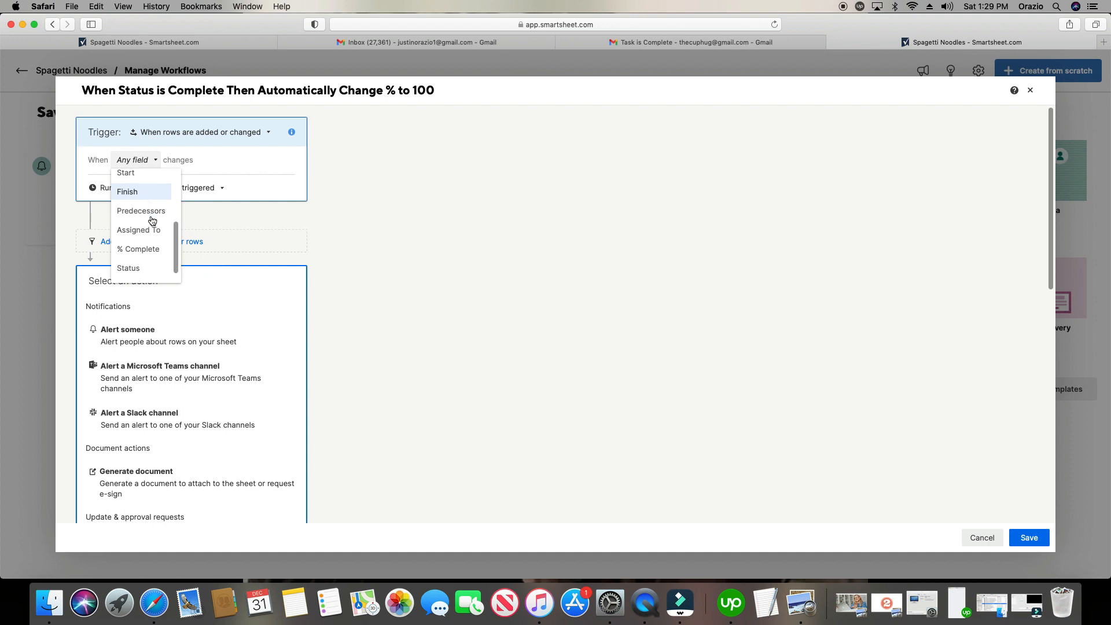
pyautogui.click(127, 268)
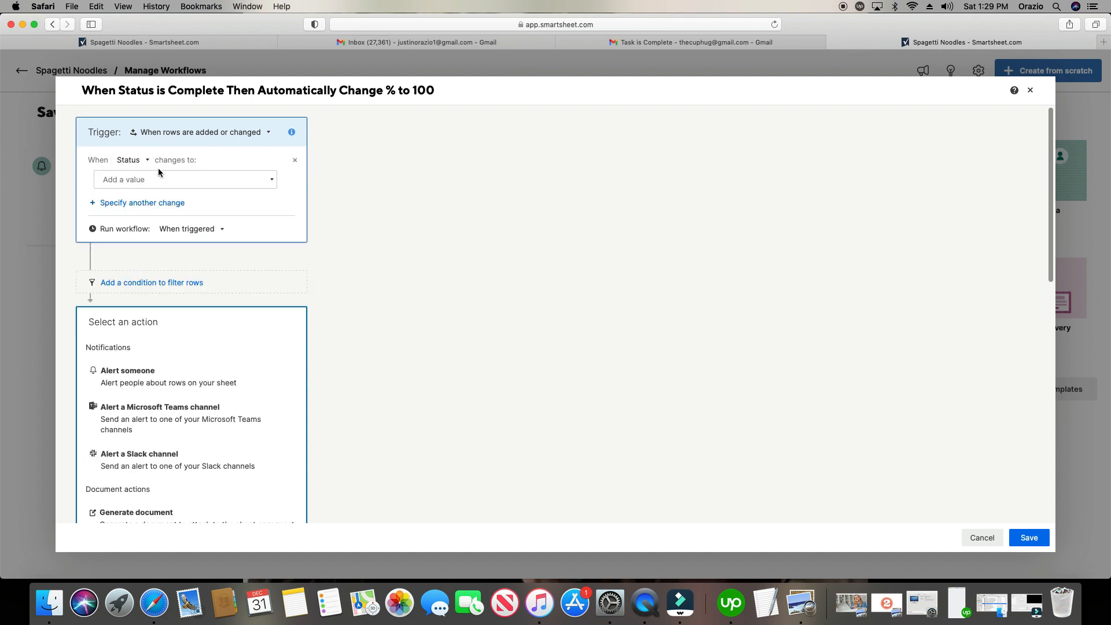
pyautogui.click(185, 180)
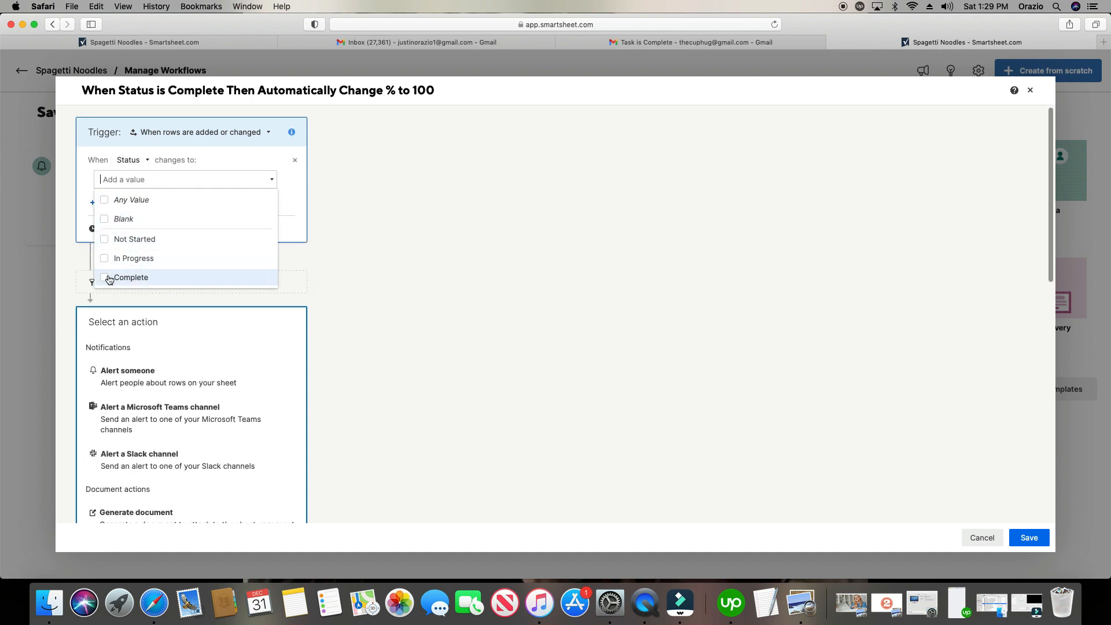
pyautogui.click(130, 278)
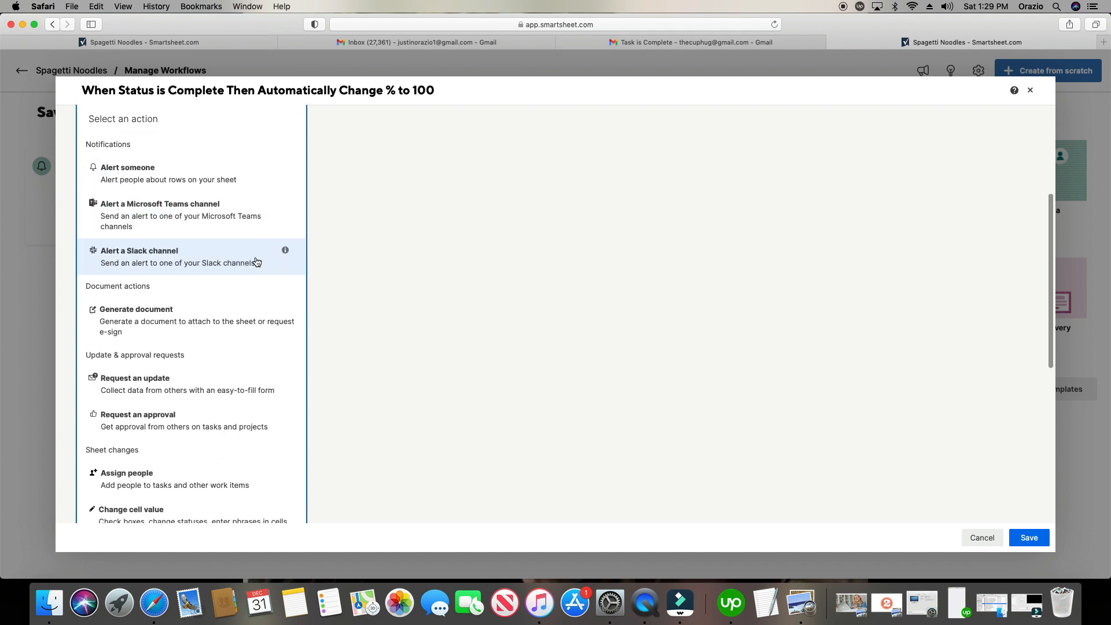
# - Make the action change % Complete to 100% and save the workflow
pyautogui.scroll(-3)
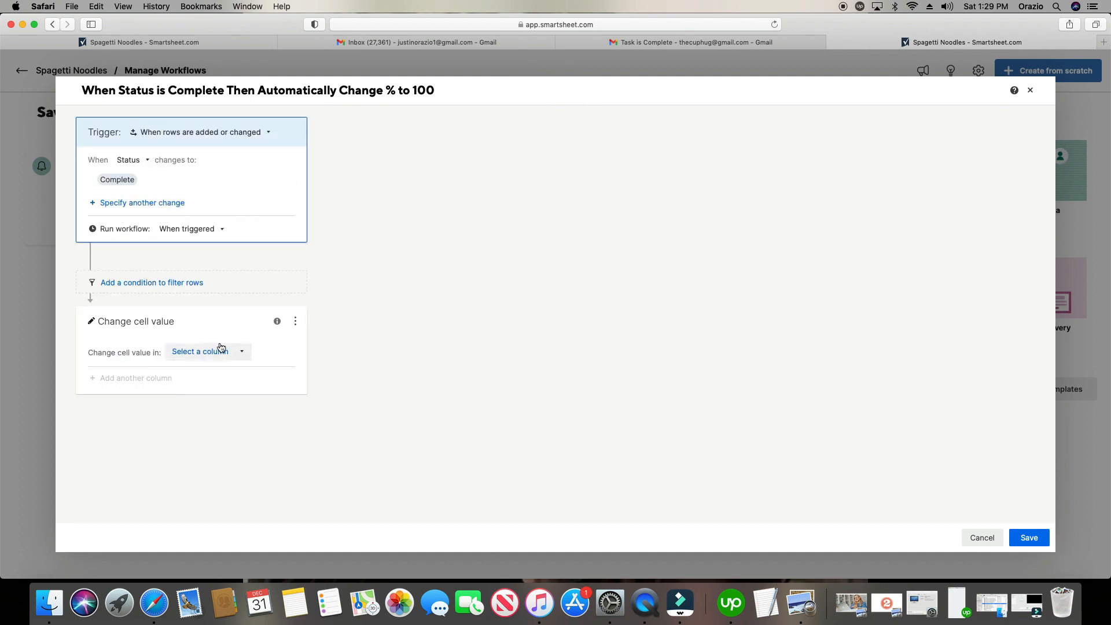
pyautogui.click(207, 351)
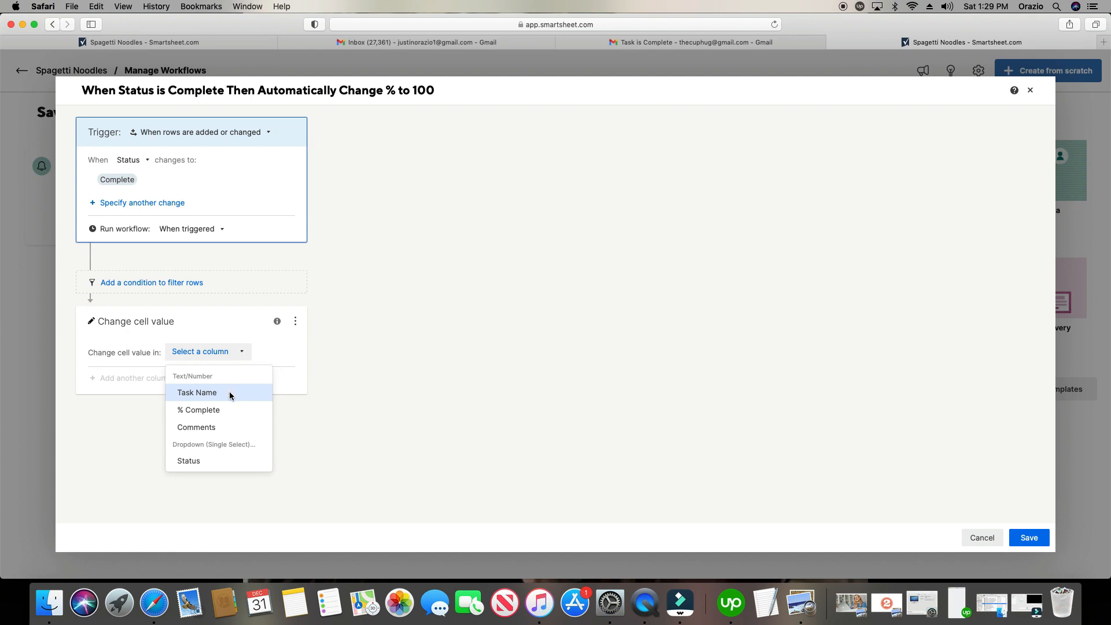
pyautogui.click(200, 410)
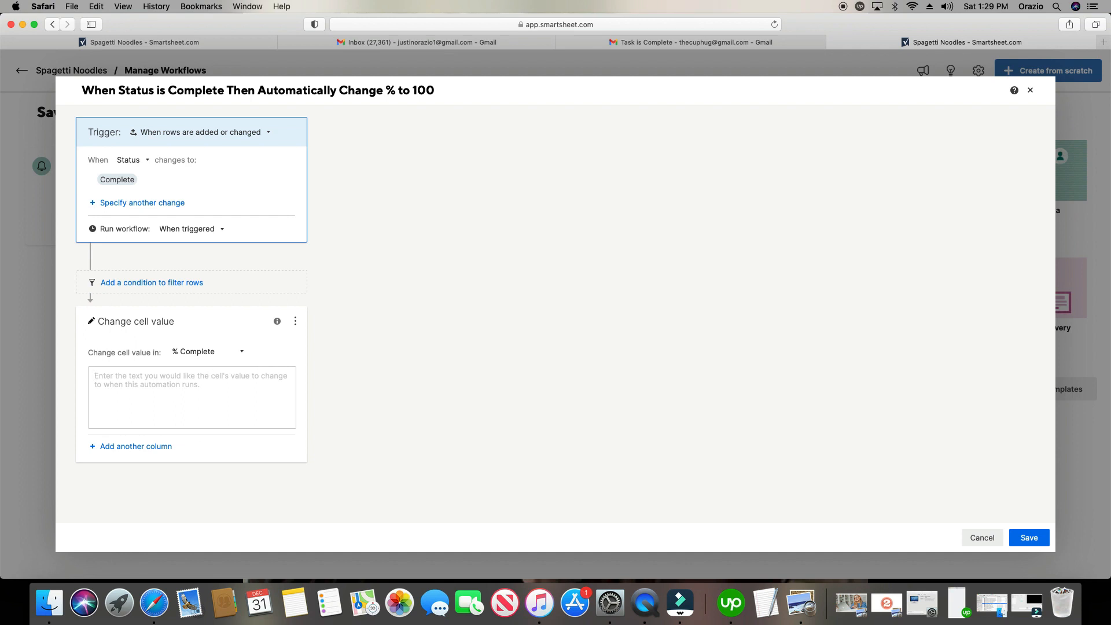
pyautogui.write('100%')
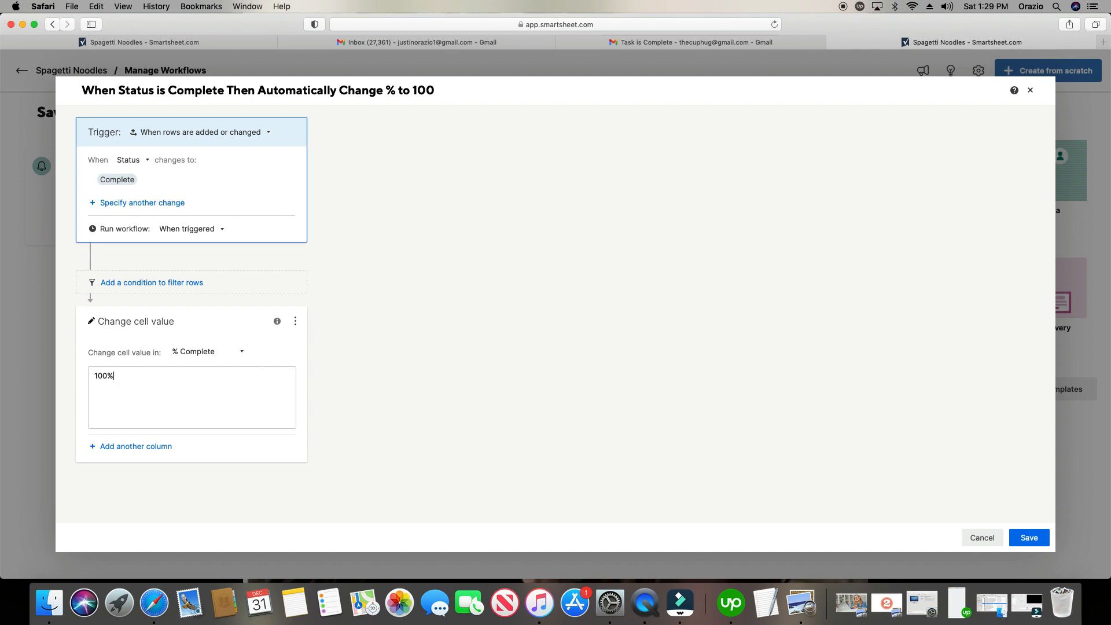
pyautogui.moveTo(111, 459)
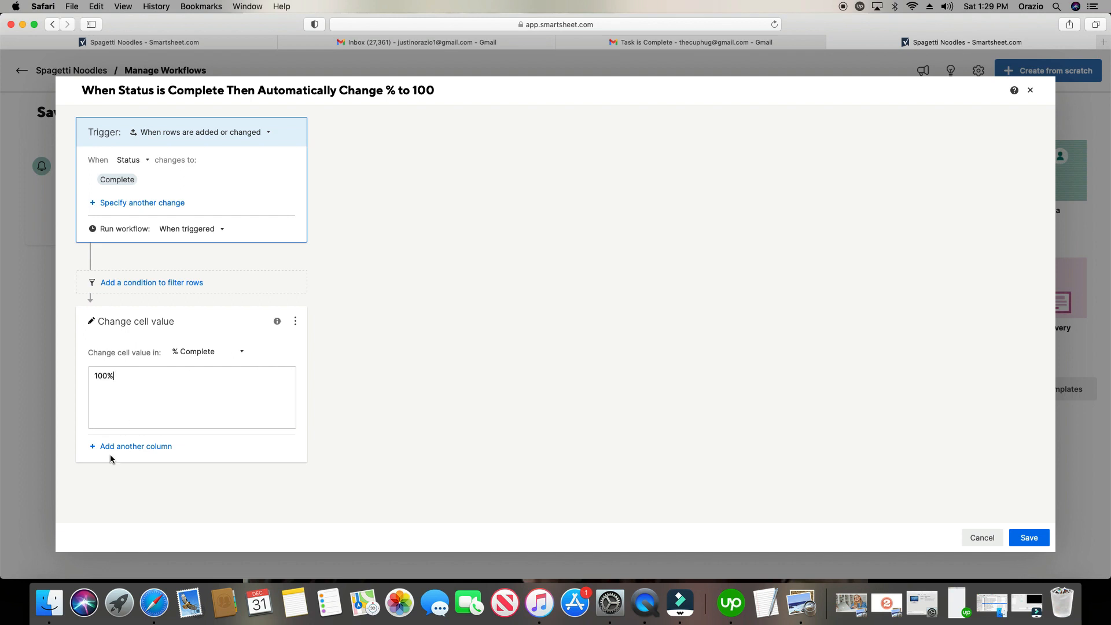
pyautogui.click(117, 179)
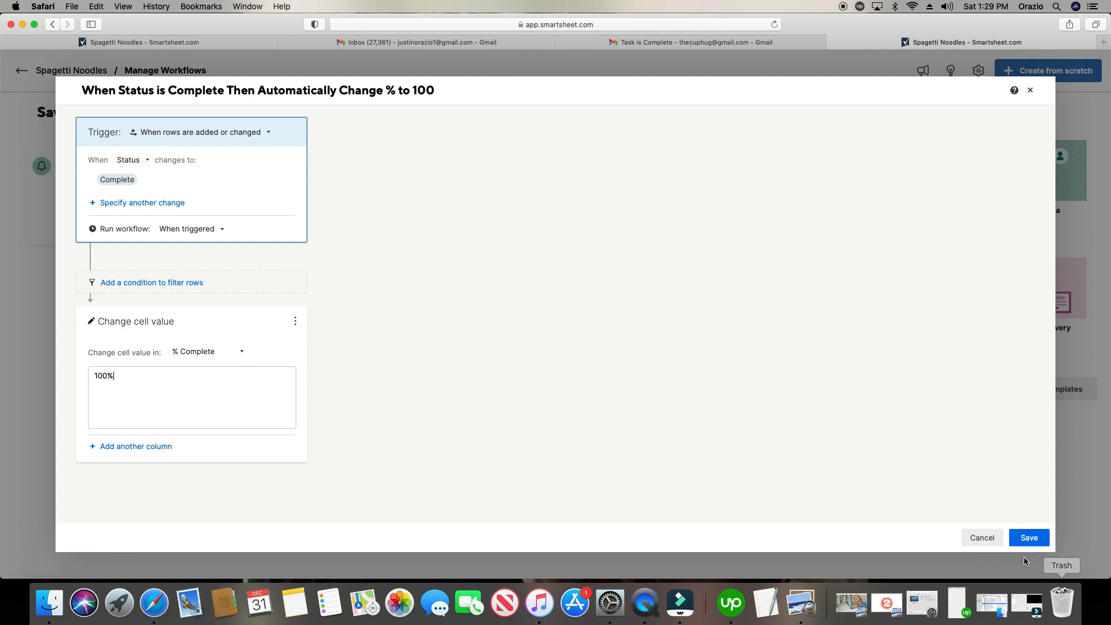
pyautogui.click(1029, 537)
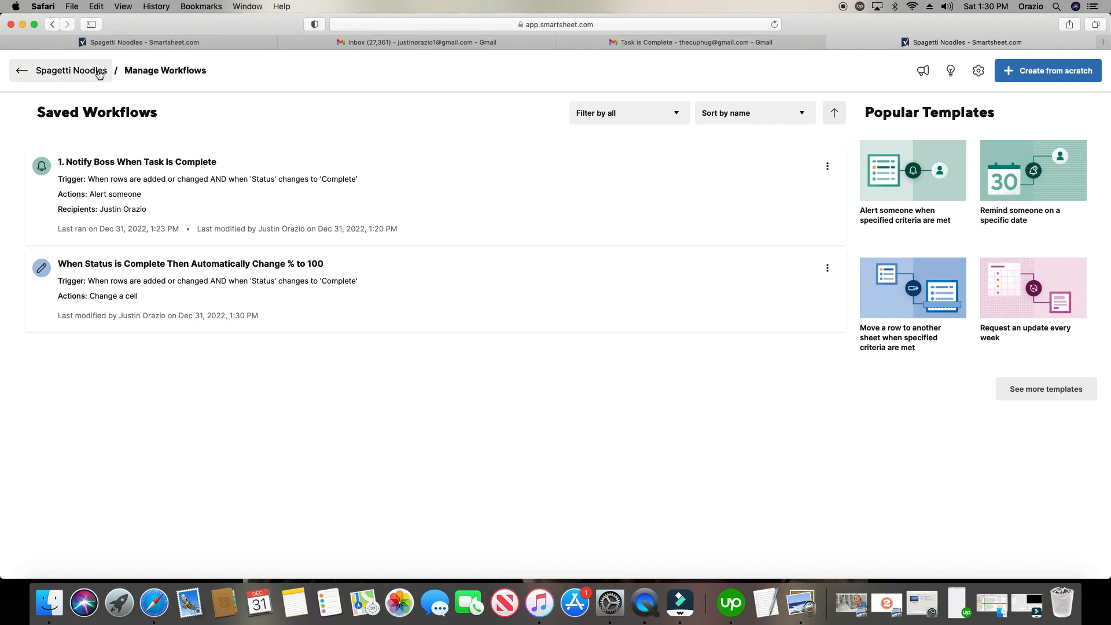
pyautogui.moveTo(54, 73)
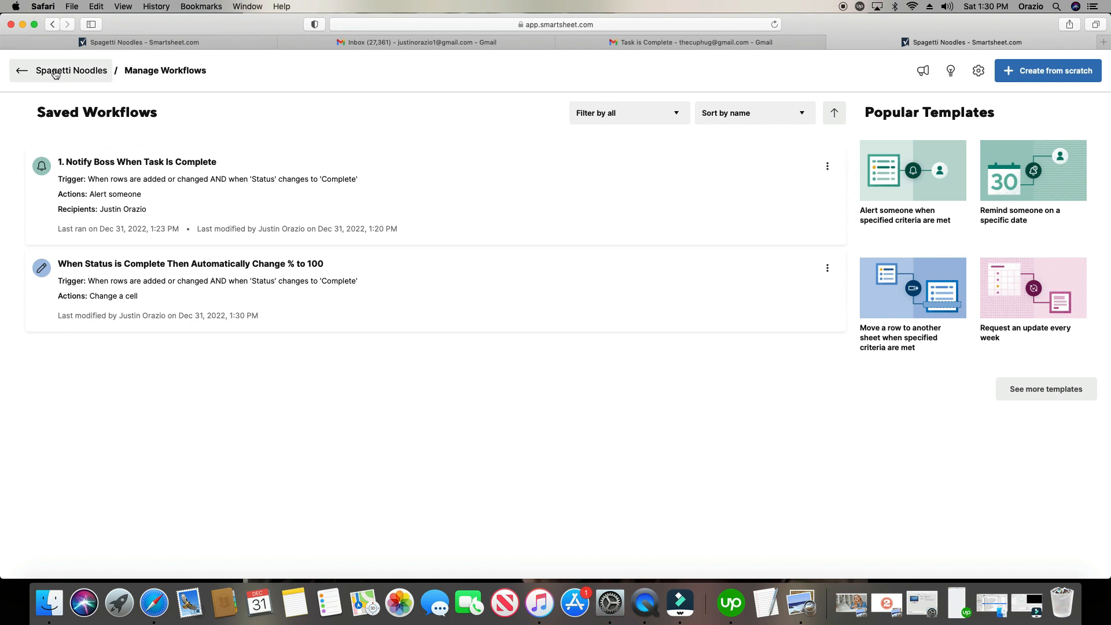
# - Mark the row 4 Olive Oil task Complete and reload the sheet
pyautogui.click(22, 70)
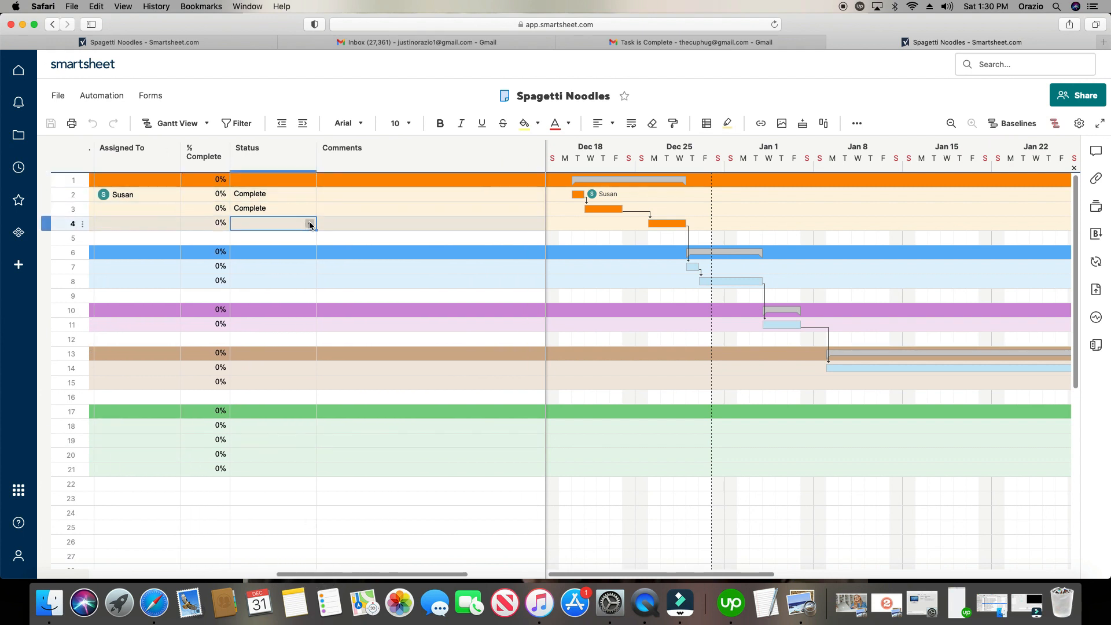
pyautogui.click(309, 223)
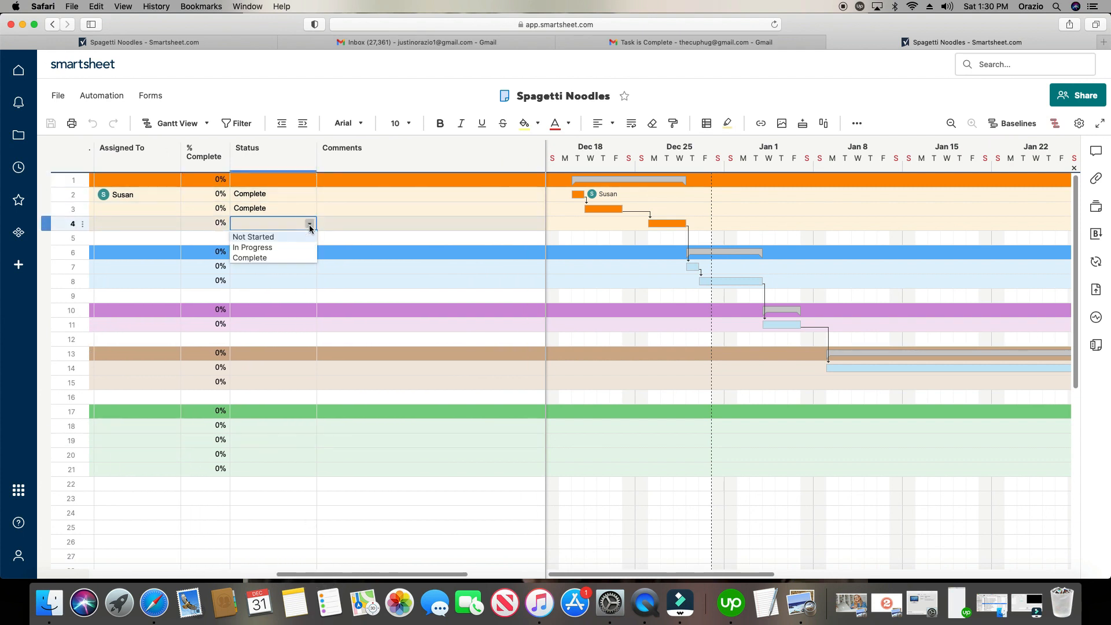
pyautogui.click(249, 257)
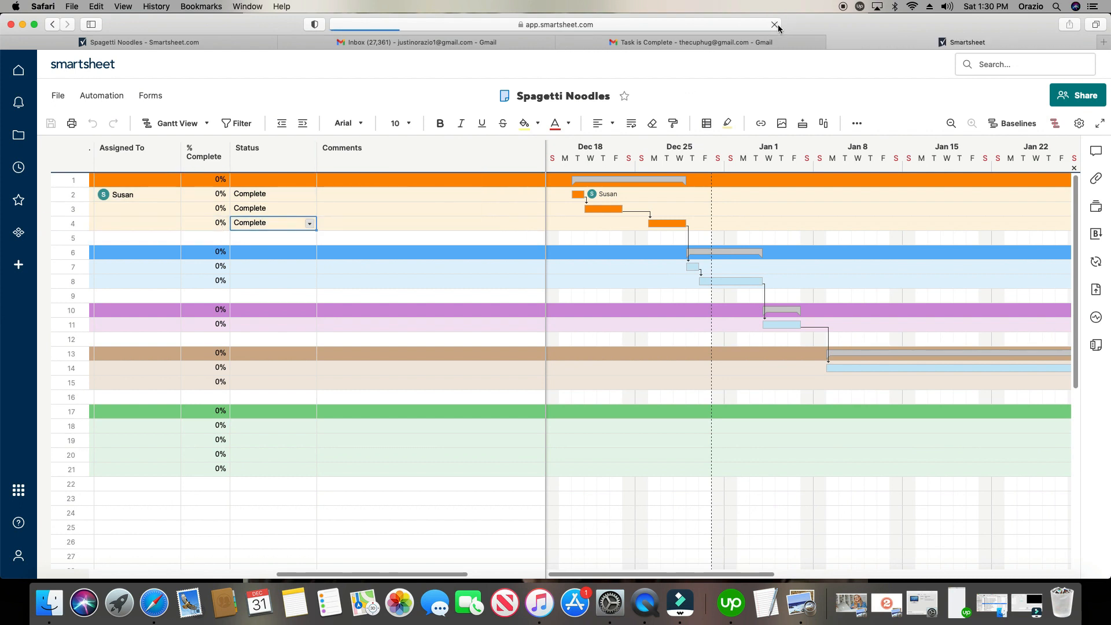
pyautogui.click(774, 24)
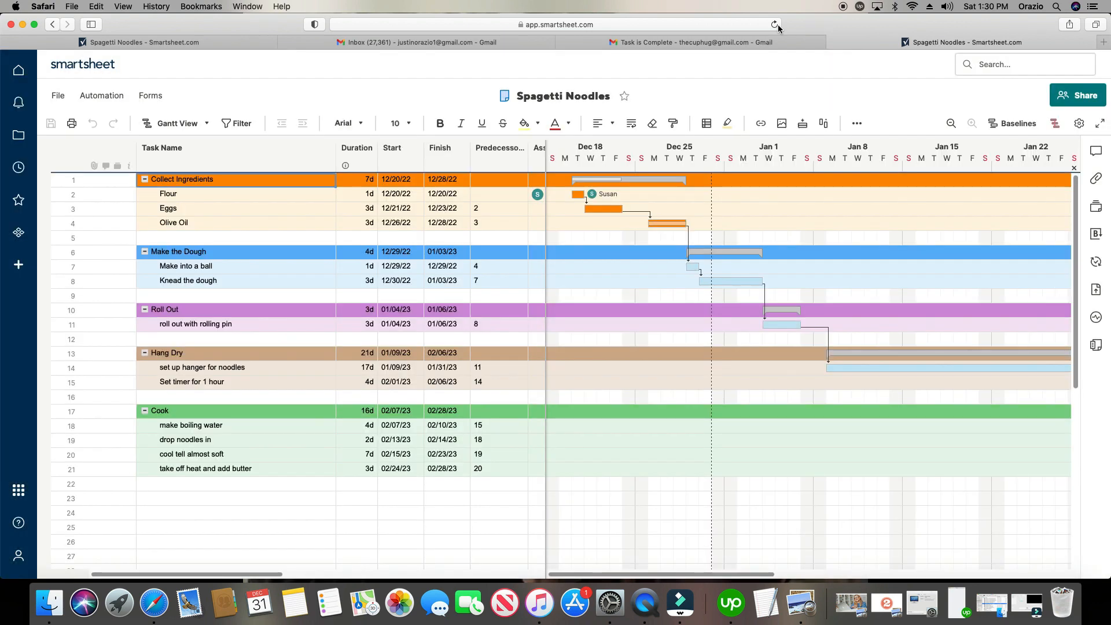
pyautogui.moveTo(295, 603)
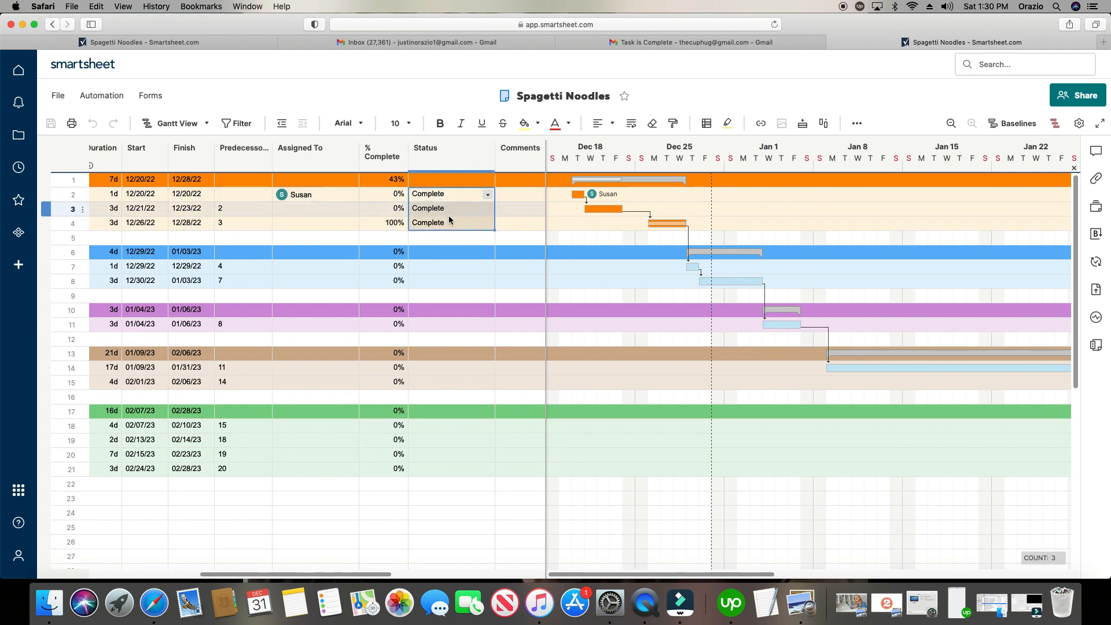
# - Set row 7's Status to Complete
pyautogui.click(451, 266)
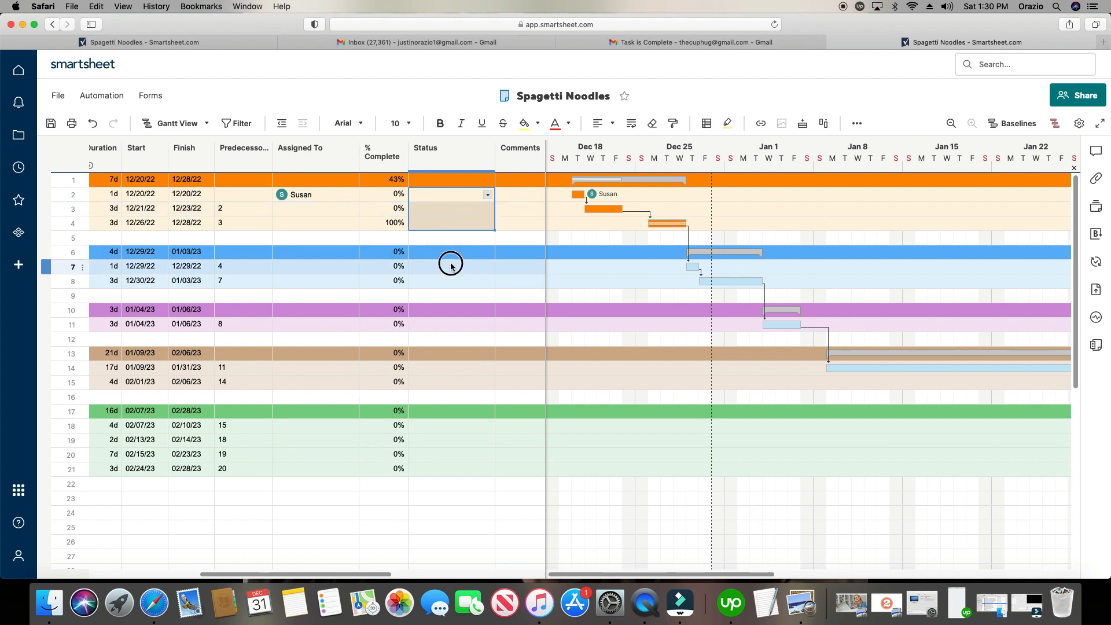
pyautogui.click(487, 266)
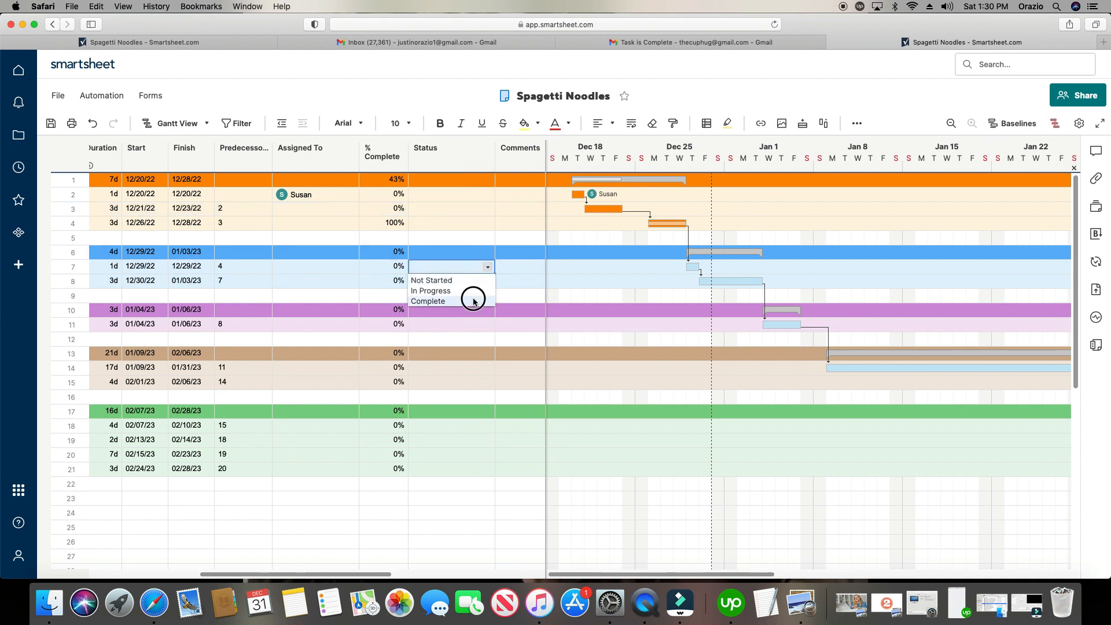
pyautogui.click(427, 300)
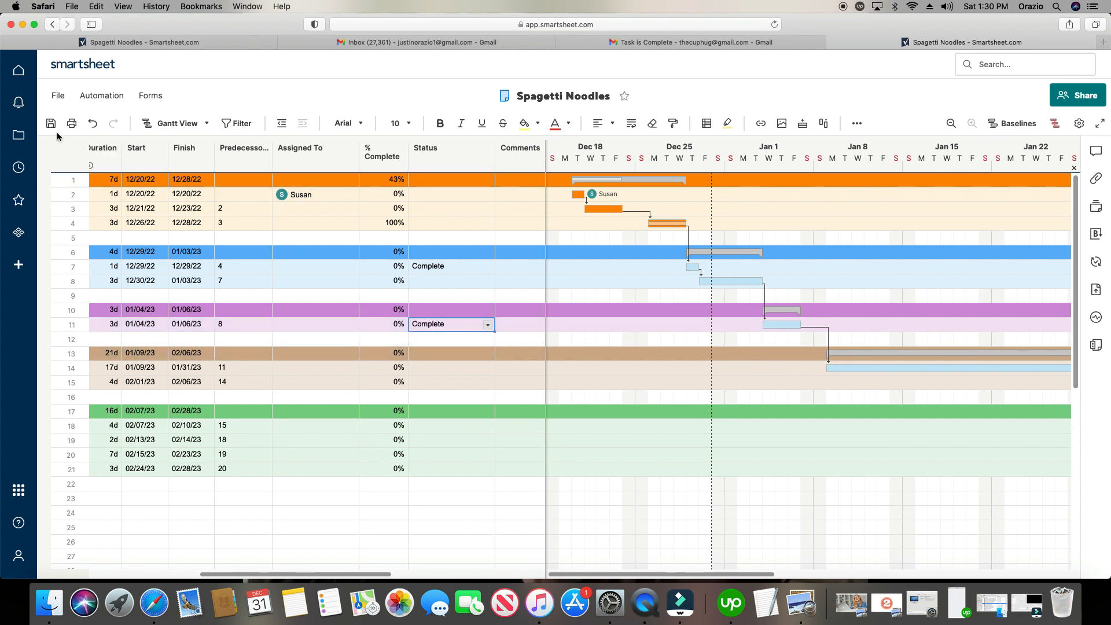
pyautogui.moveTo(50, 122)
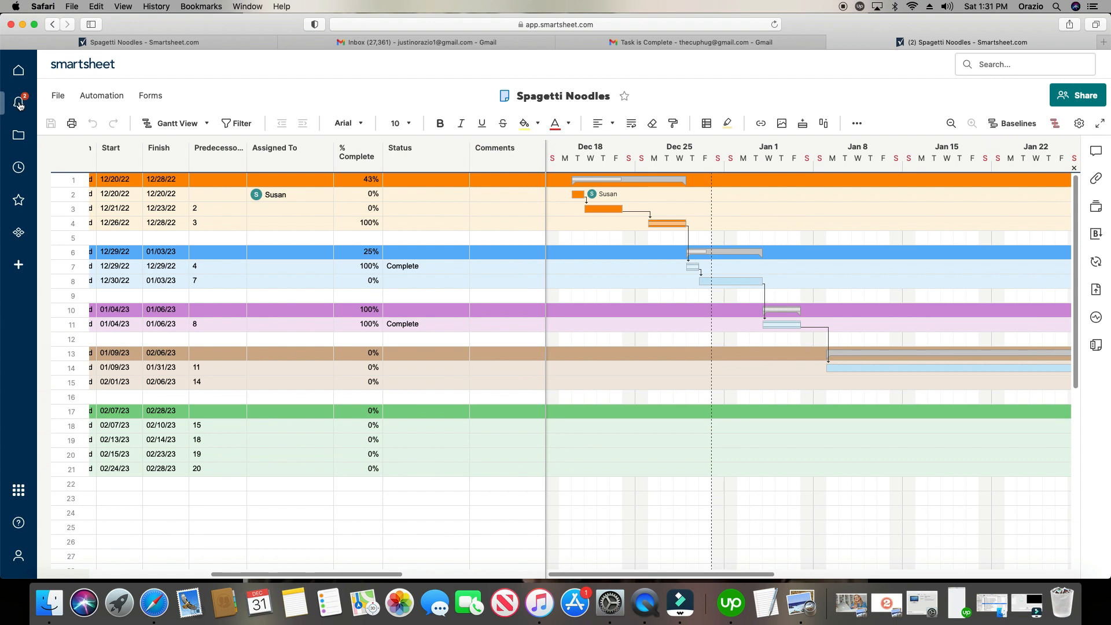
pyautogui.moveTo(18, 102)
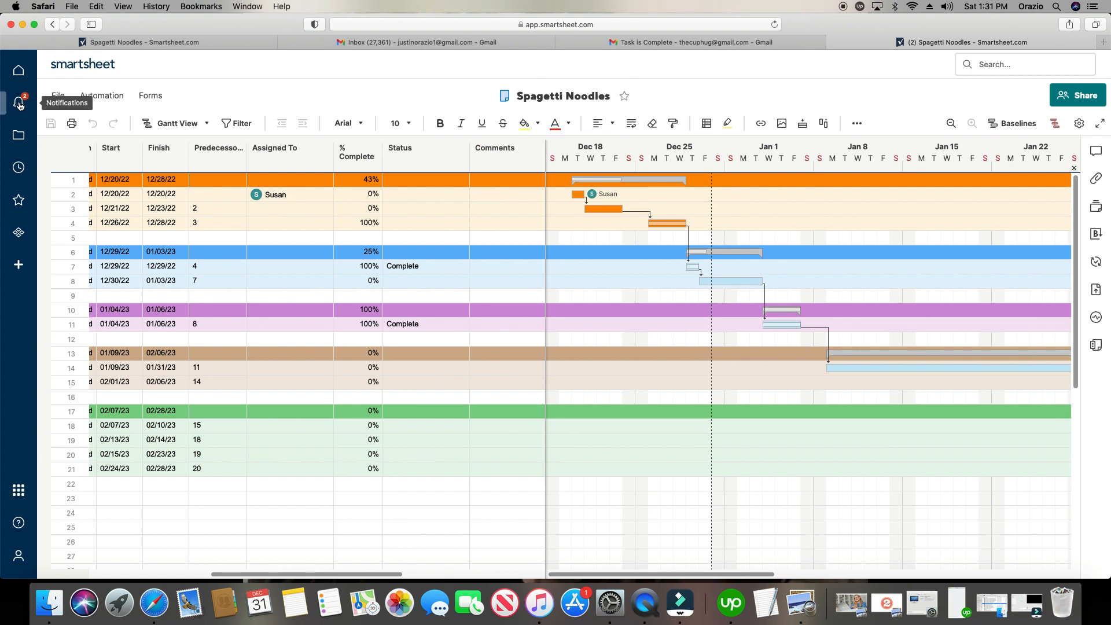
pyautogui.click(18, 103)
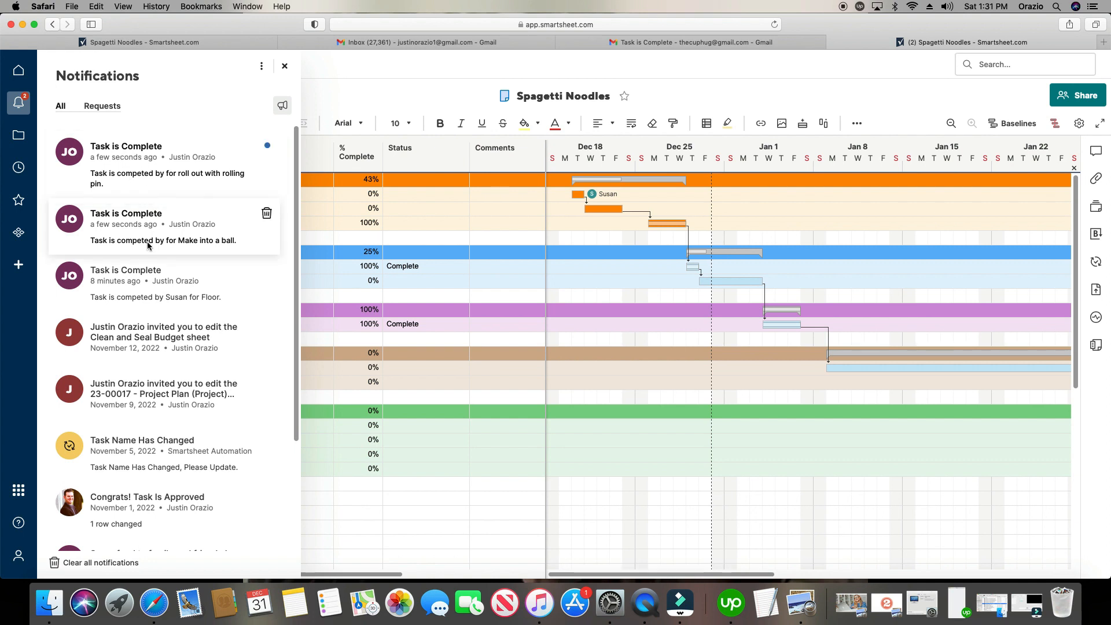
pyautogui.moveTo(172, 259)
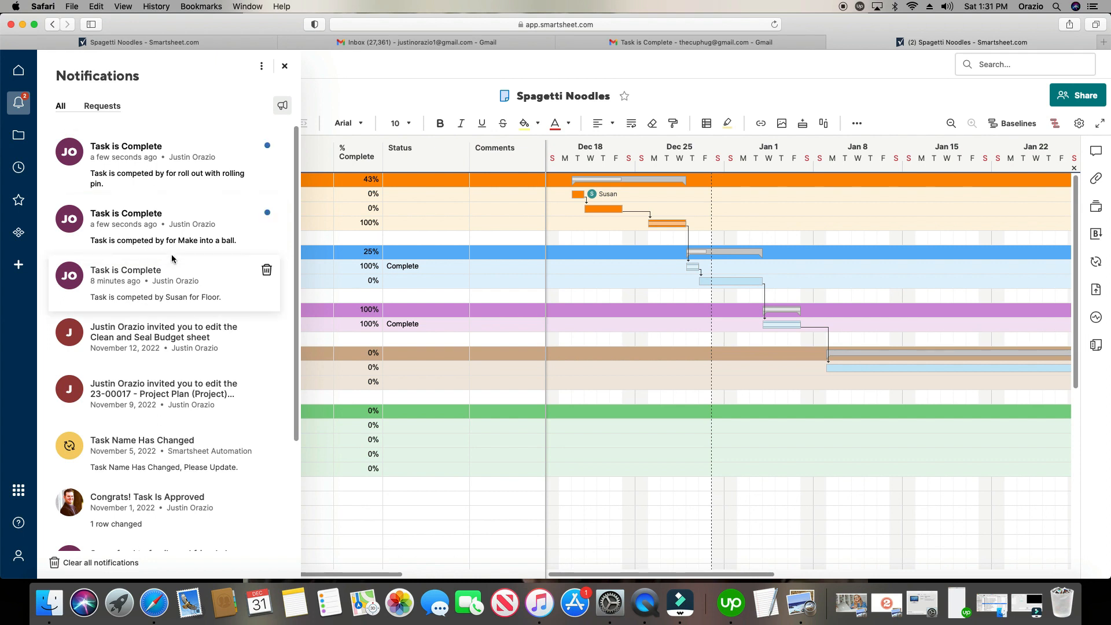
pyautogui.moveTo(171, 187)
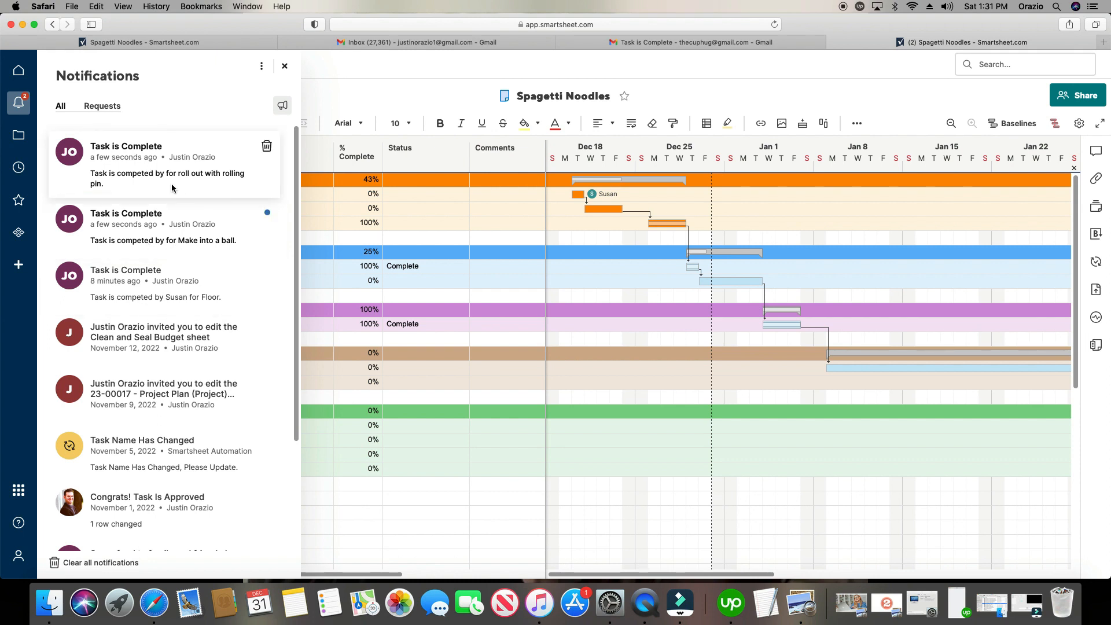
pyautogui.click(285, 65)
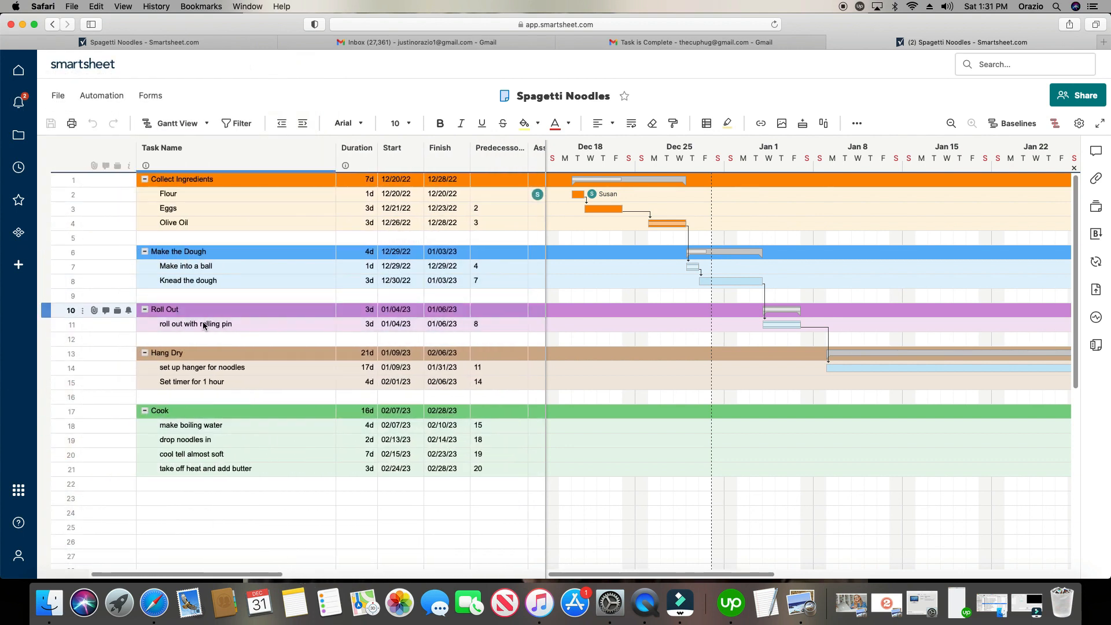
# - Open Automation > Manage workflows to check both workflows' last-run times
pyautogui.click(101, 95)
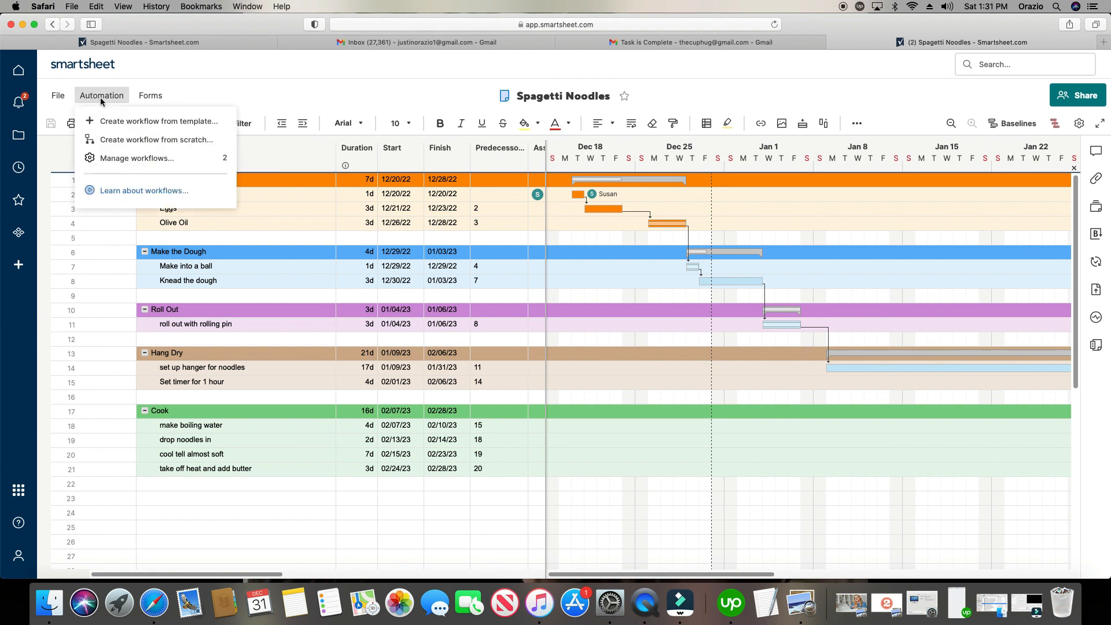
pyautogui.click(137, 158)
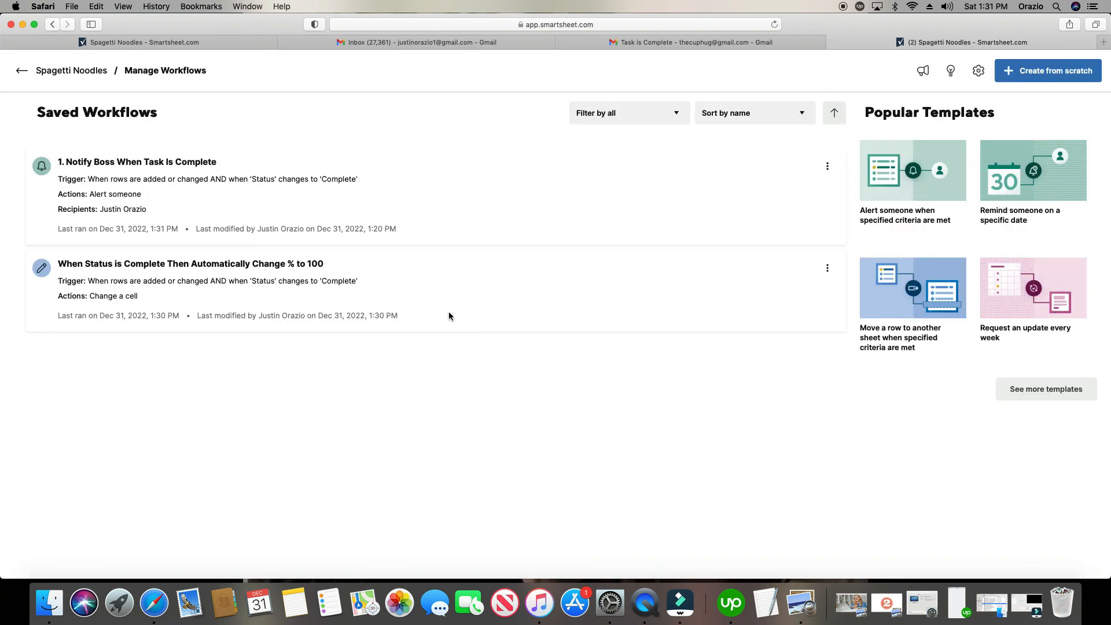
pyautogui.moveTo(256, 174)
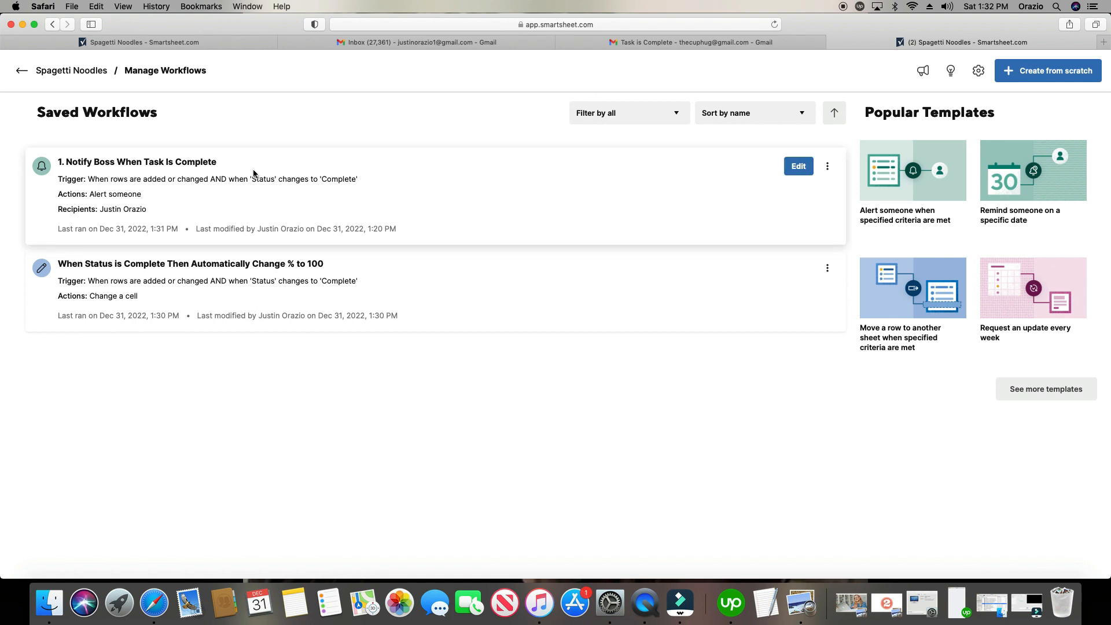
pyautogui.moveTo(230, 171)
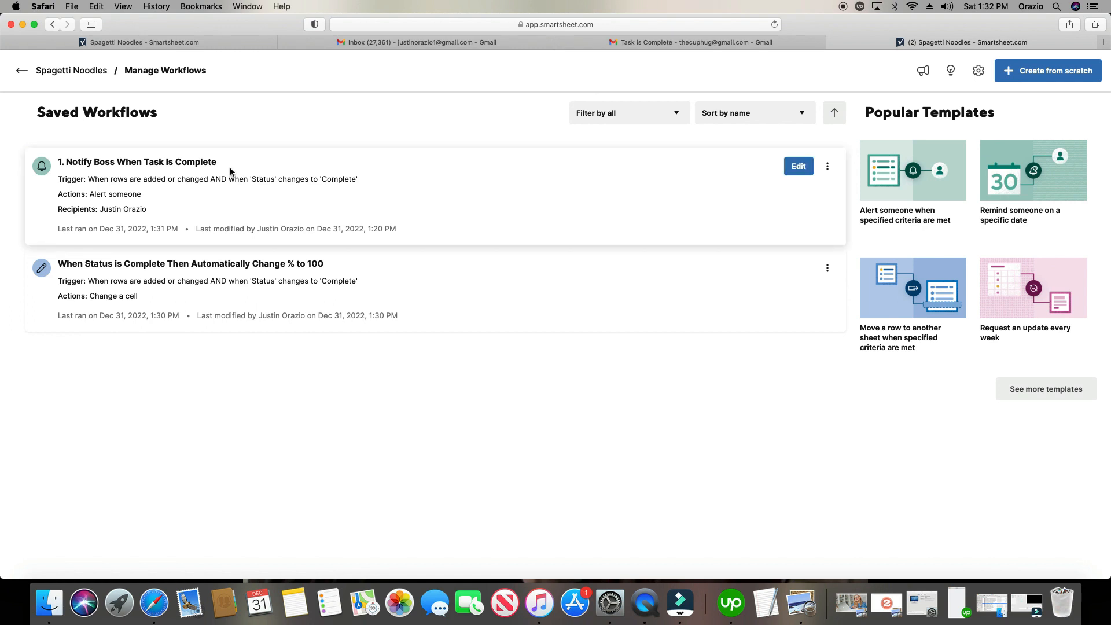
pyautogui.moveTo(269, 287)
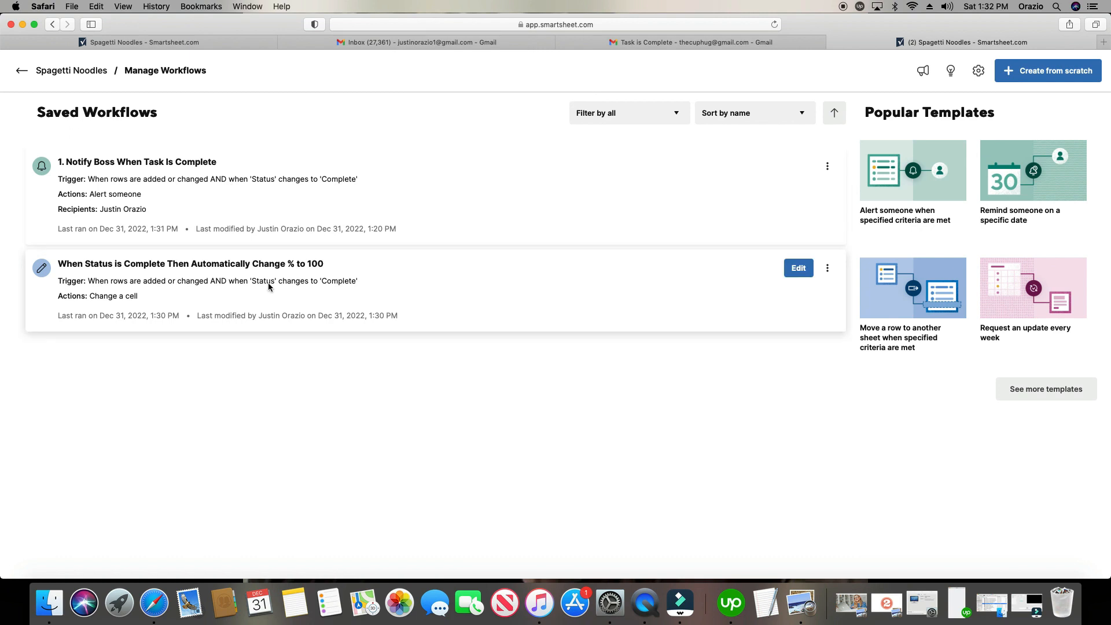
pyautogui.moveTo(315, 276)
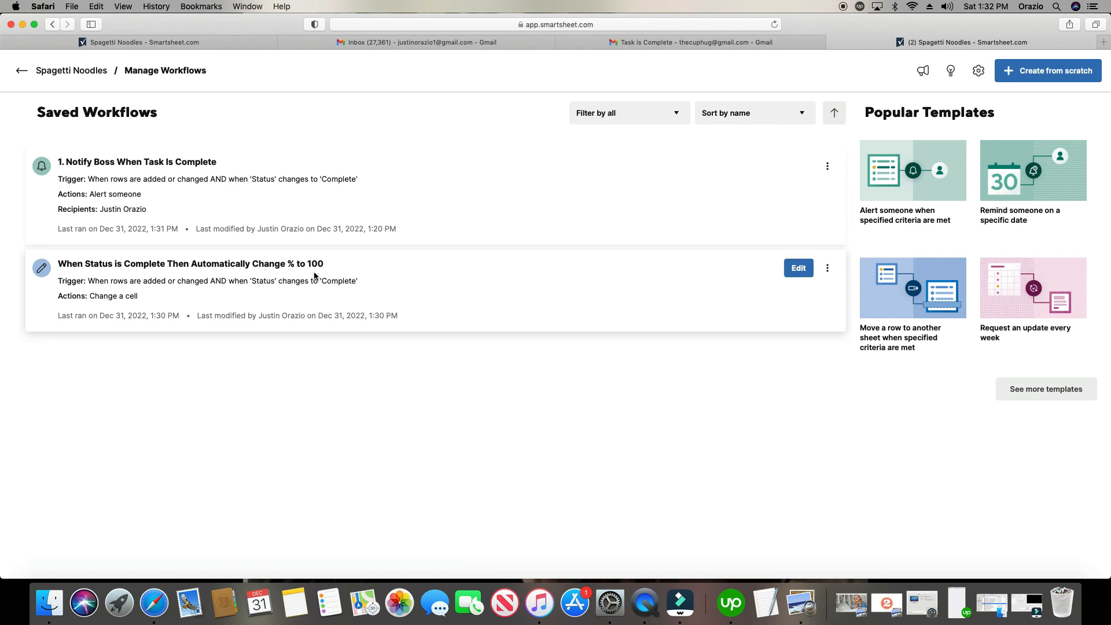